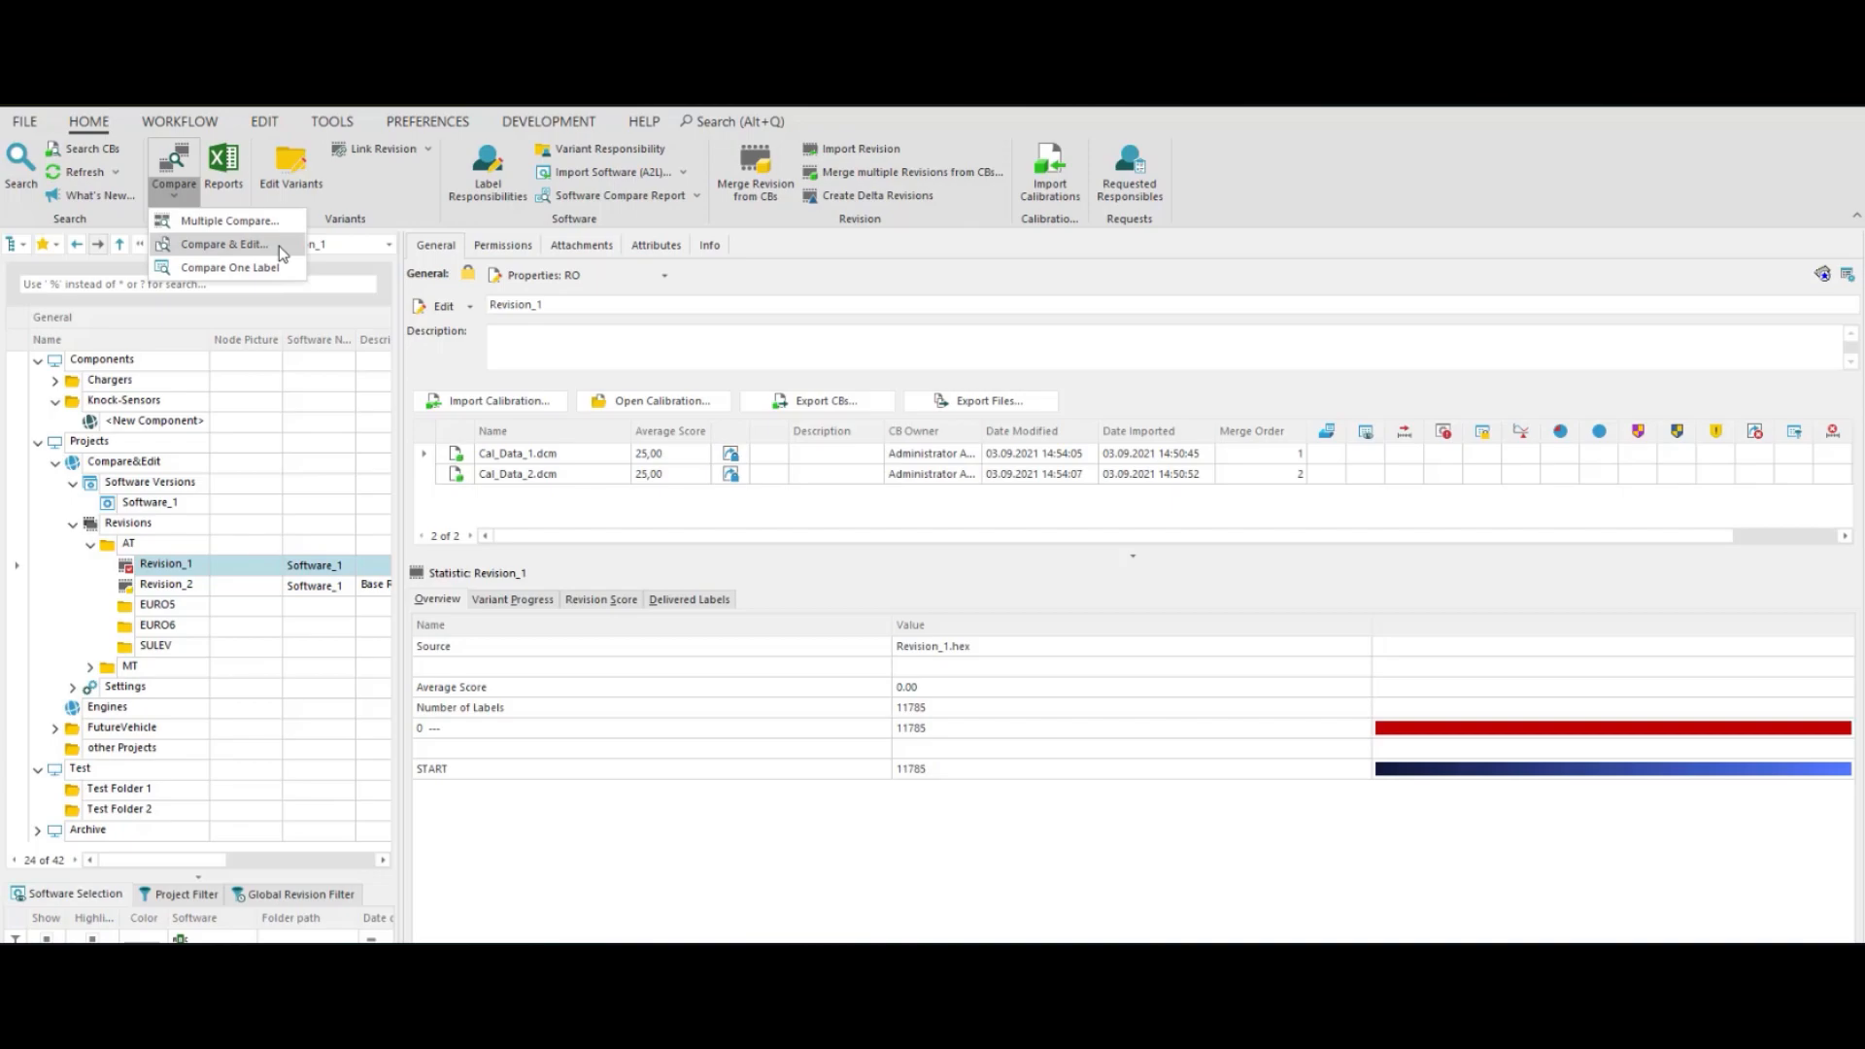
- Start Compare & Edit on Revision_2 from its project-tree context menu
{"action": "left_click", "coordinate": [167, 585]}
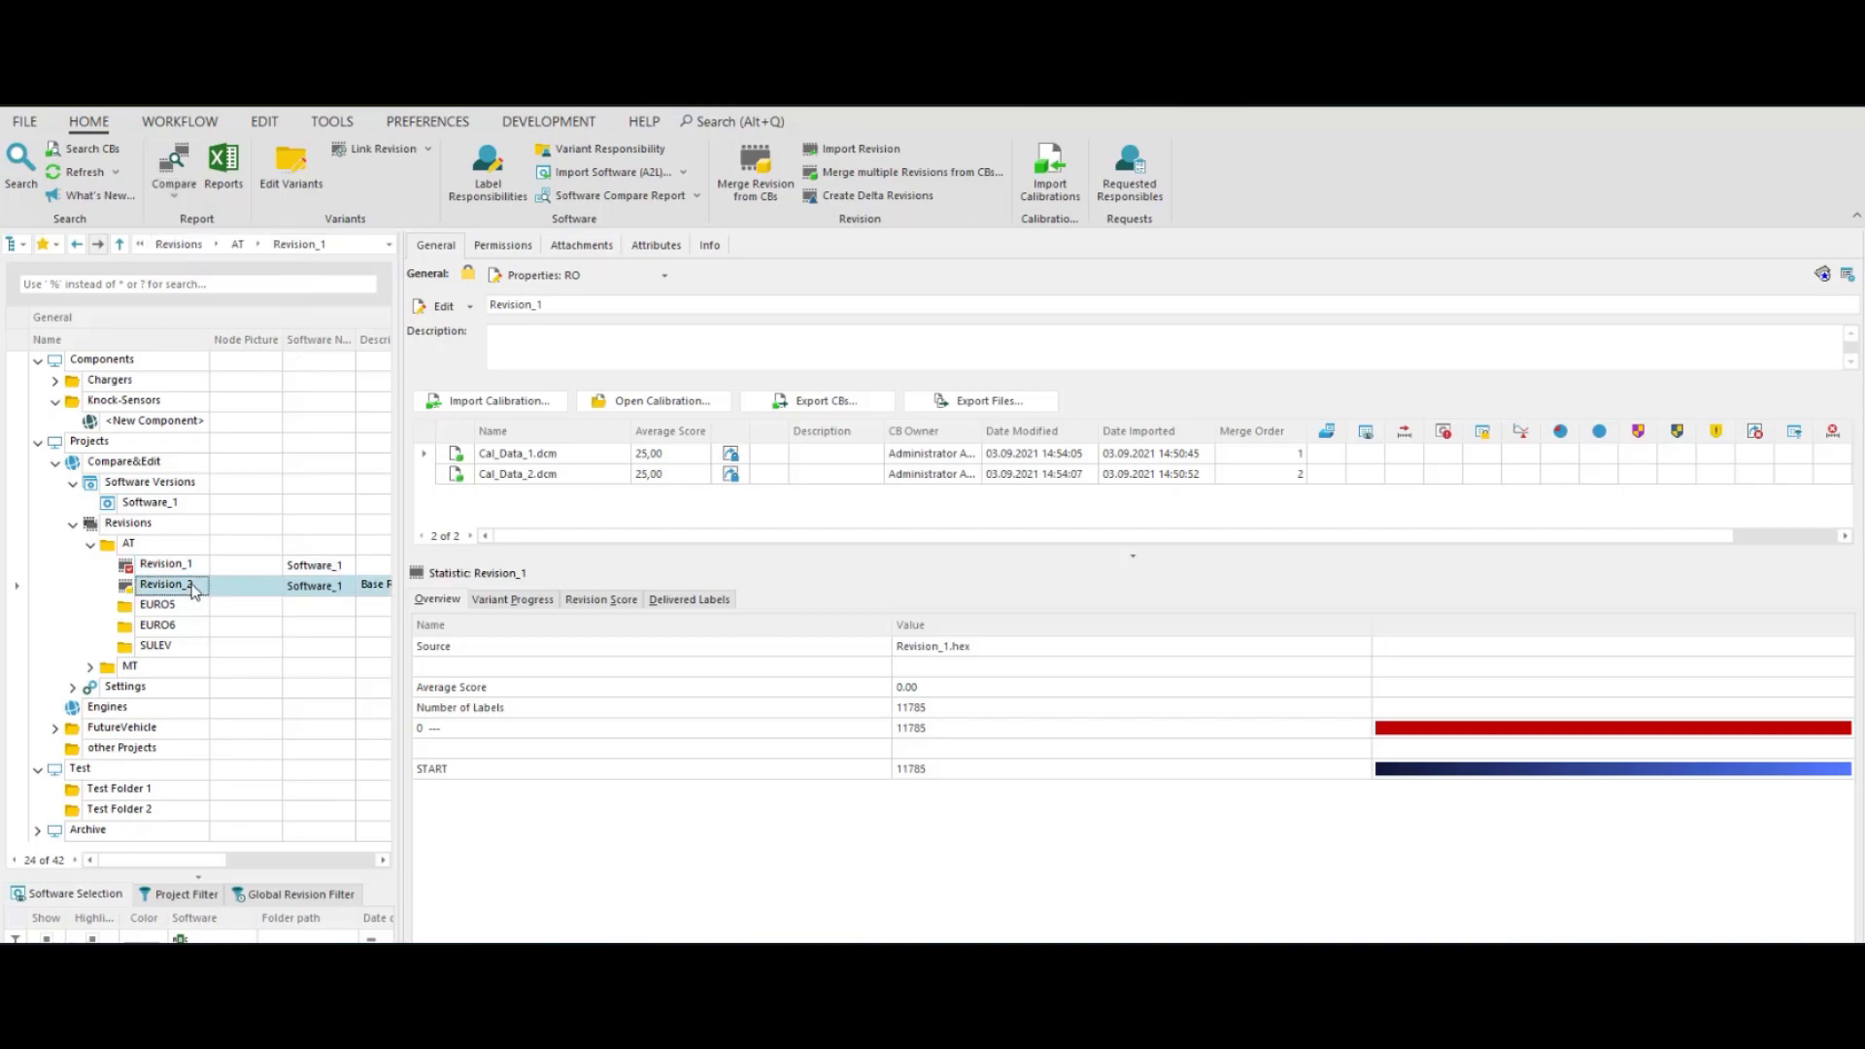
{"action": "right_click", "coordinate": [167, 584]}
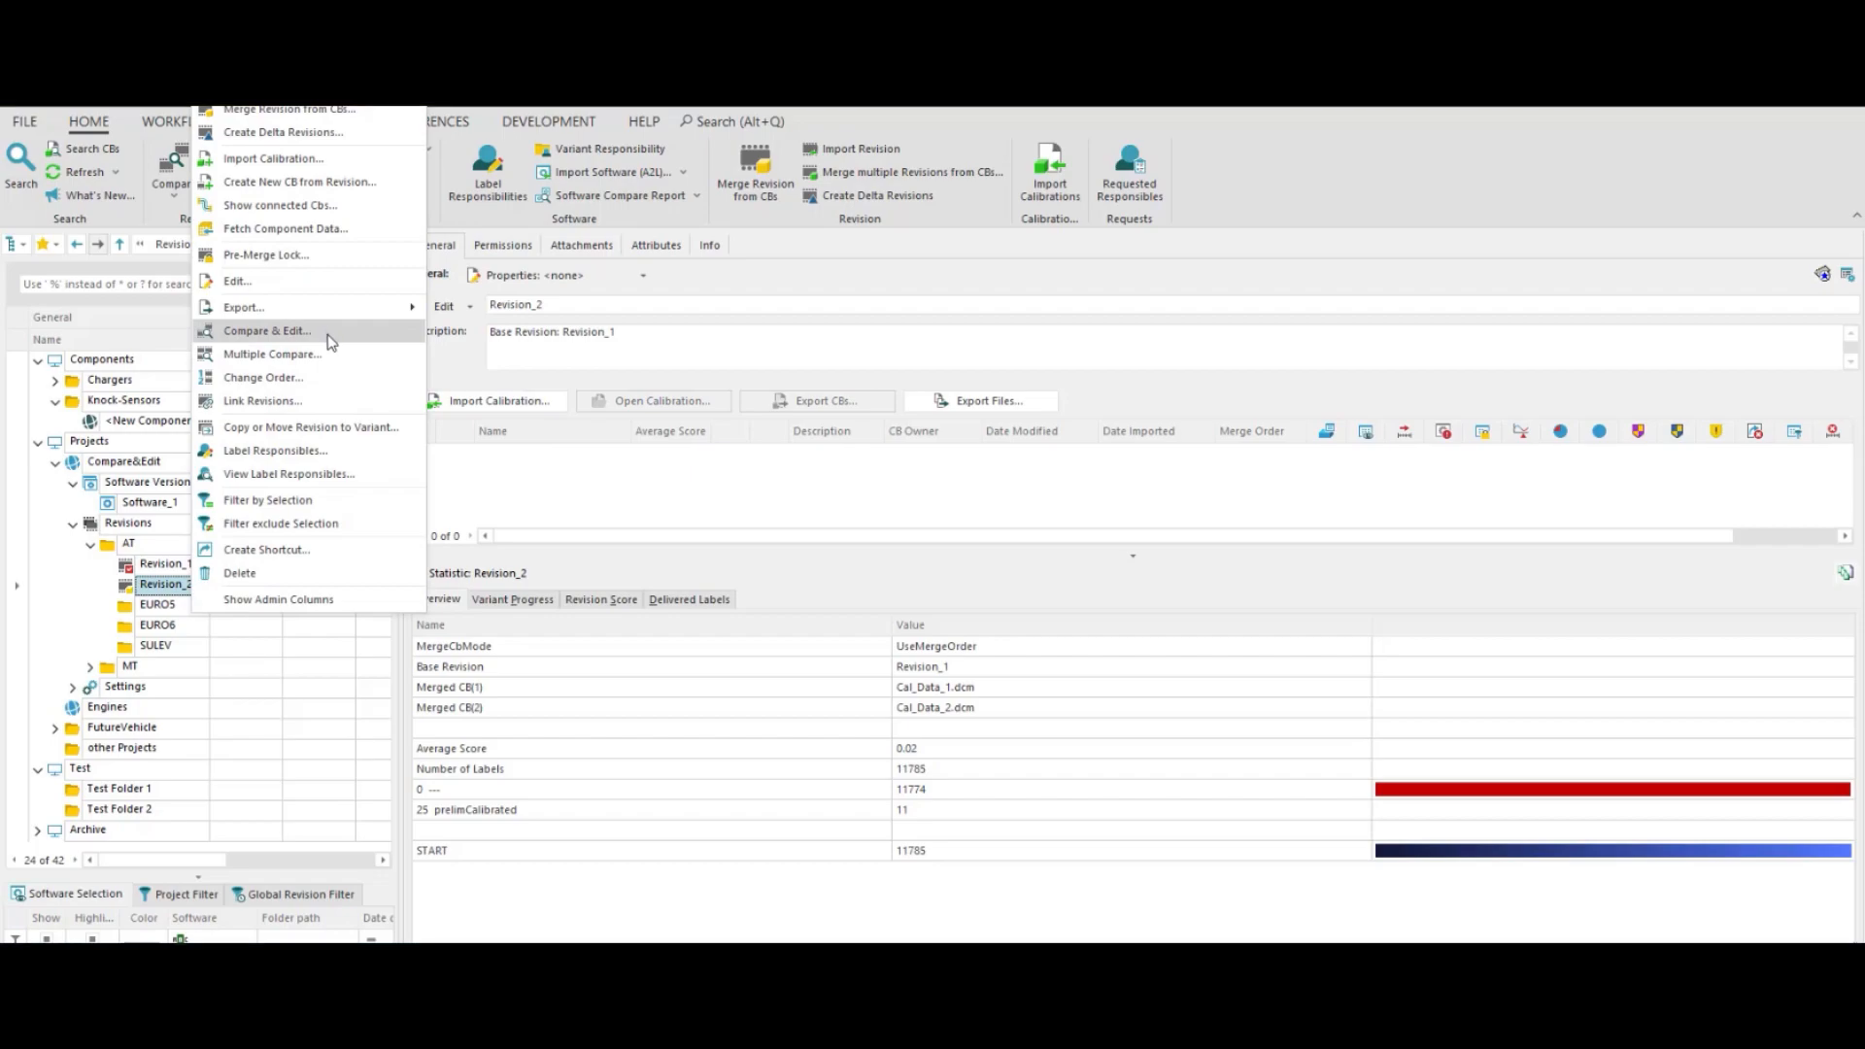
{"action": "left_click", "coordinate": [266, 330]}
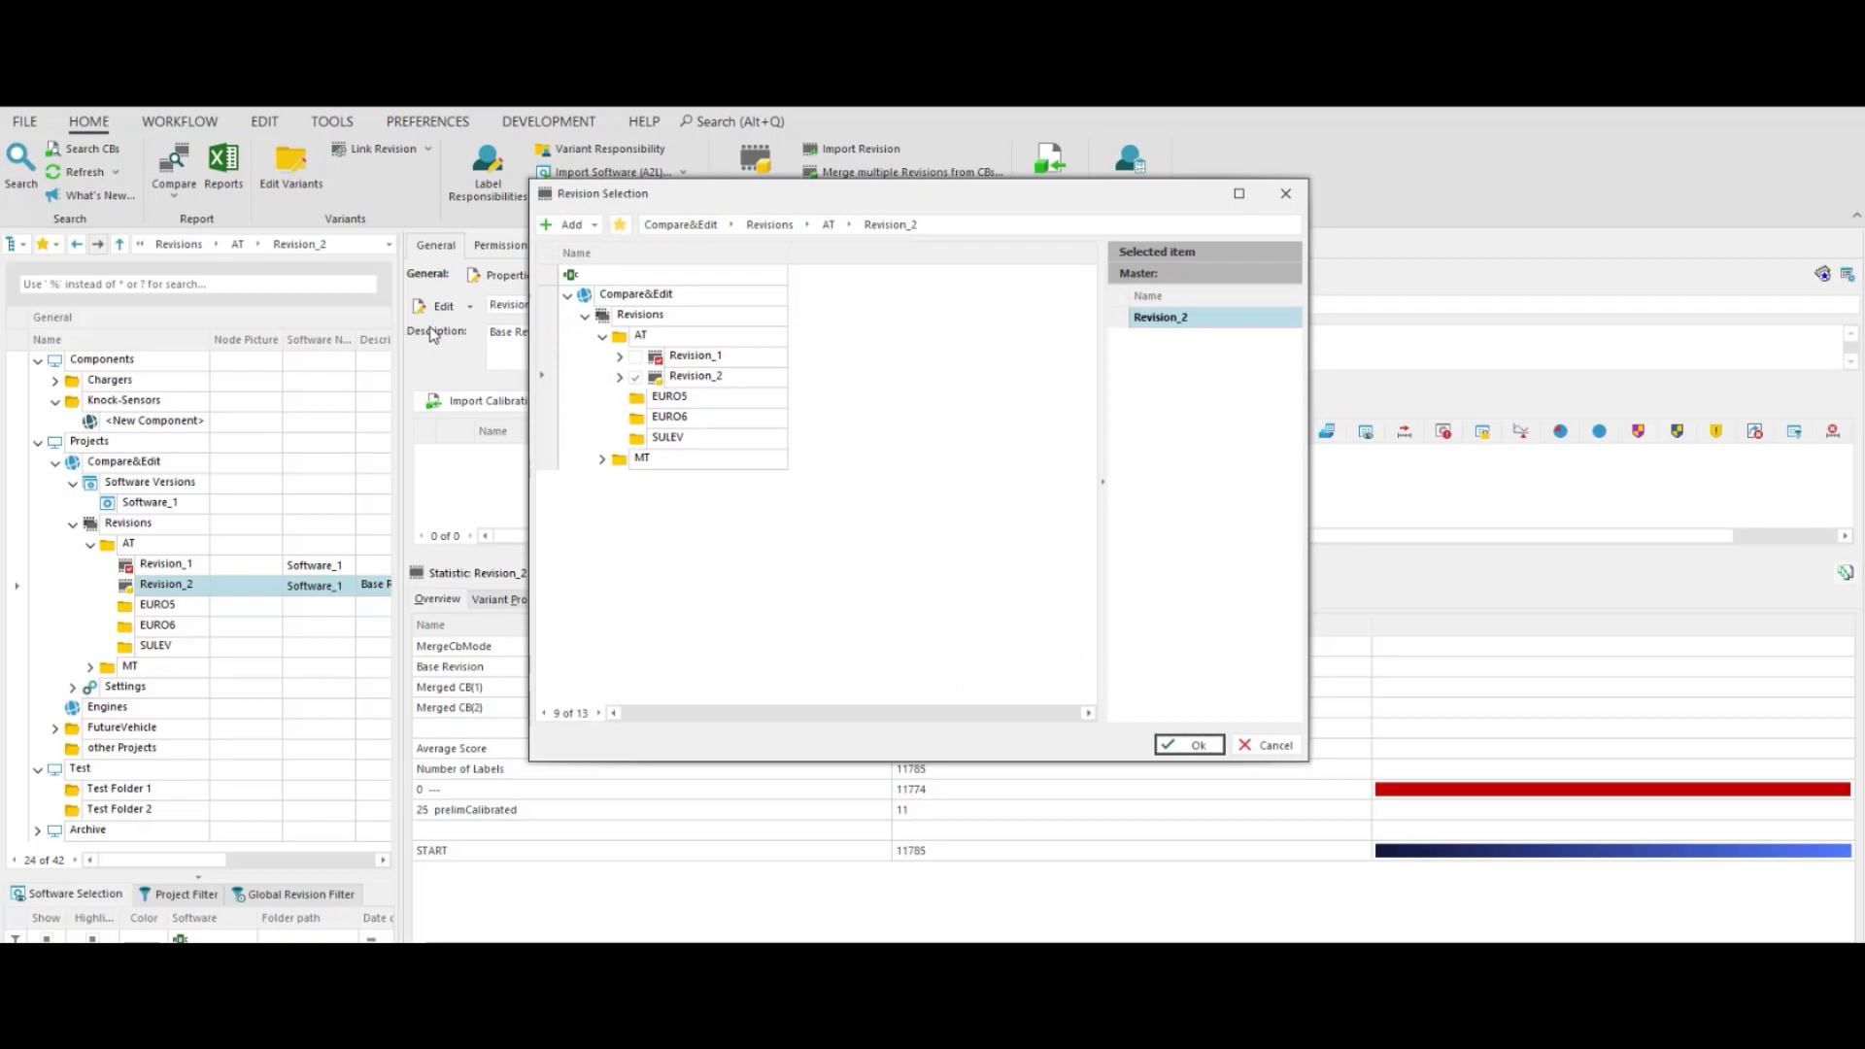
- Tick Revision_1, cancel the Add Projects dialog, and run the comparison against master Revision_2
{"action": "left_click", "coordinate": [696, 353]}
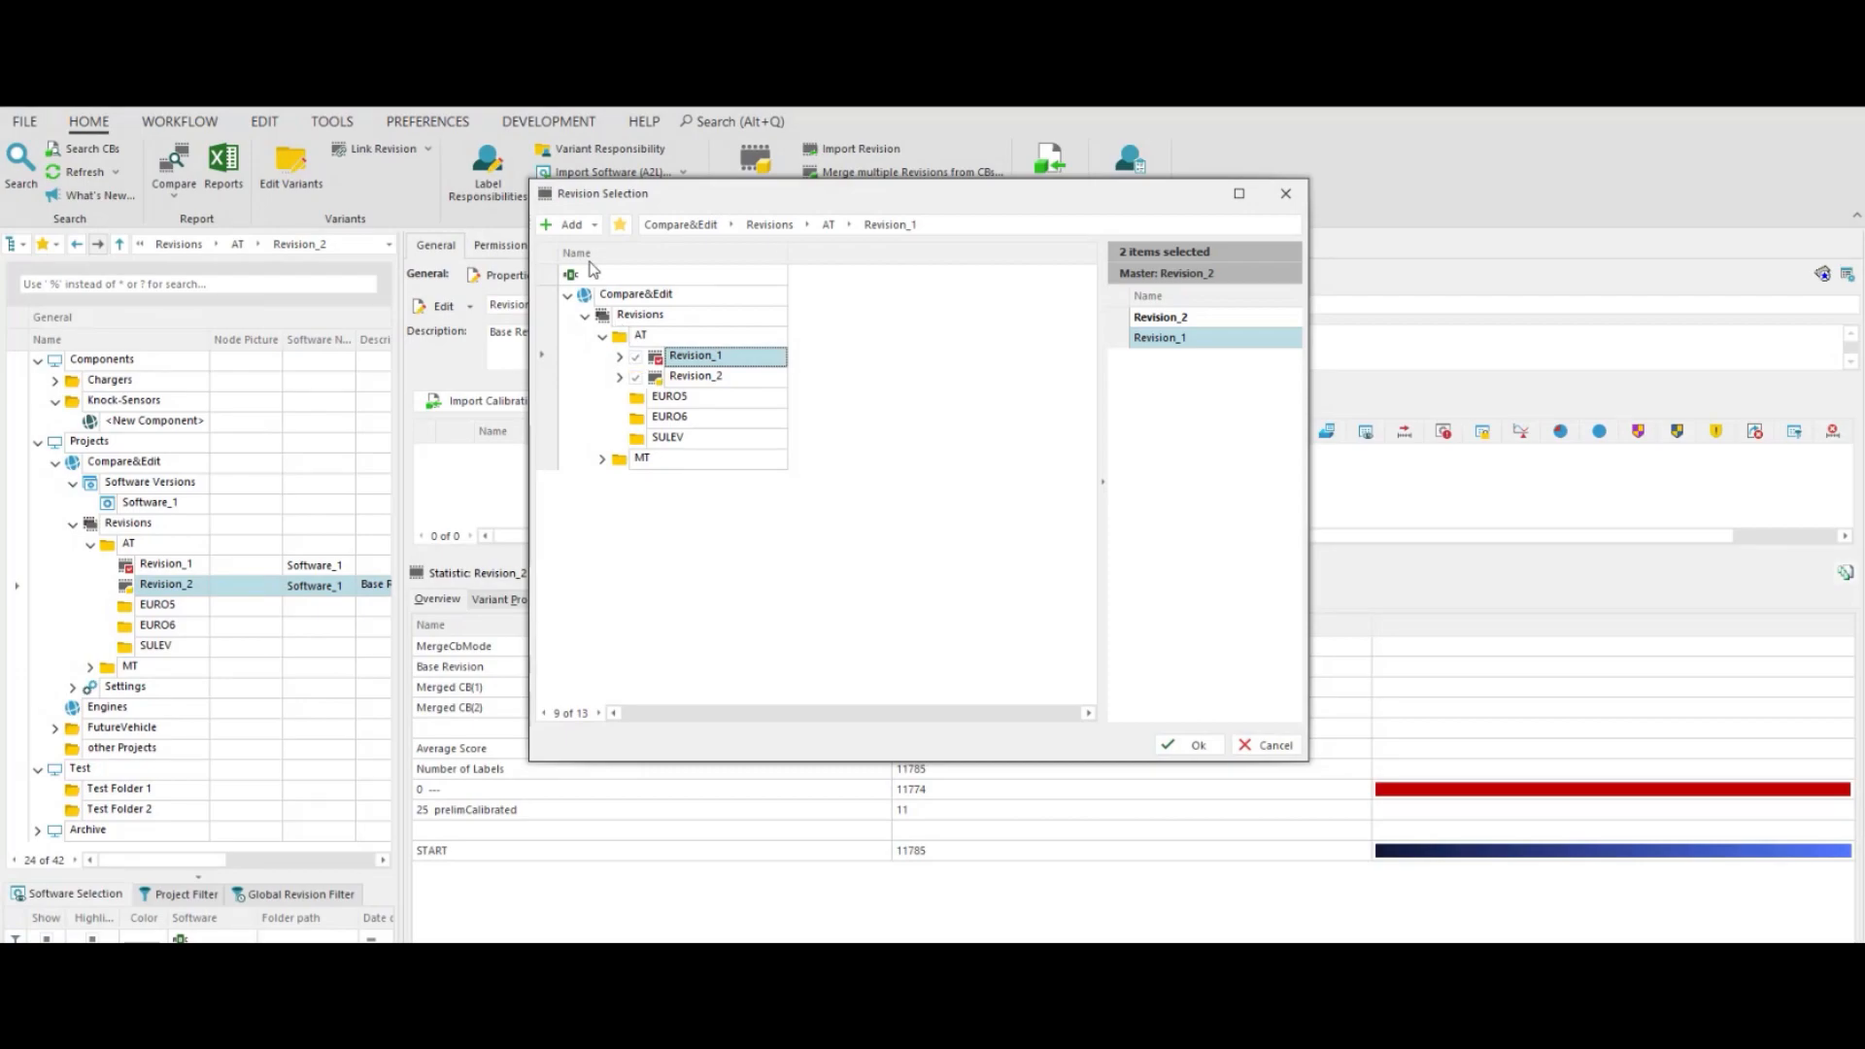
{"action": "left_click", "coordinate": [571, 225]}
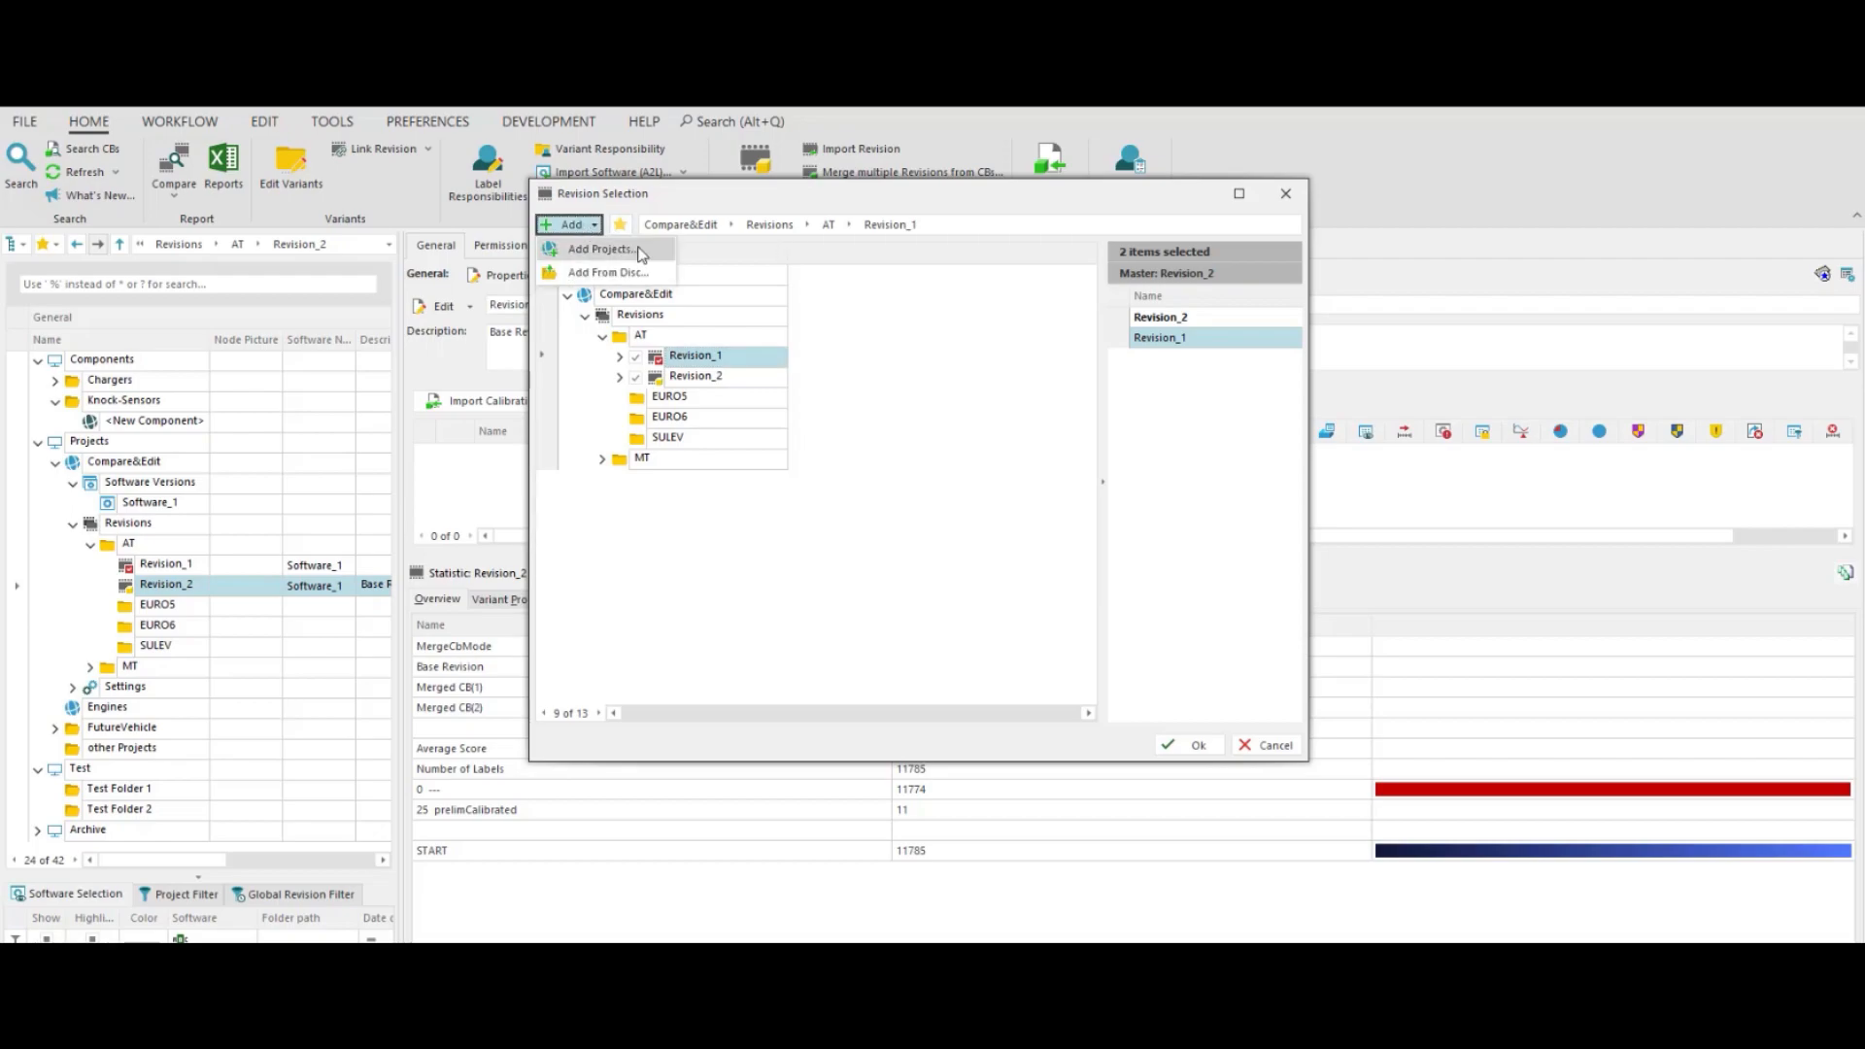
{"action": "mouse_move", "coordinate": [651, 258]}
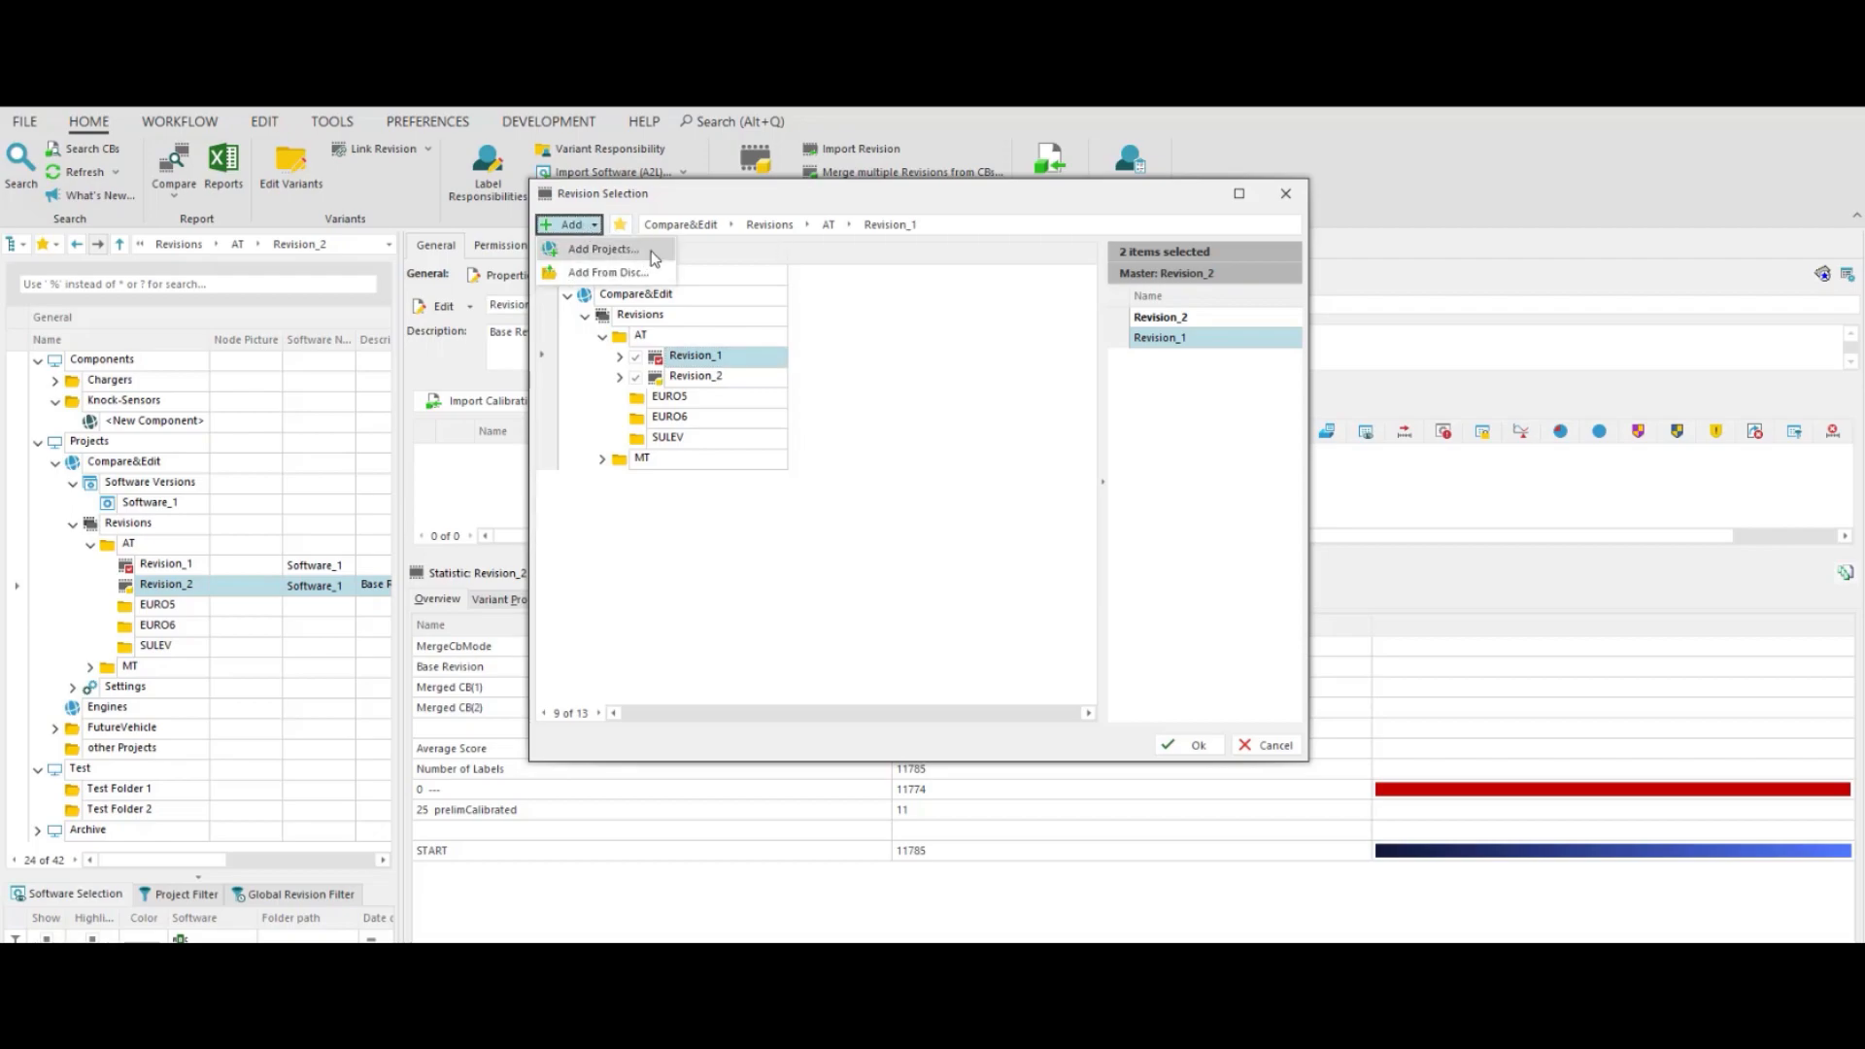
{"action": "mouse_move", "coordinate": [665, 272]}
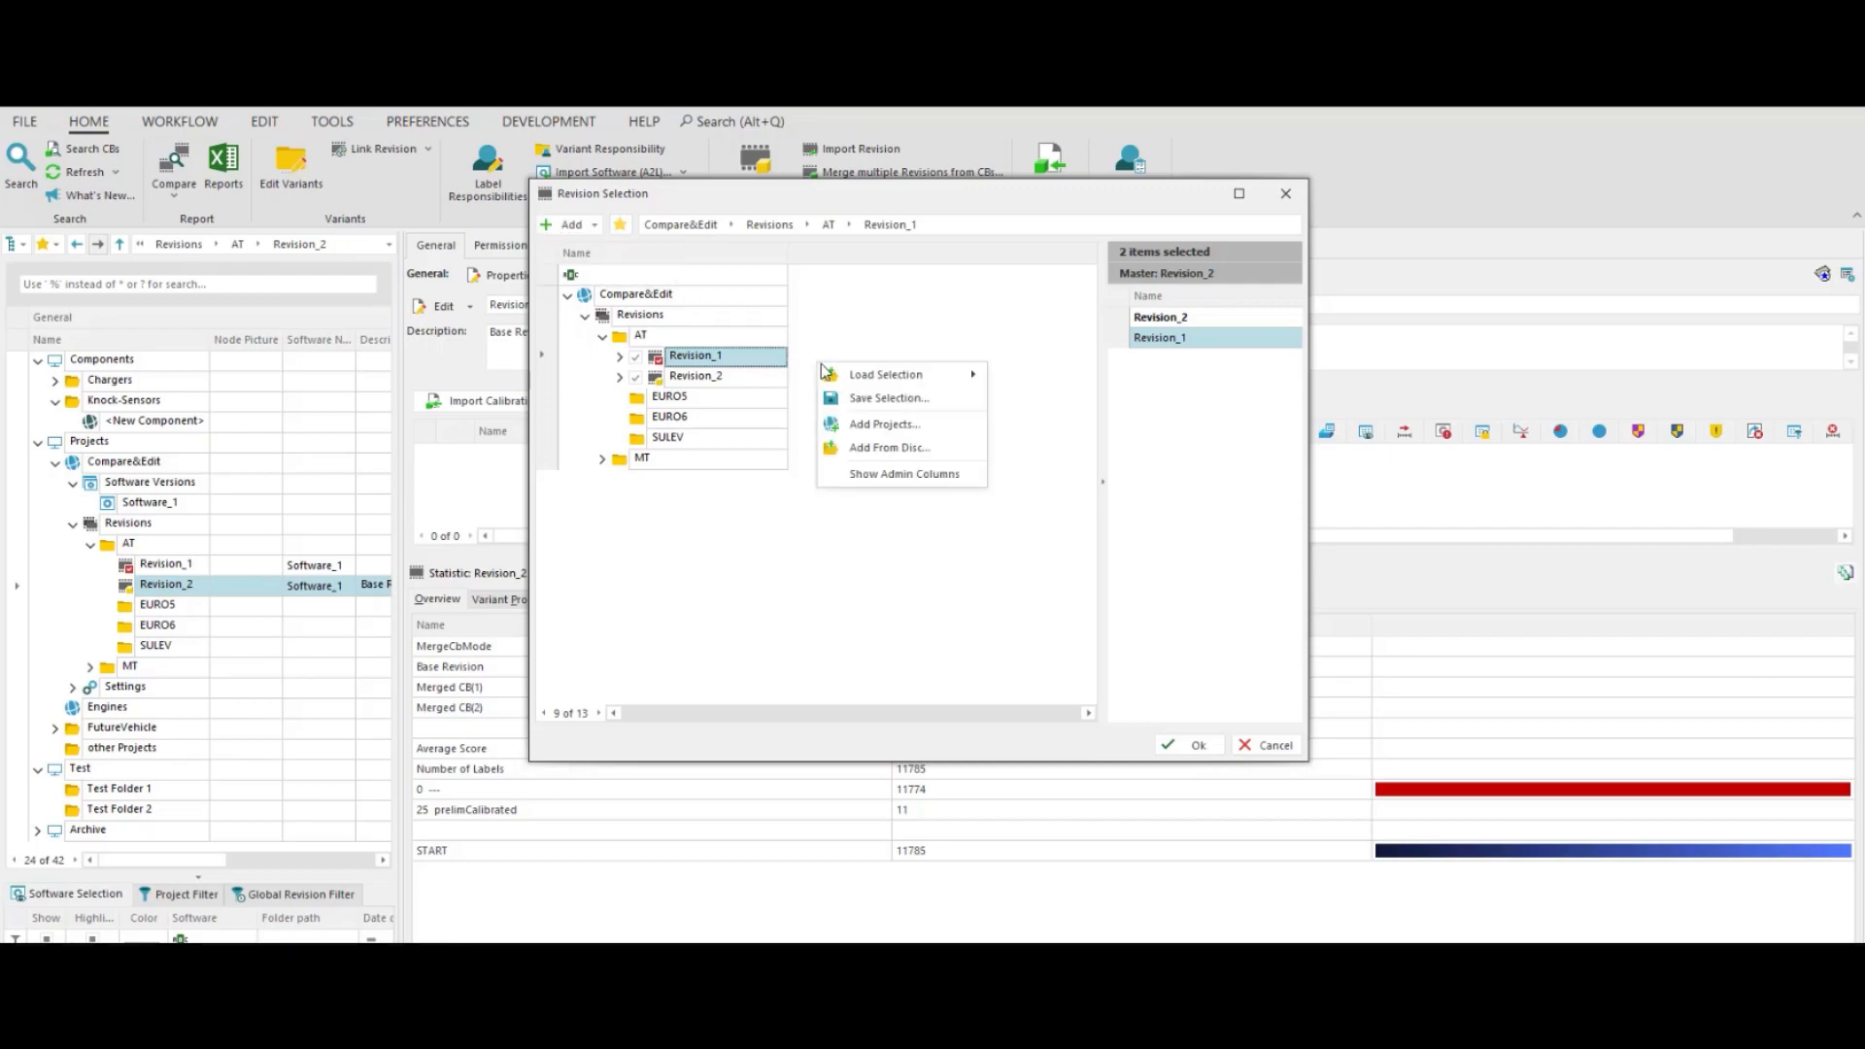
{"action": "left_click", "coordinate": [882, 423]}
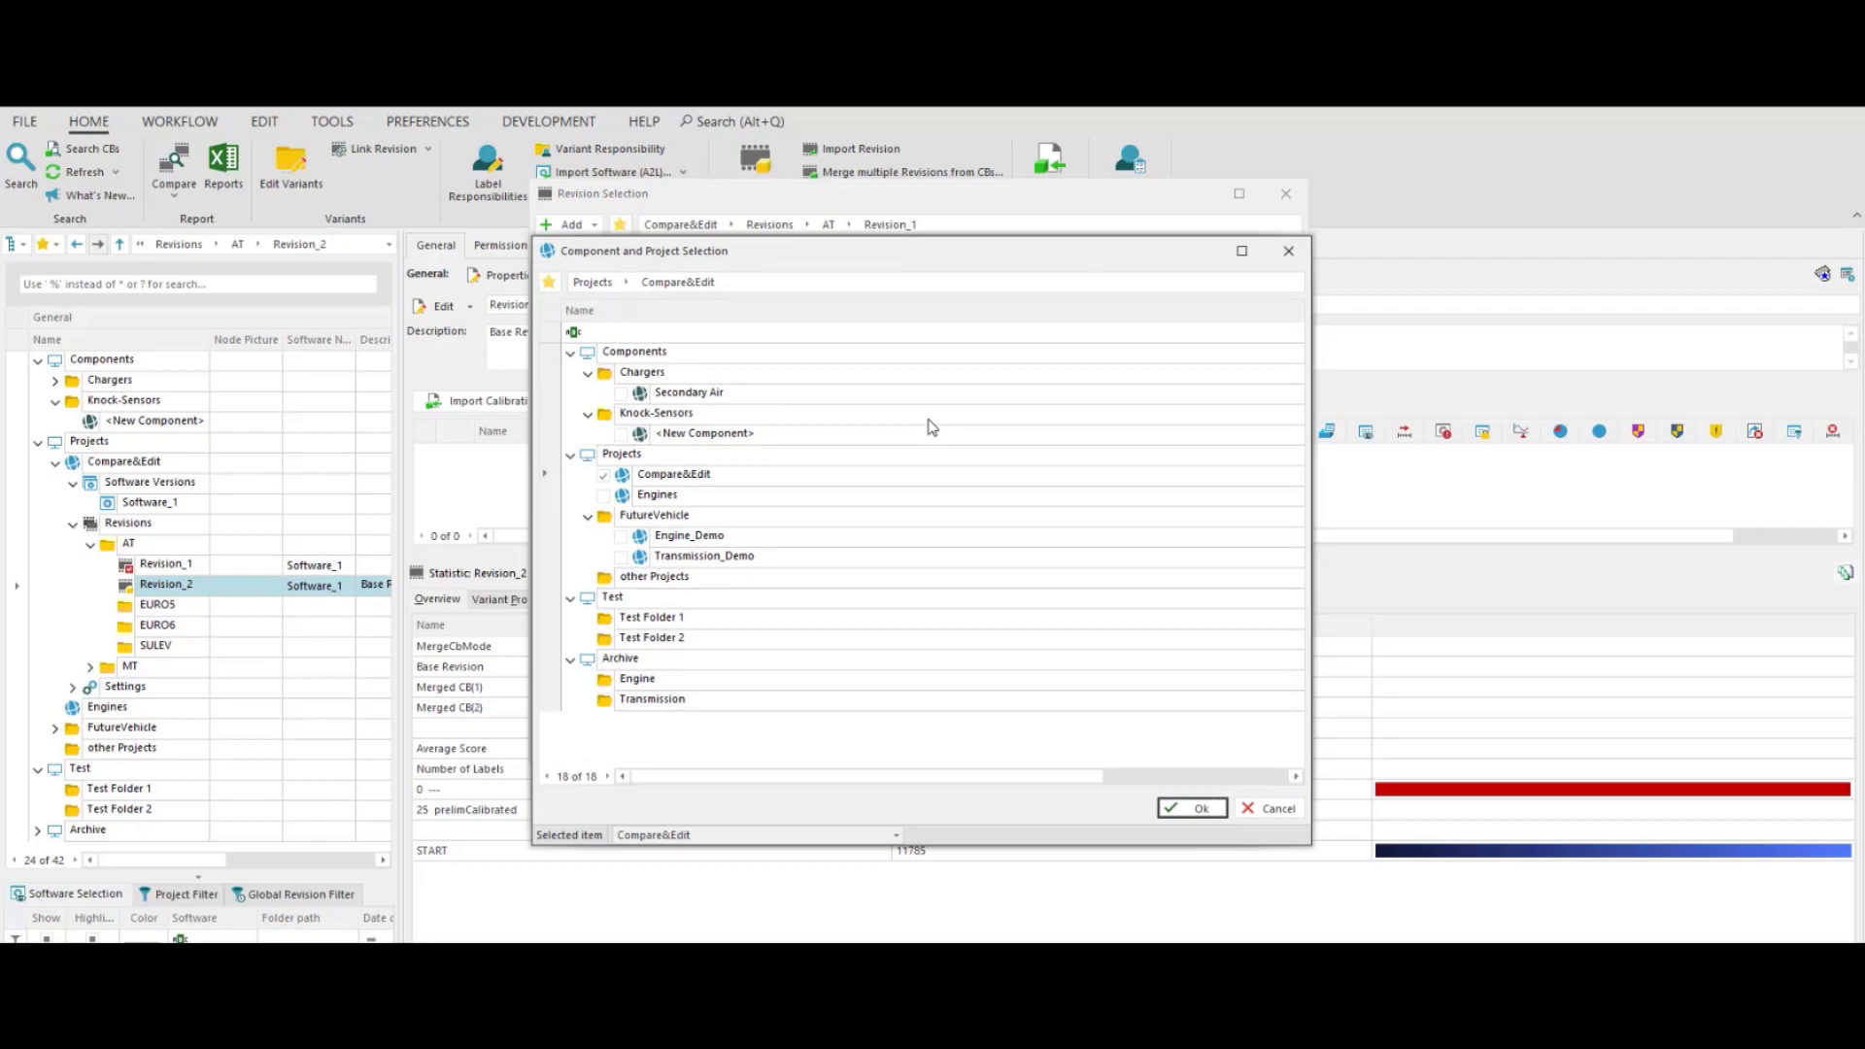
{"action": "mouse_move", "coordinate": [1266, 812]}
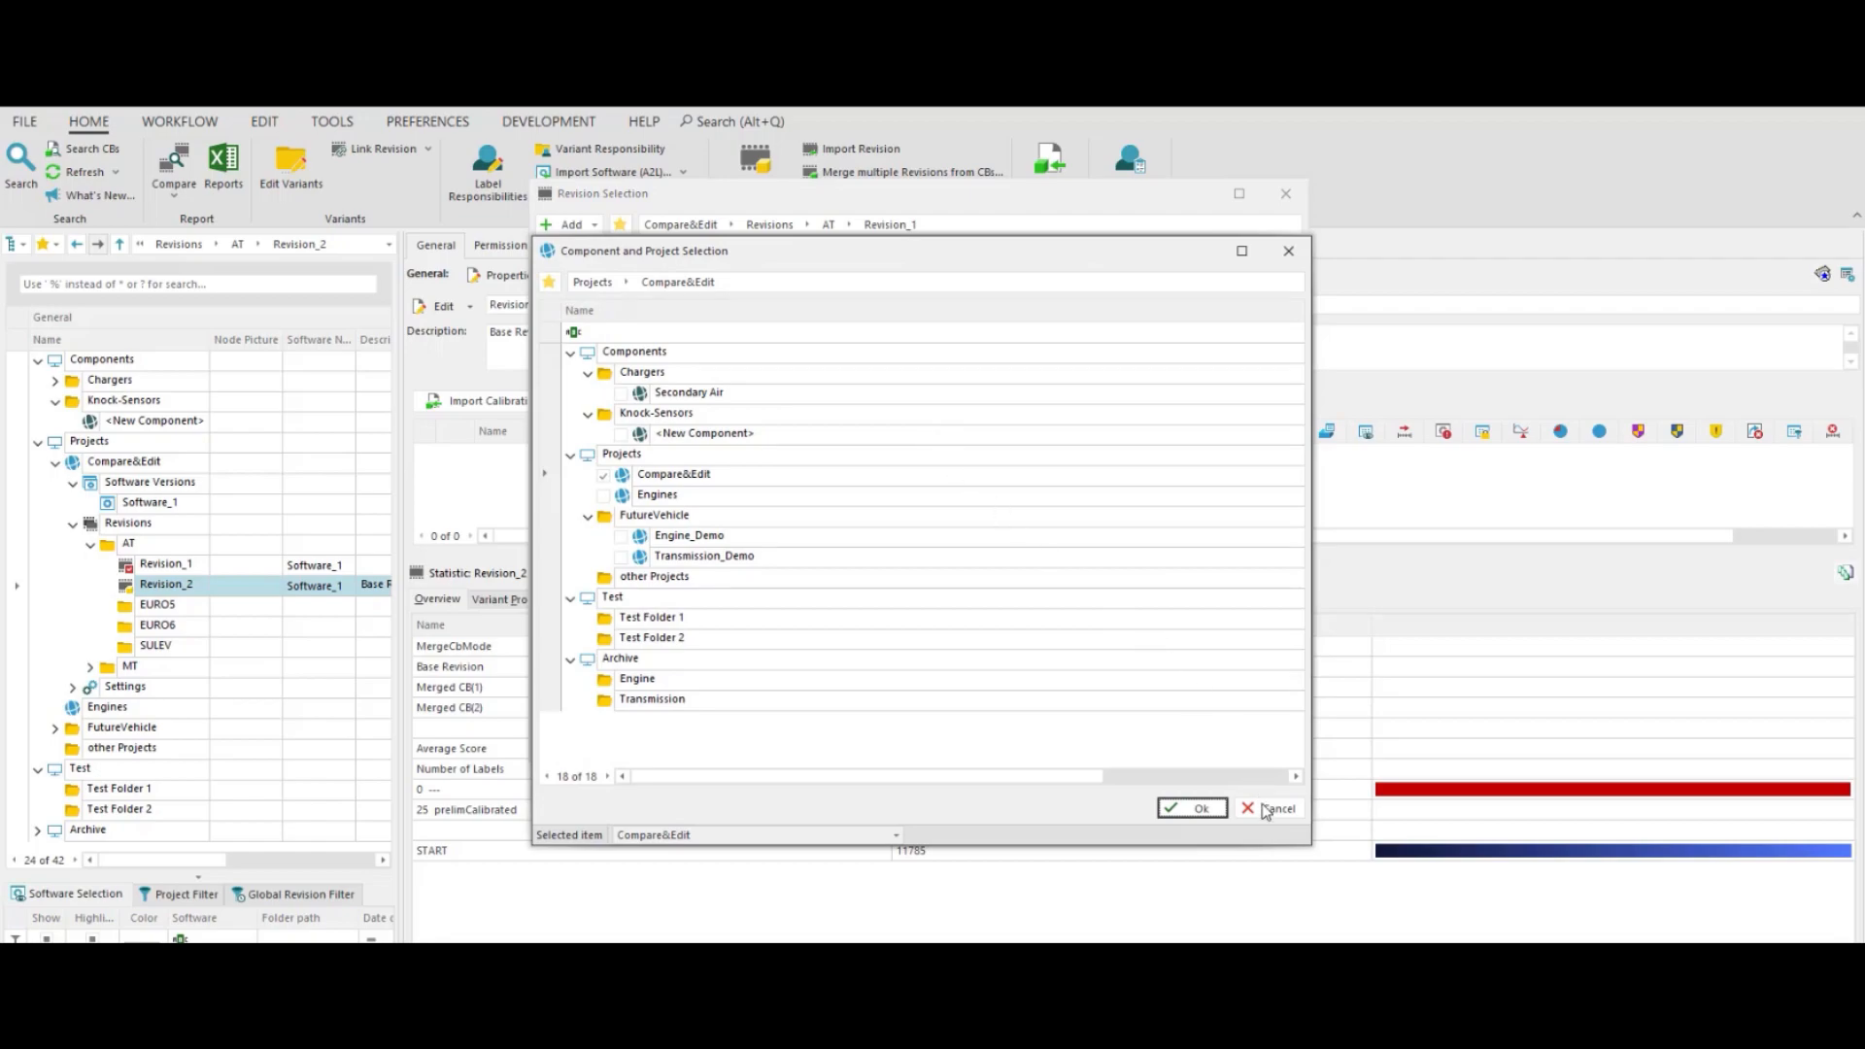
{"action": "left_click", "coordinate": [1198, 808]}
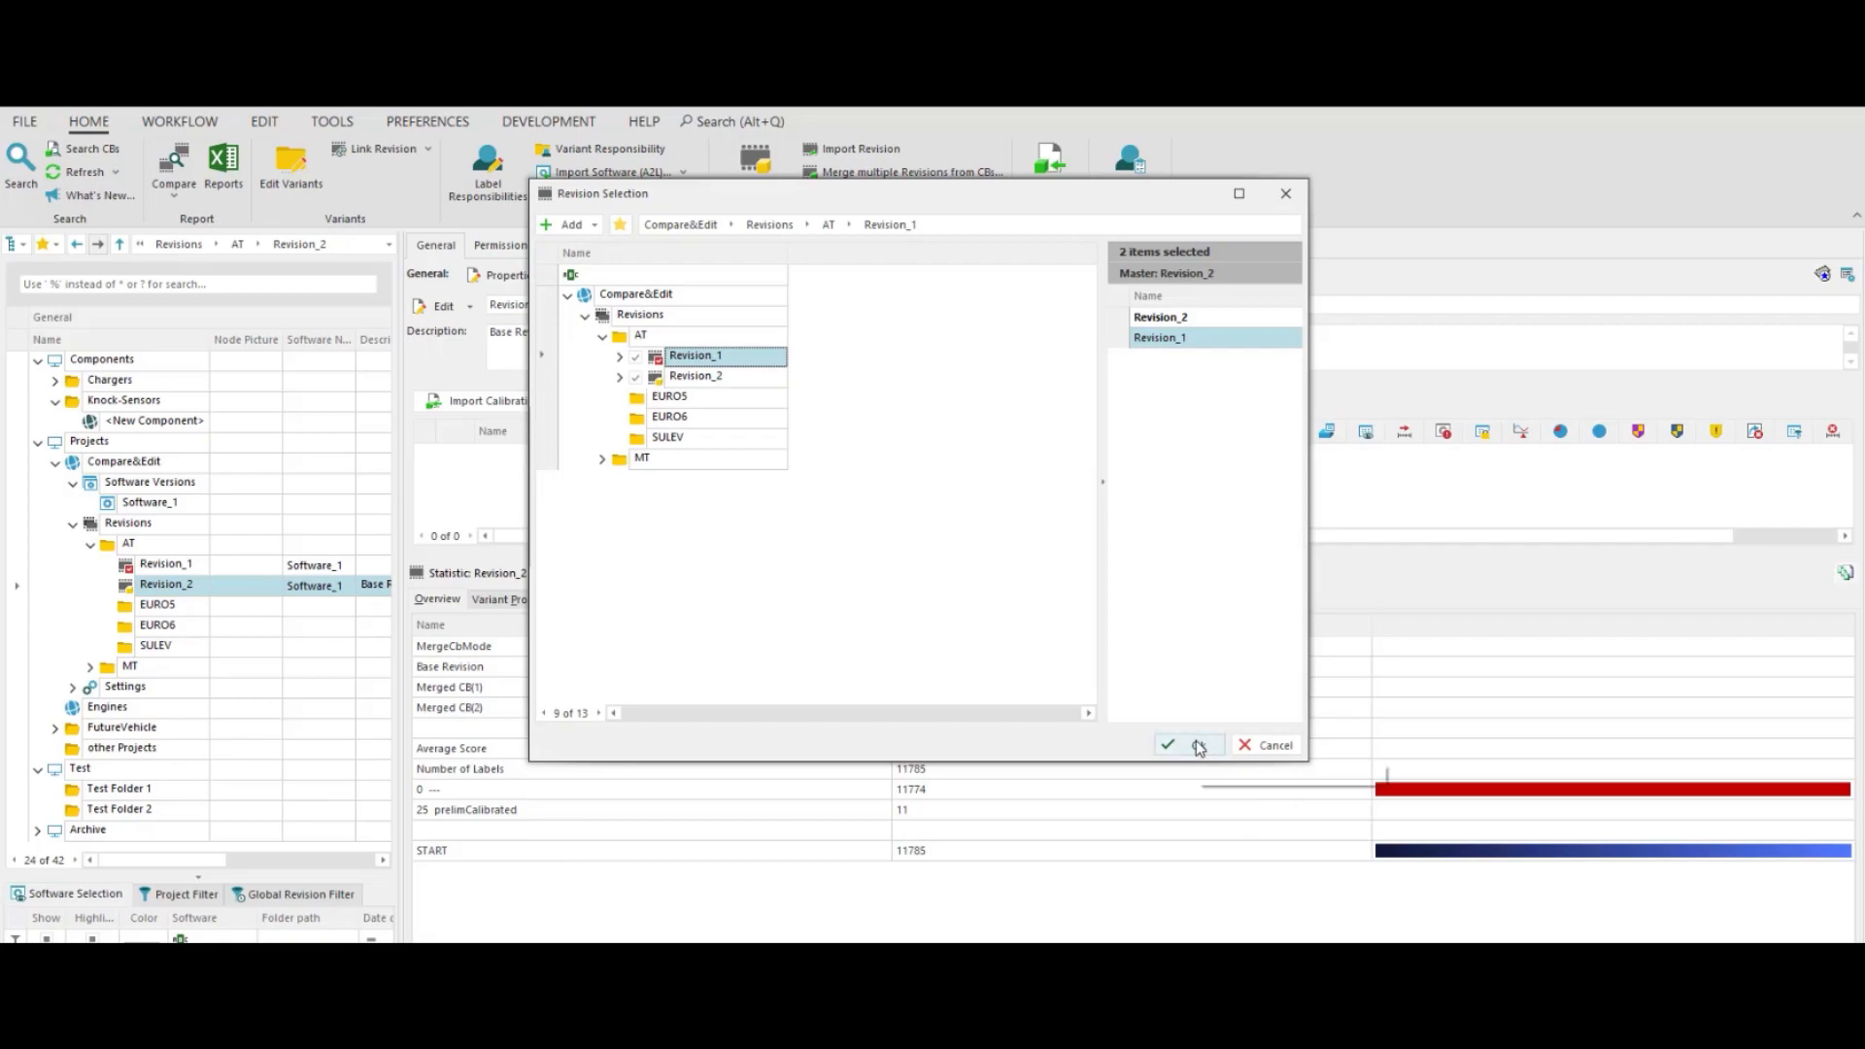
{"action": "left_click", "coordinate": [1169, 745]}
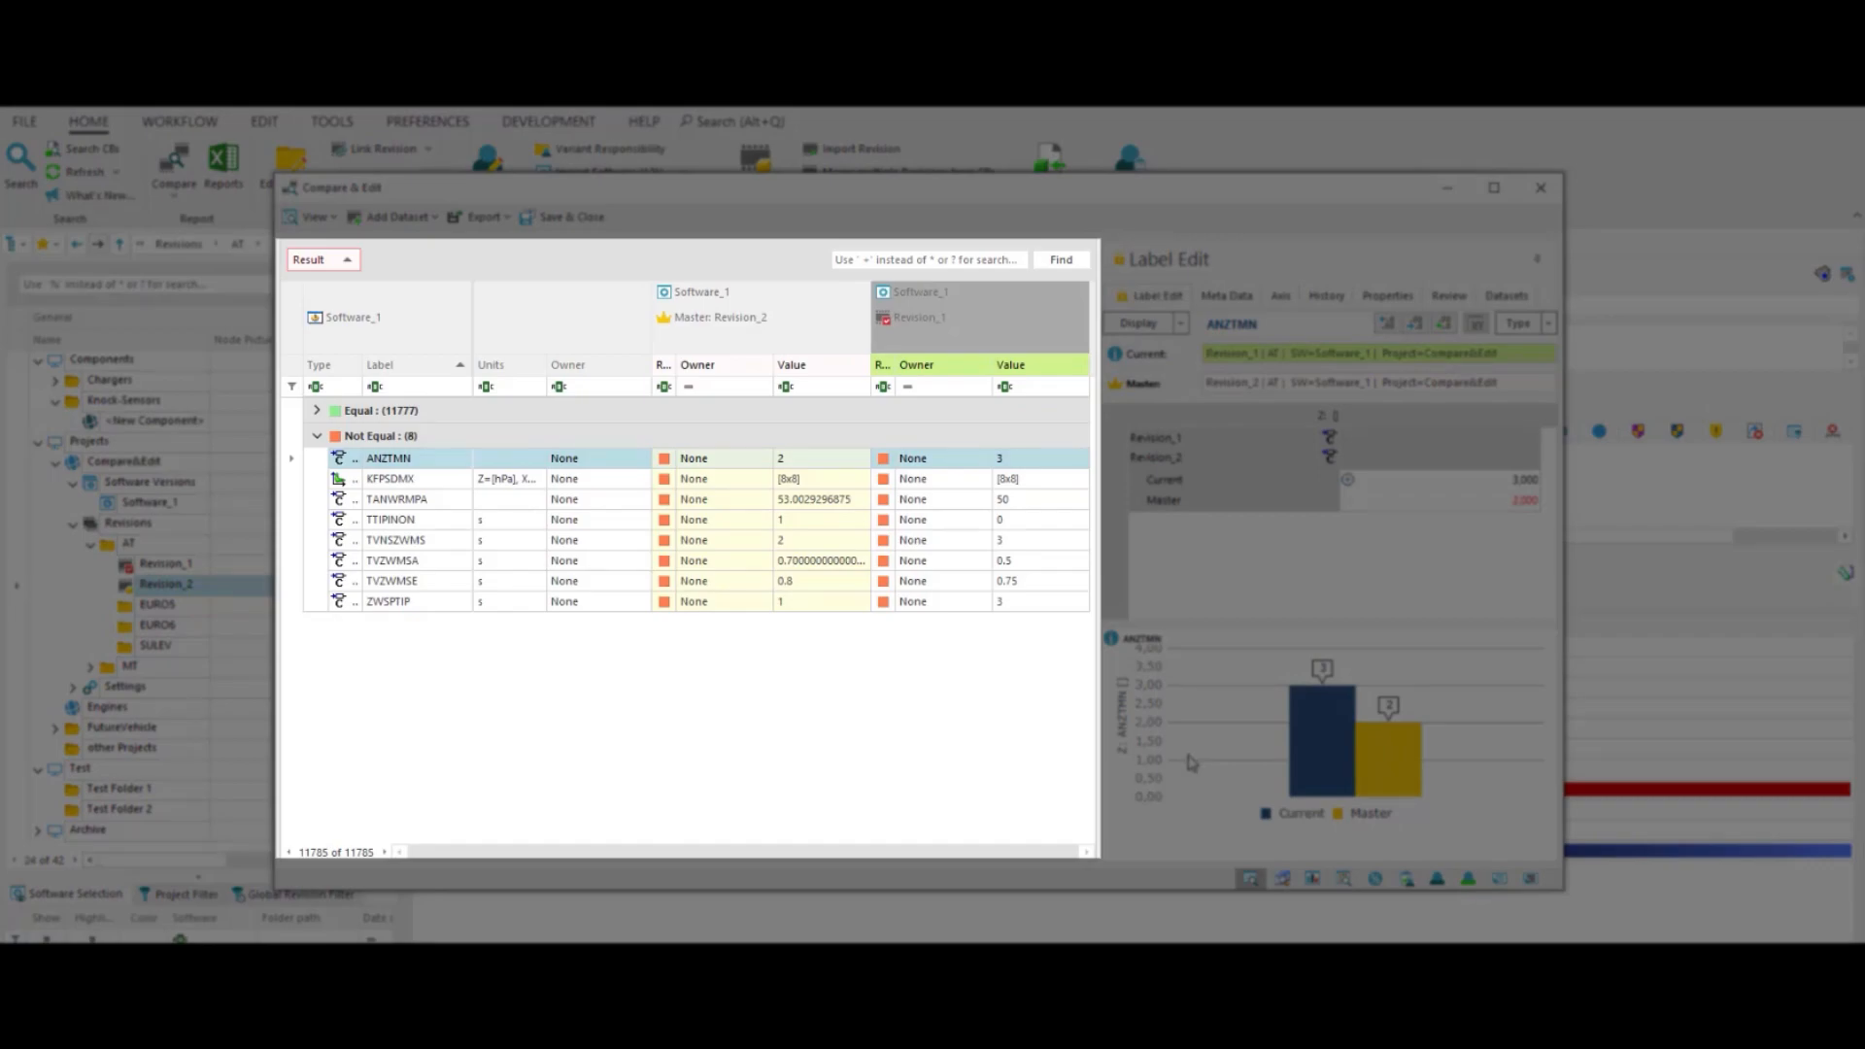
- Browse the Equal and Not Equal groups and view unequal label ANZTMN (3 vs master 2)
{"action": "left_click", "coordinate": [381, 422]}
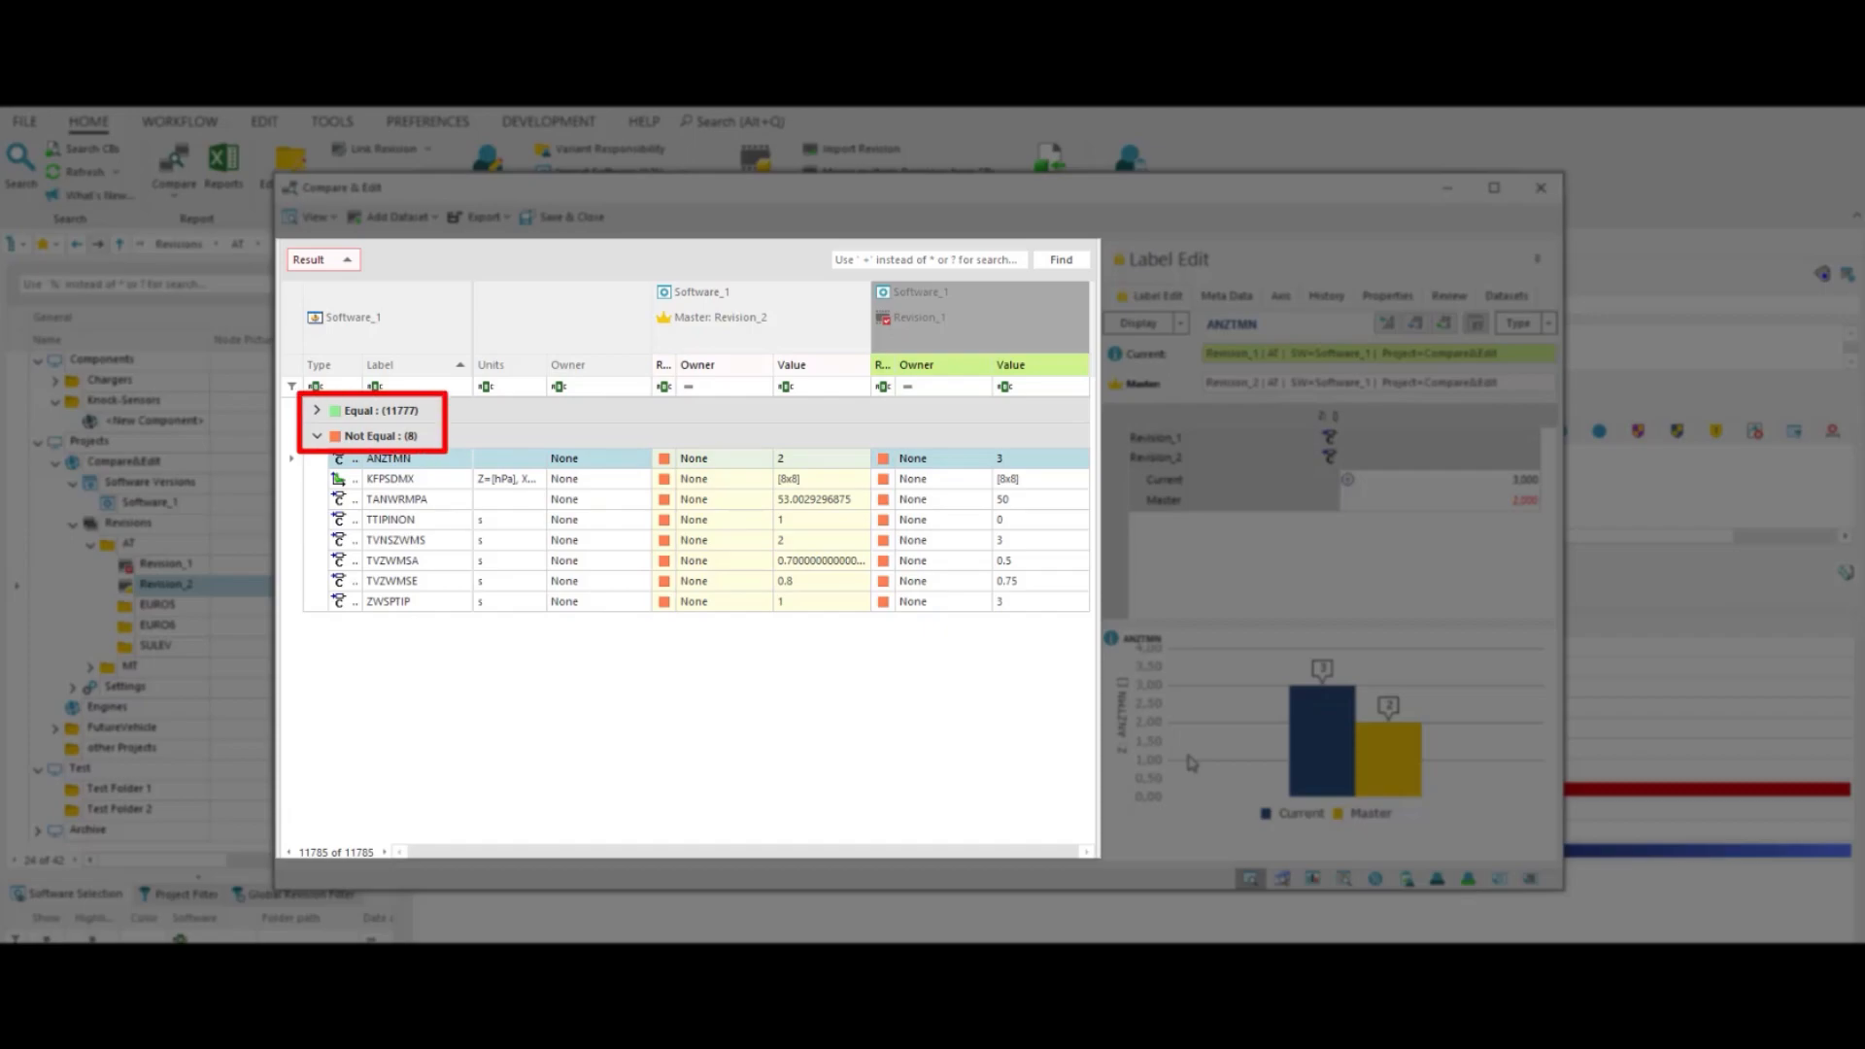
{"action": "left_click", "coordinate": [369, 433]}
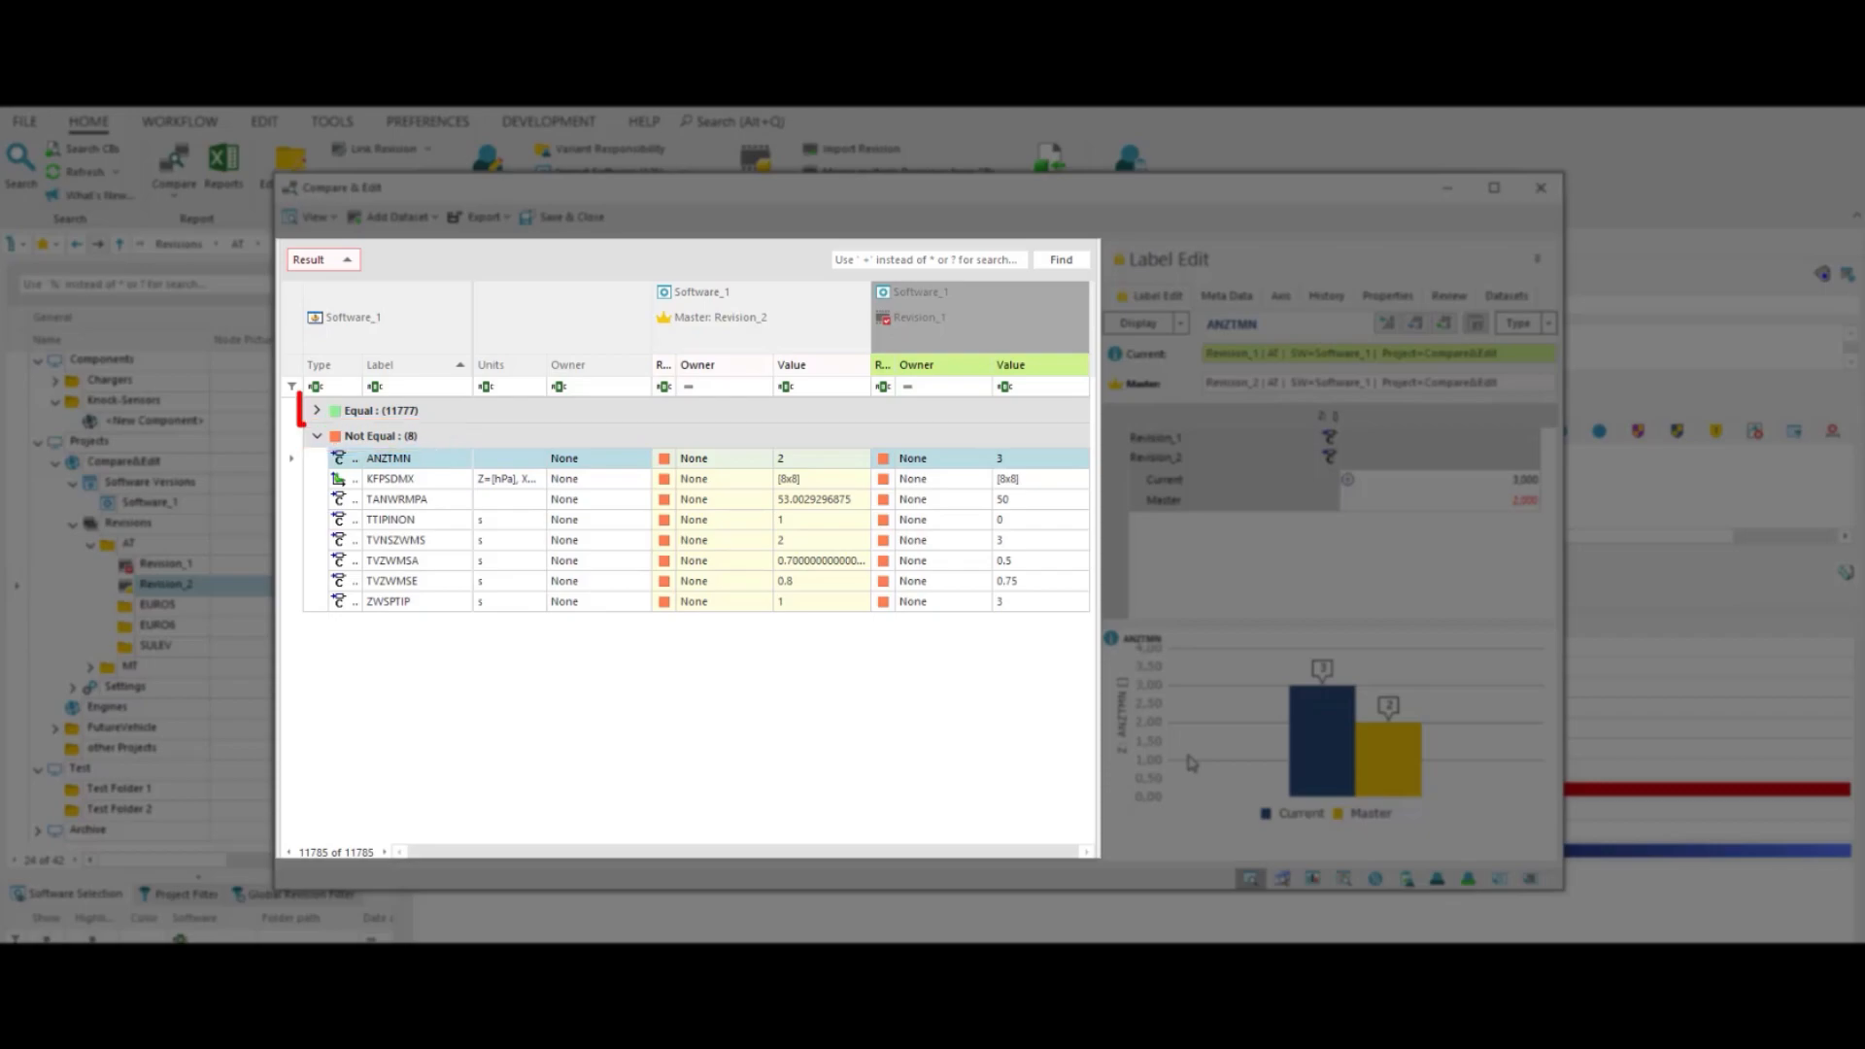
{"action": "left_click", "coordinate": [373, 410]}
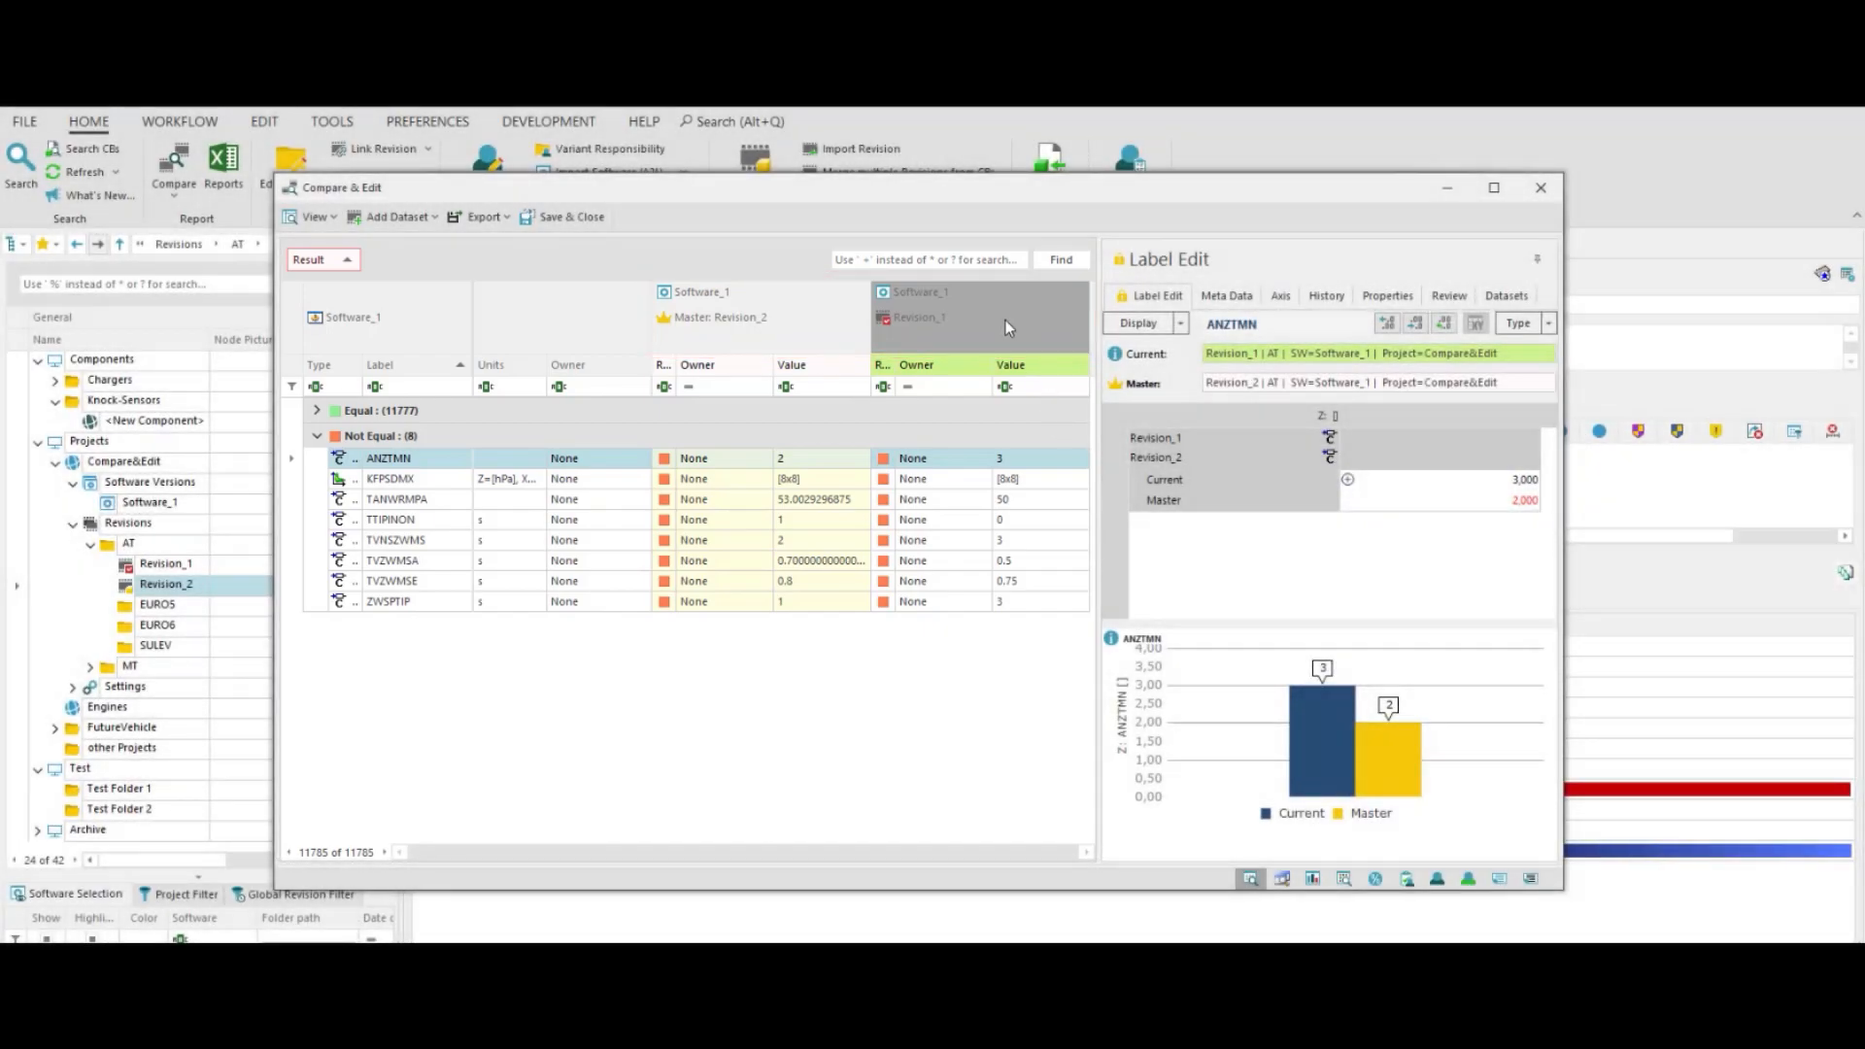
{"action": "right_click", "coordinate": [1005, 326]}
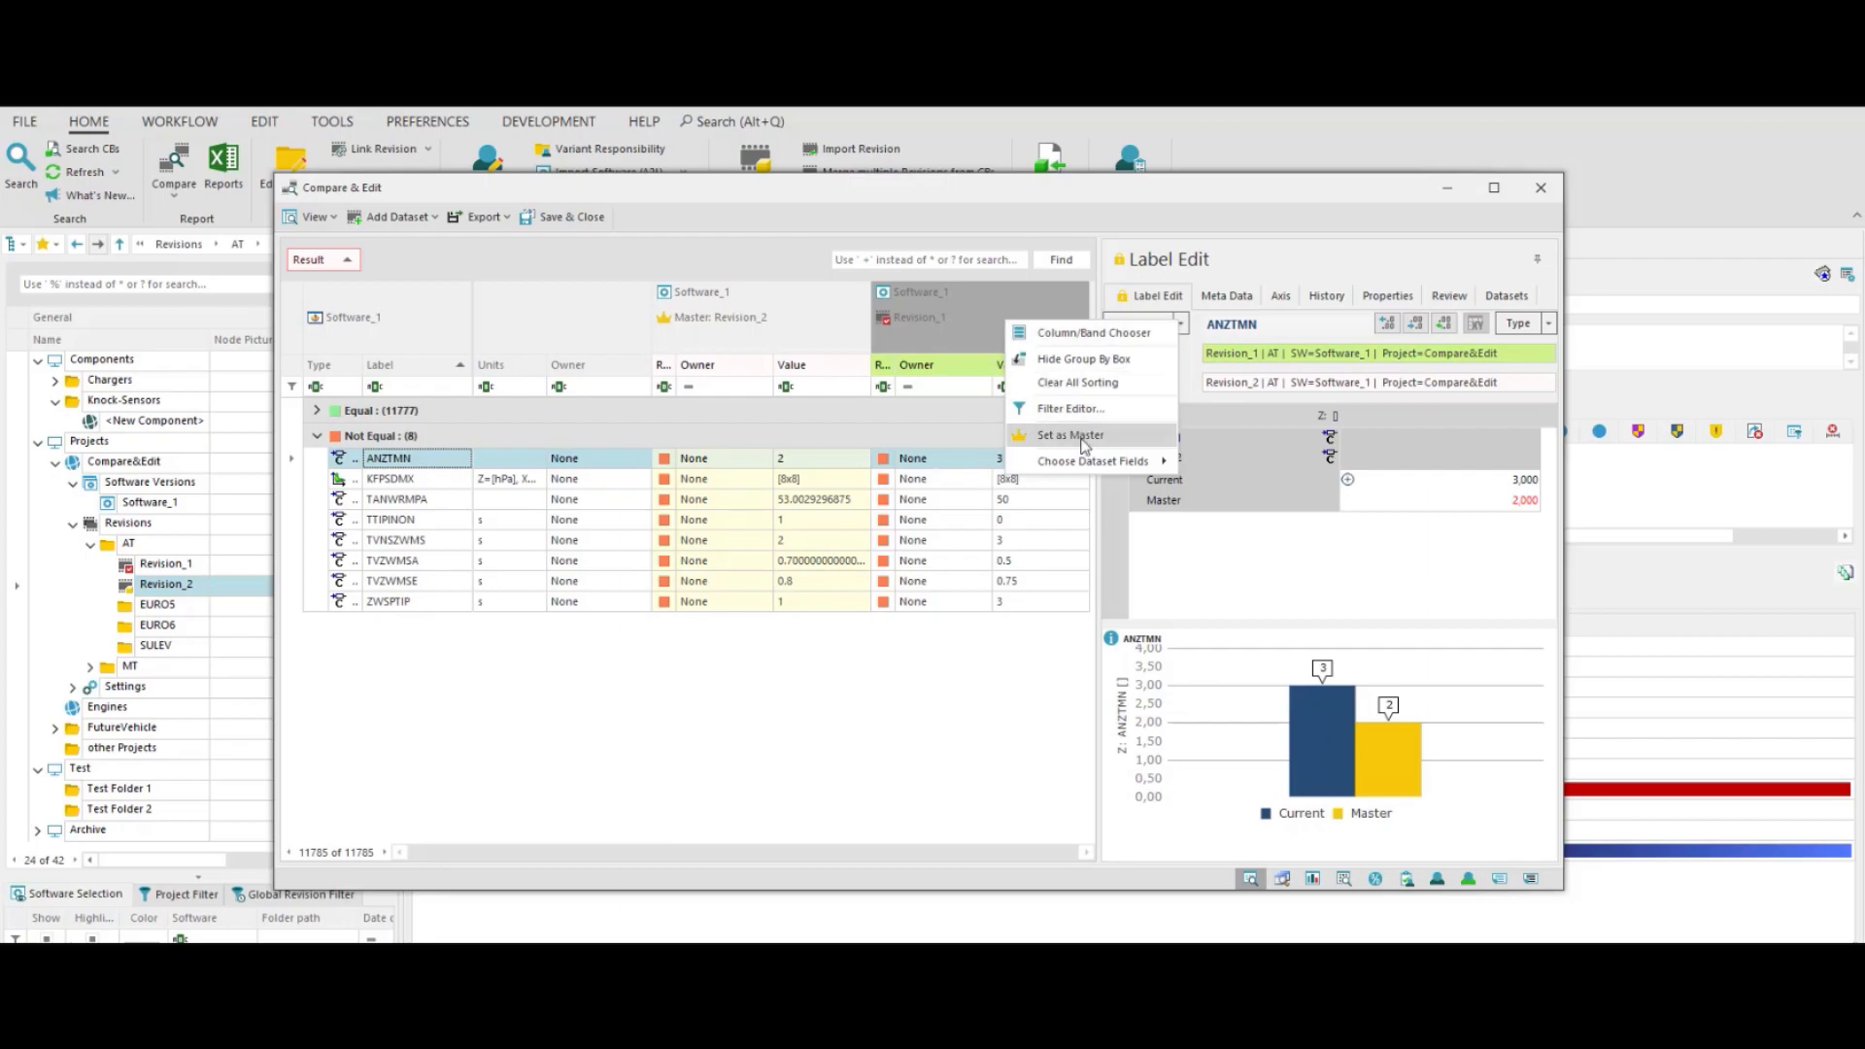
{"action": "left_click", "coordinate": [1069, 433]}
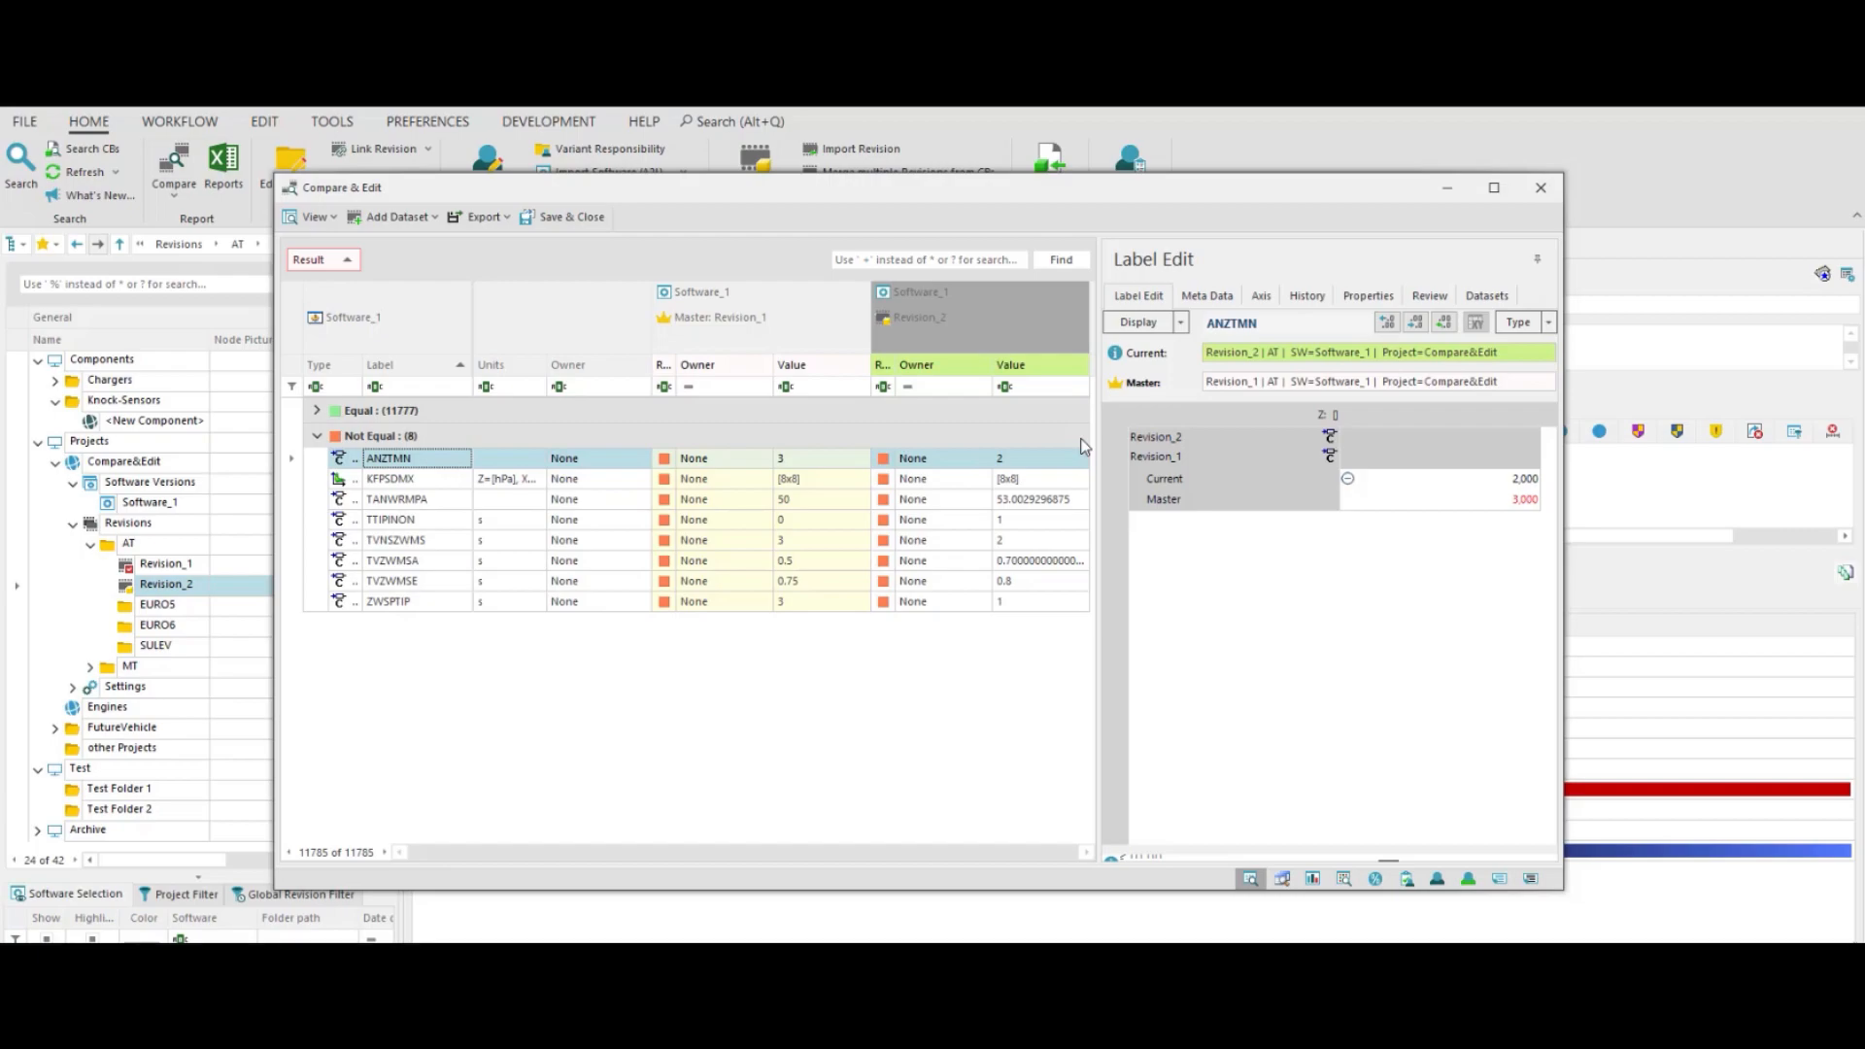
{"action": "mouse_move", "coordinate": [1068, 403]}
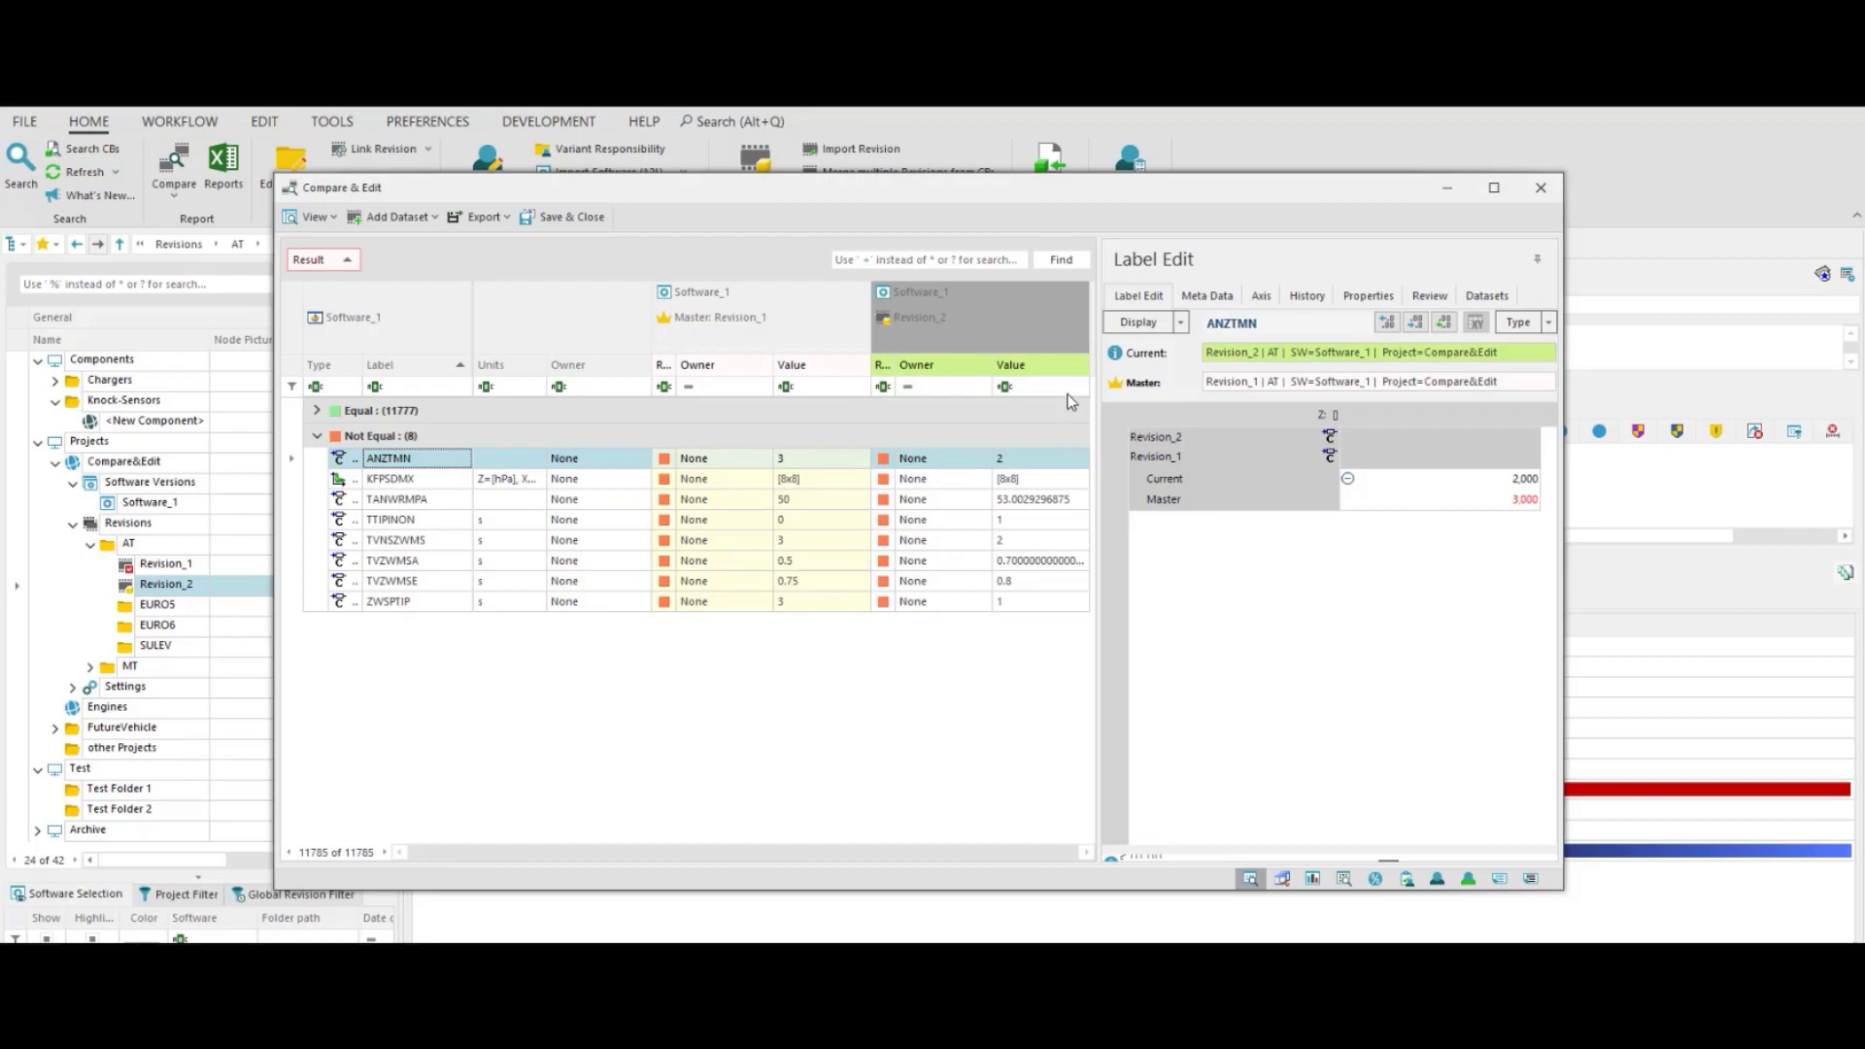
{"action": "mouse_move", "coordinate": [1086, 470]}
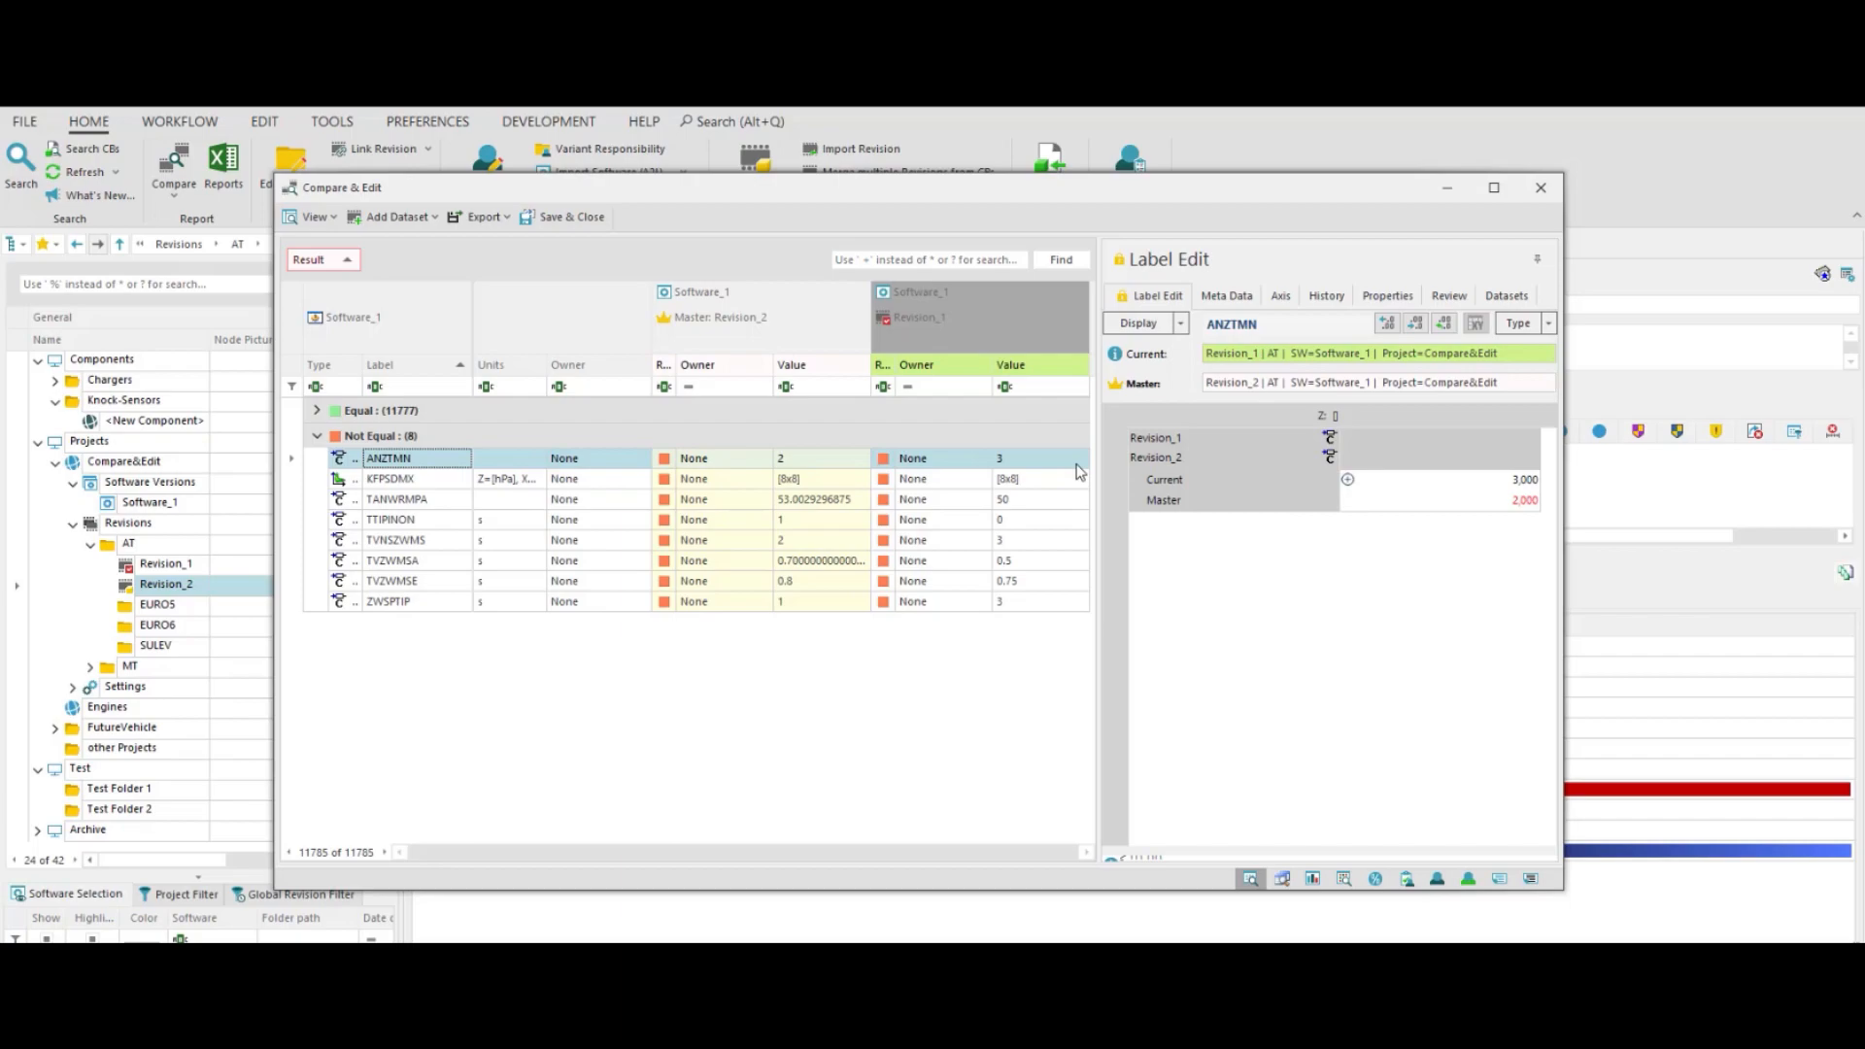
{"action": "mouse_move", "coordinate": [645, 395]}
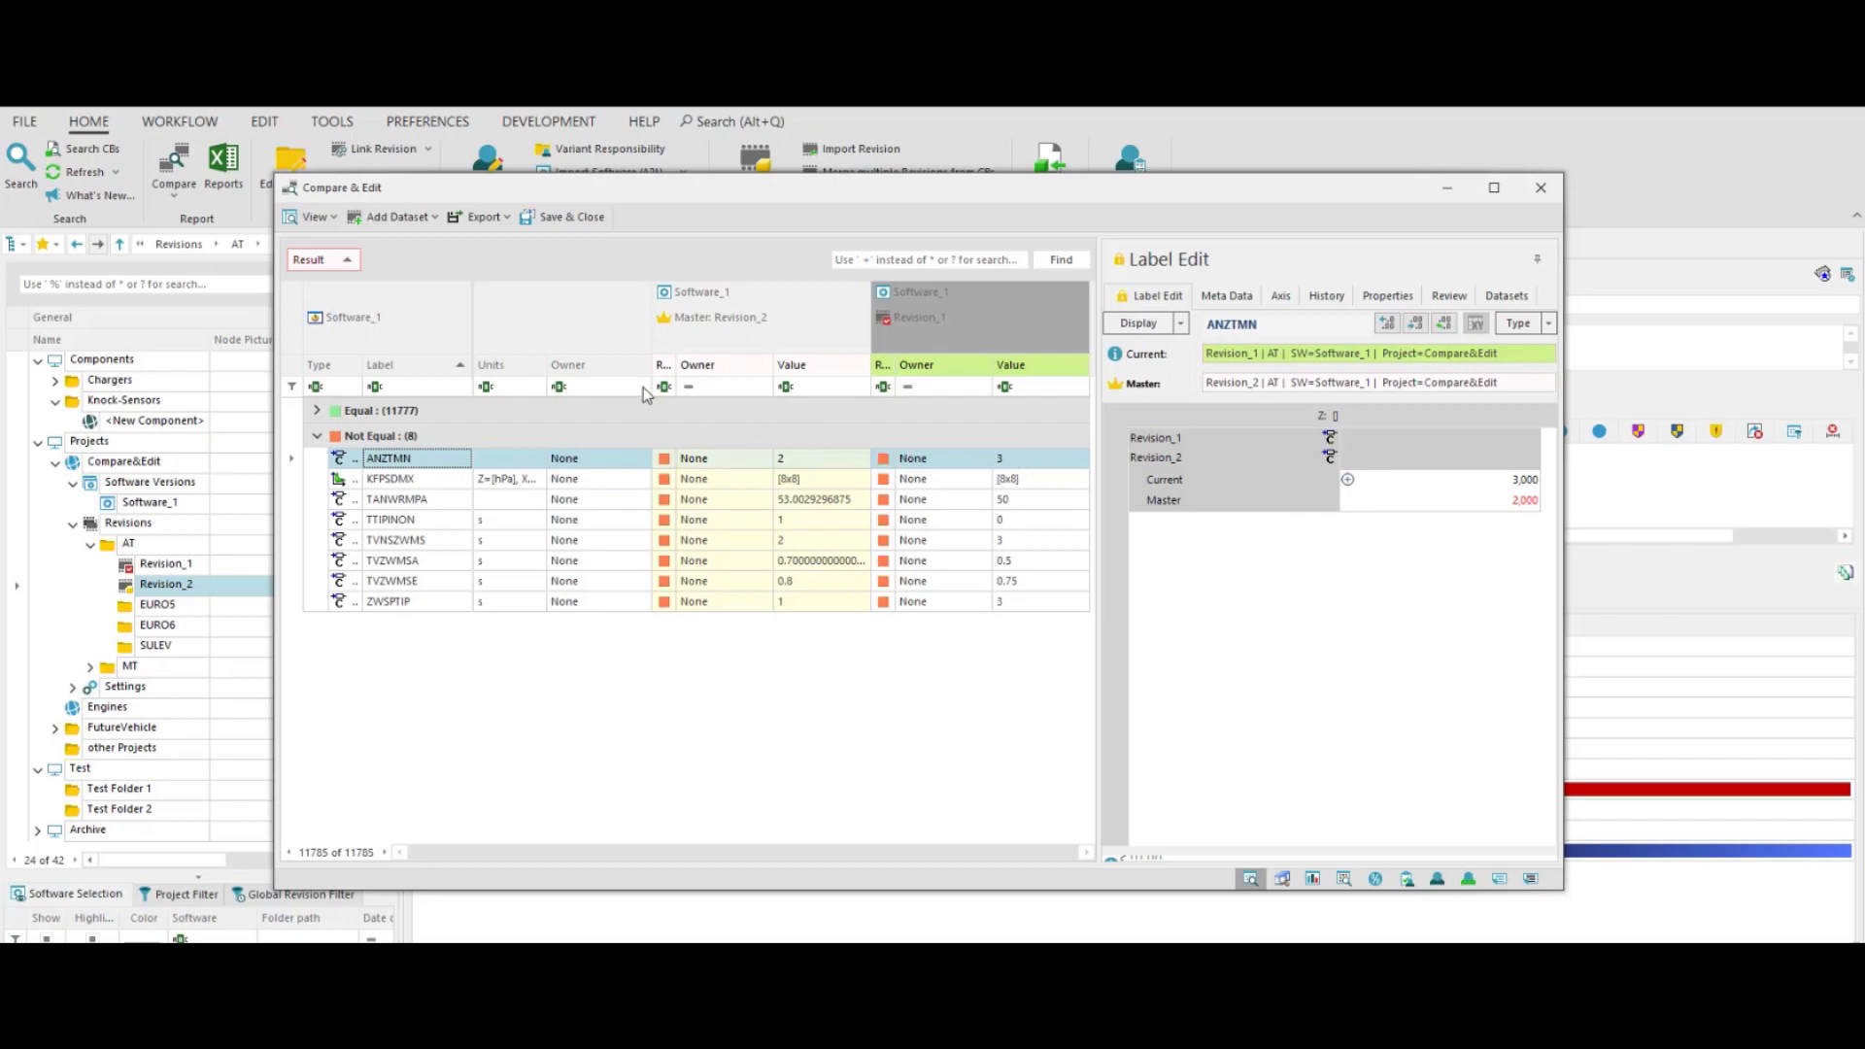
- Add the Label Flags and Work Package columns via the Column/Band Chooser
{"action": "right_click", "coordinate": [583, 365]}
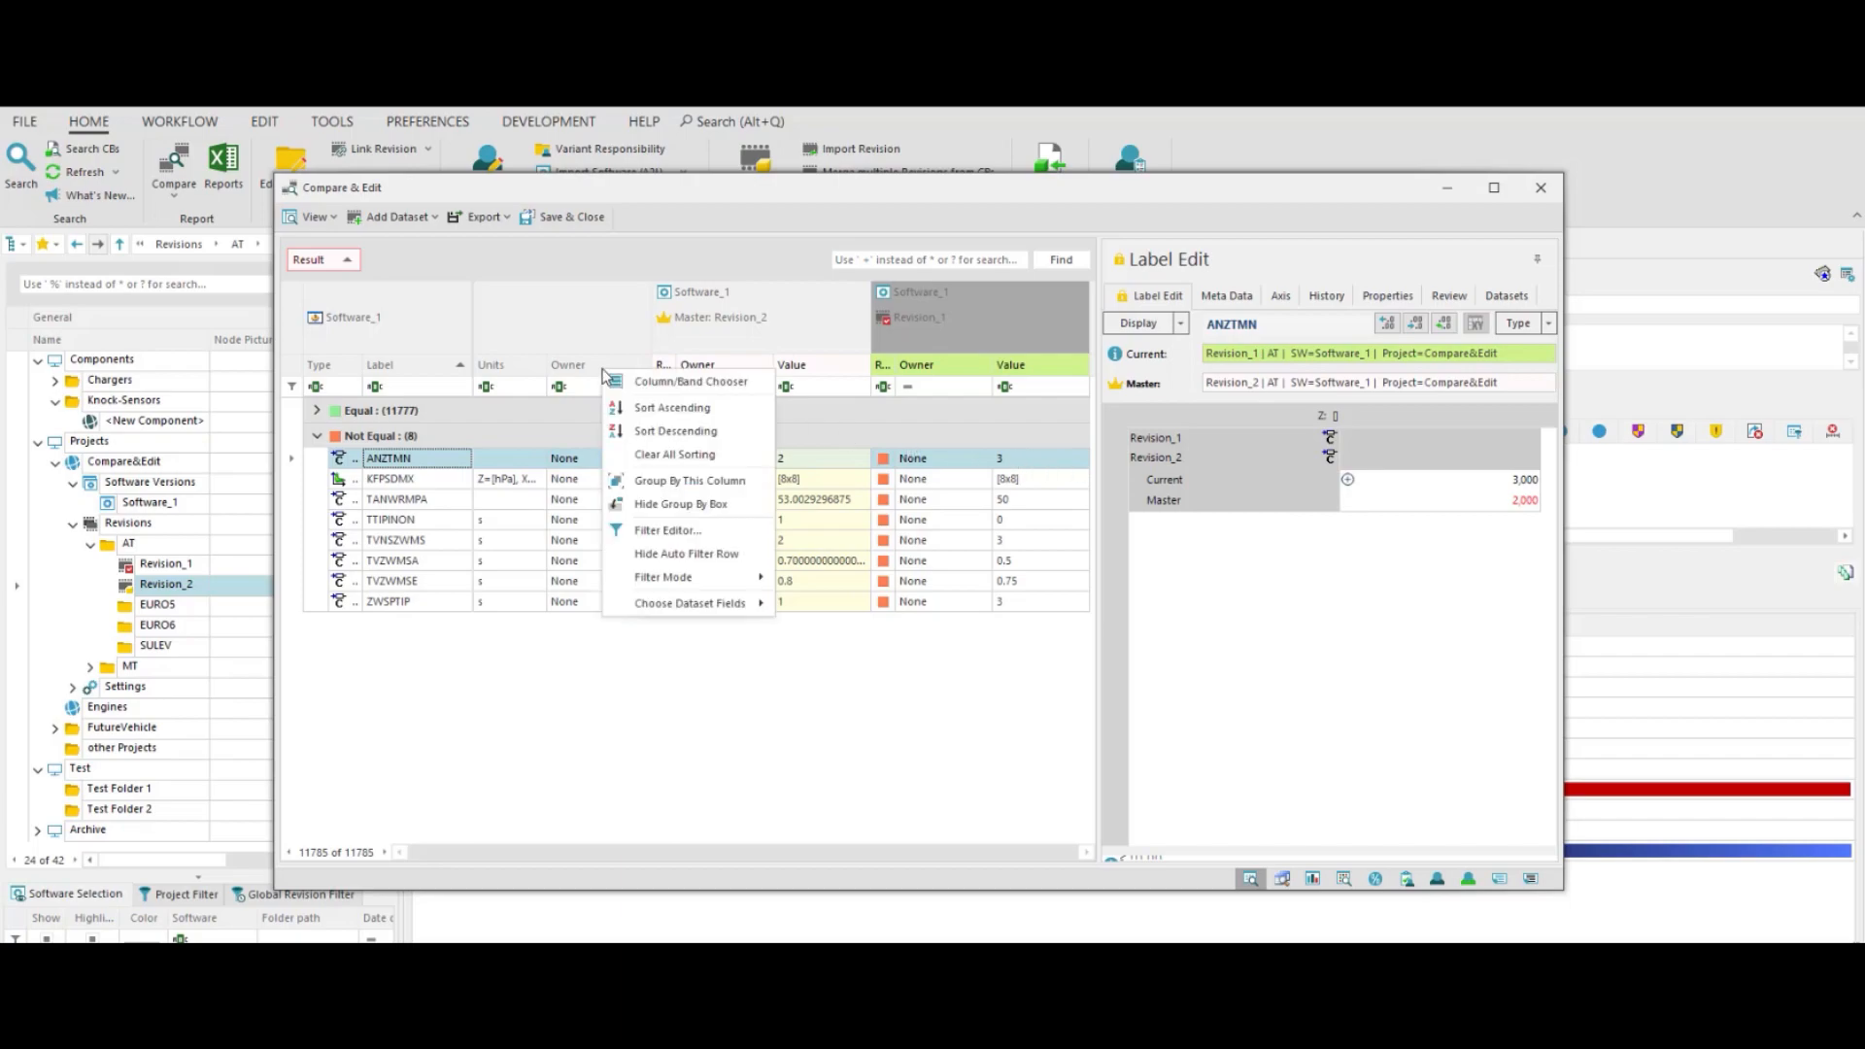
{"action": "mouse_move", "coordinate": [660, 387]}
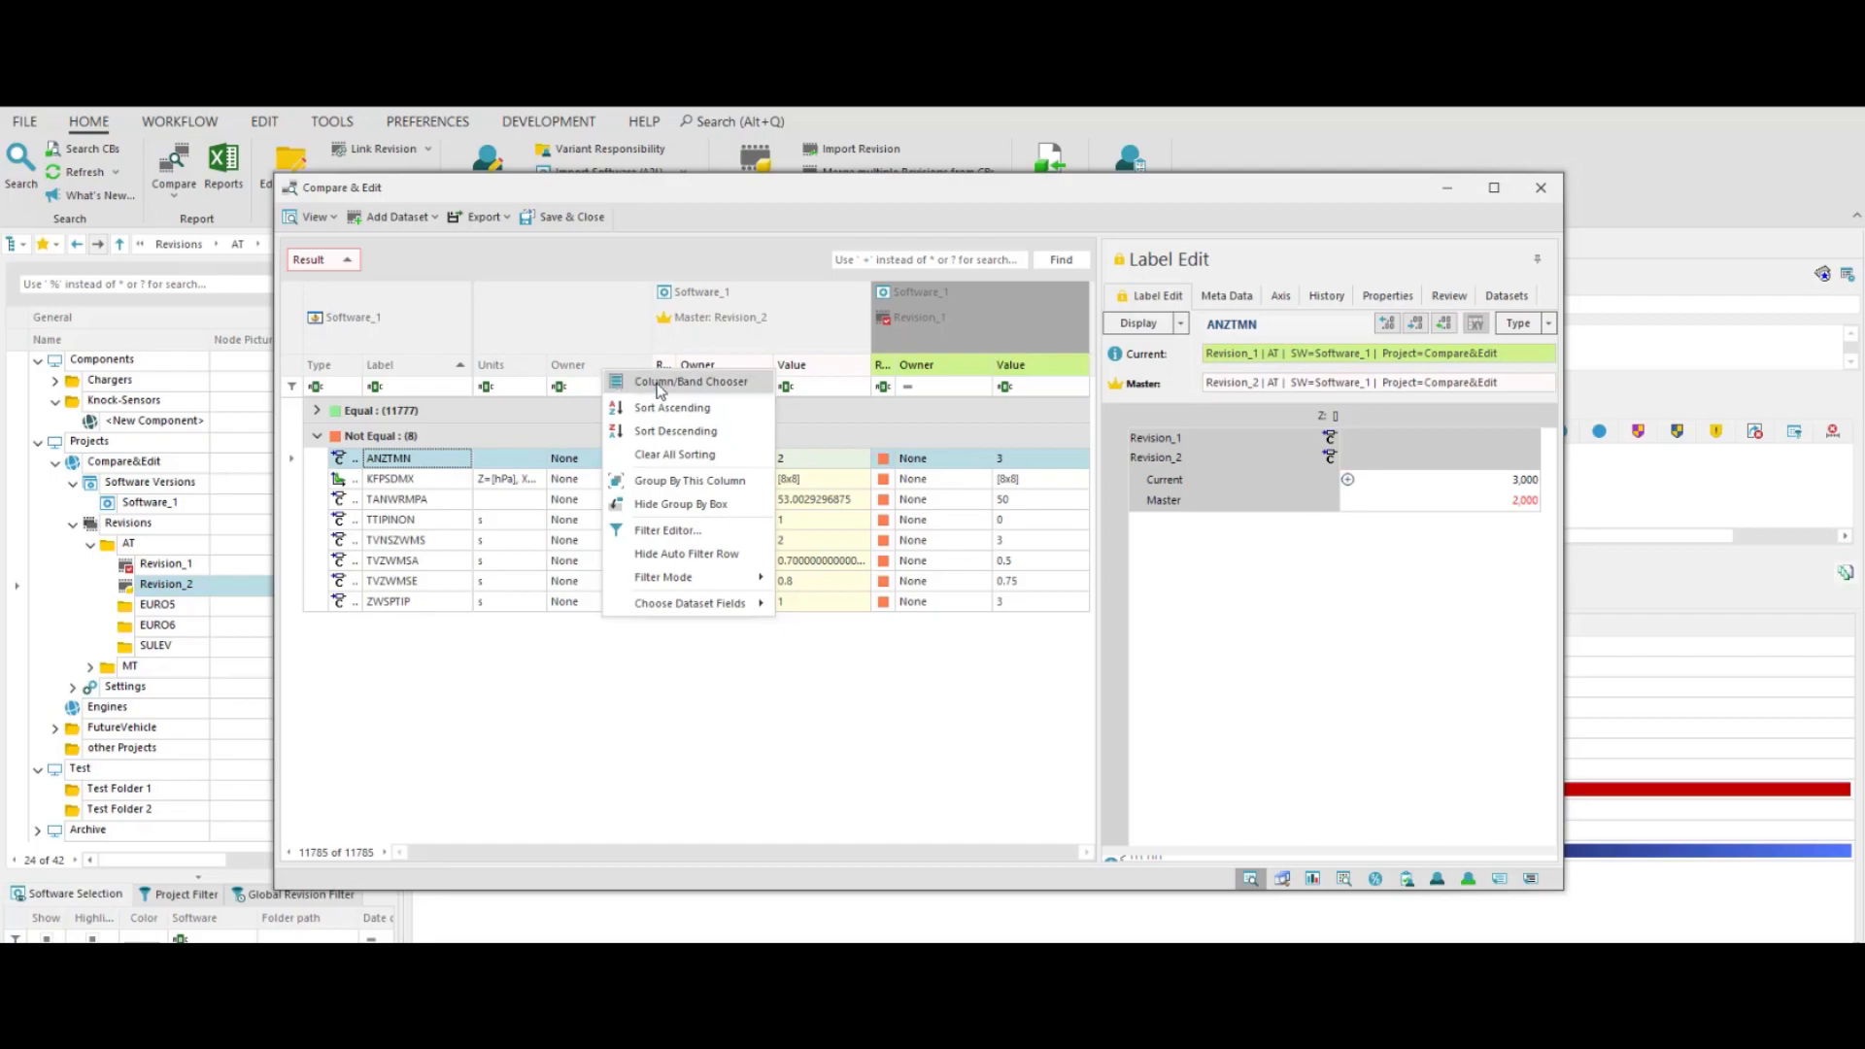
{"action": "left_click", "coordinate": [690, 380]}
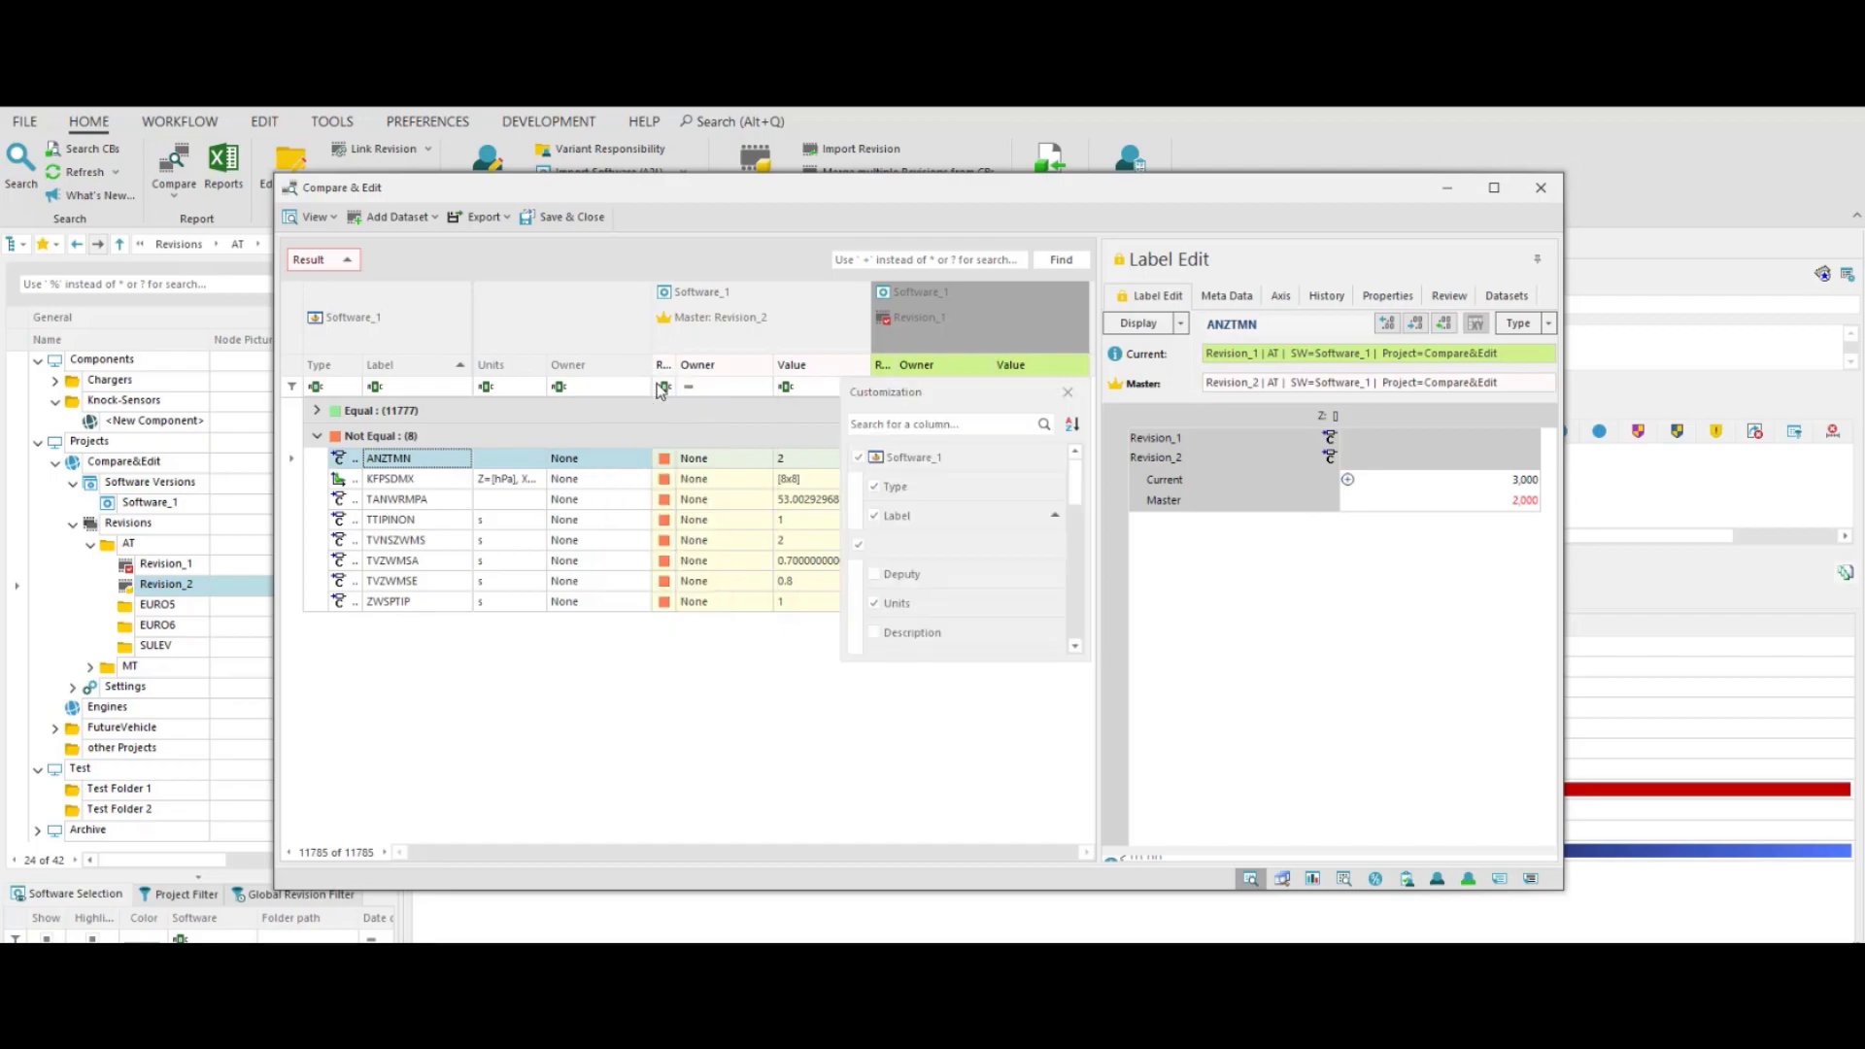
{"action": "mouse_move", "coordinate": [818, 414]}
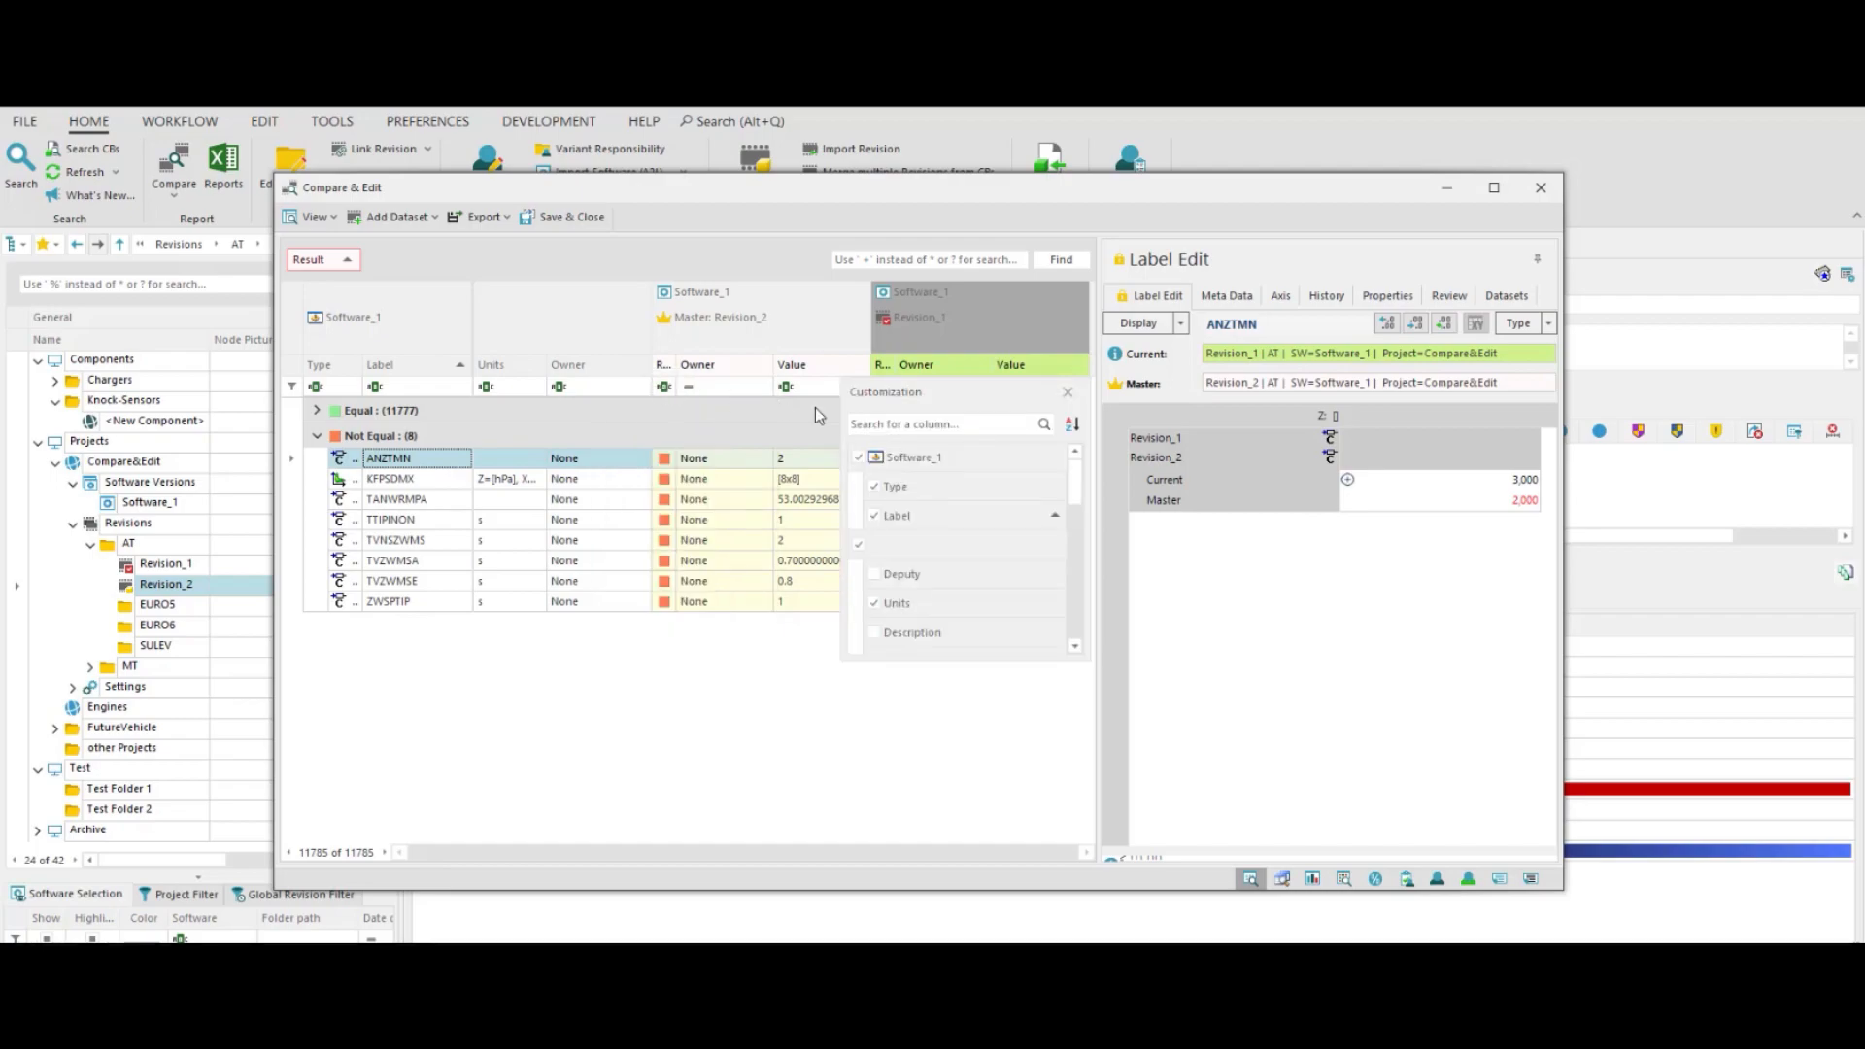
{"action": "scroll", "scroll_direction": "down", "scroll_amount": 3}
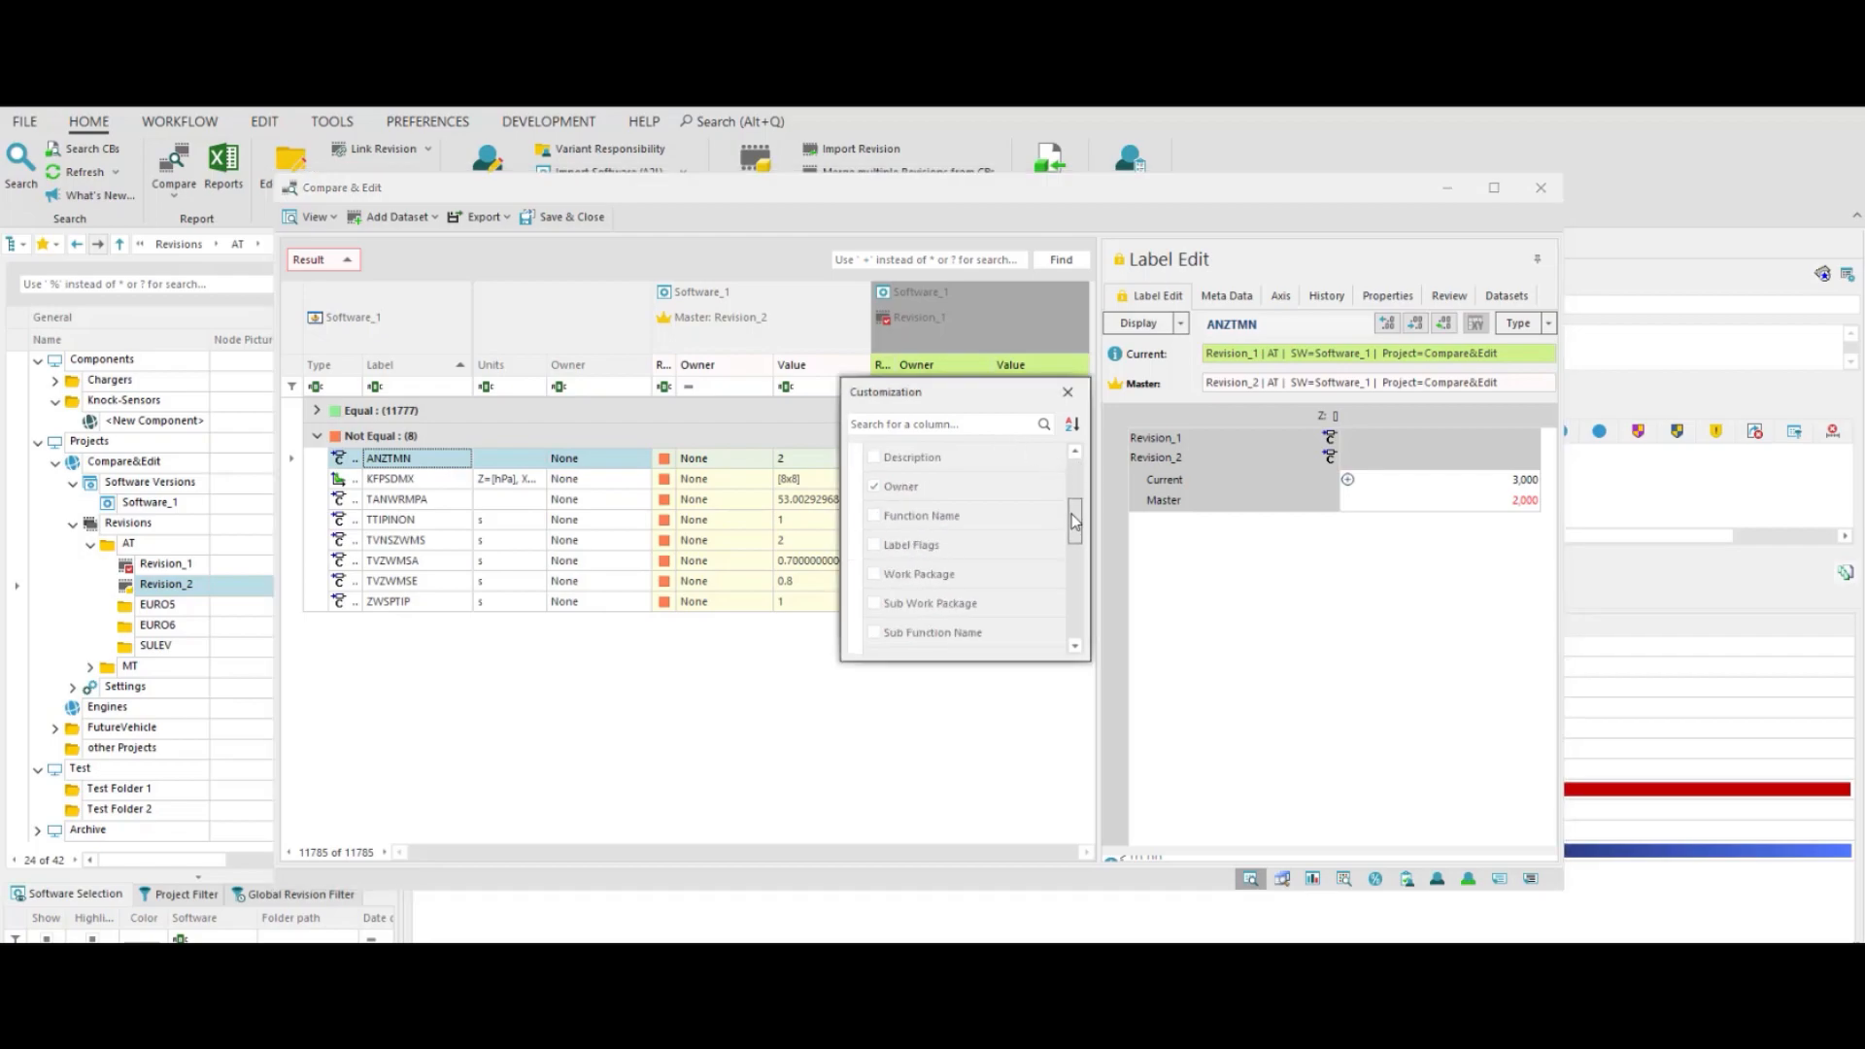
{"action": "left_click", "coordinate": [874, 544]}
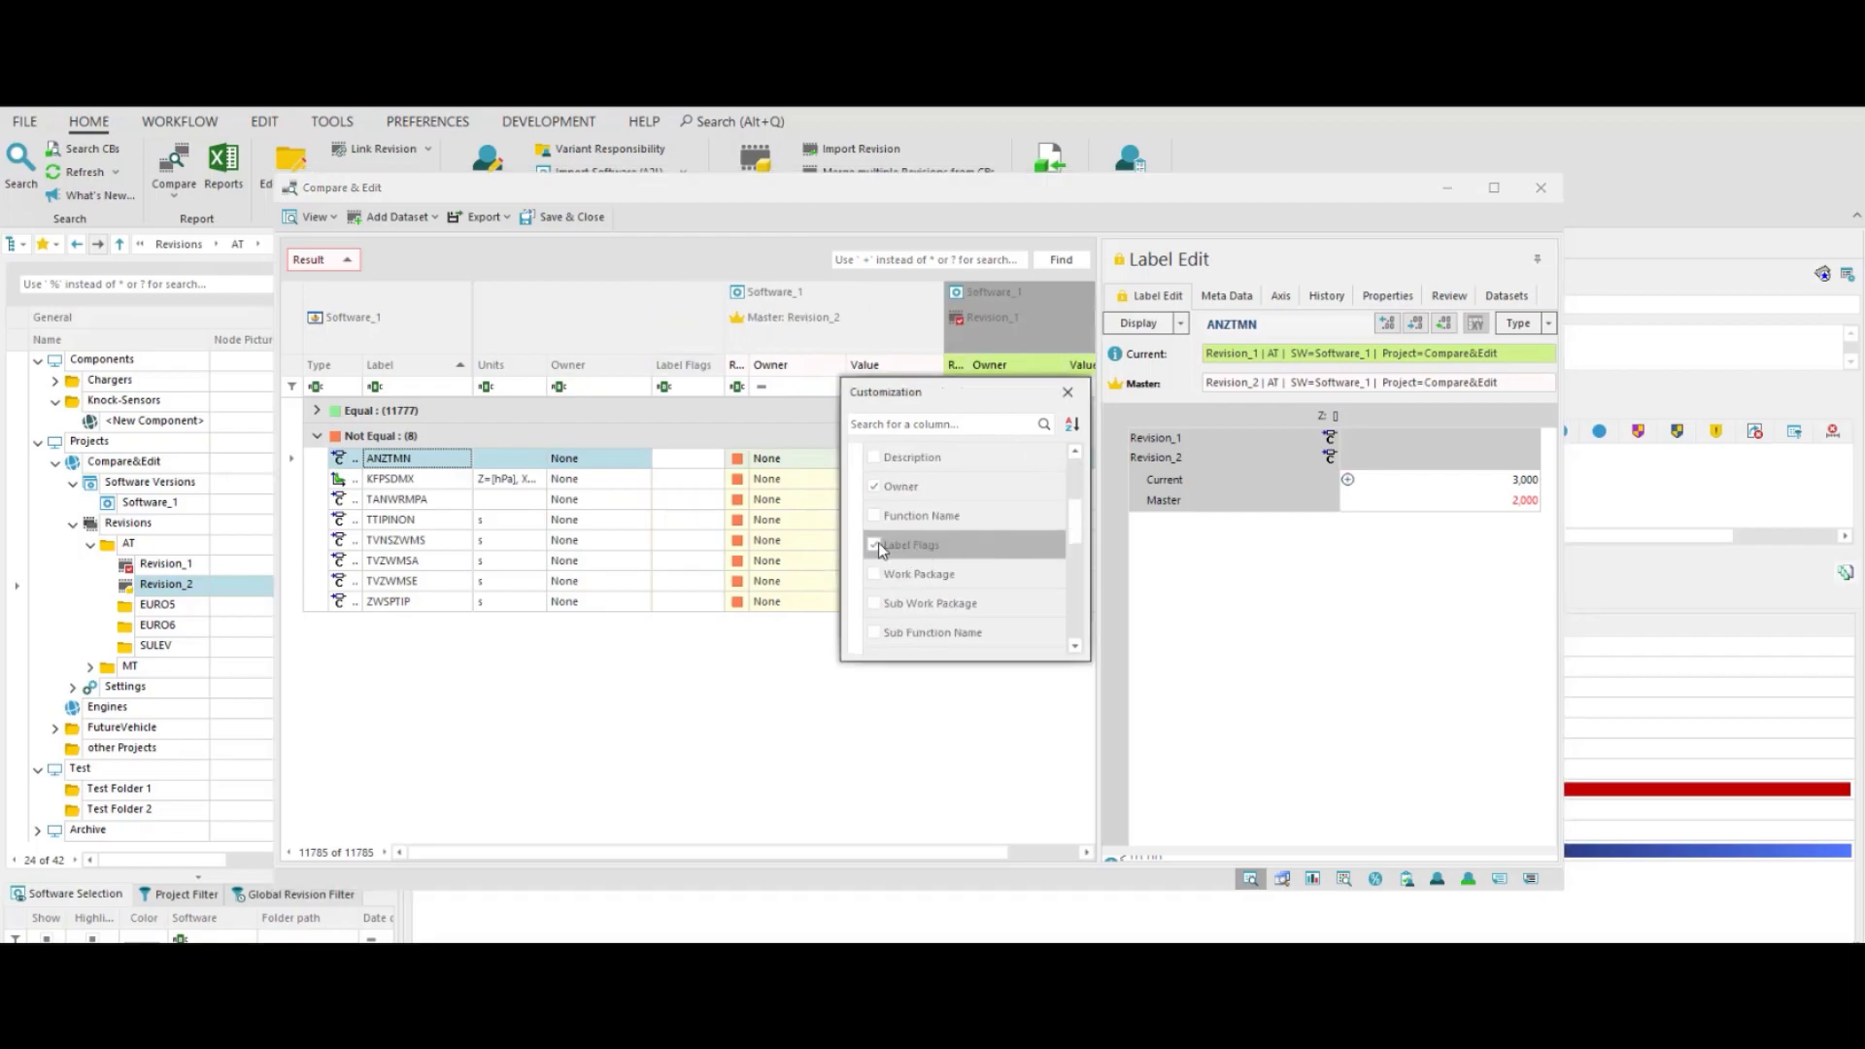
{"action": "left_click", "coordinate": [874, 573]}
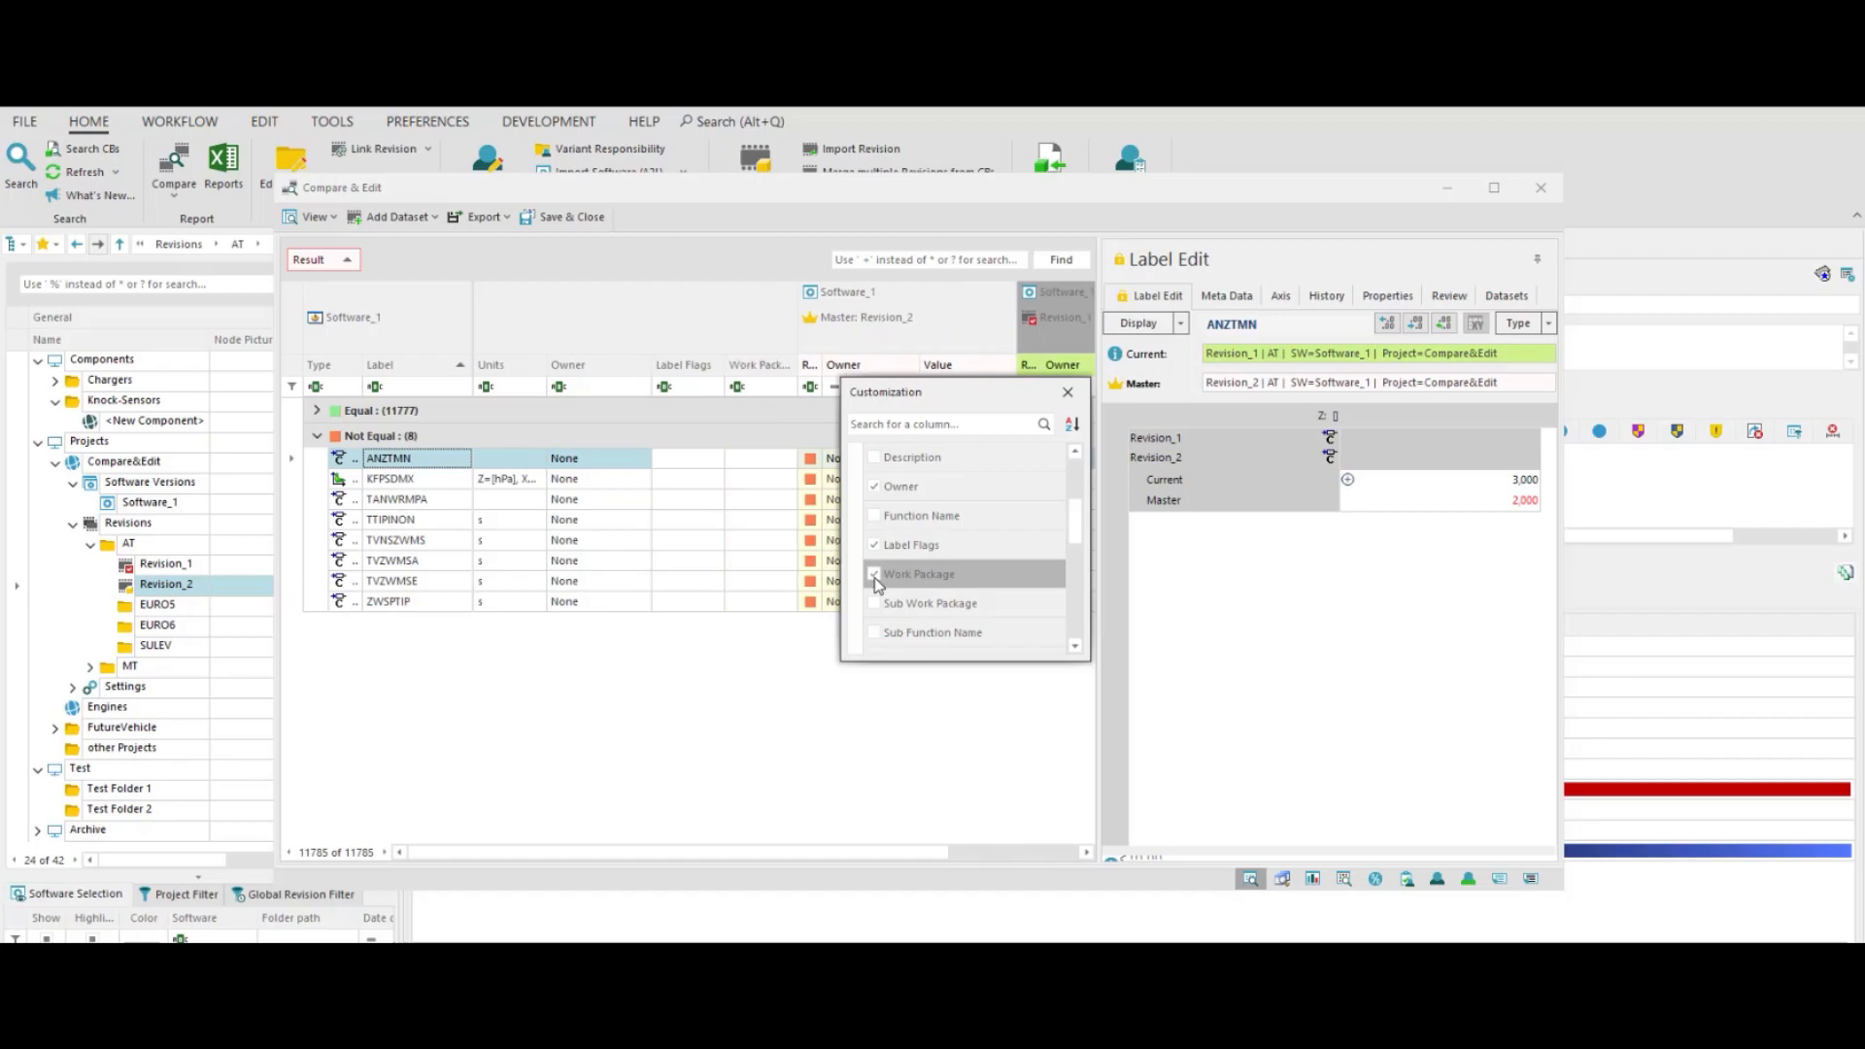
{"action": "left_click", "coordinate": [1066, 390]}
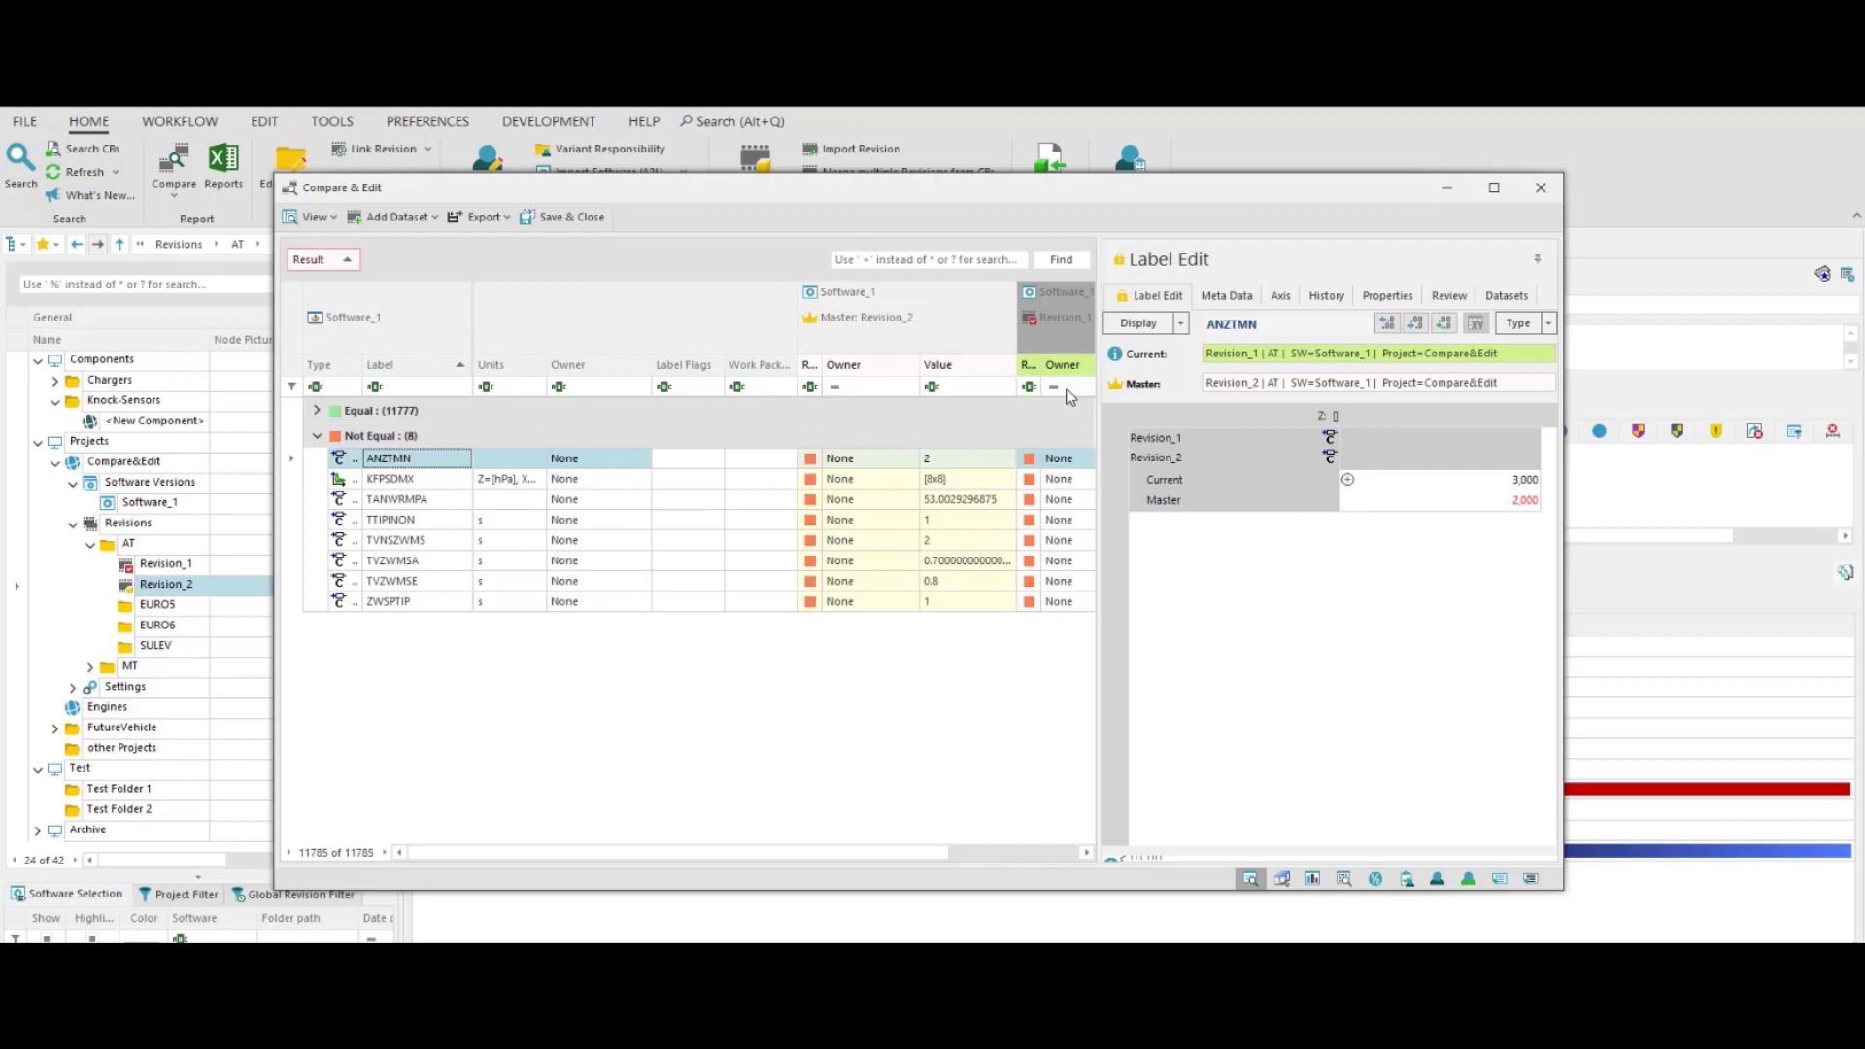
{"action": "mouse_move", "coordinate": [683, 363]}
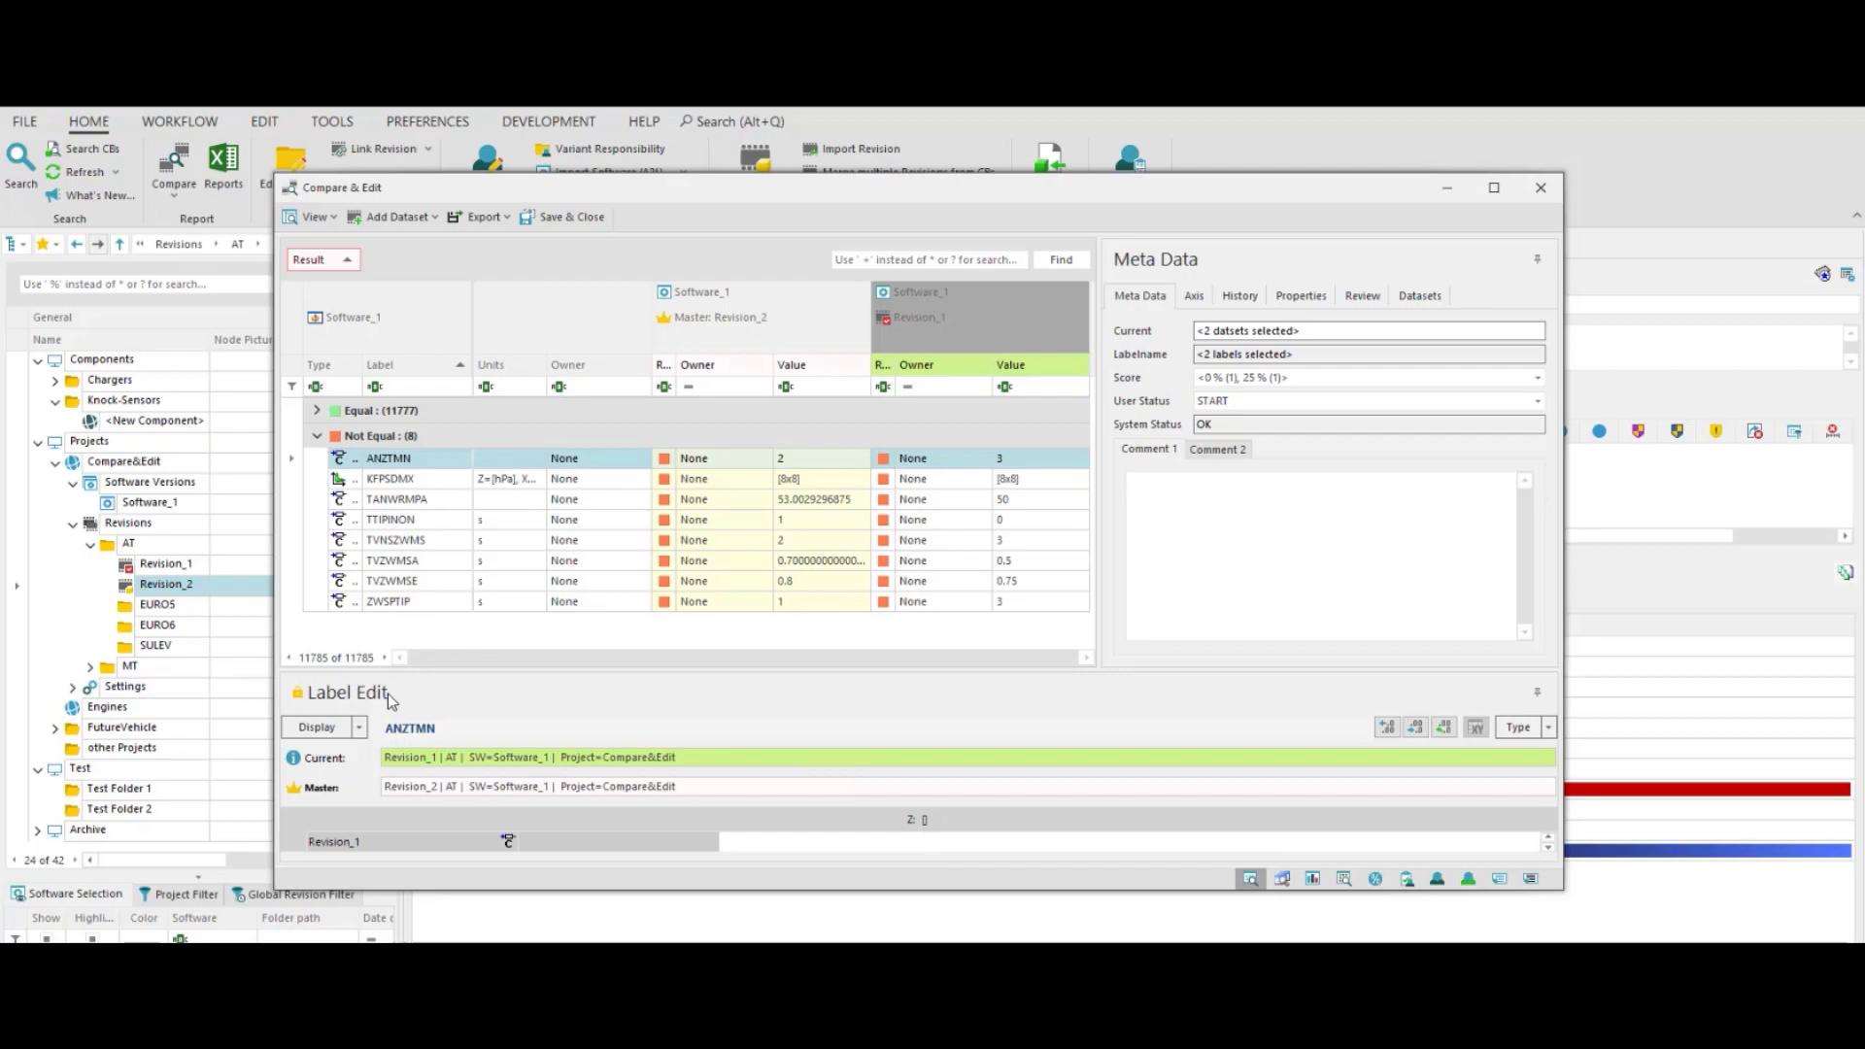
- Dock the Label Edit pane beside Meta Data, then group the list by Type and ungroup again
{"action": "left_click", "coordinate": [1158, 295]}
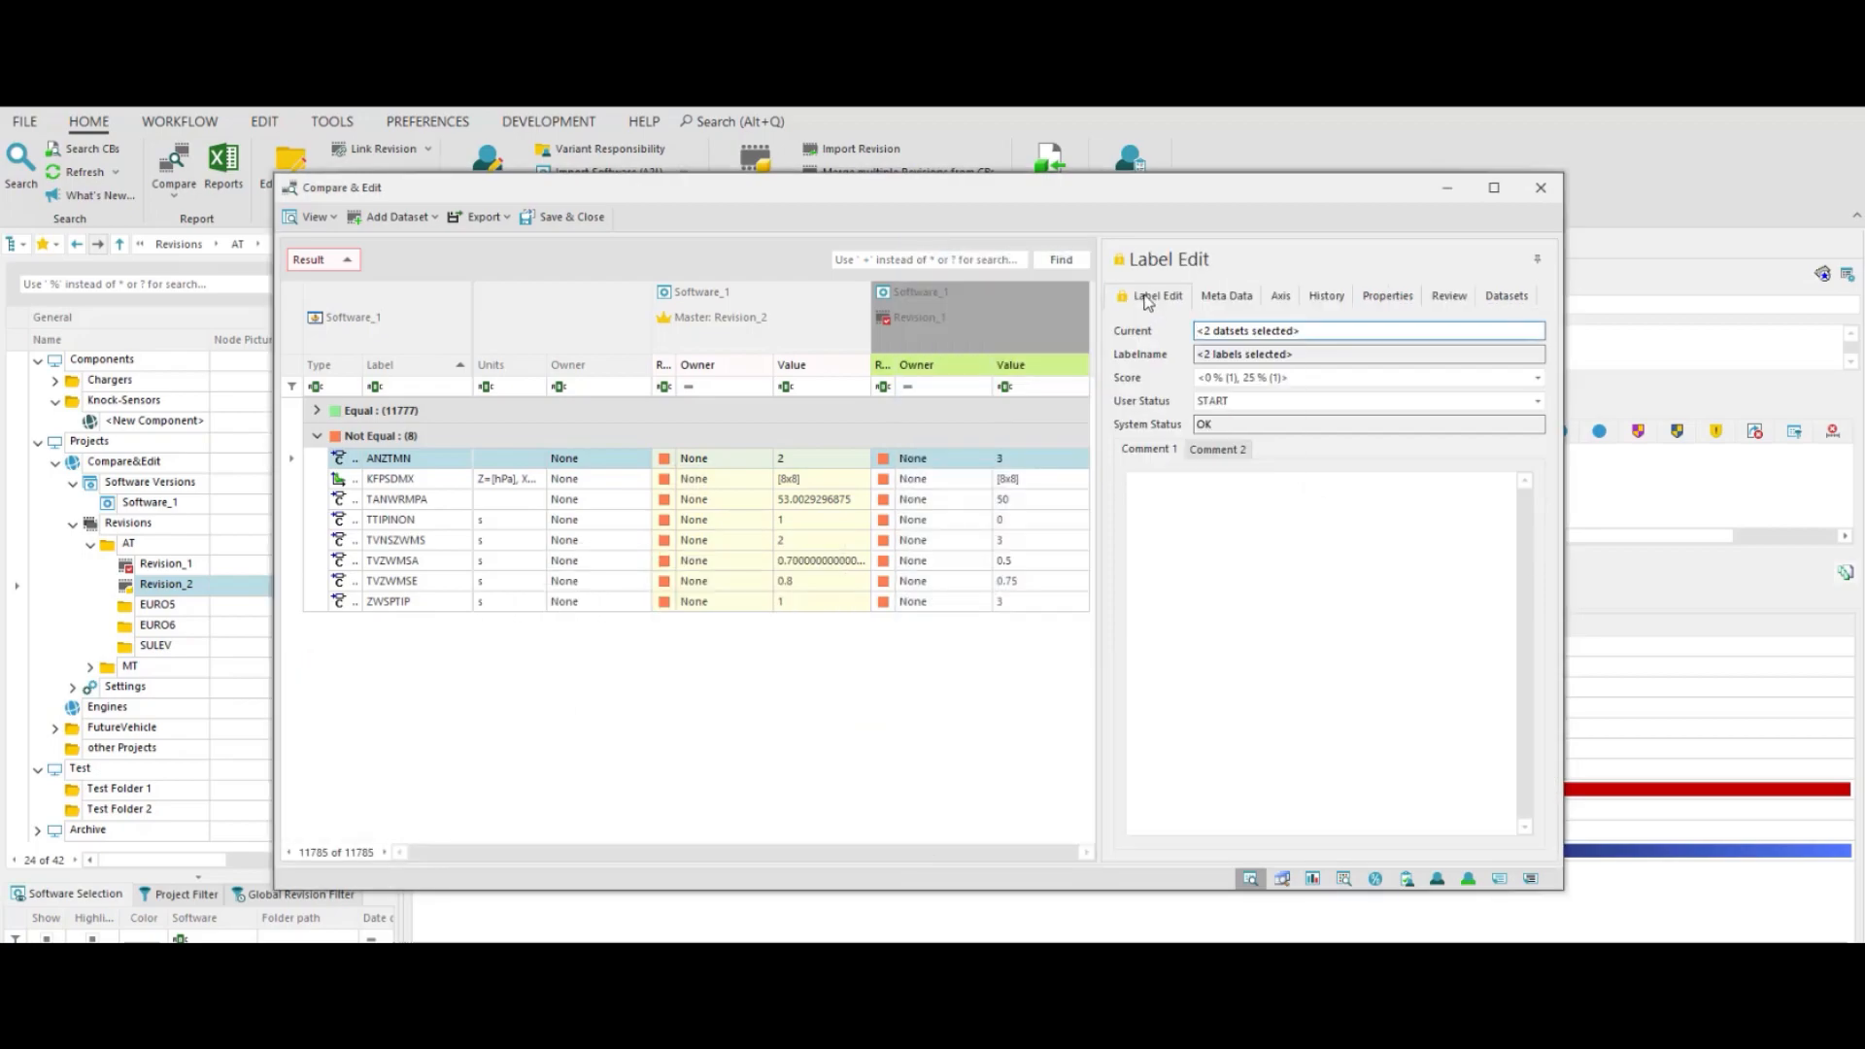
{"action": "left_click", "coordinate": [389, 459]}
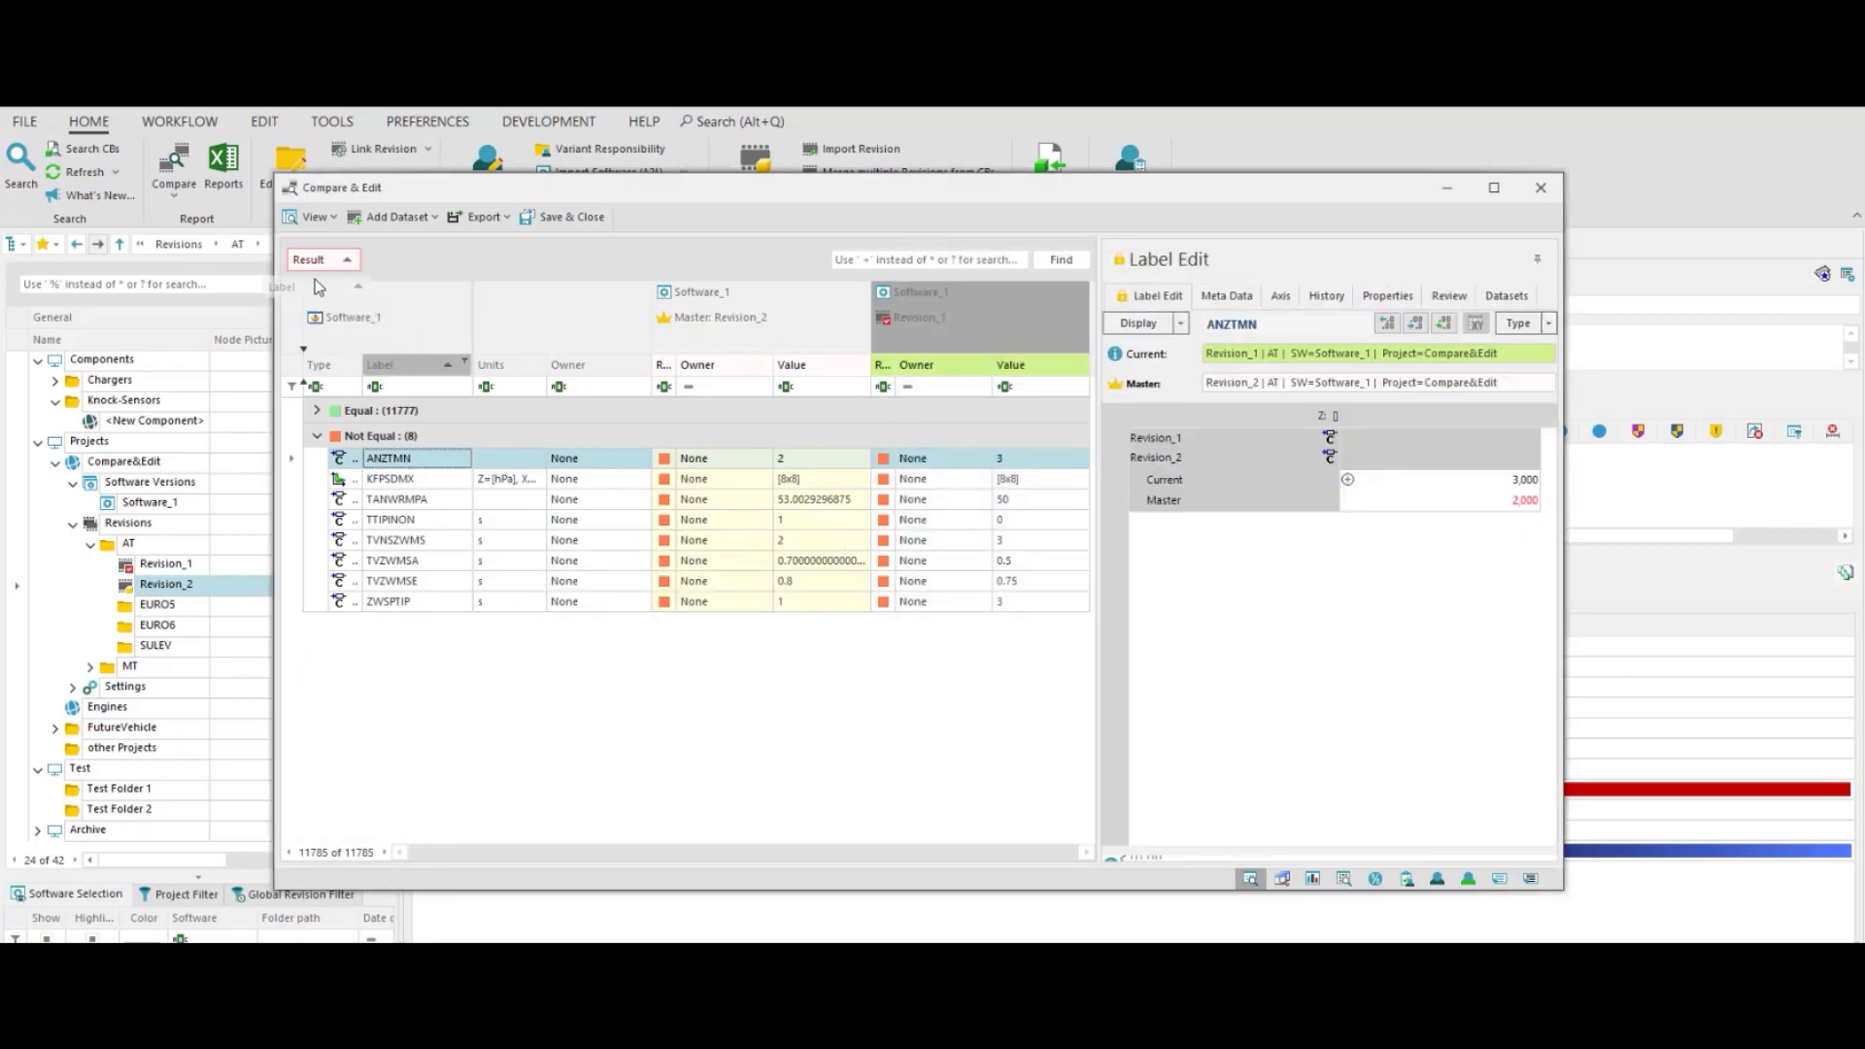
{"action": "left_click", "coordinate": [321, 258]}
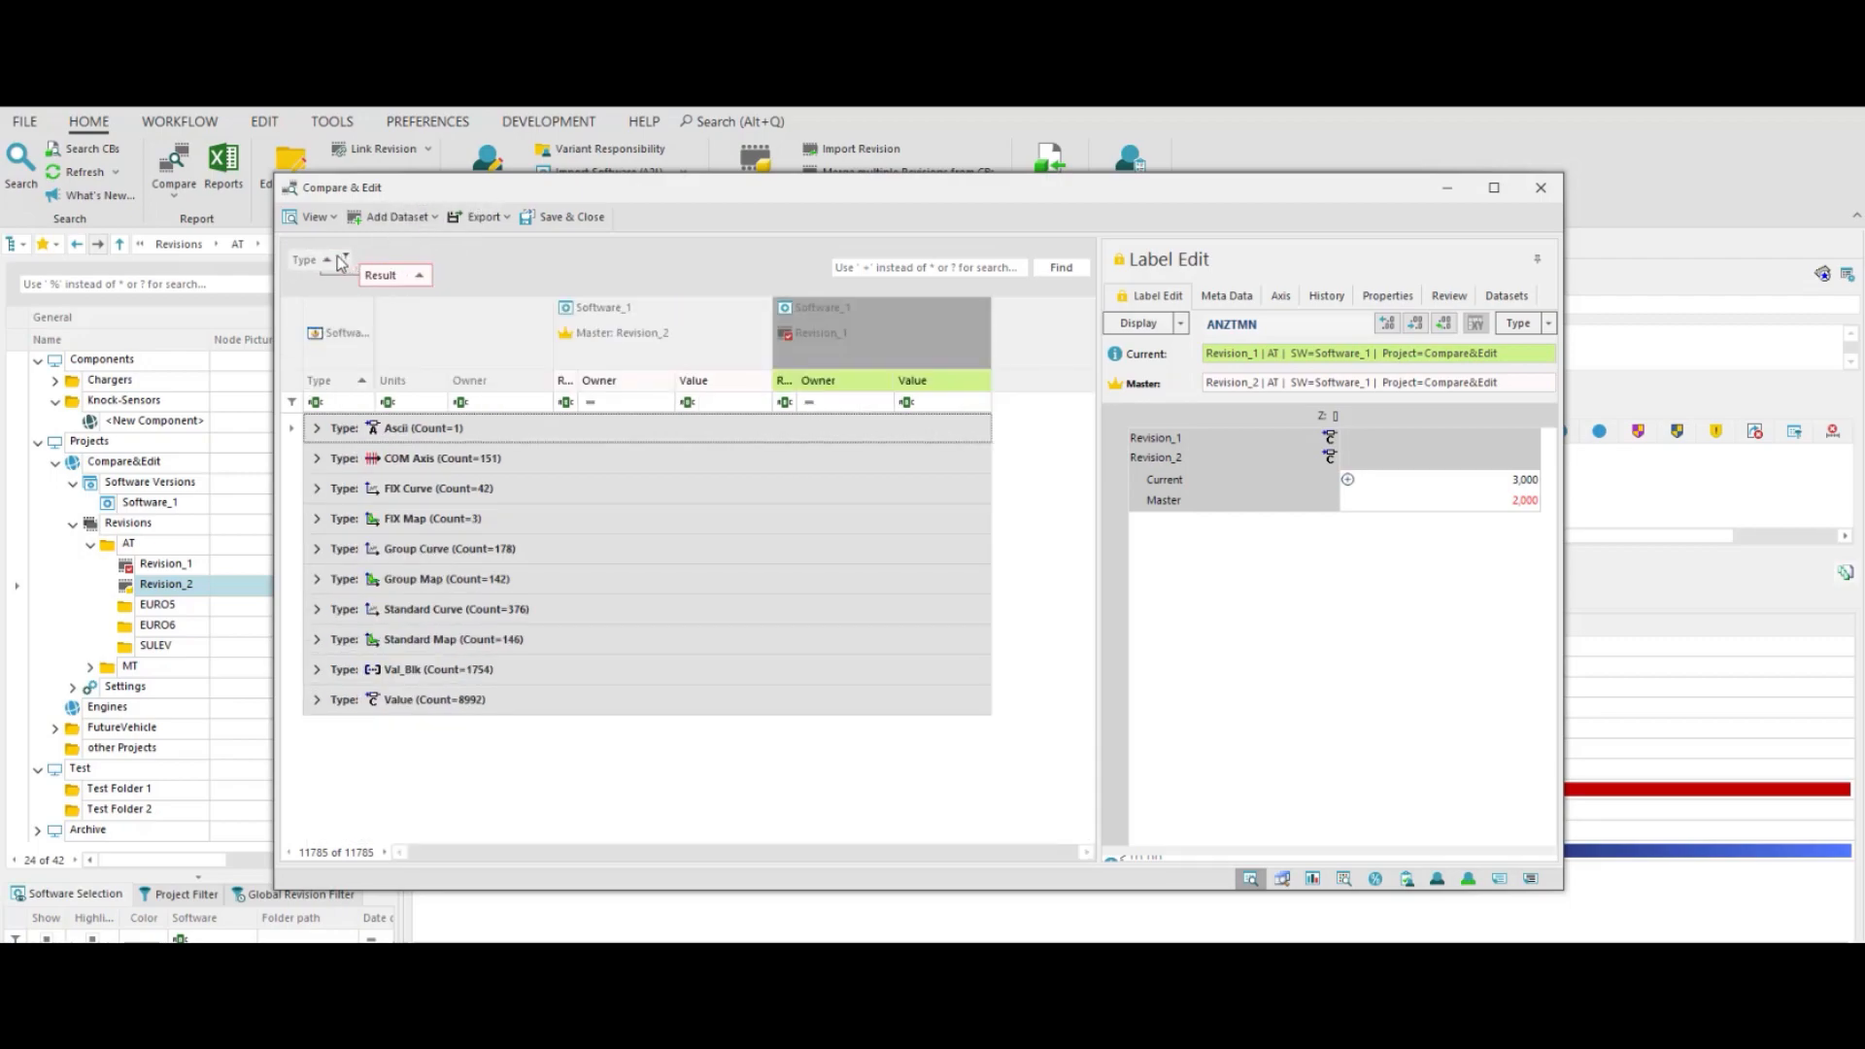
{"action": "left_click", "coordinate": [342, 258]}
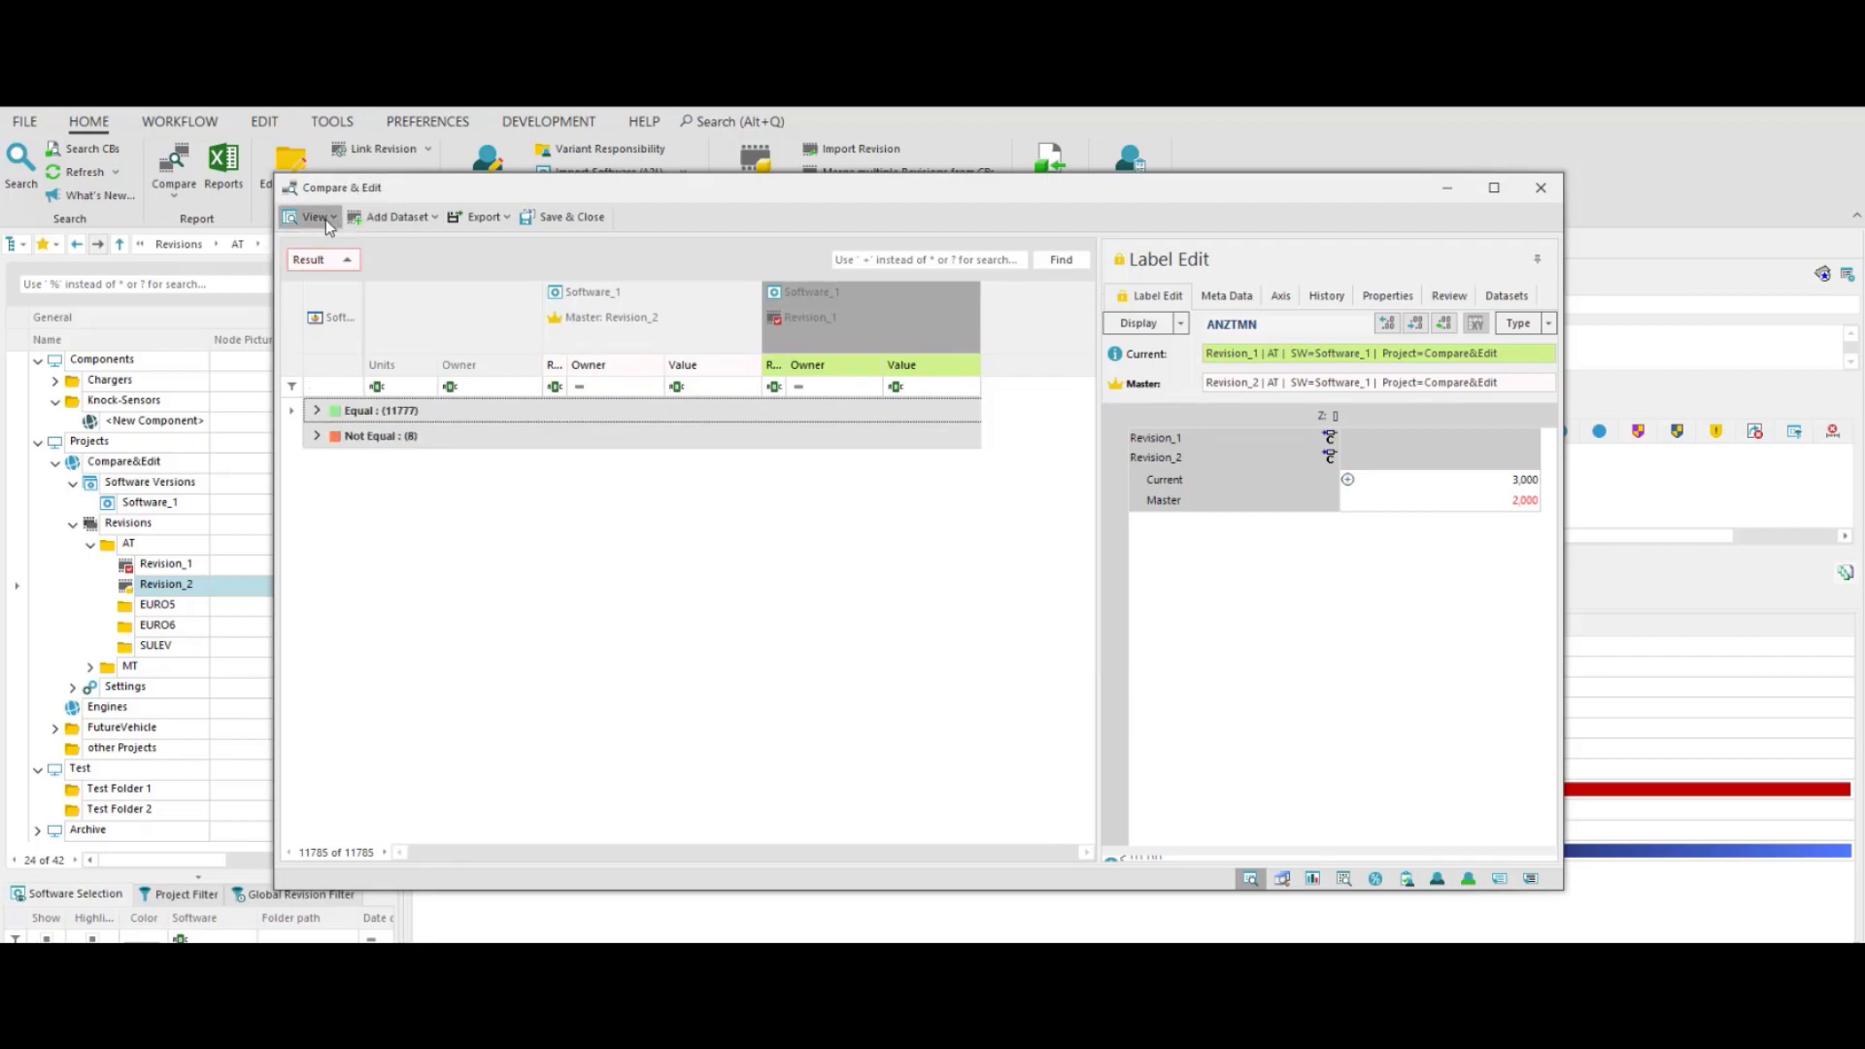
- Swap master and current so Revision_1 becomes master and Revision_2 current
{"action": "left_click", "coordinate": [315, 216]}
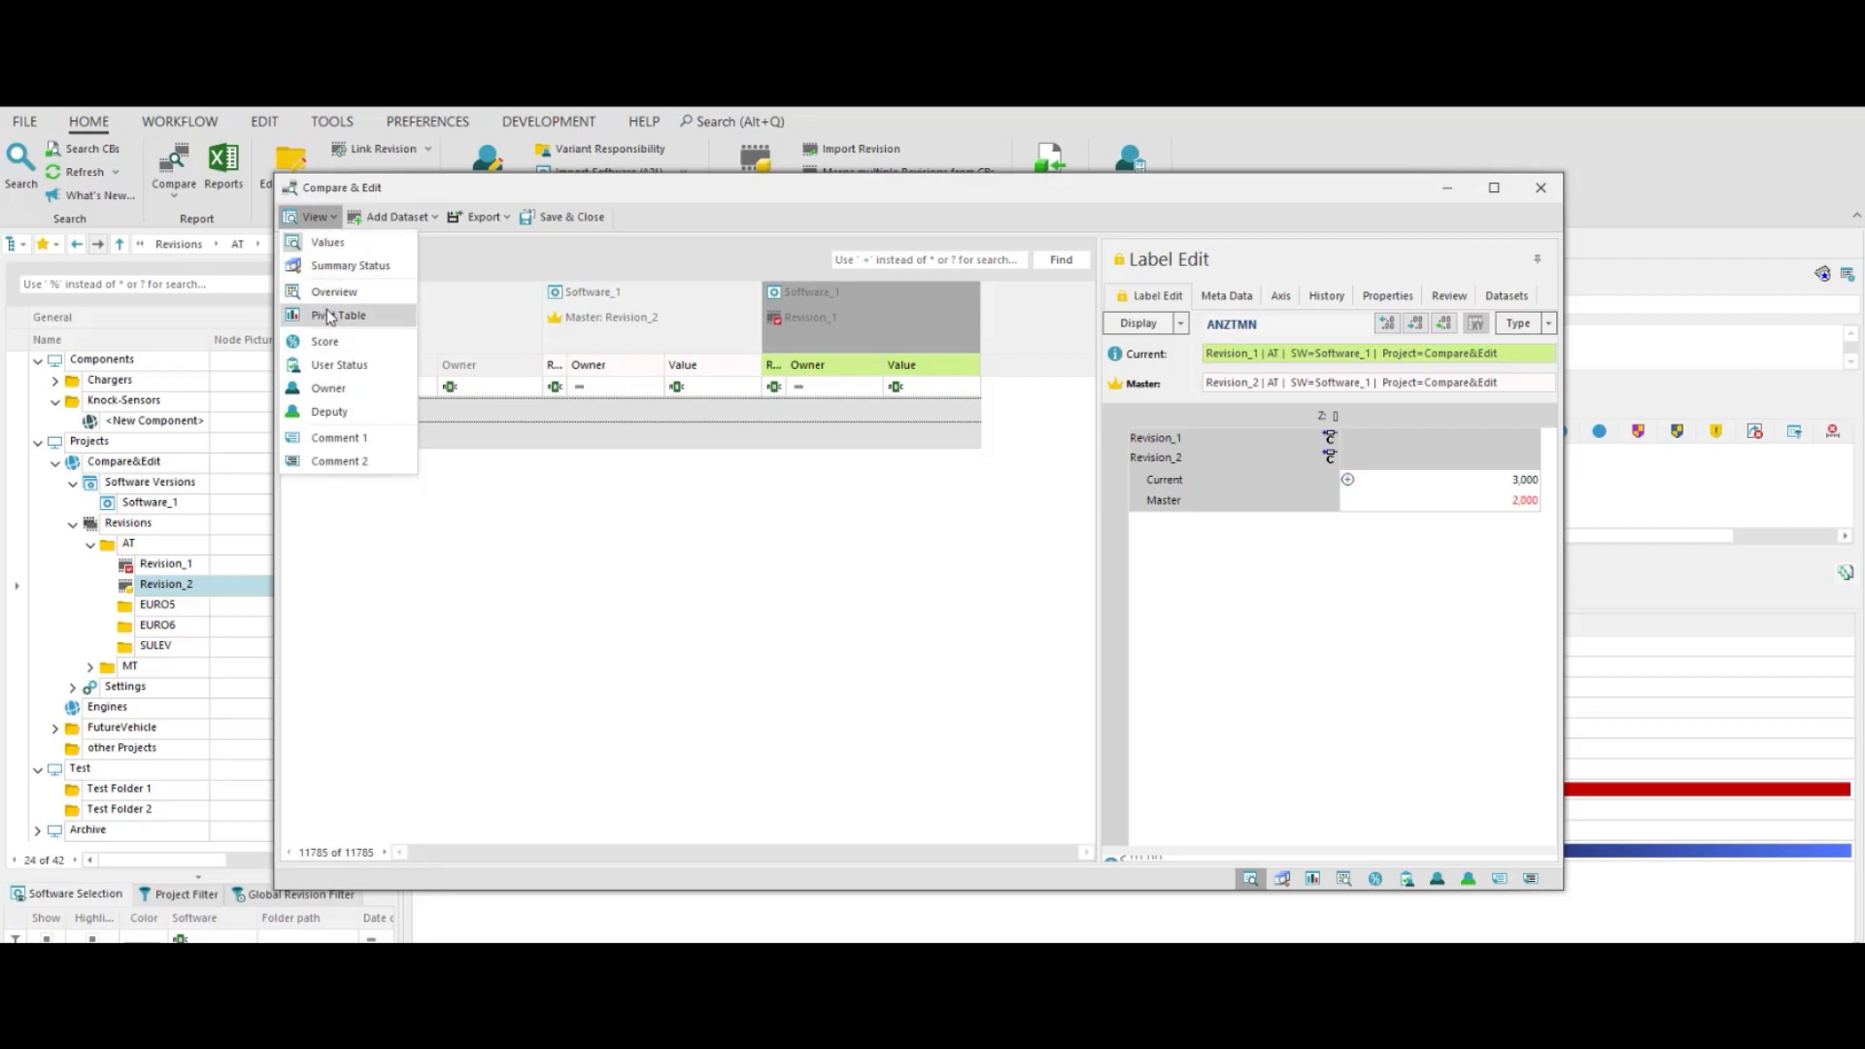
{"action": "left_click", "coordinate": [342, 315]}
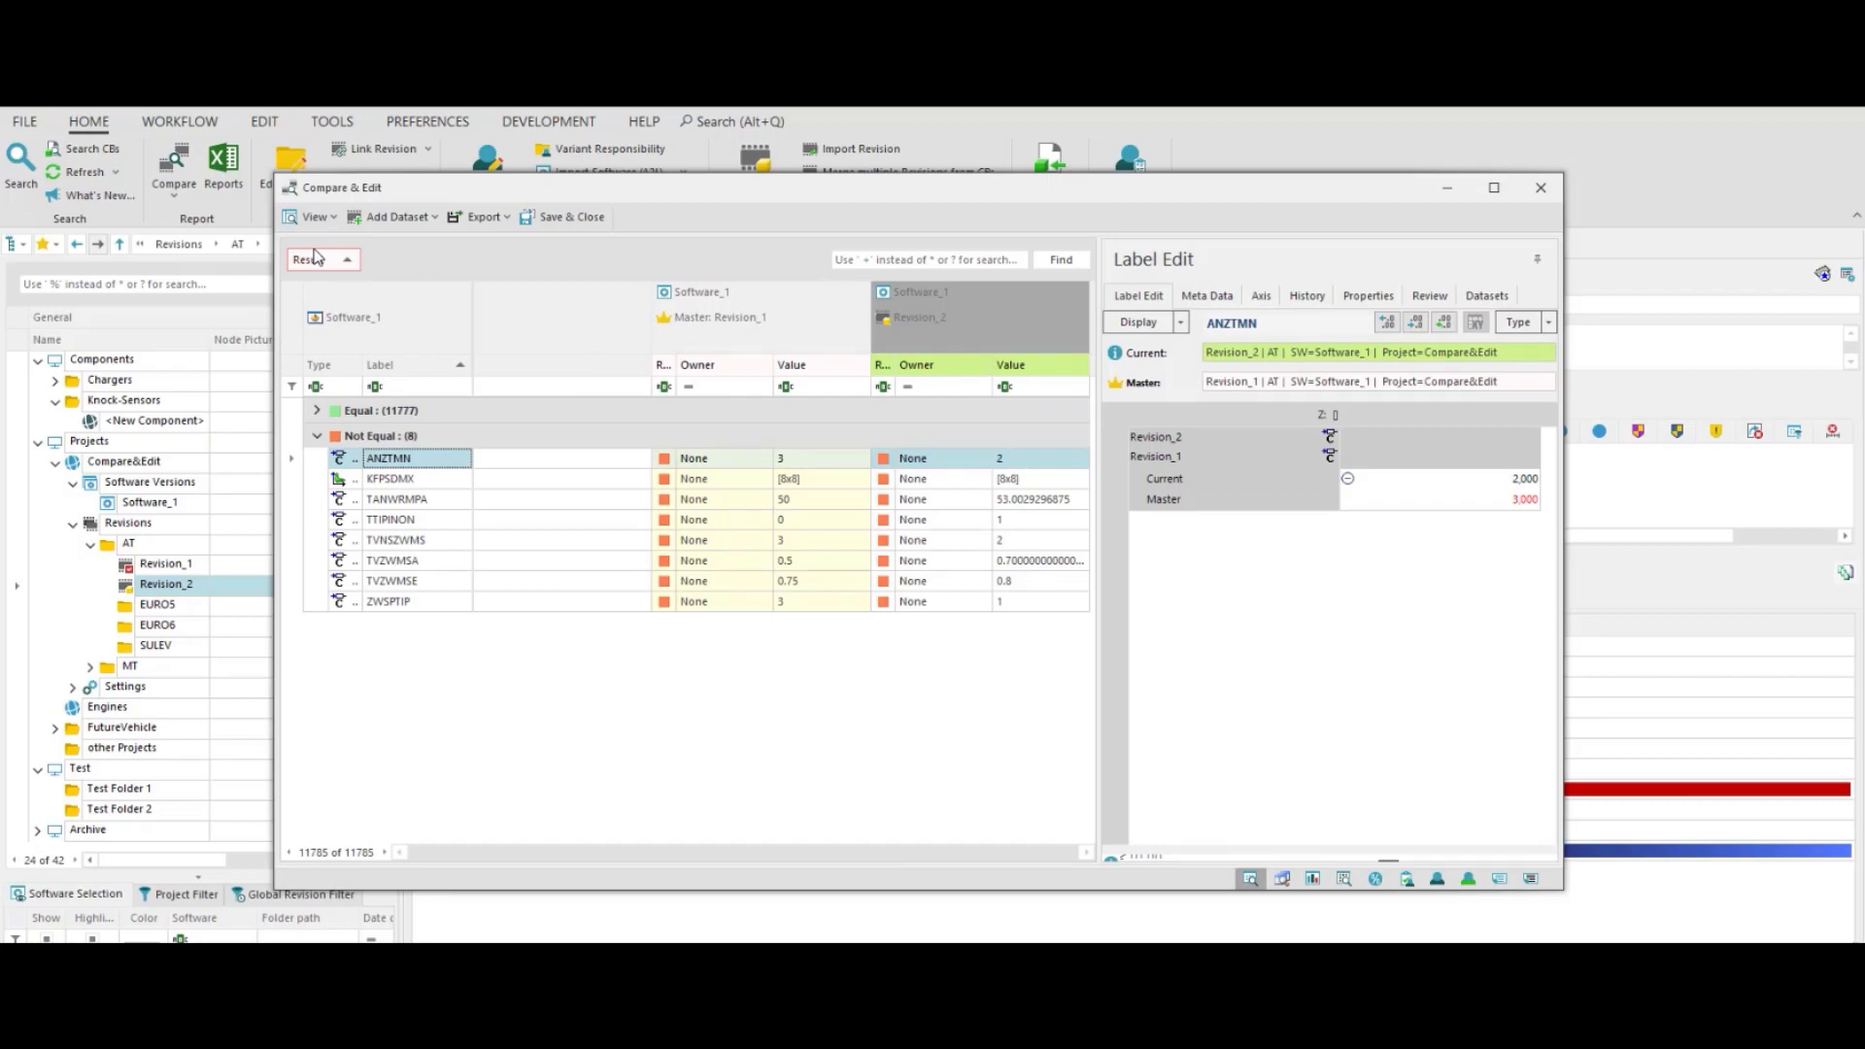
{"action": "mouse_move", "coordinate": [398, 215]}
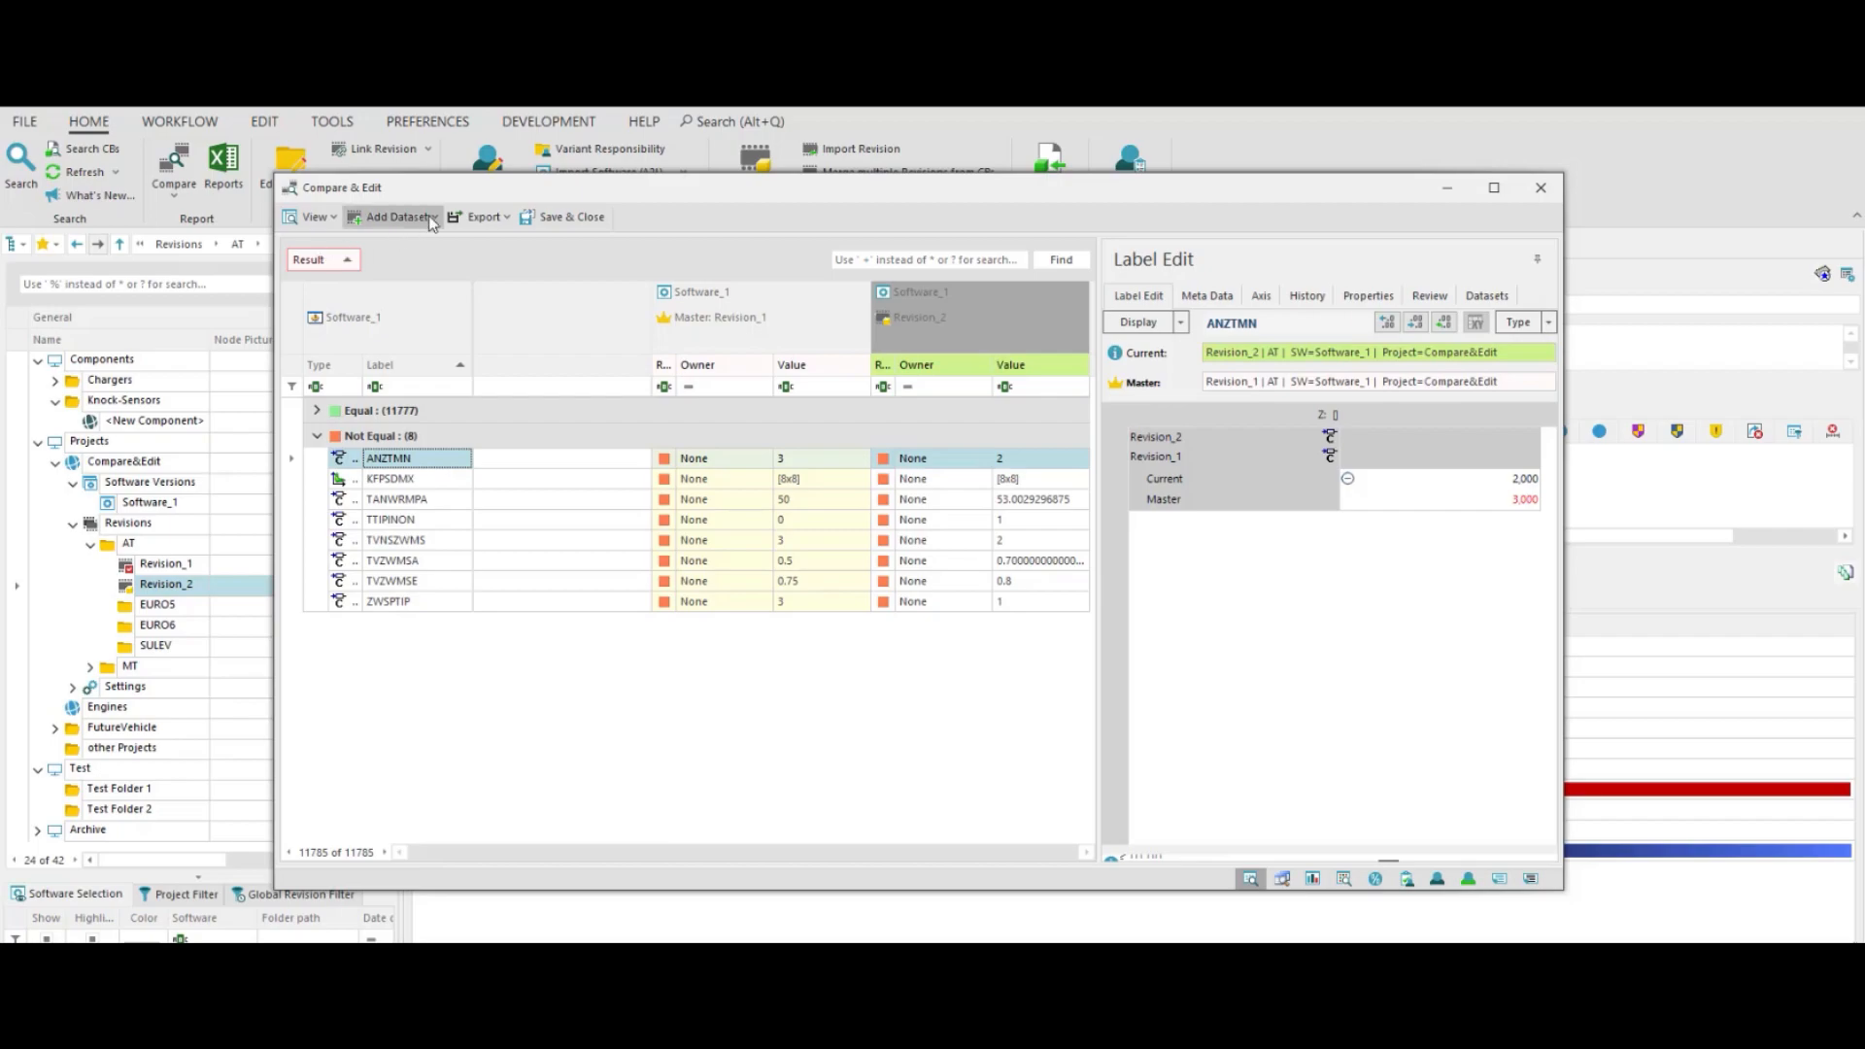
{"action": "left_click", "coordinate": [398, 215]}
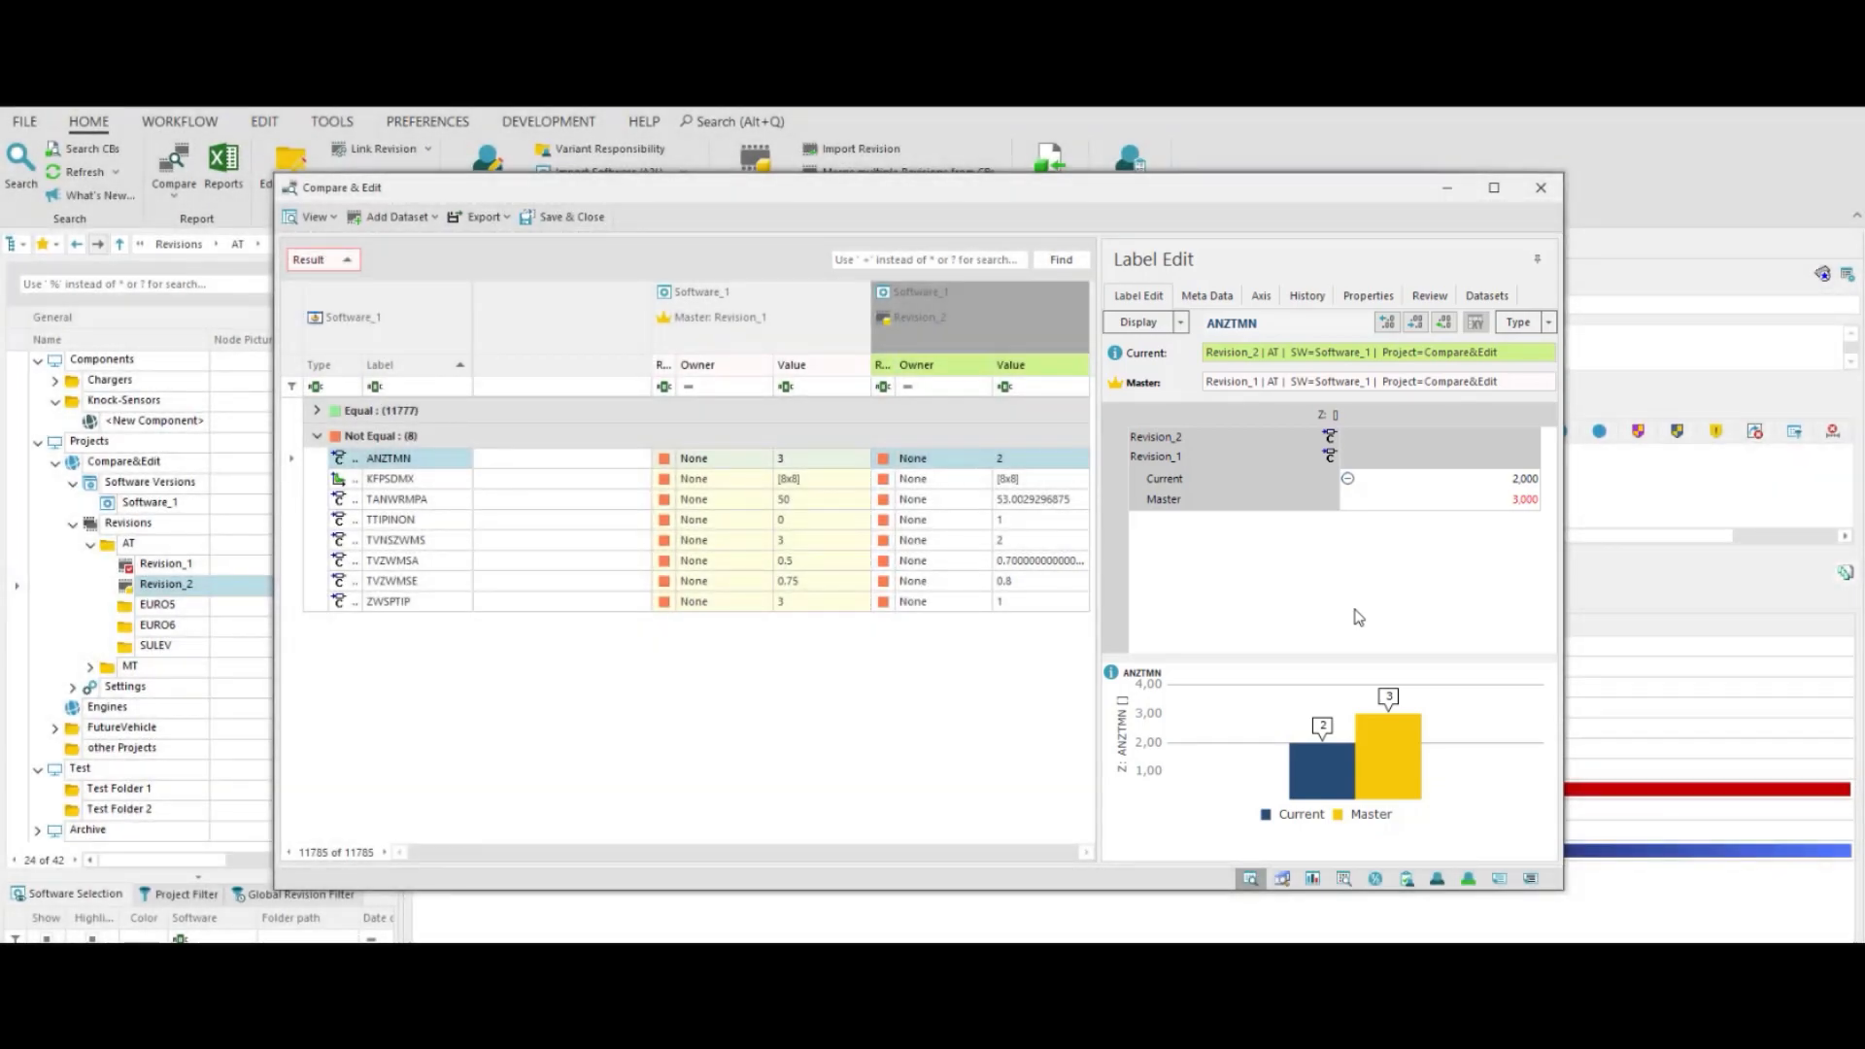
- View ANZTMN's current-value info details for Revision_2 and close the info window
{"action": "left_click", "coordinate": [1113, 351]}
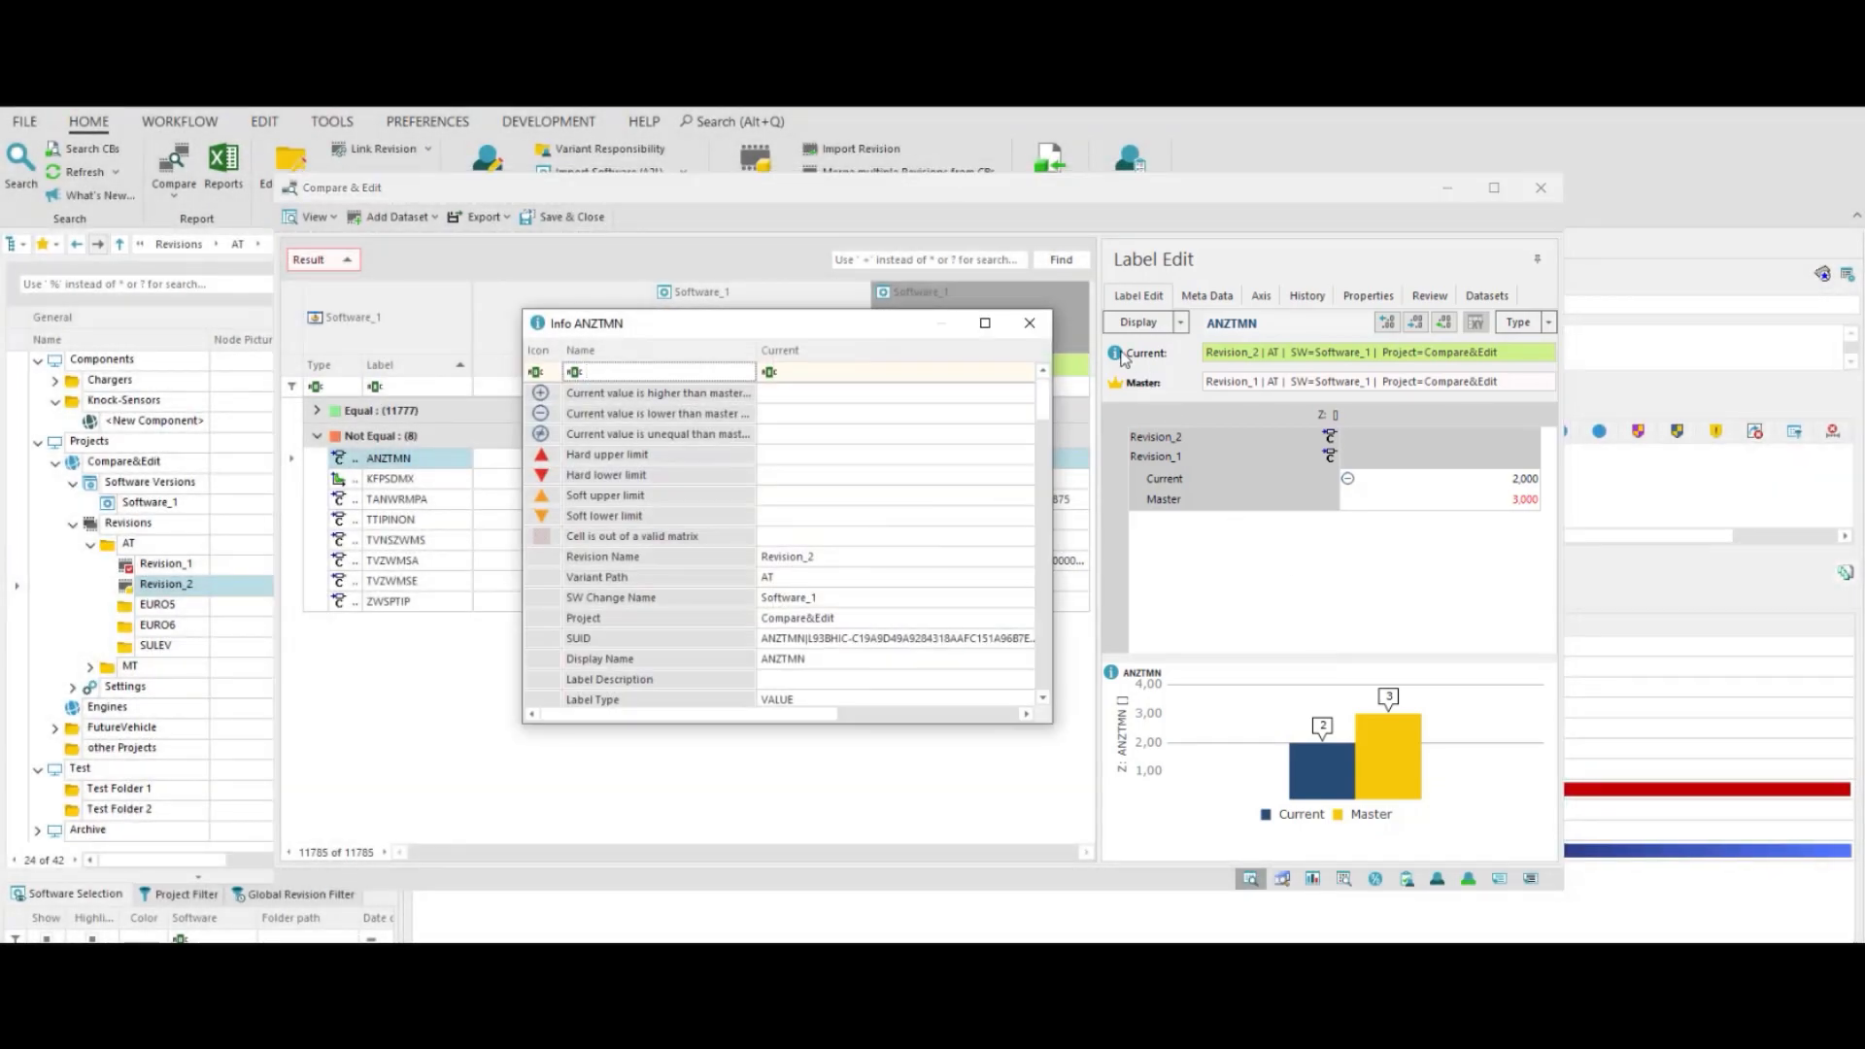
{"action": "left_click", "coordinate": [1029, 323]}
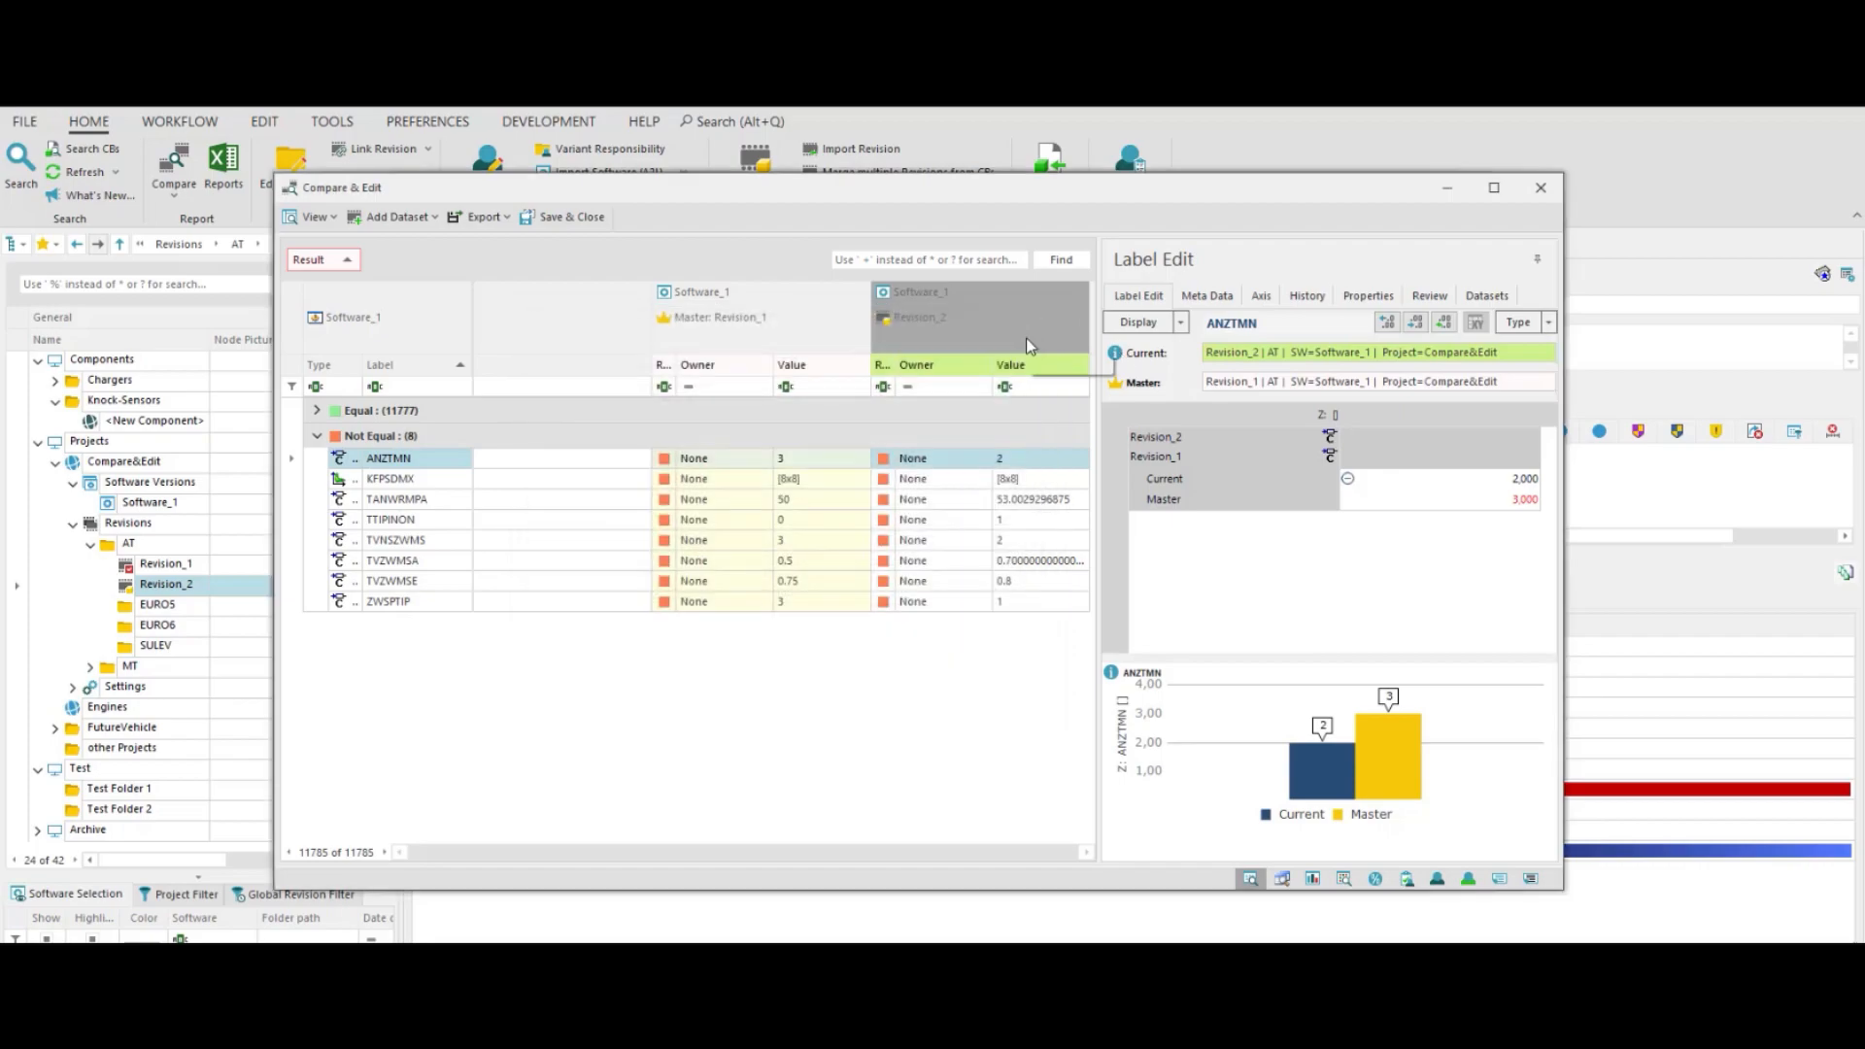
{"action": "mouse_move", "coordinate": [1299, 566]}
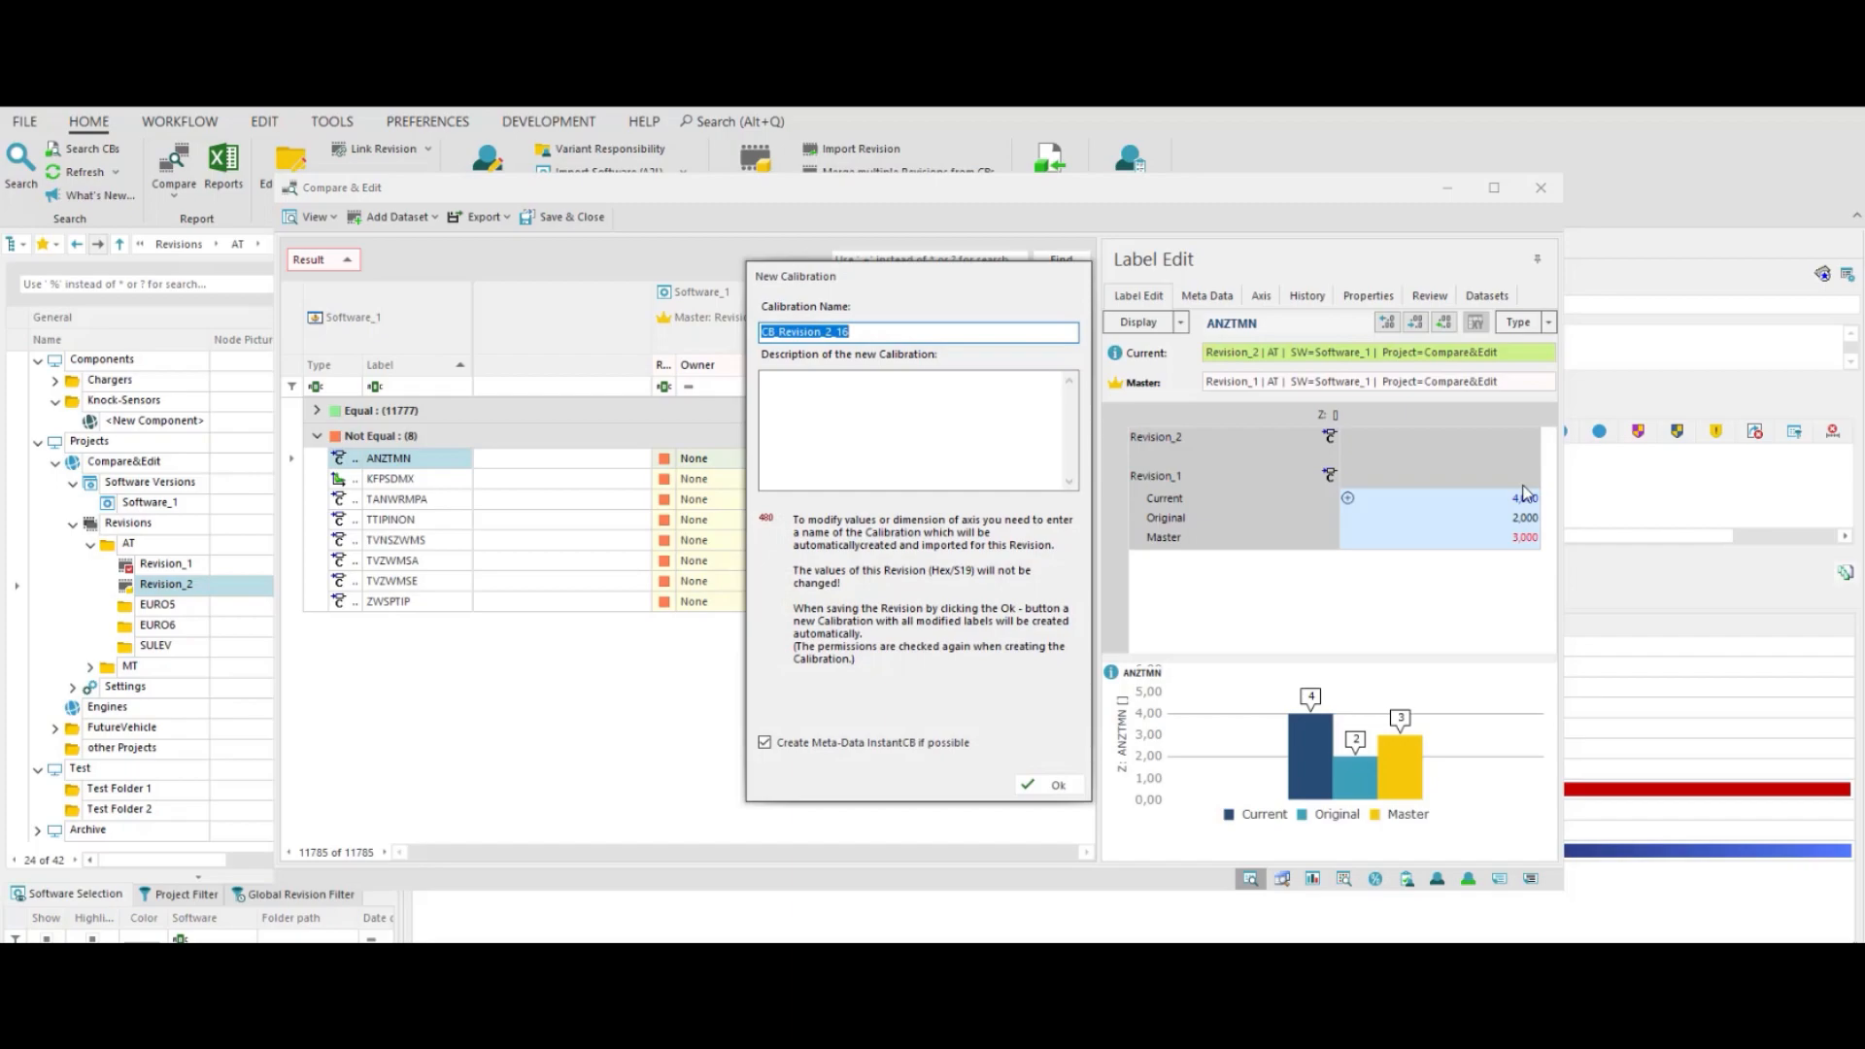
- Save ANZTMN's edited value 4 as a new calibration named 'New Calibration'
{"action": "type", "text": "New Cali"}
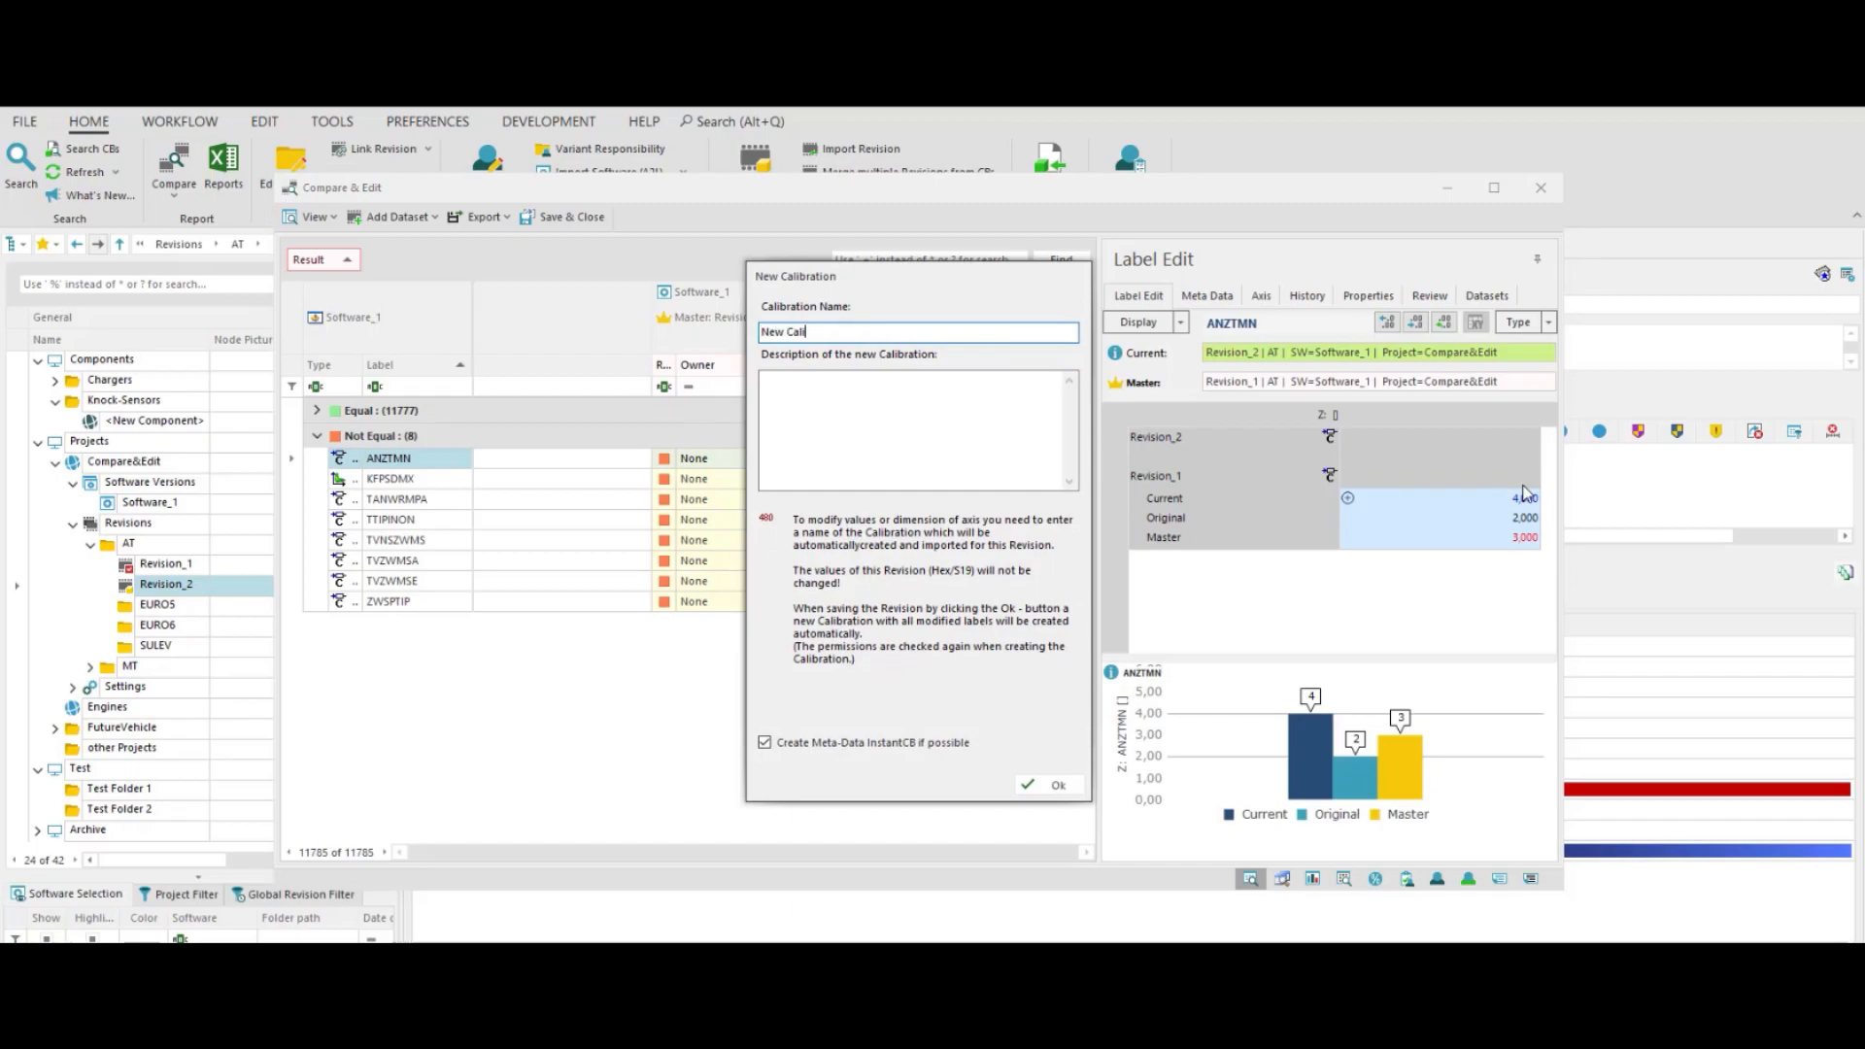
{"action": "type", "text": "bration"}
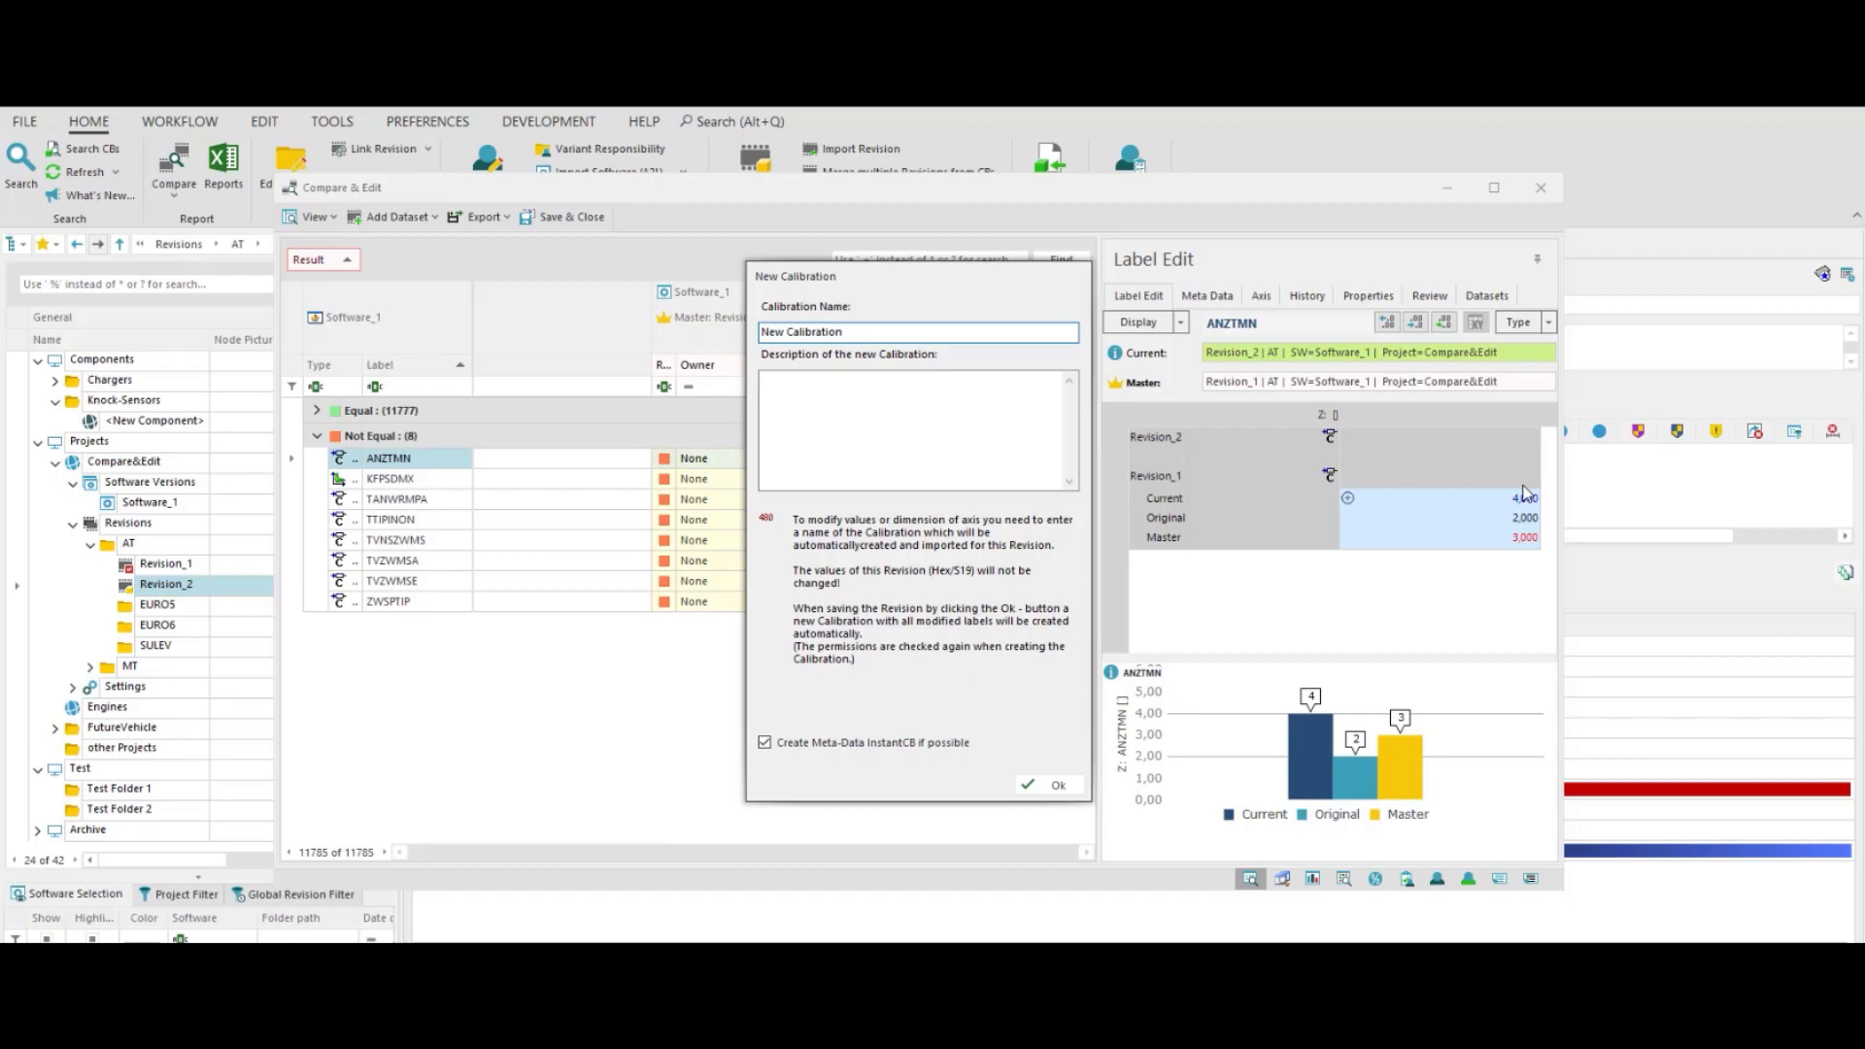
{"action": "left_click", "coordinate": [915, 332]}
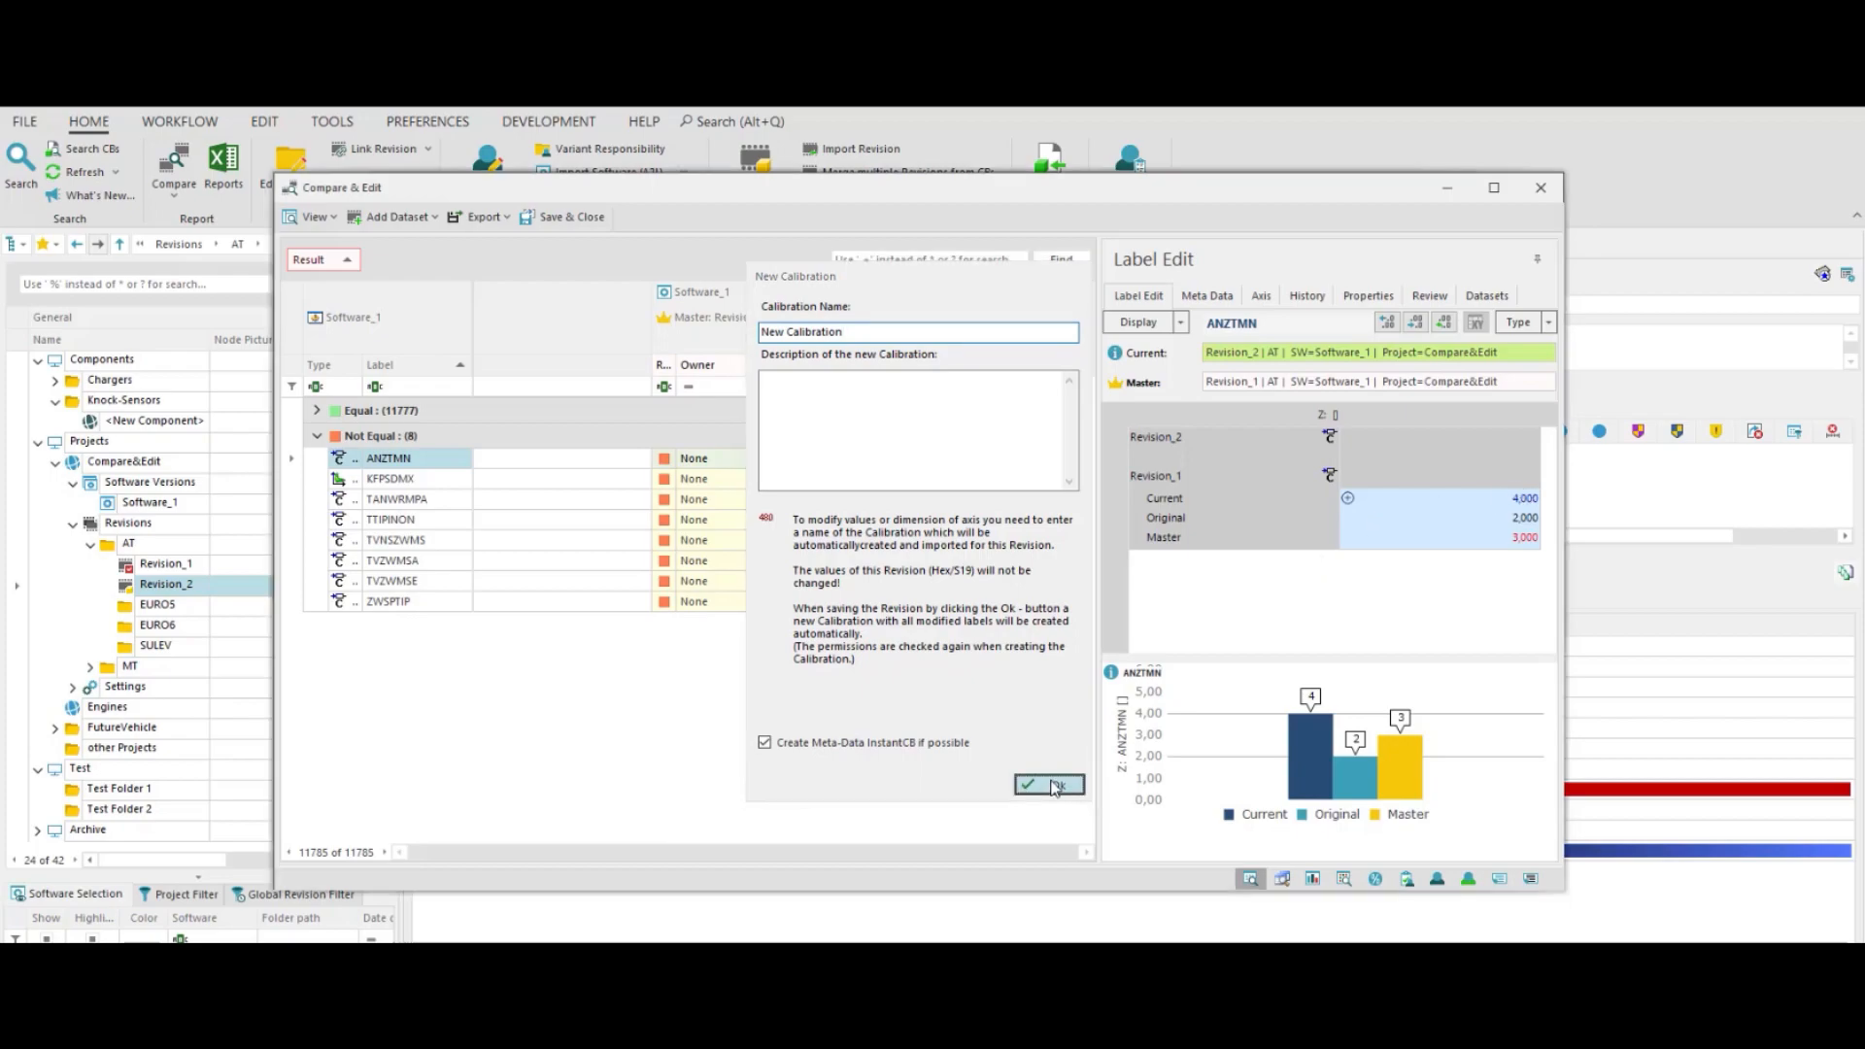
{"action": "left_click", "coordinate": [1037, 783]}
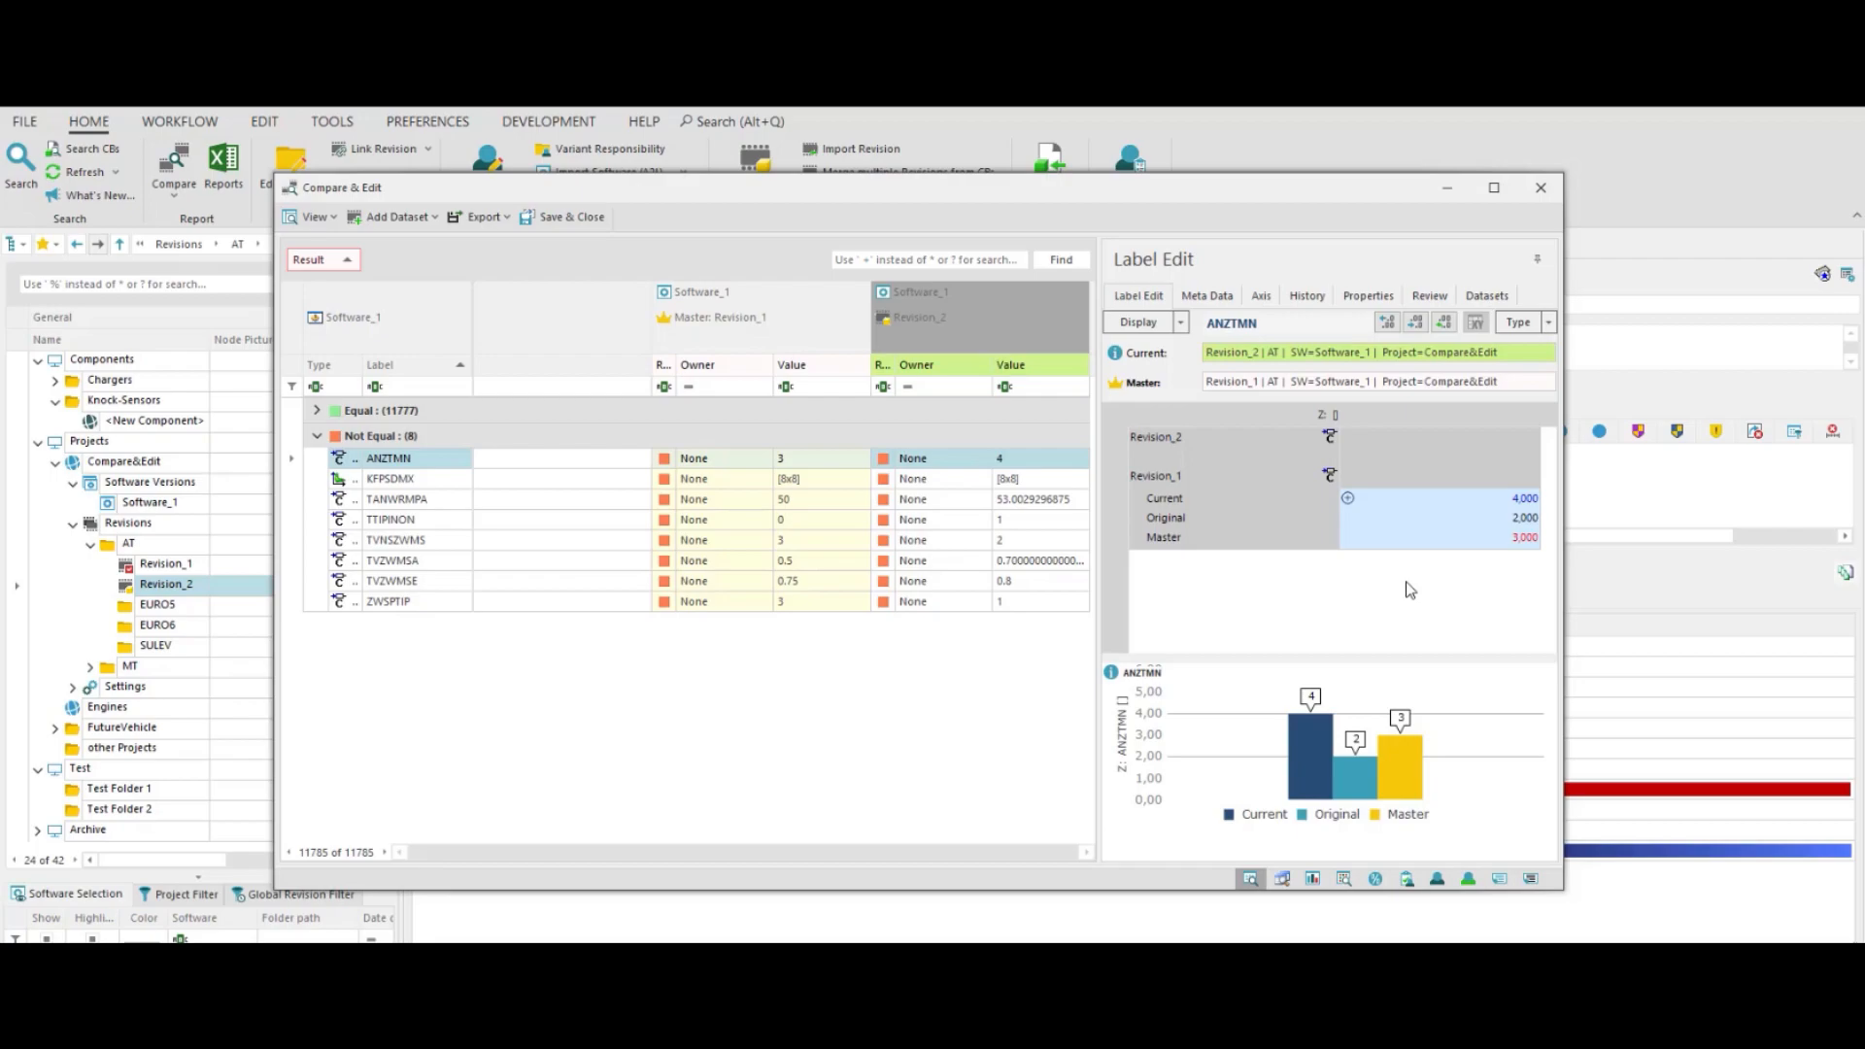
{"action": "mouse_move", "coordinate": [1255, 462]}
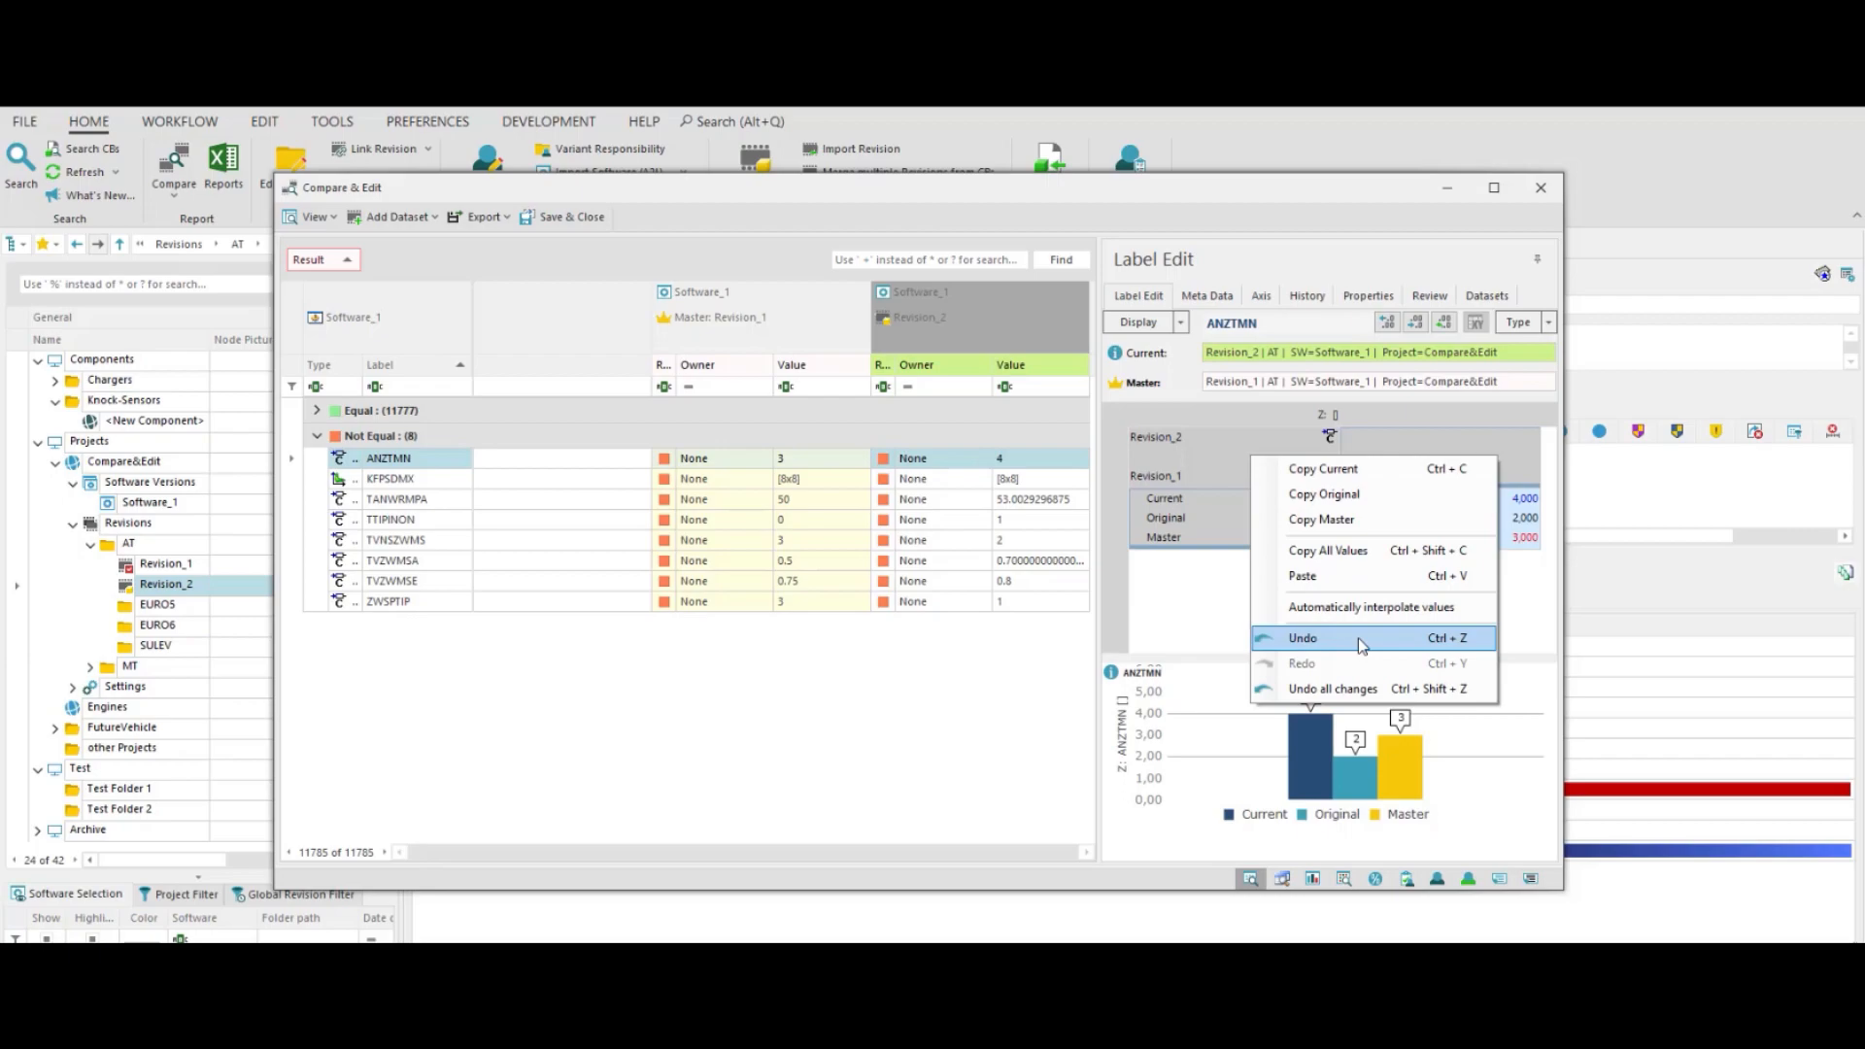
- Try Undo, then filter the Label column to names containing 'kfl'
{"action": "left_click", "coordinate": [1302, 637]}
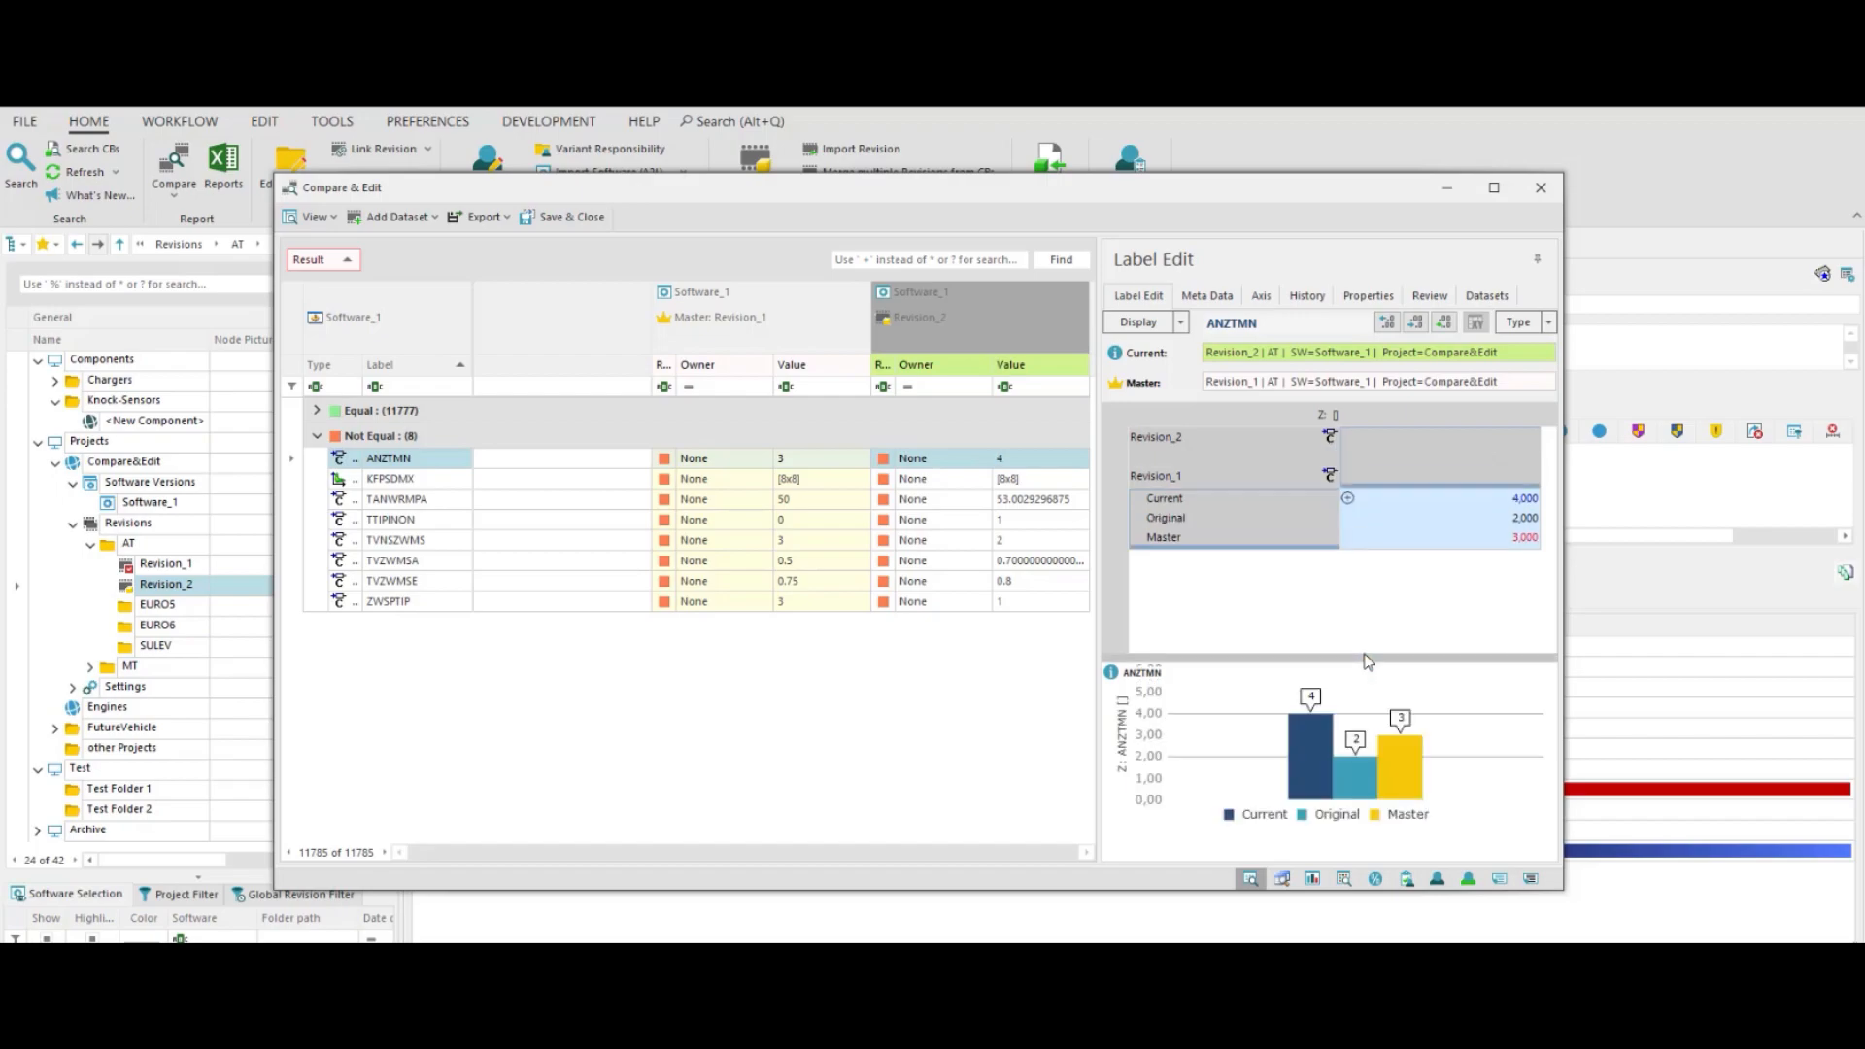
{"action": "mouse_move", "coordinate": [937, 507]}
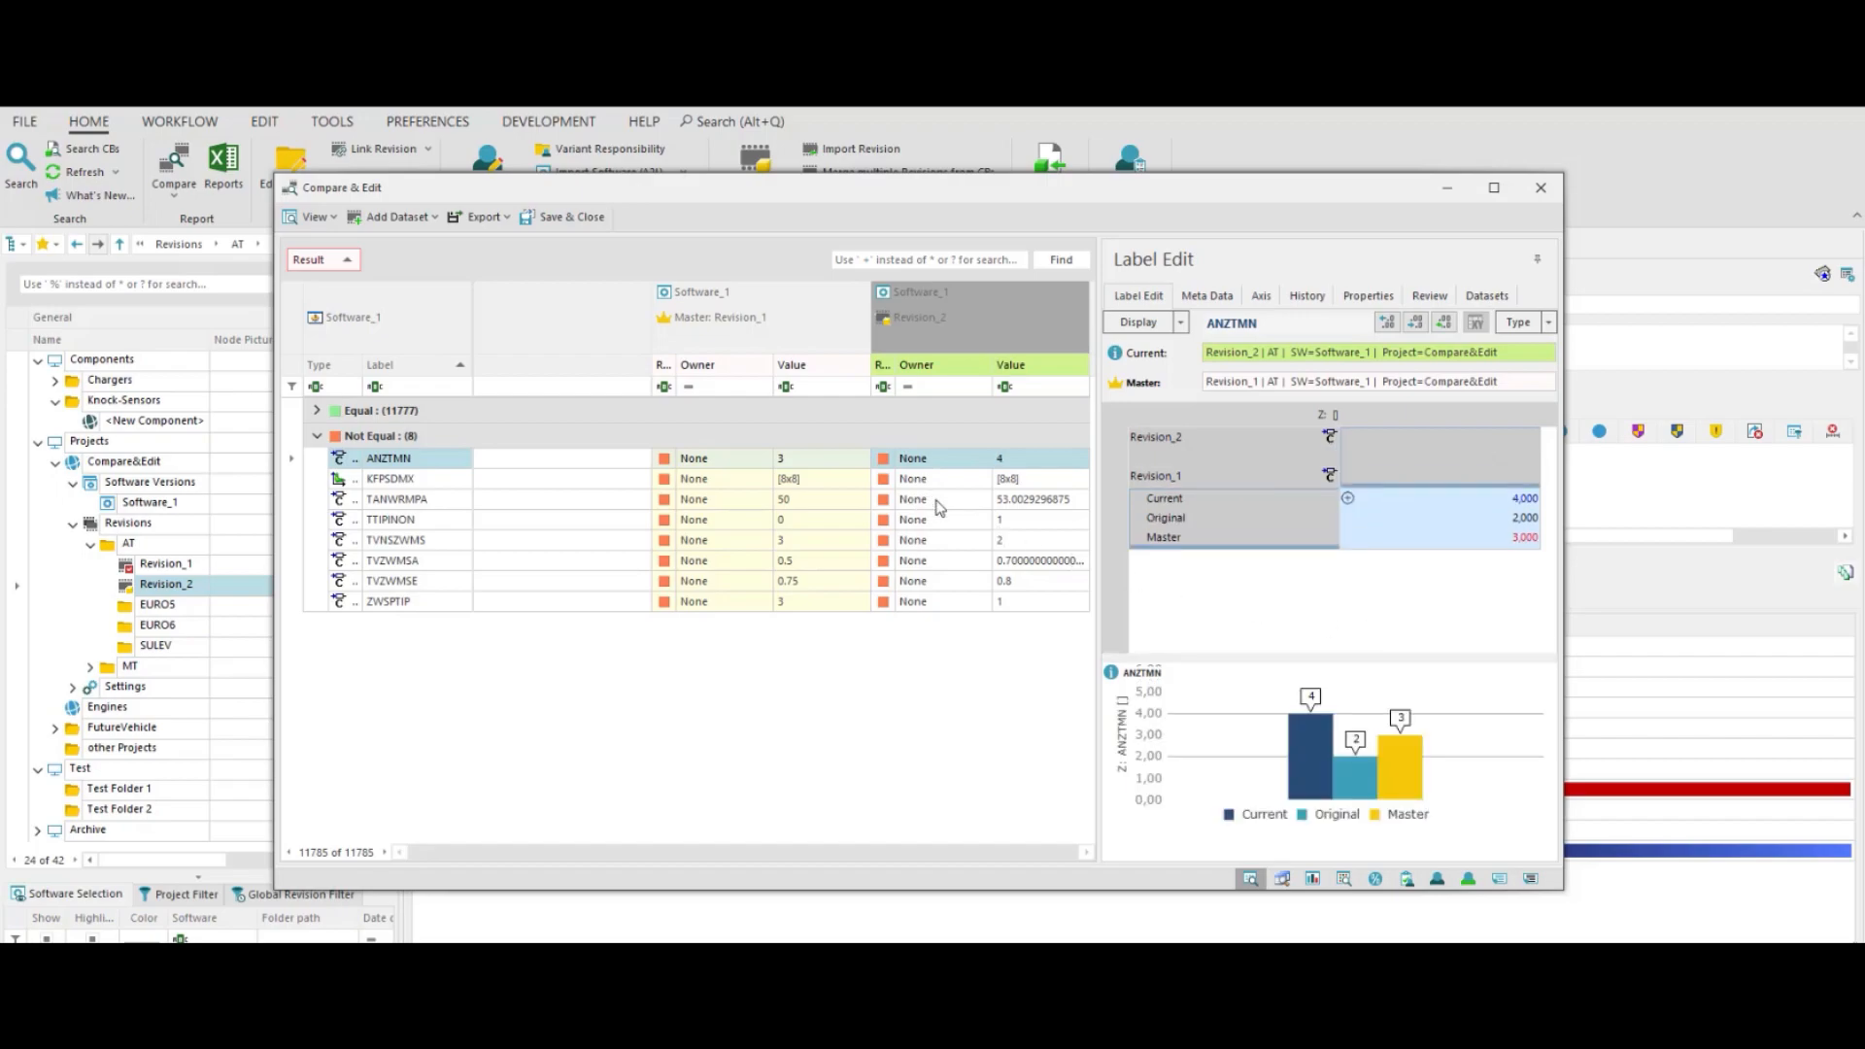
{"action": "right_click", "coordinate": [936, 499]}
{"action": "type", "text": "kfi"}
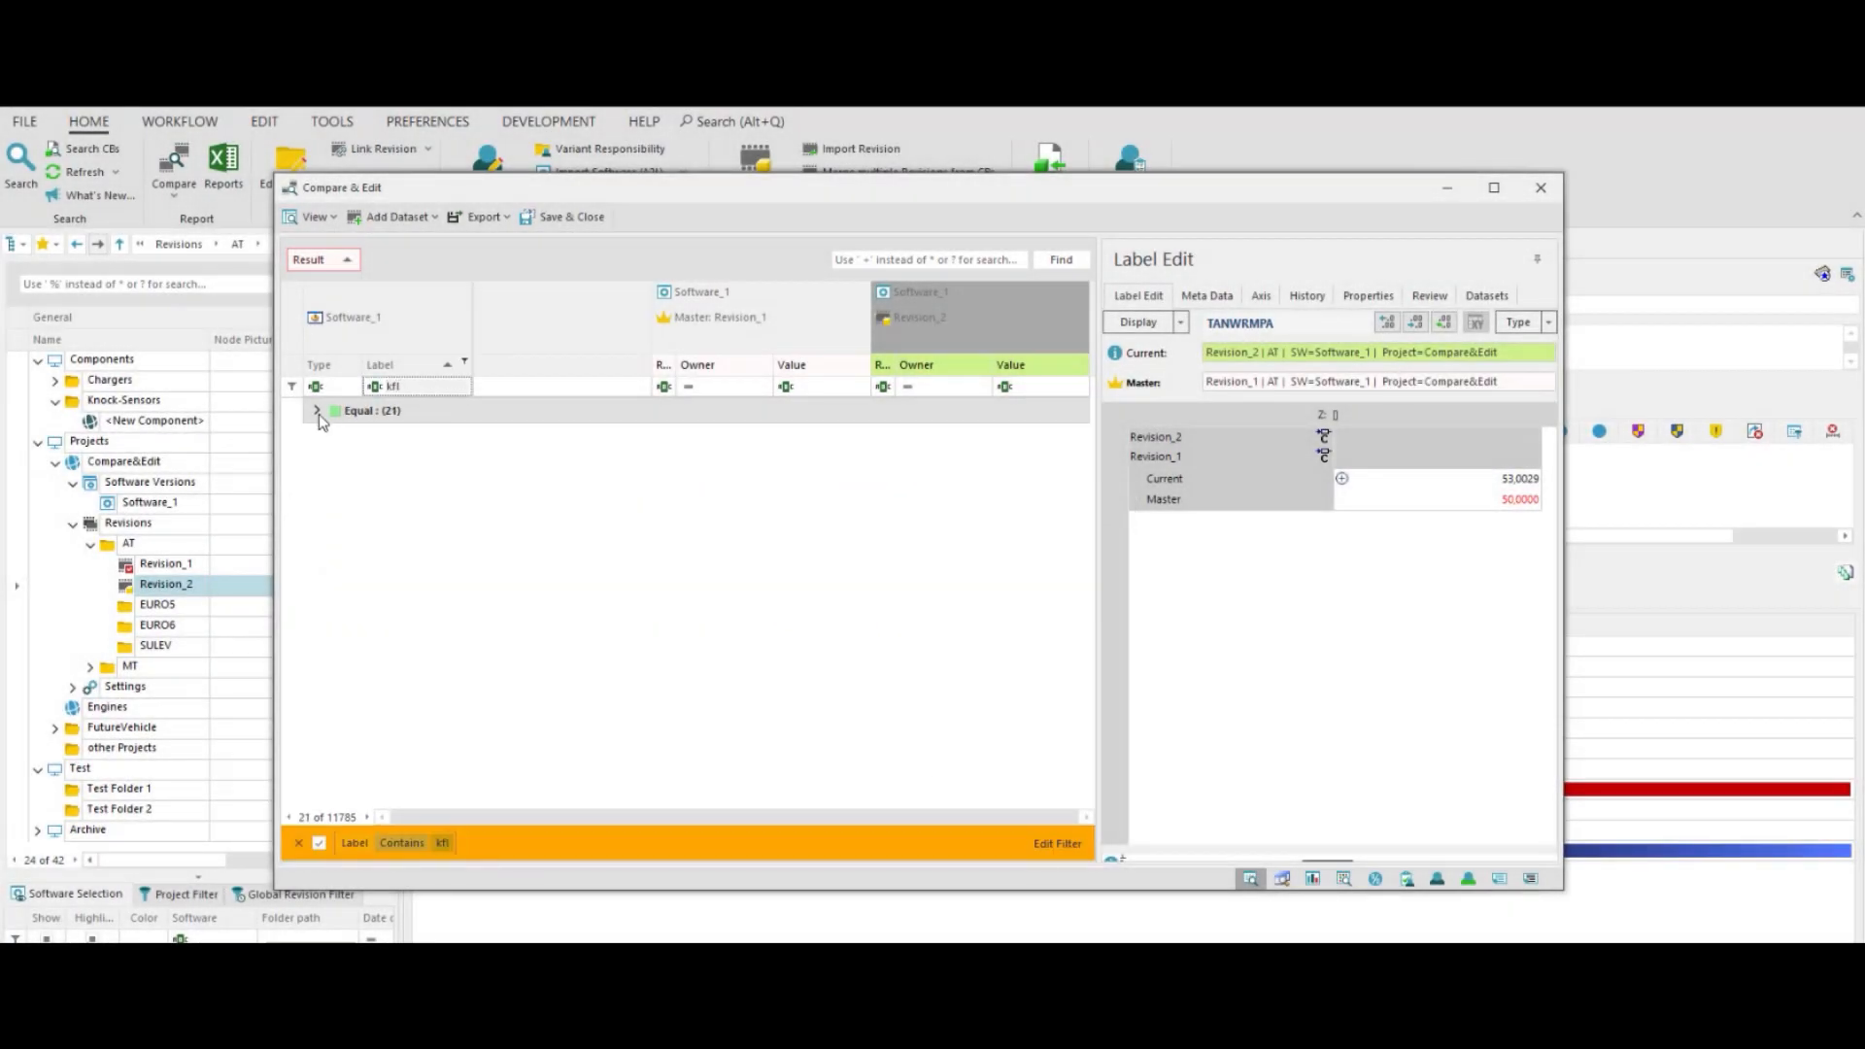
- Select map KFLUAR from the Equal group, display its values in binary, and cancel the Binary Editor
{"action": "left_click", "coordinate": [317, 410]}
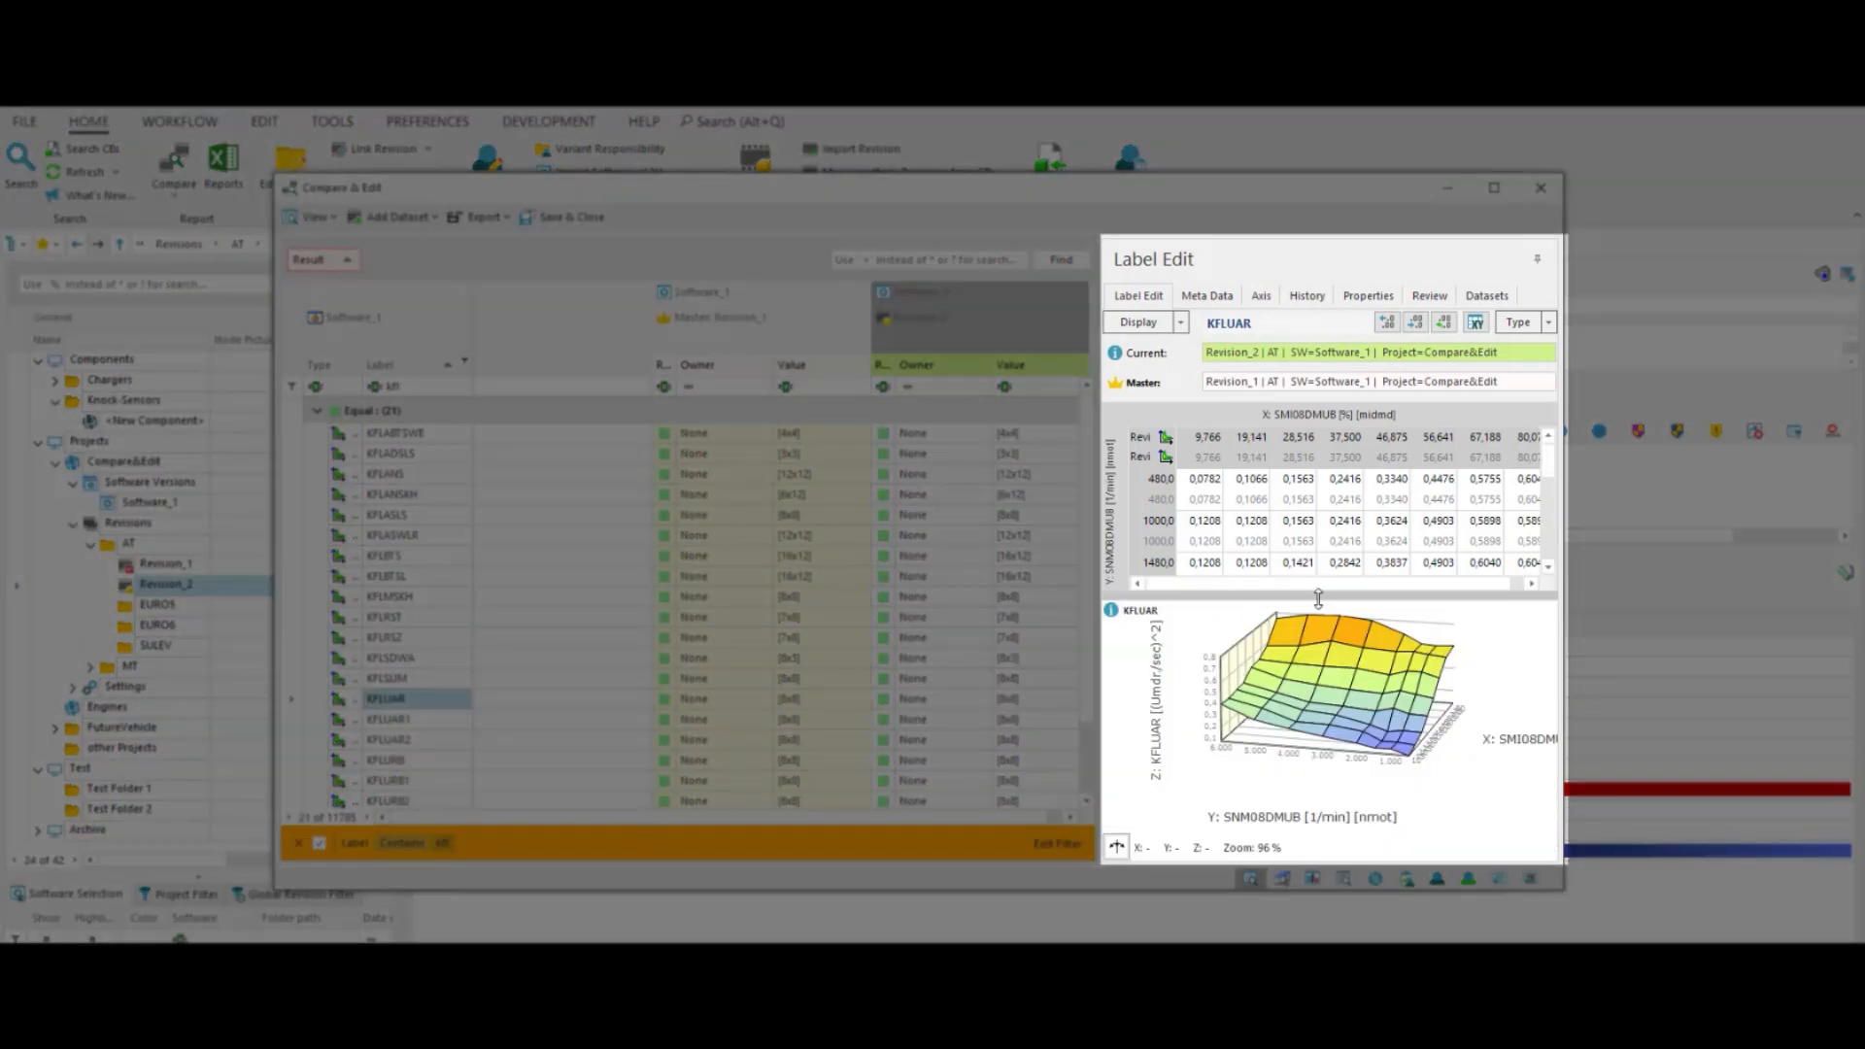
{"action": "left_click", "coordinate": [1519, 323]}
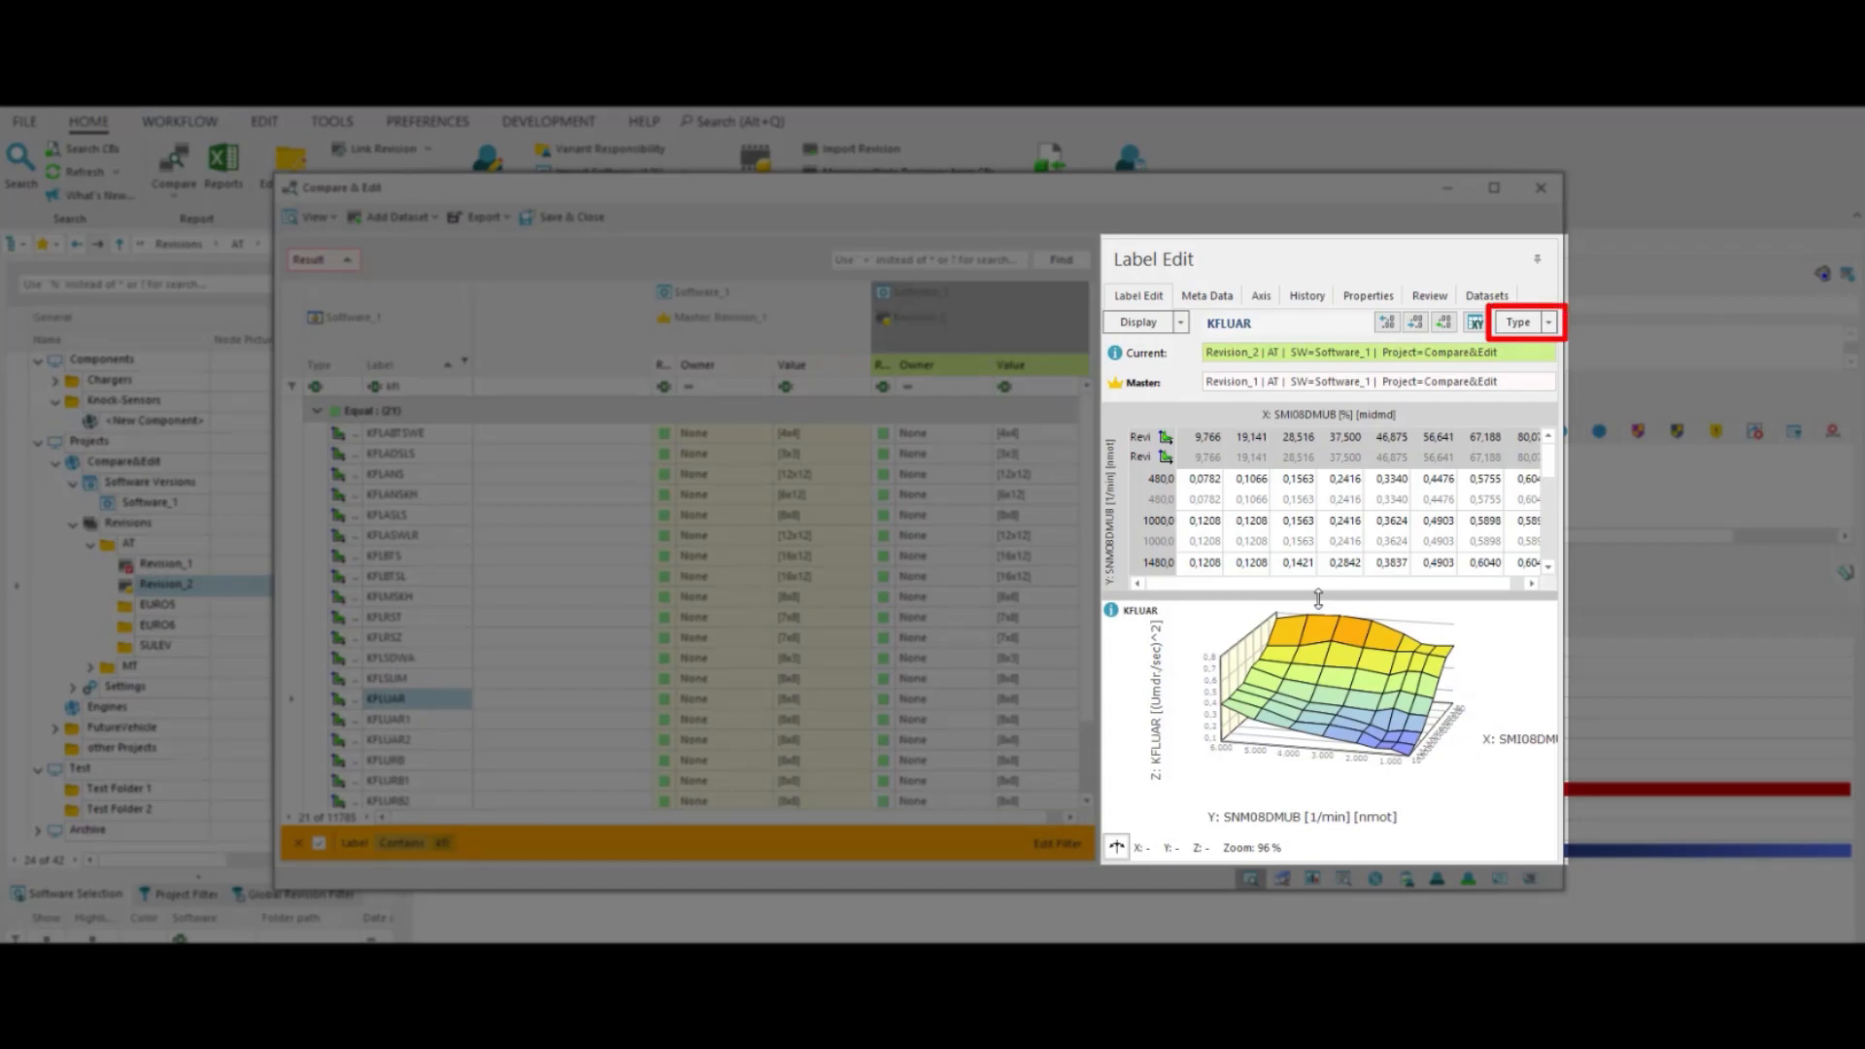
{"action": "mouse_move", "coordinate": [1550, 323]}
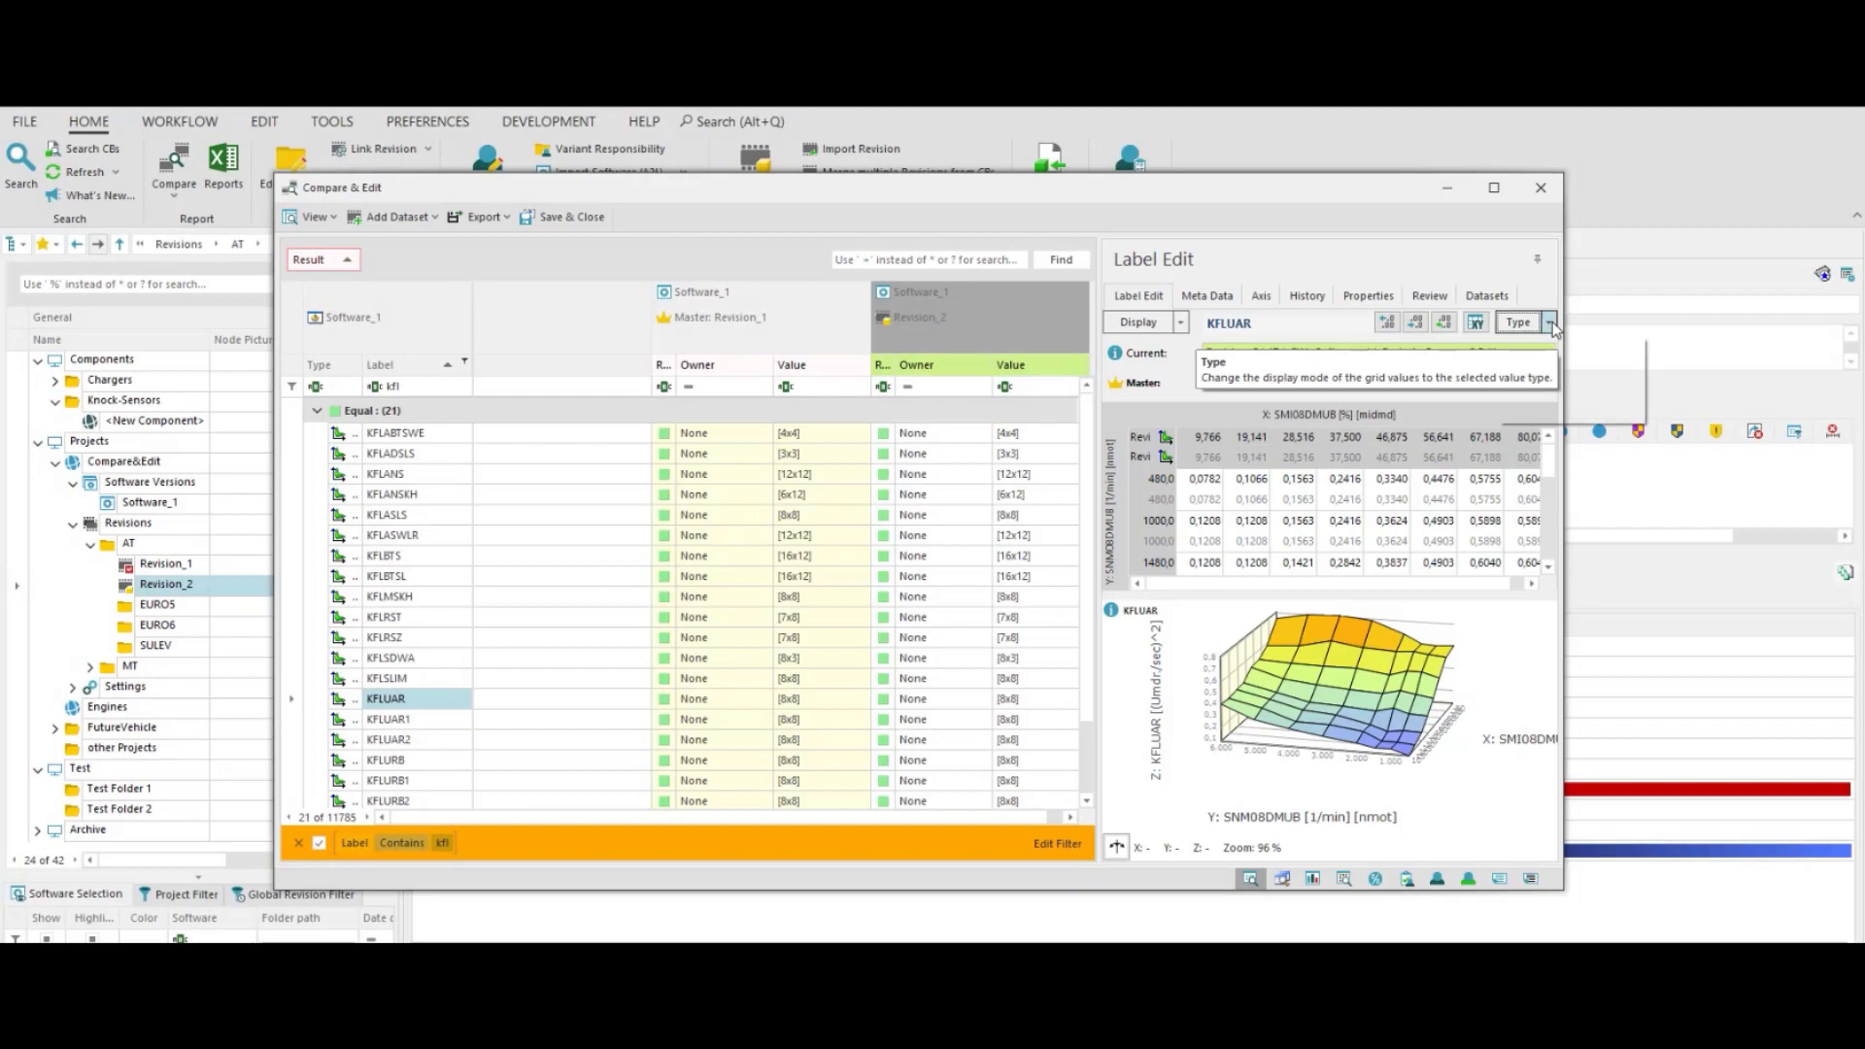
{"action": "left_click", "coordinate": [1549, 323]}
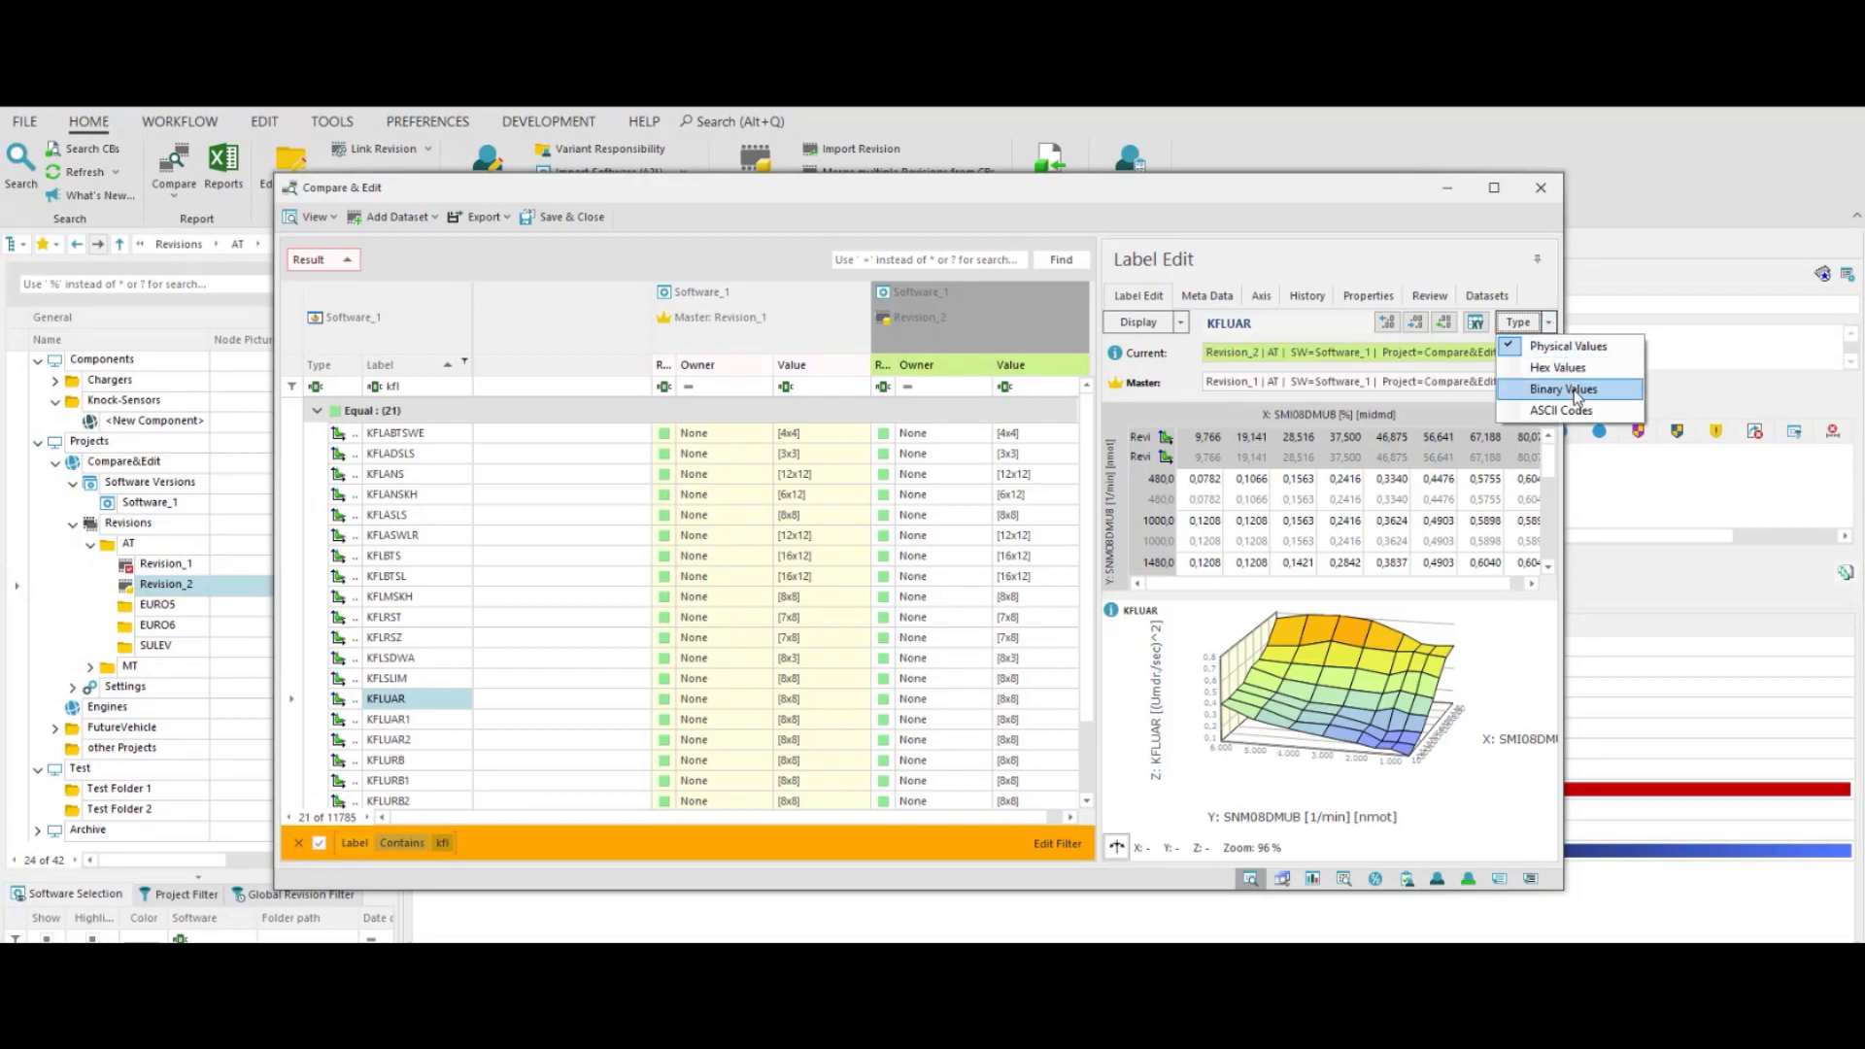
{"action": "left_click", "coordinate": [1562, 388]}
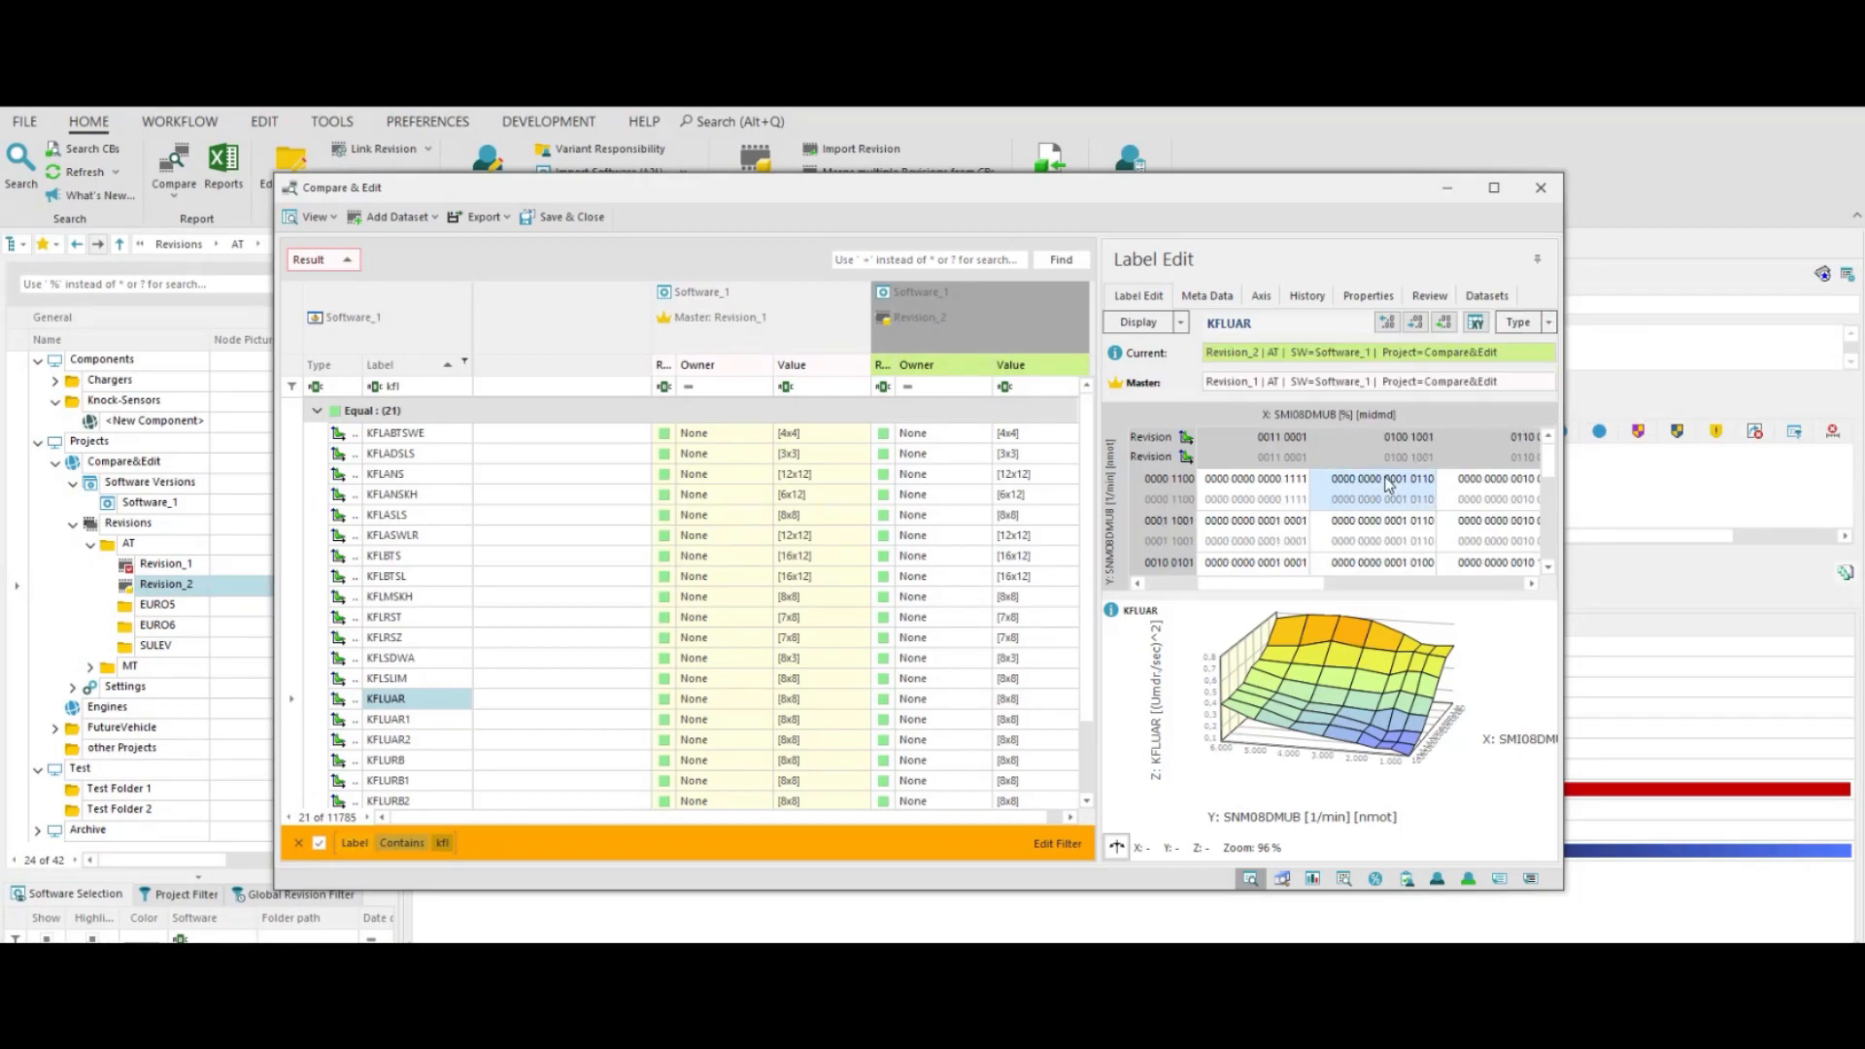
{"action": "double_click", "coordinate": [1383, 478]}
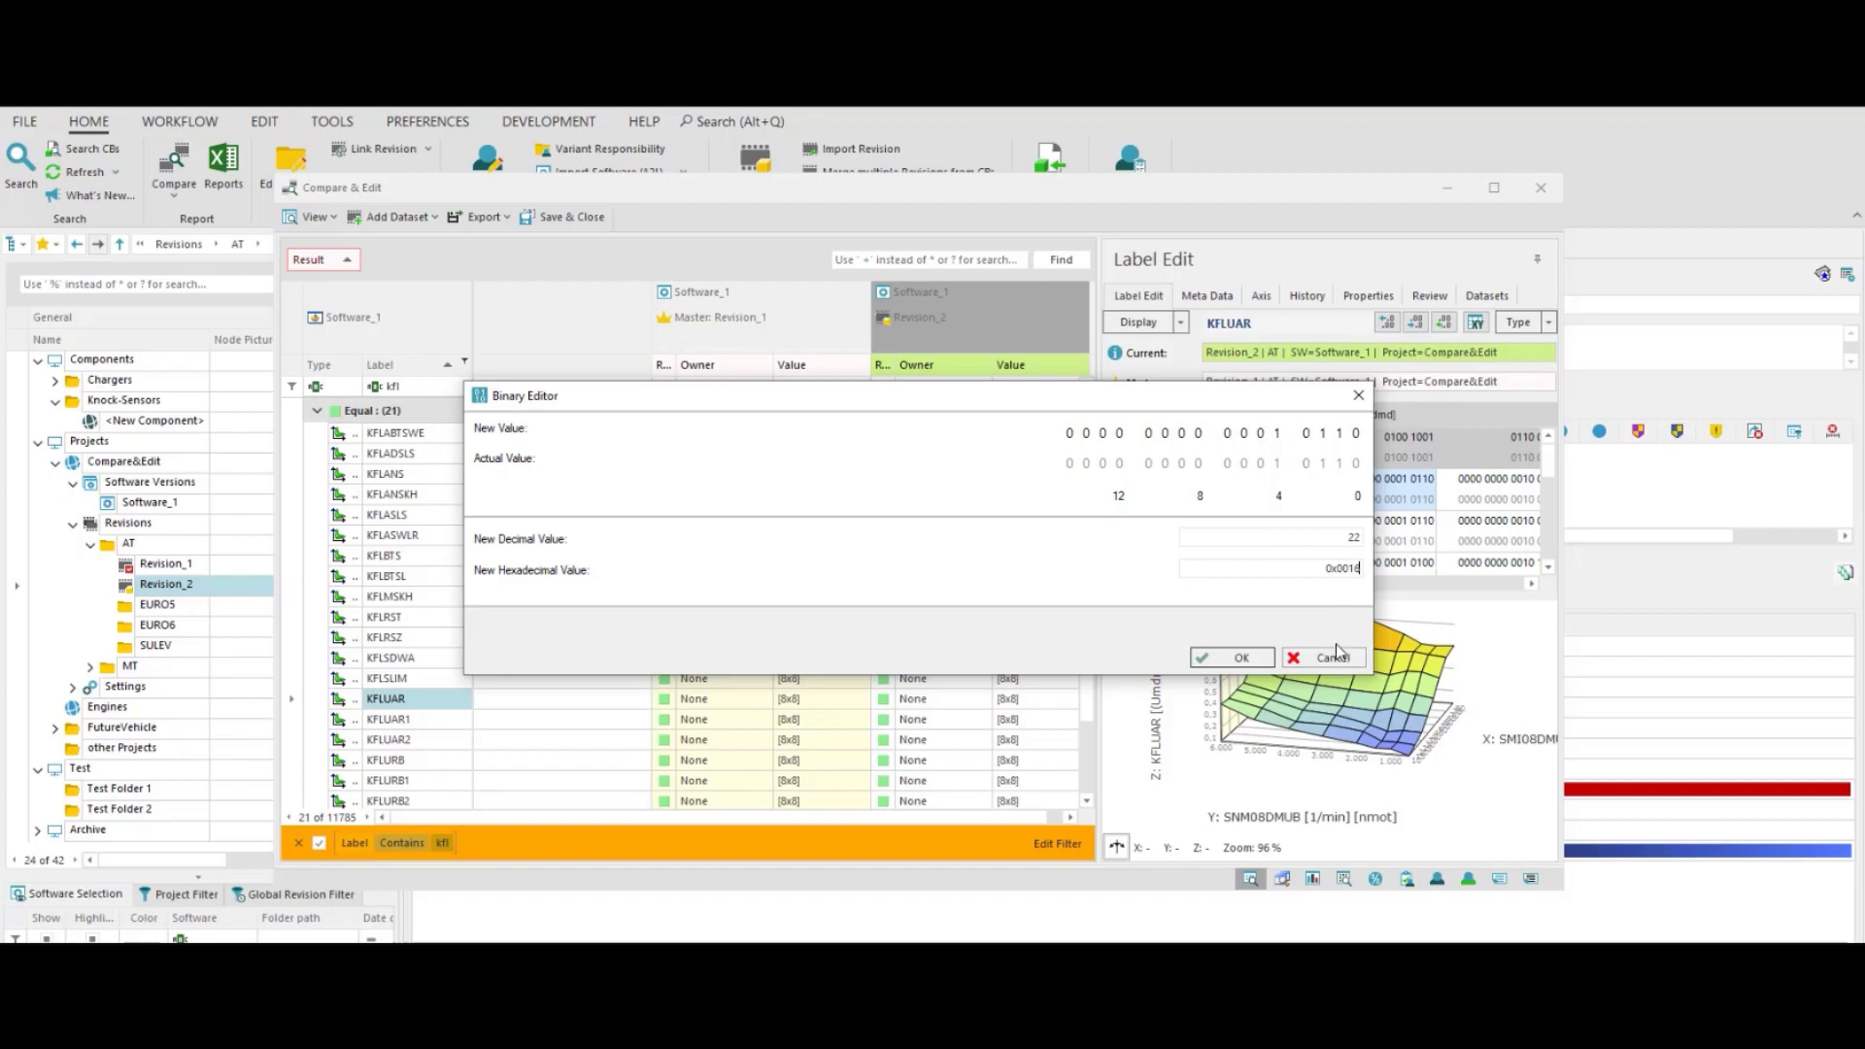
{"action": "left_click", "coordinate": [1323, 657]}
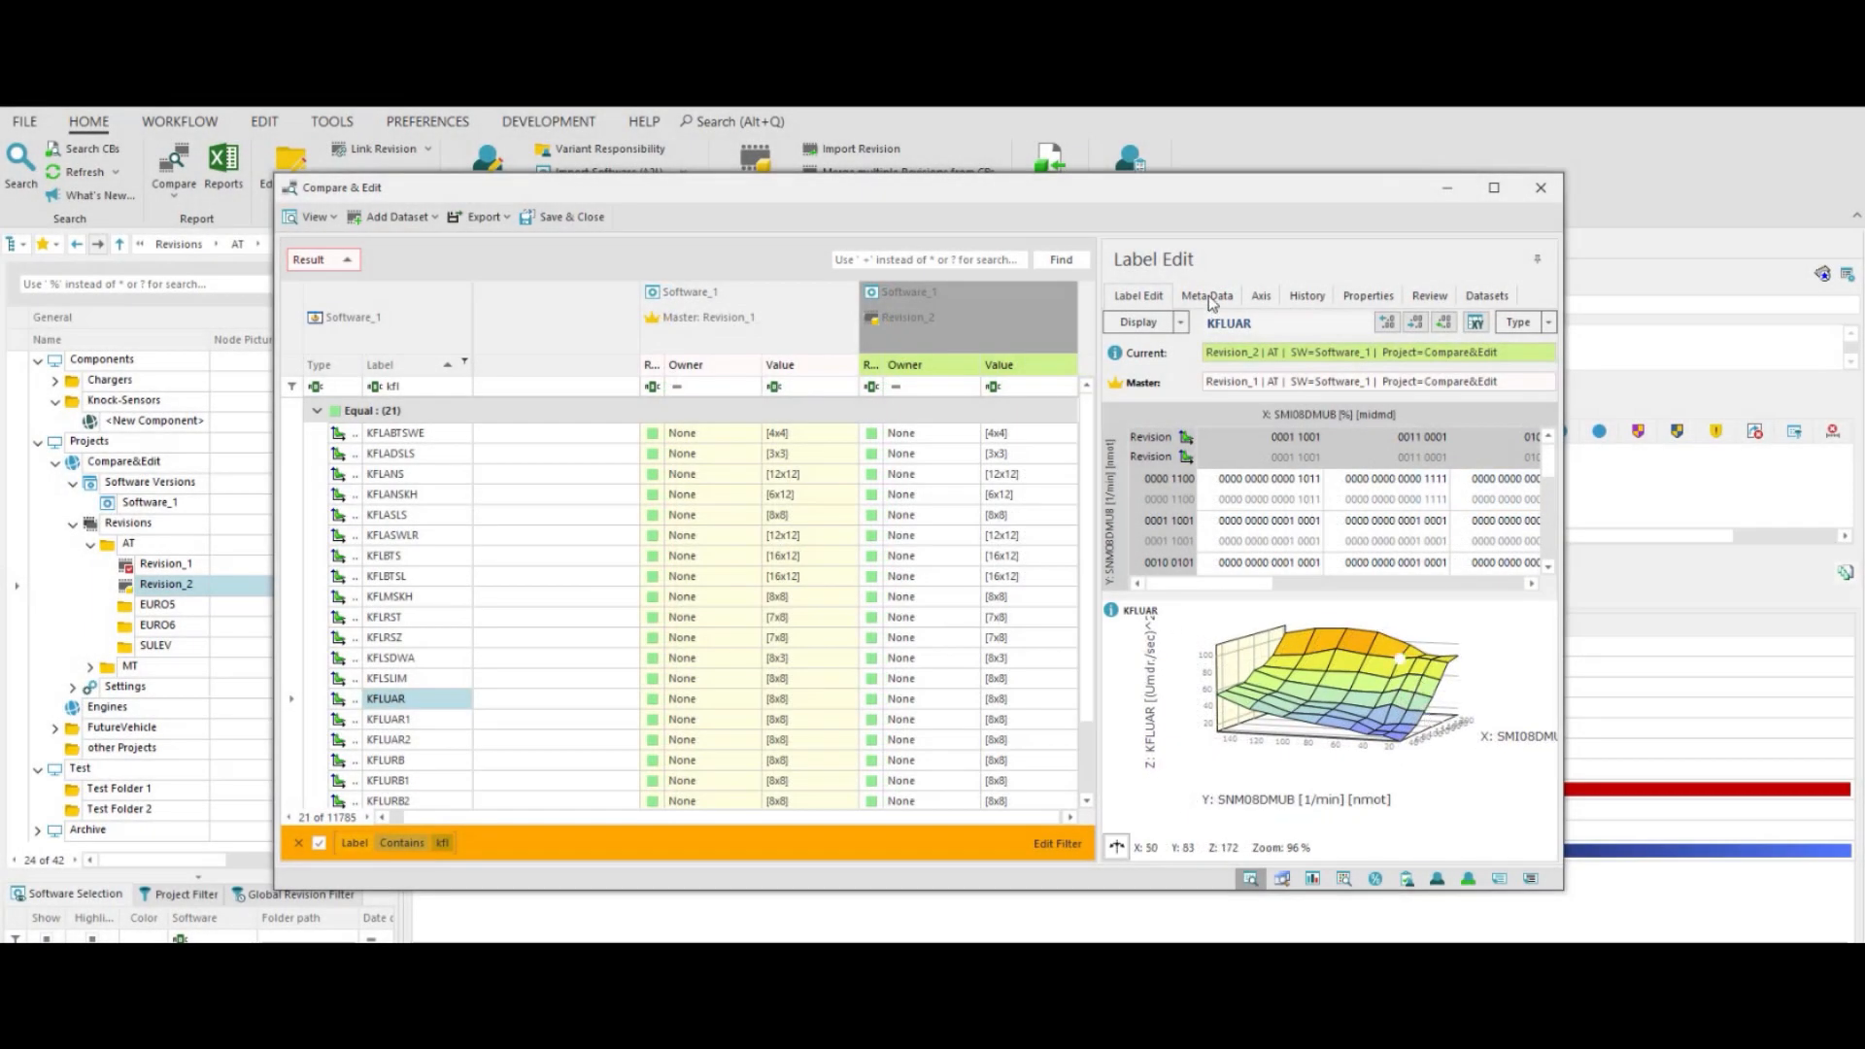
- In Meta Data, set Comment 1 to 'Comment1' and Score to 50% - calibrated for the kfl labels
{"action": "left_click", "coordinate": [1206, 295]}
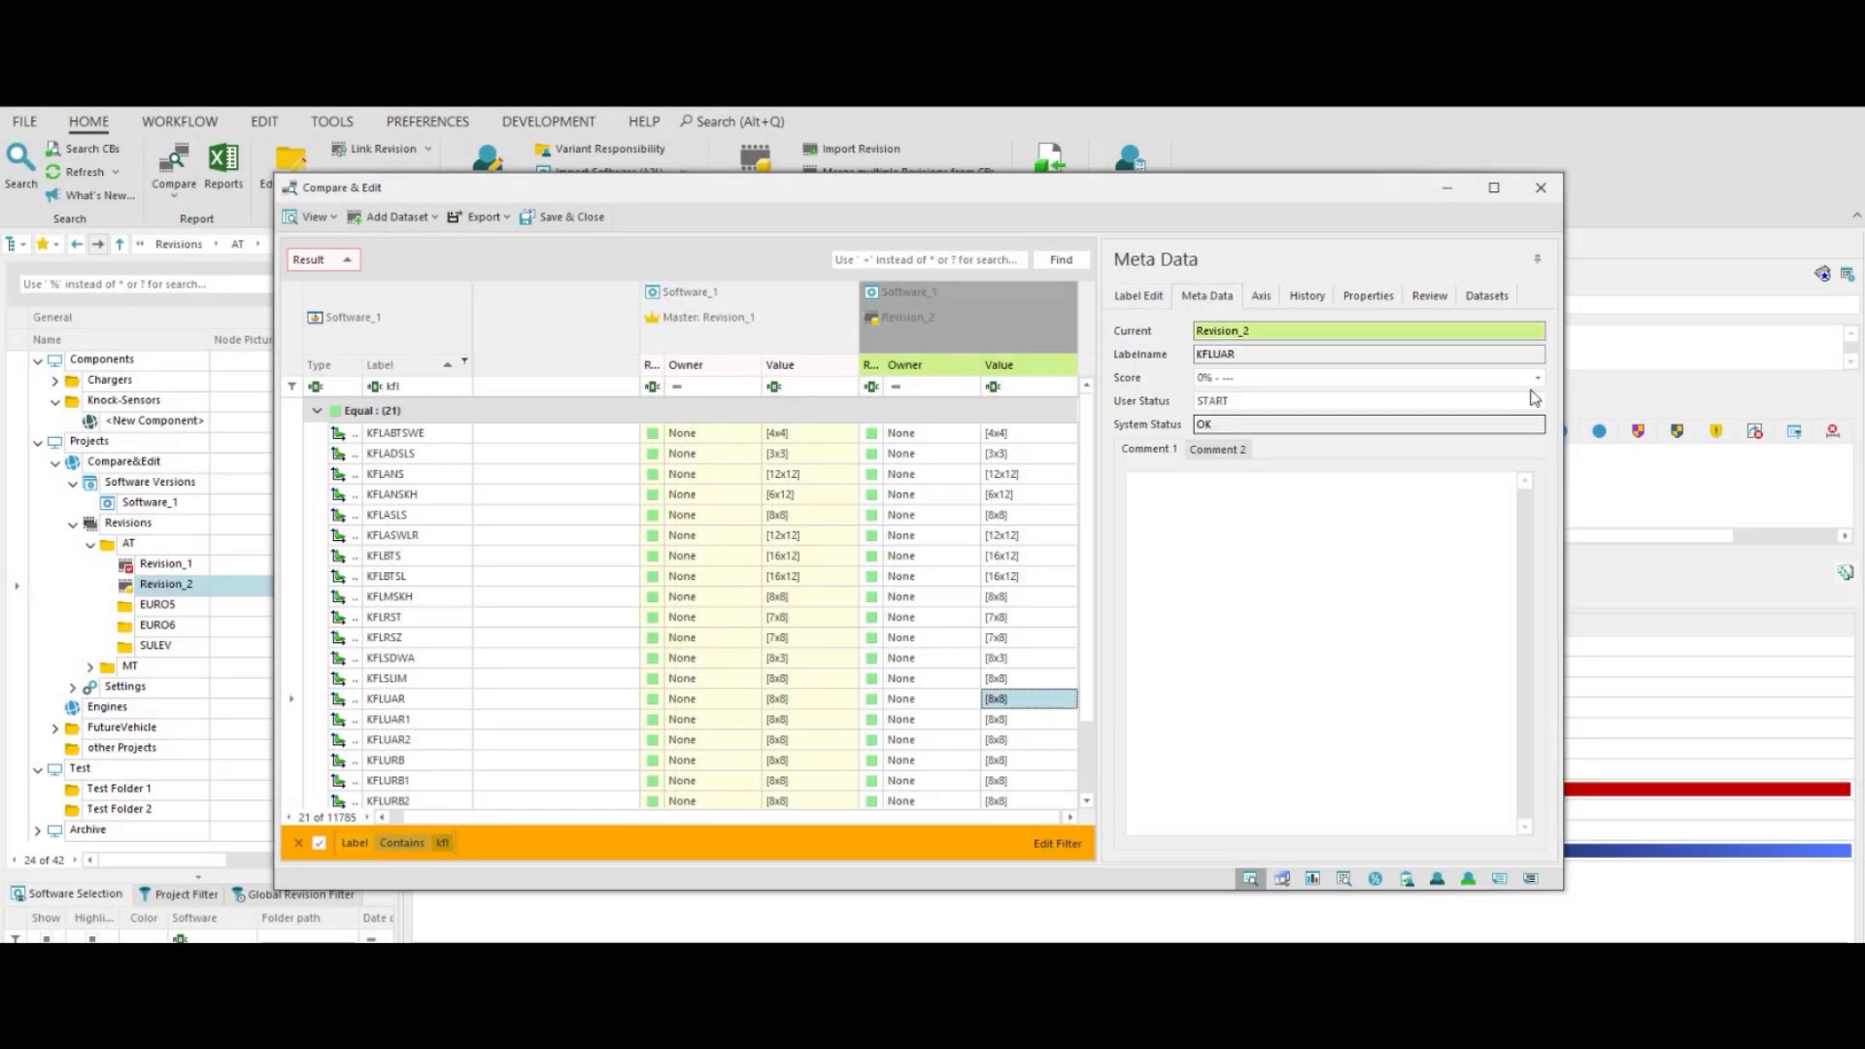
{"action": "left_click", "coordinate": [1535, 400]}
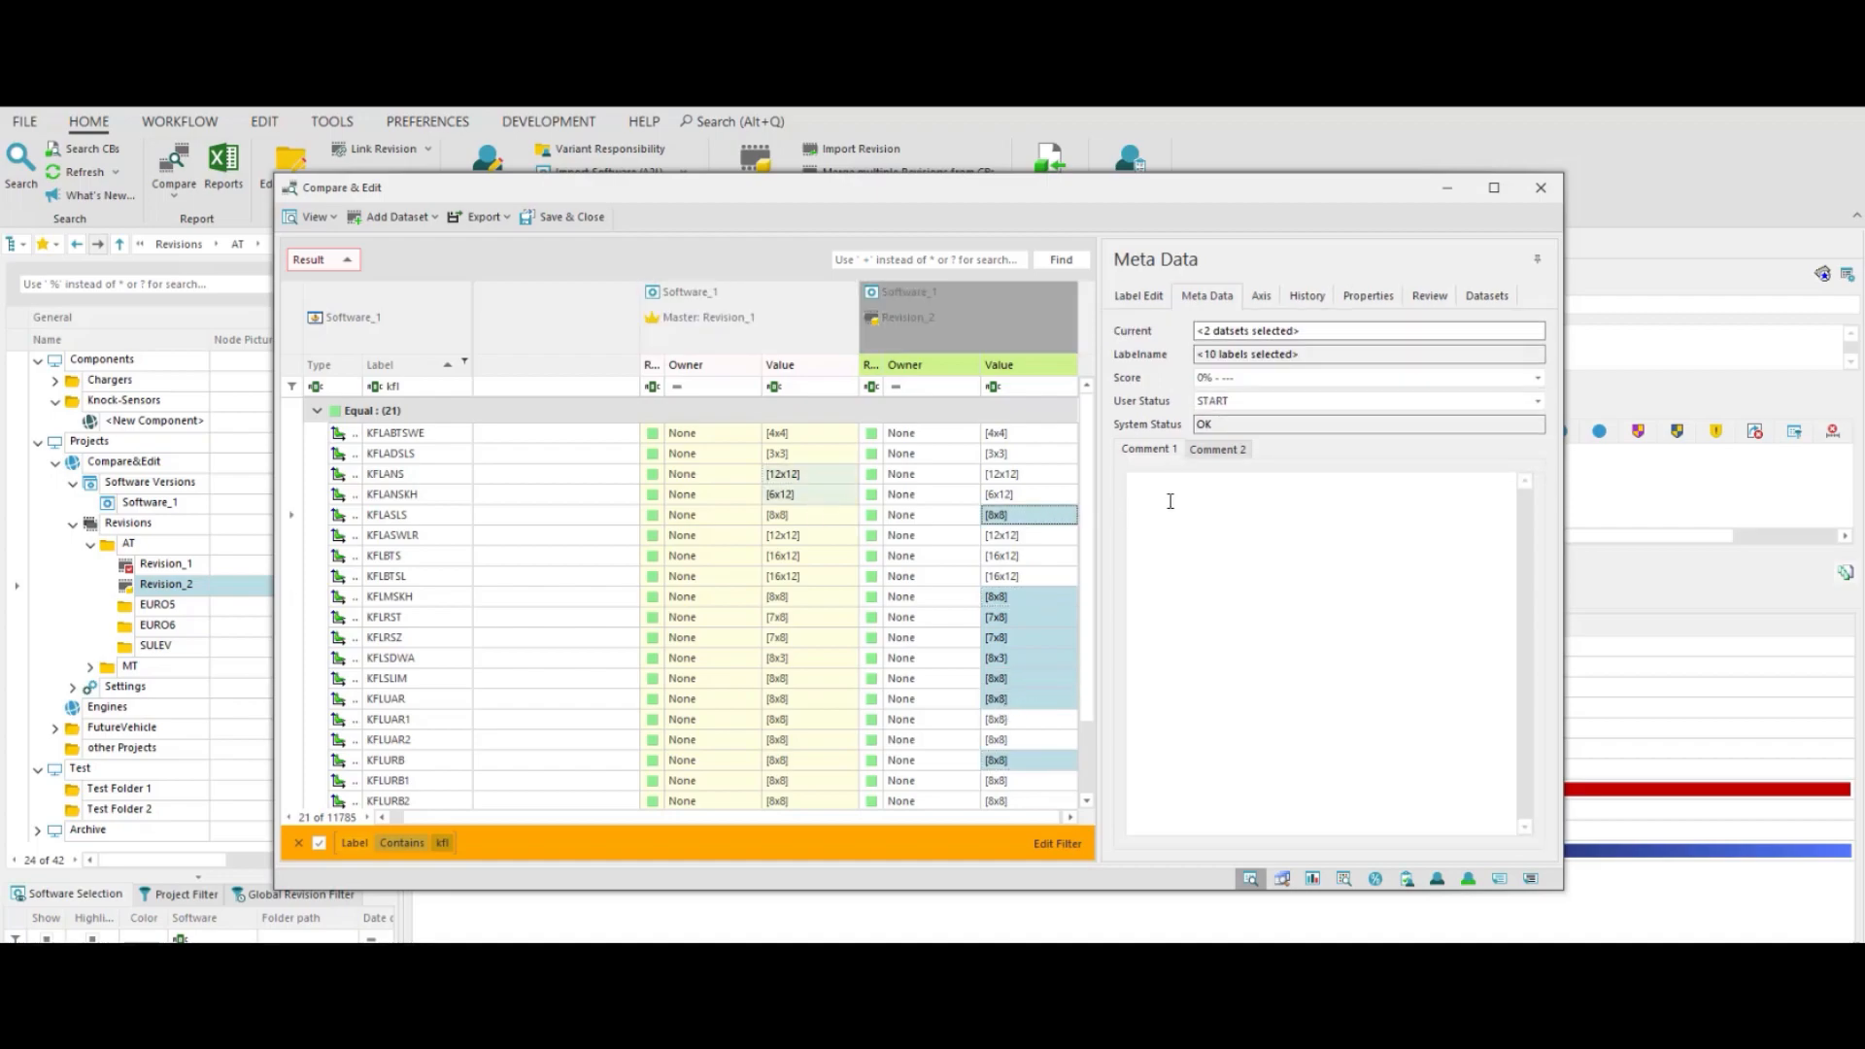
{"action": "left_click", "coordinate": [1146, 449]}
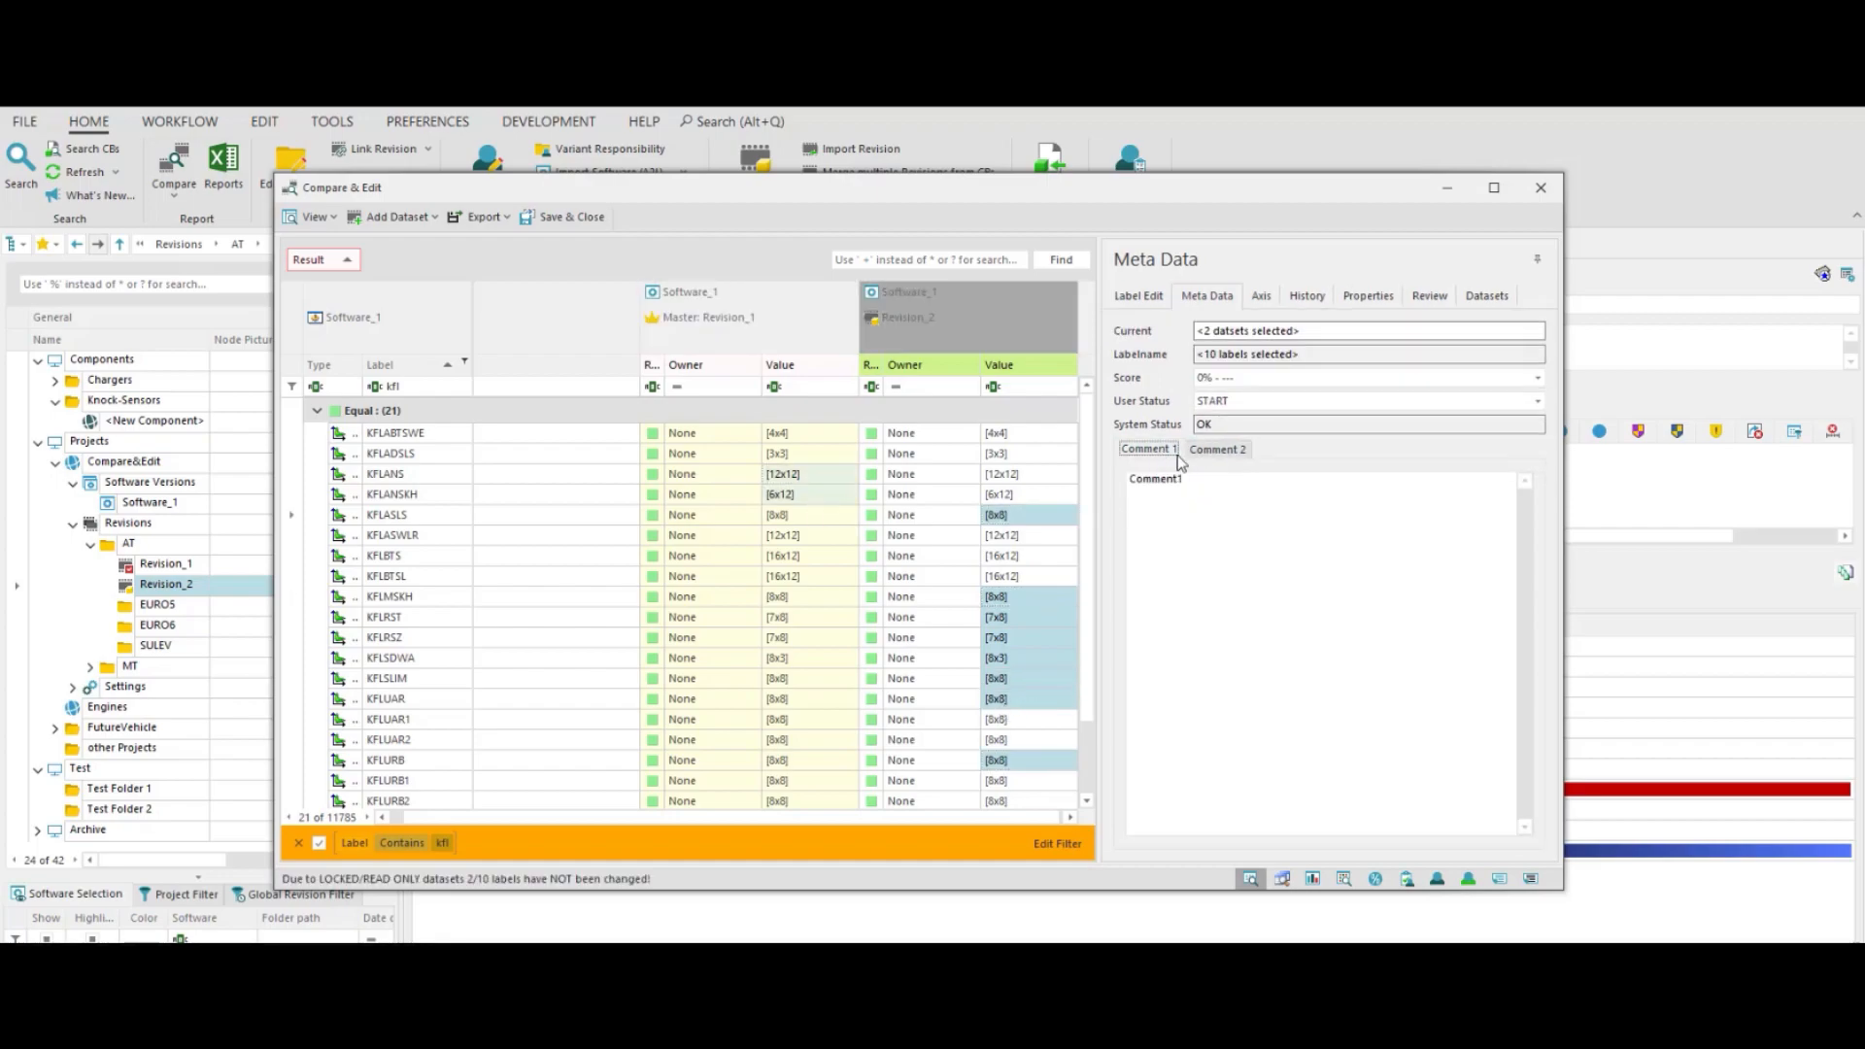
{"action": "left_click", "coordinate": [1534, 376]}
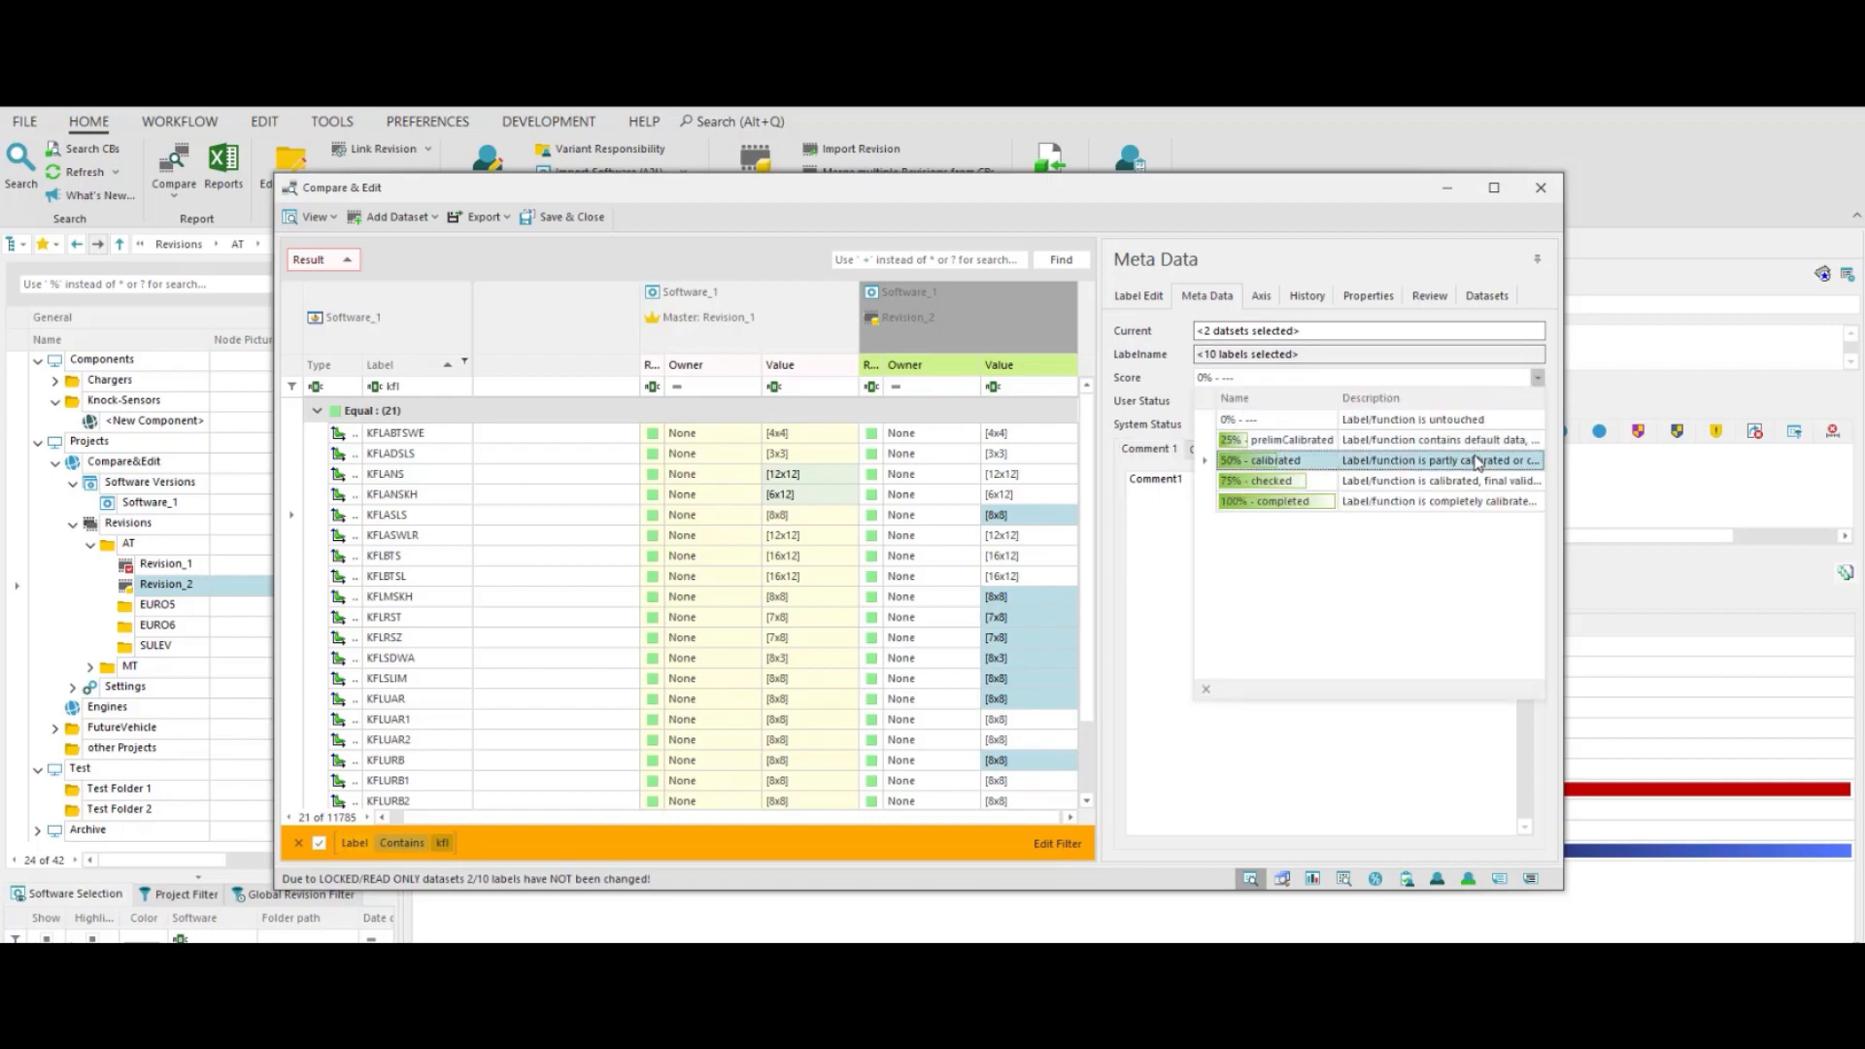
{"action": "left_click", "coordinate": [1262, 460]}
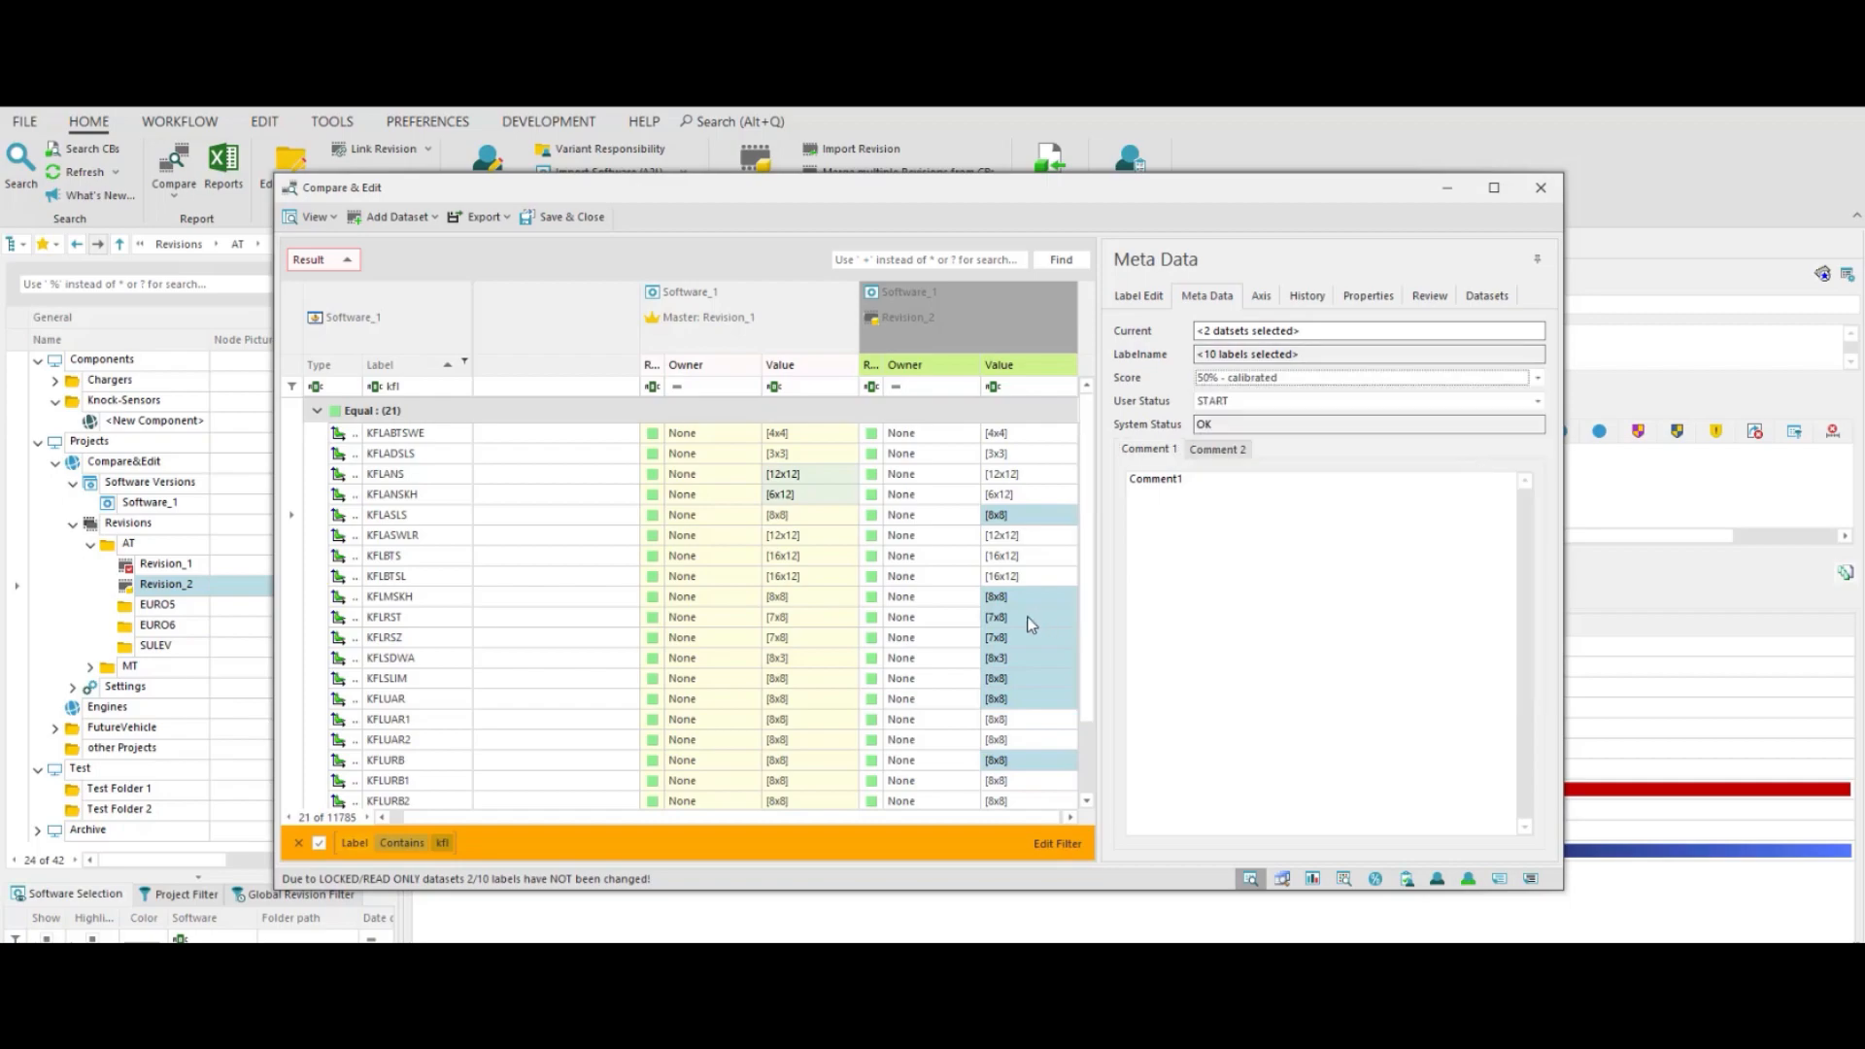
{"action": "left_click", "coordinate": [1025, 616]}
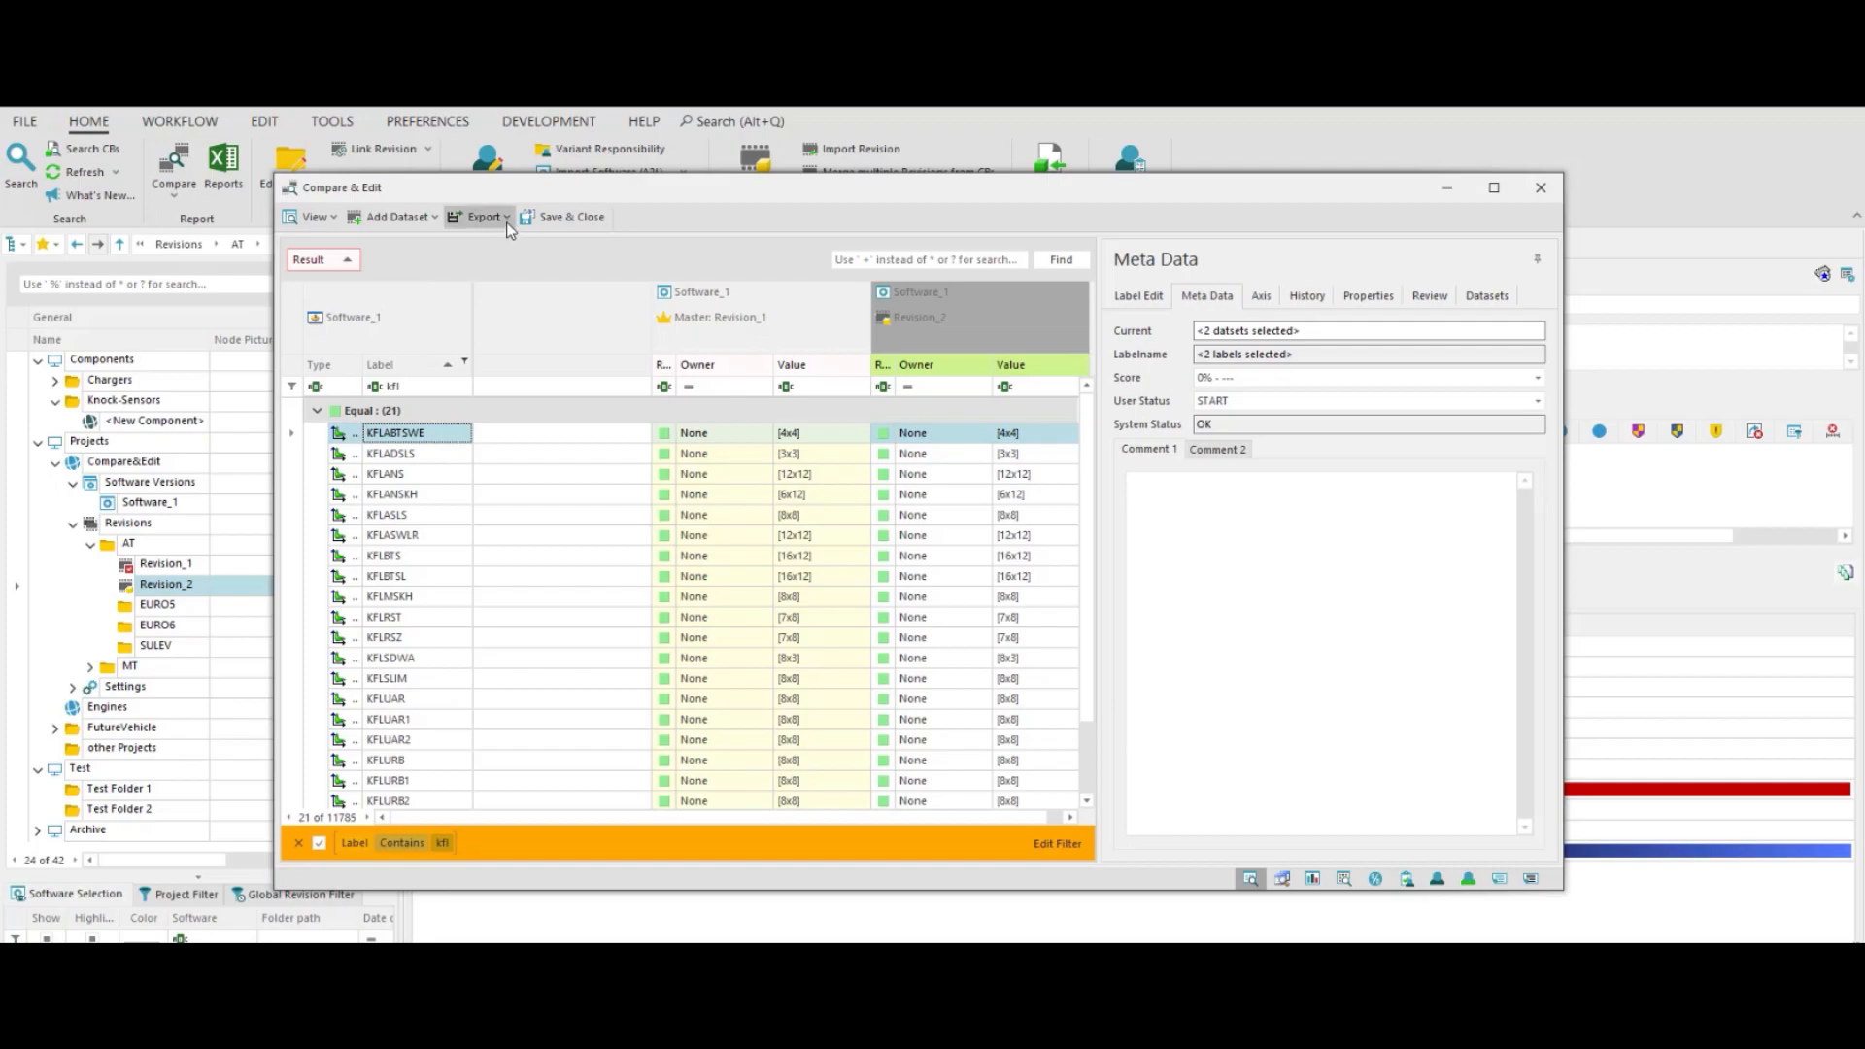
- Export to XLSX Configured with 'Export each Label/Value individually' selected
{"action": "left_click", "coordinate": [484, 216]}
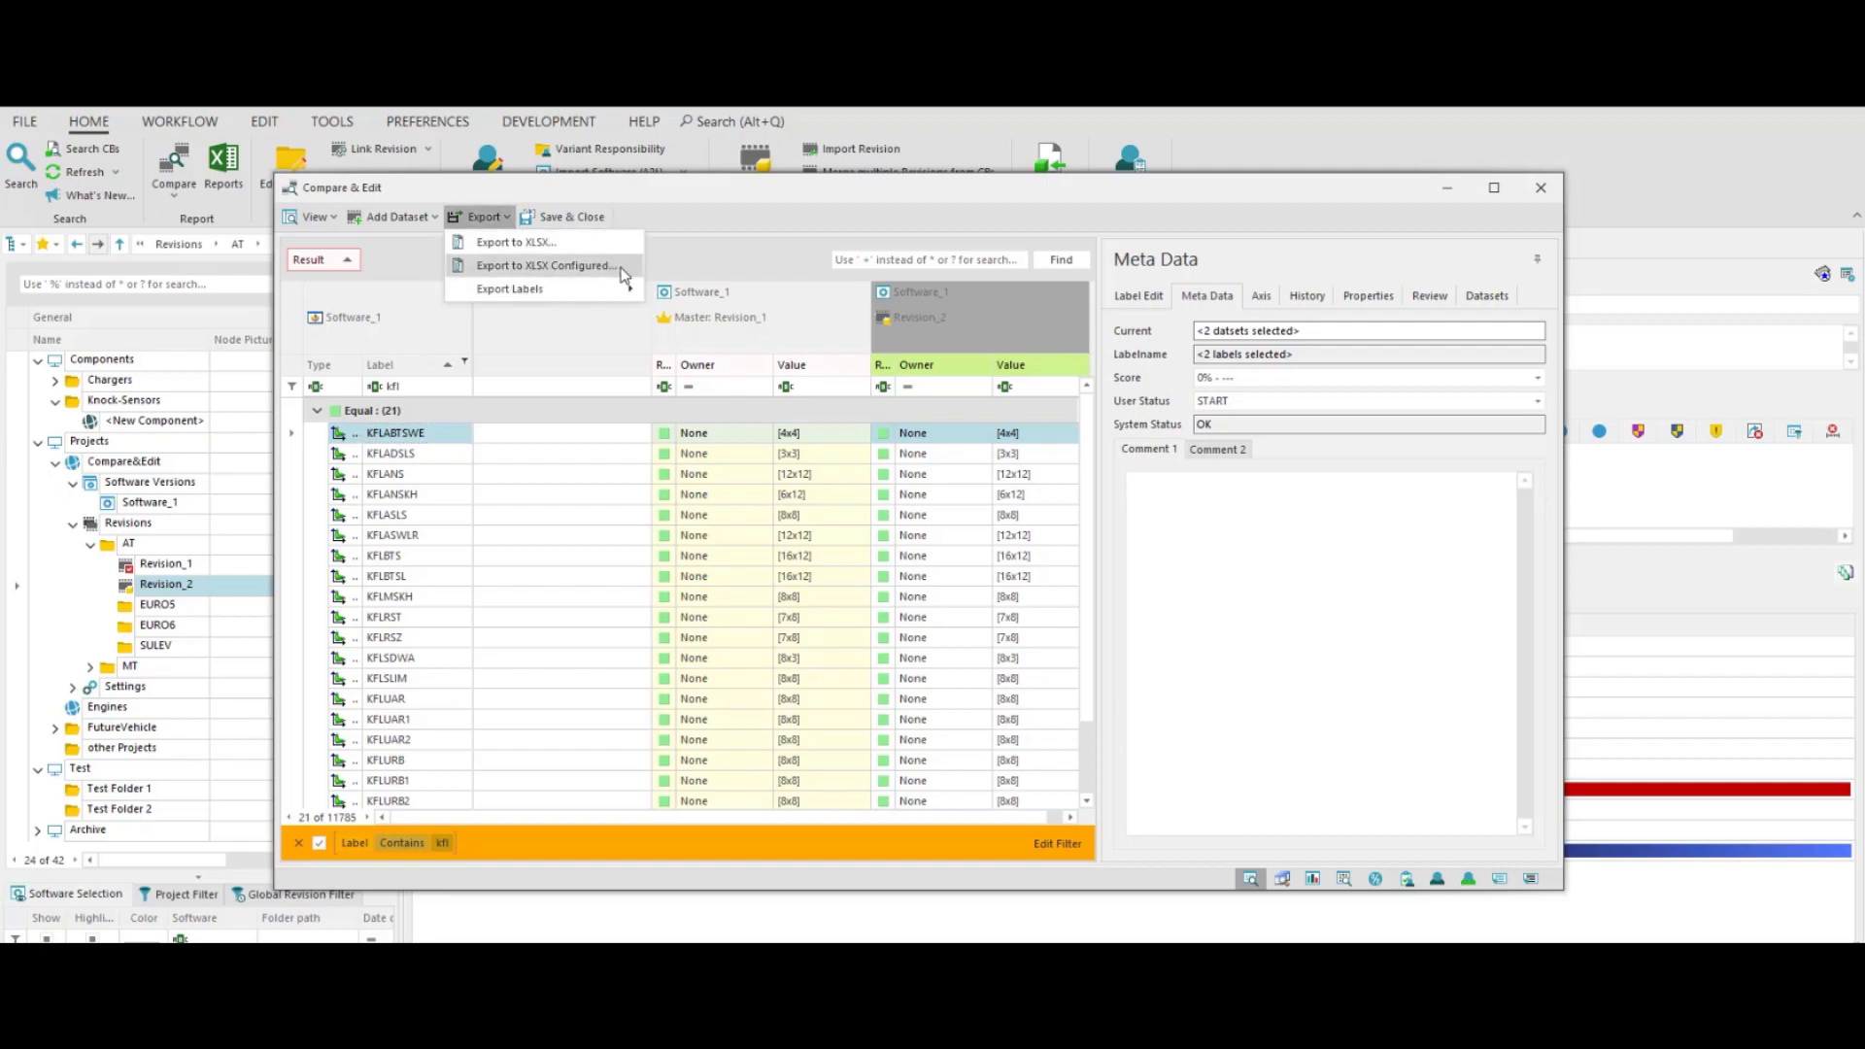
{"action": "mouse_move", "coordinate": [1024, 443]}
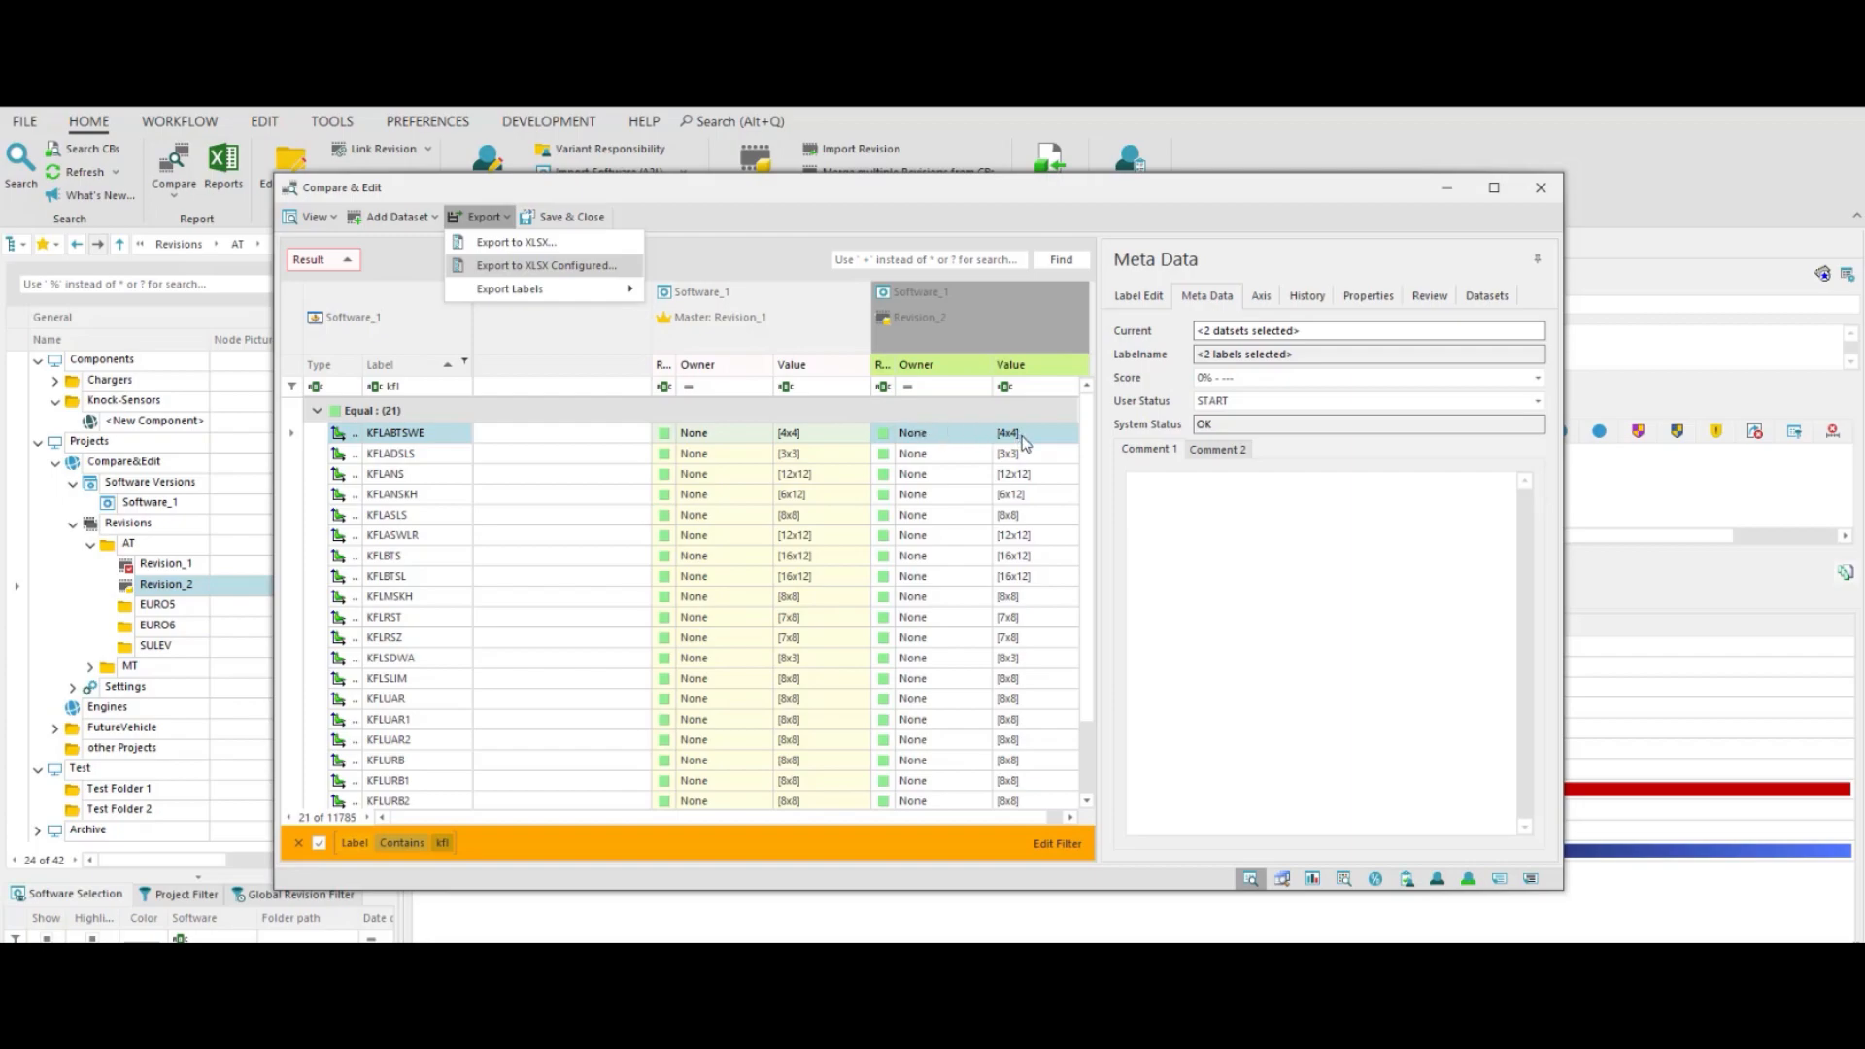
{"action": "right_click", "coordinate": [996, 431]}
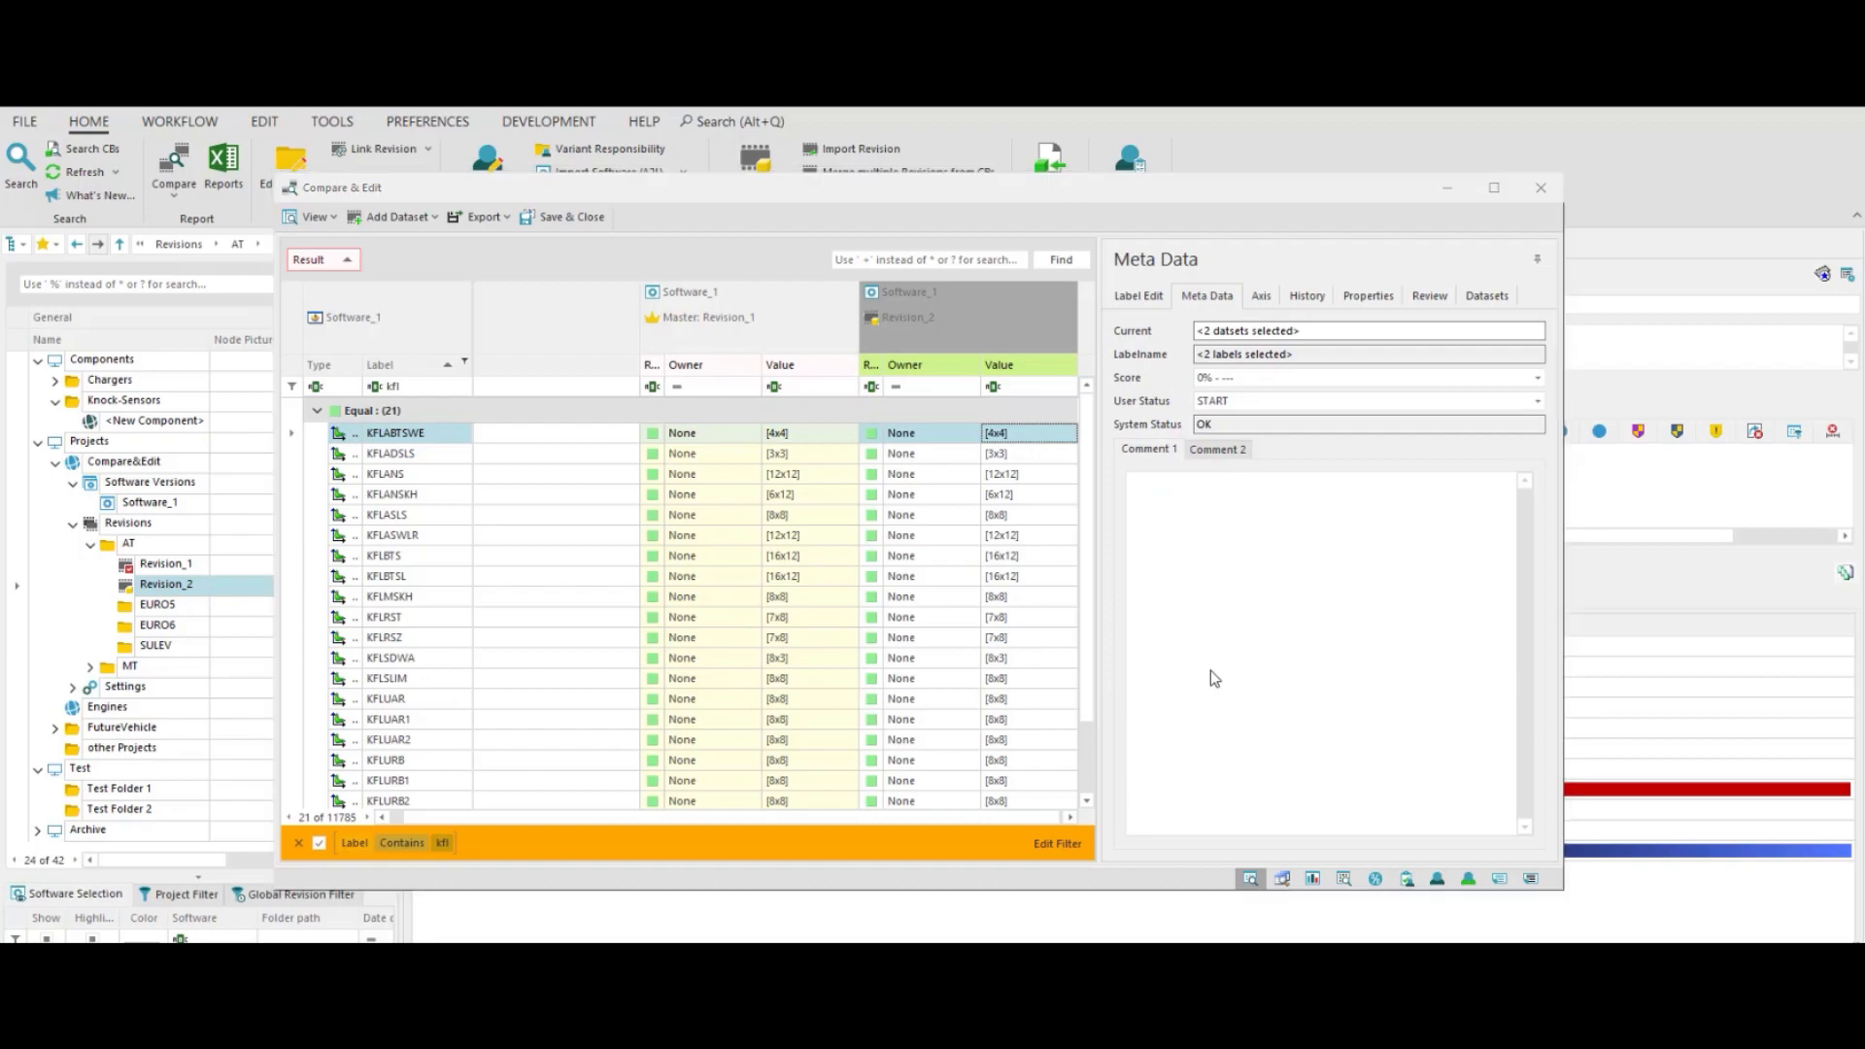
{"action": "left_click", "coordinate": [477, 216]}
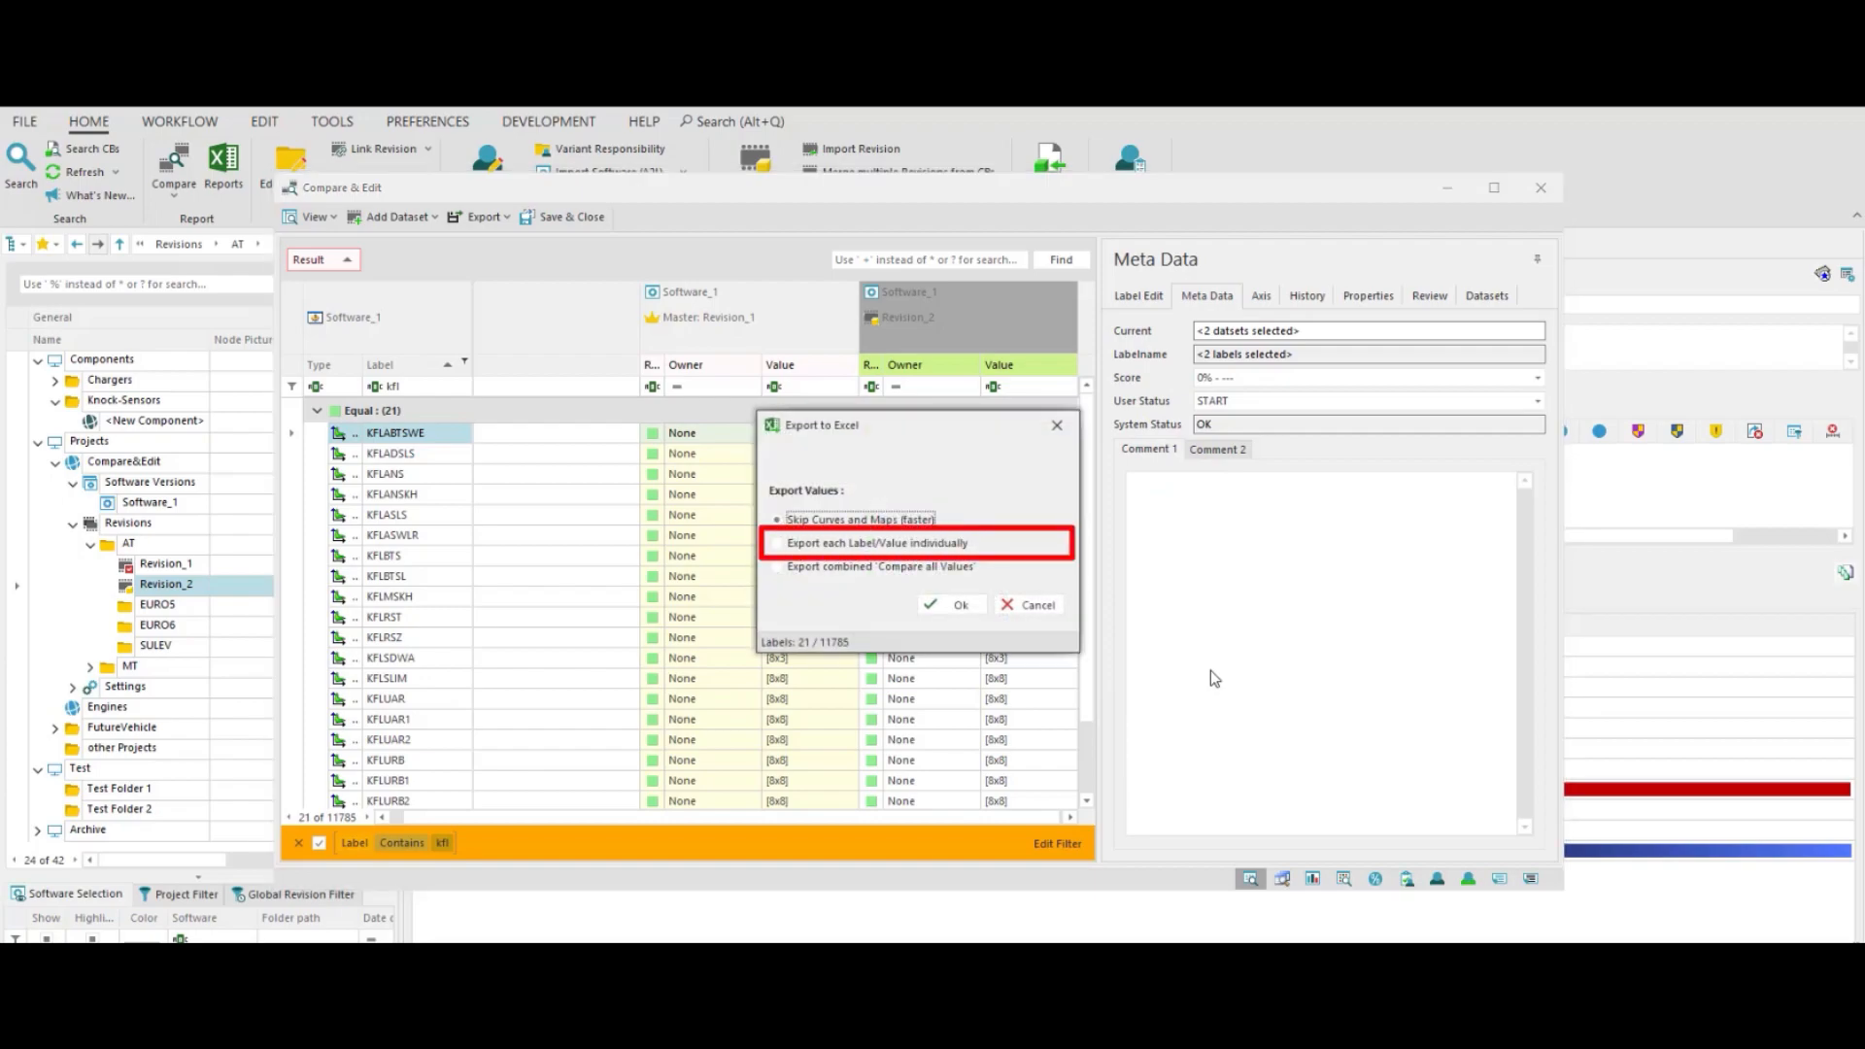
{"action": "left_click", "coordinate": [777, 542]}
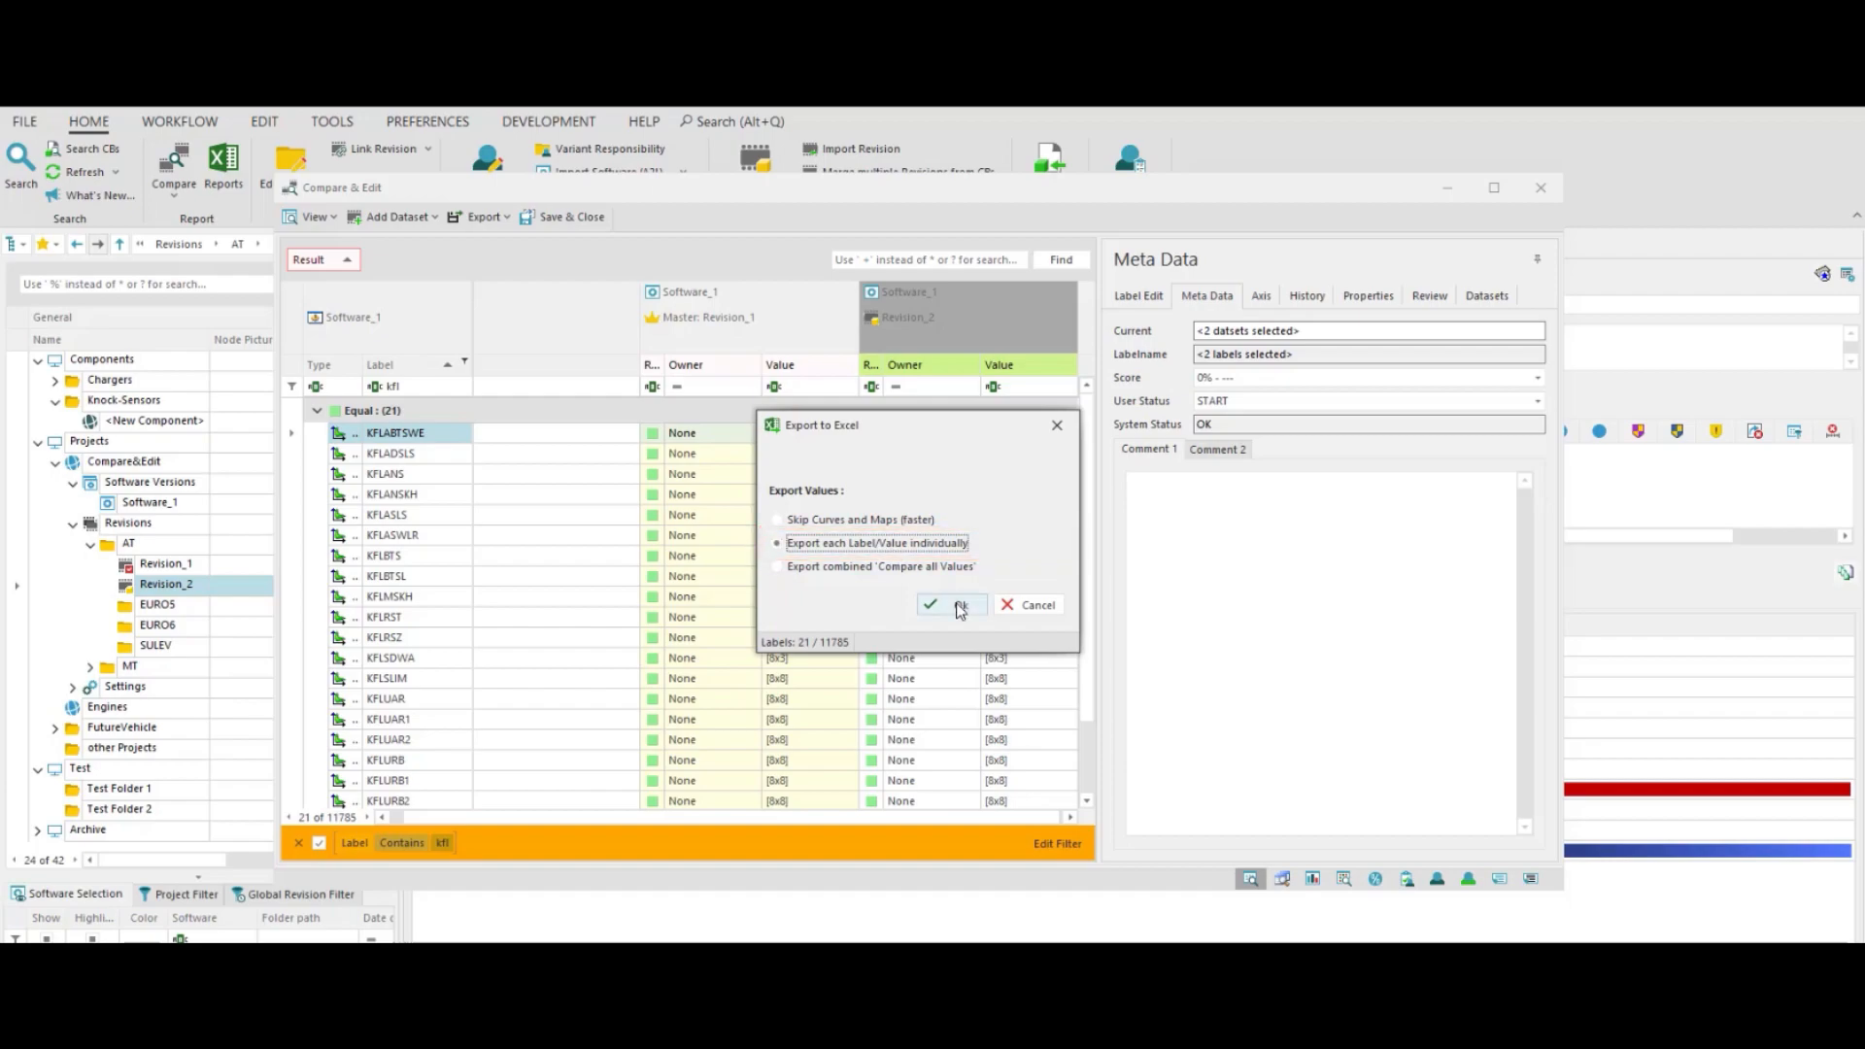
{"action": "mouse_move", "coordinate": [958, 606]}
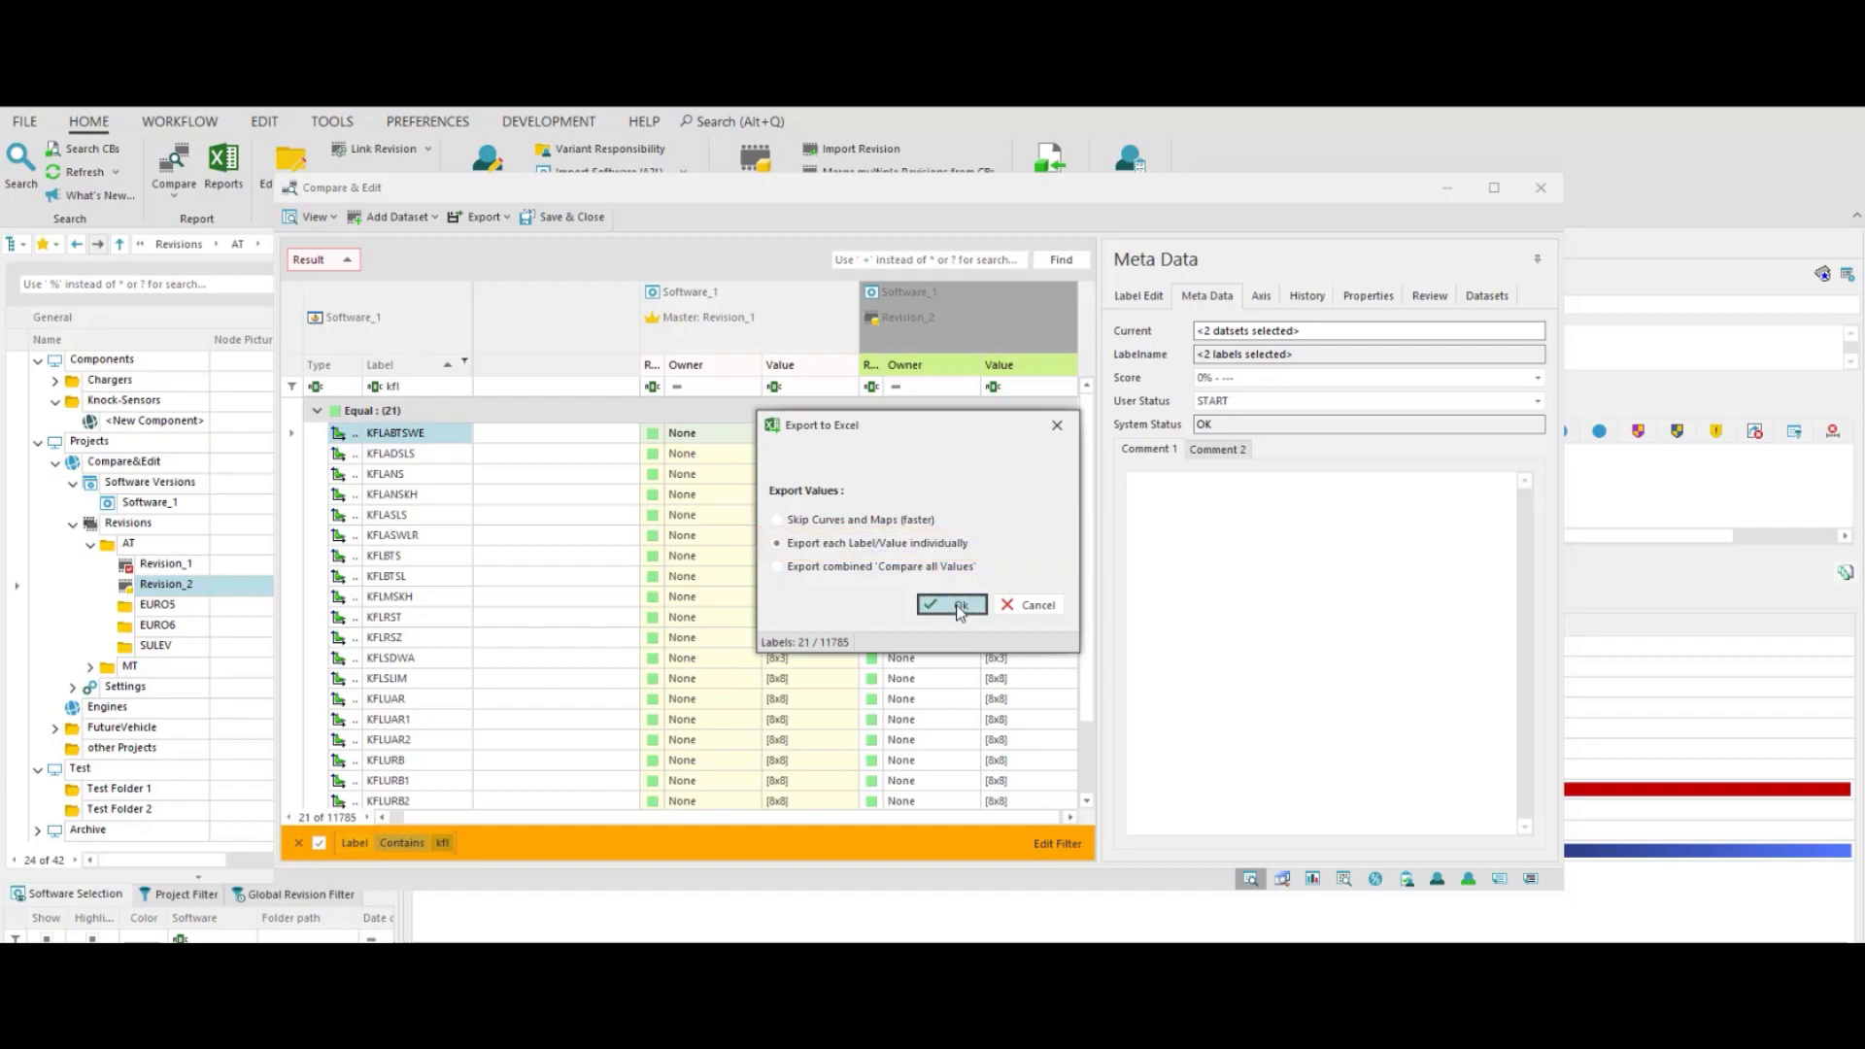
{"action": "left_click", "coordinate": [949, 604]}
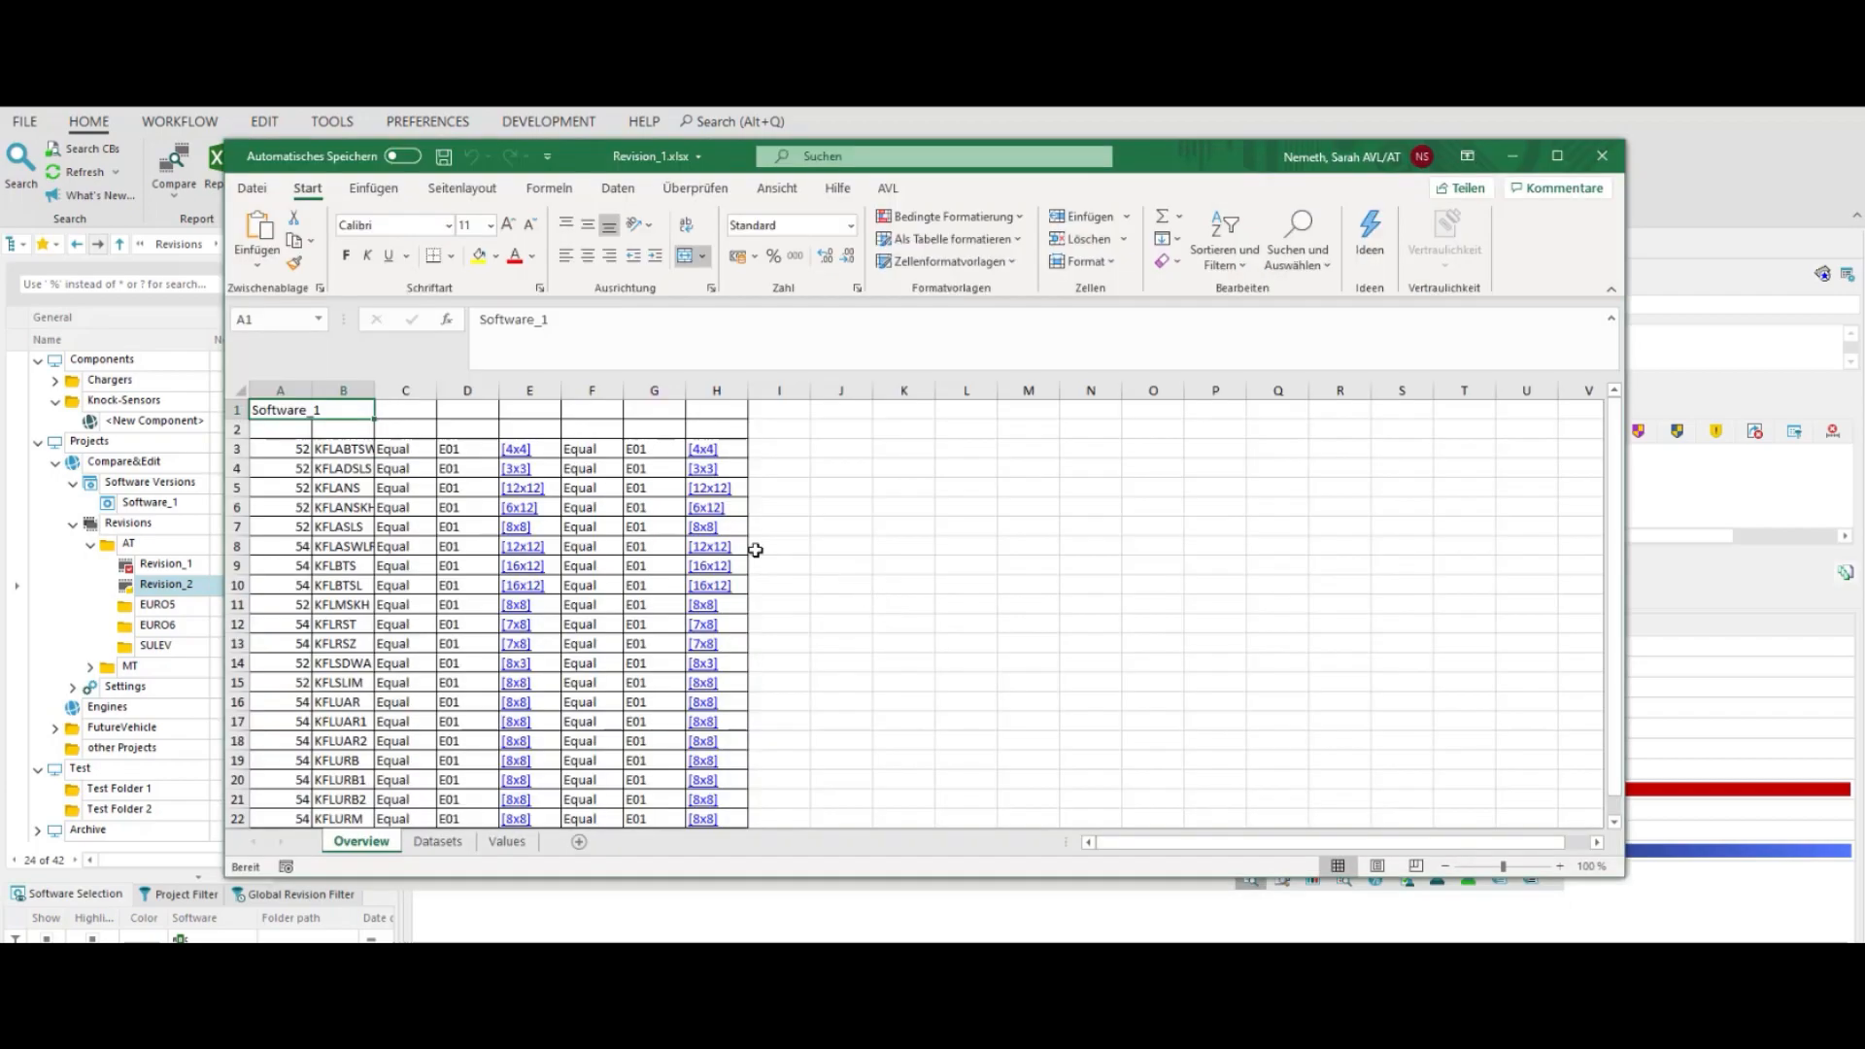
- Switch between the Overview and Datasets sheets of the exported Revision_1 workbook
{"action": "left_click", "coordinate": [437, 841]}
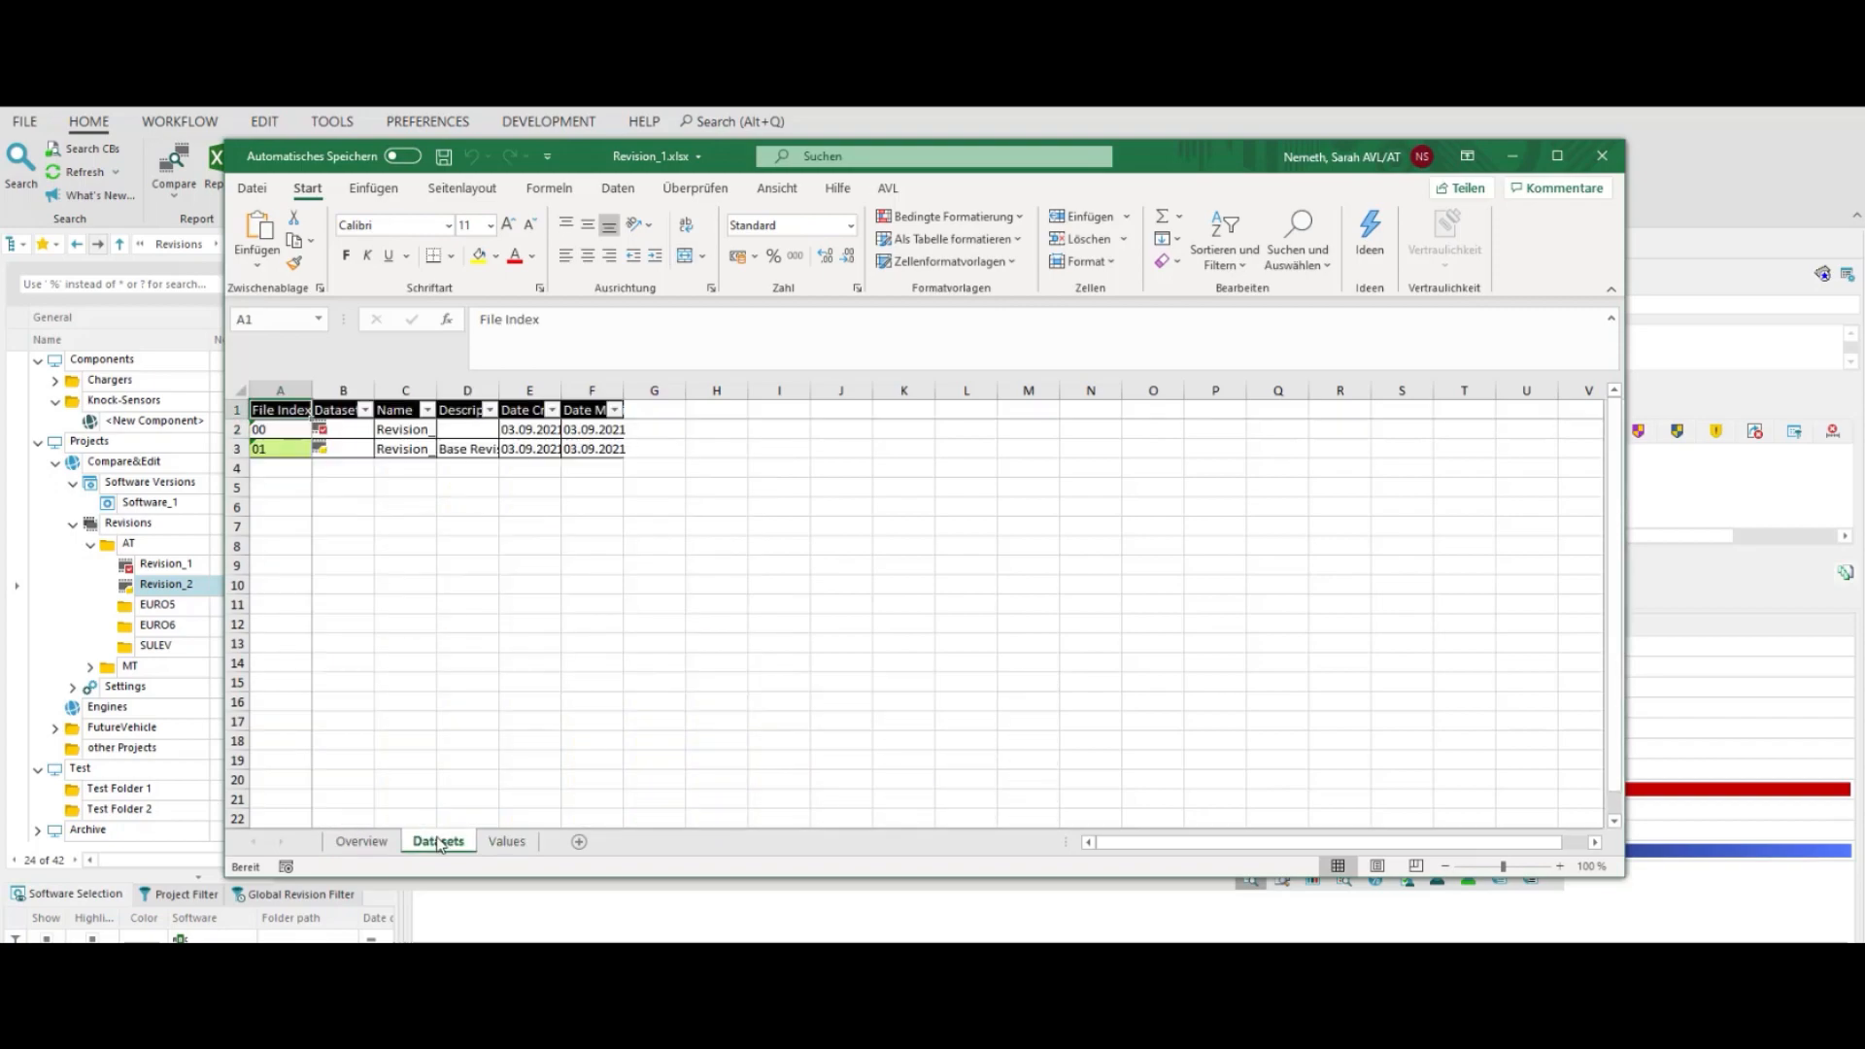
{"action": "left_click", "coordinate": [361, 841]}
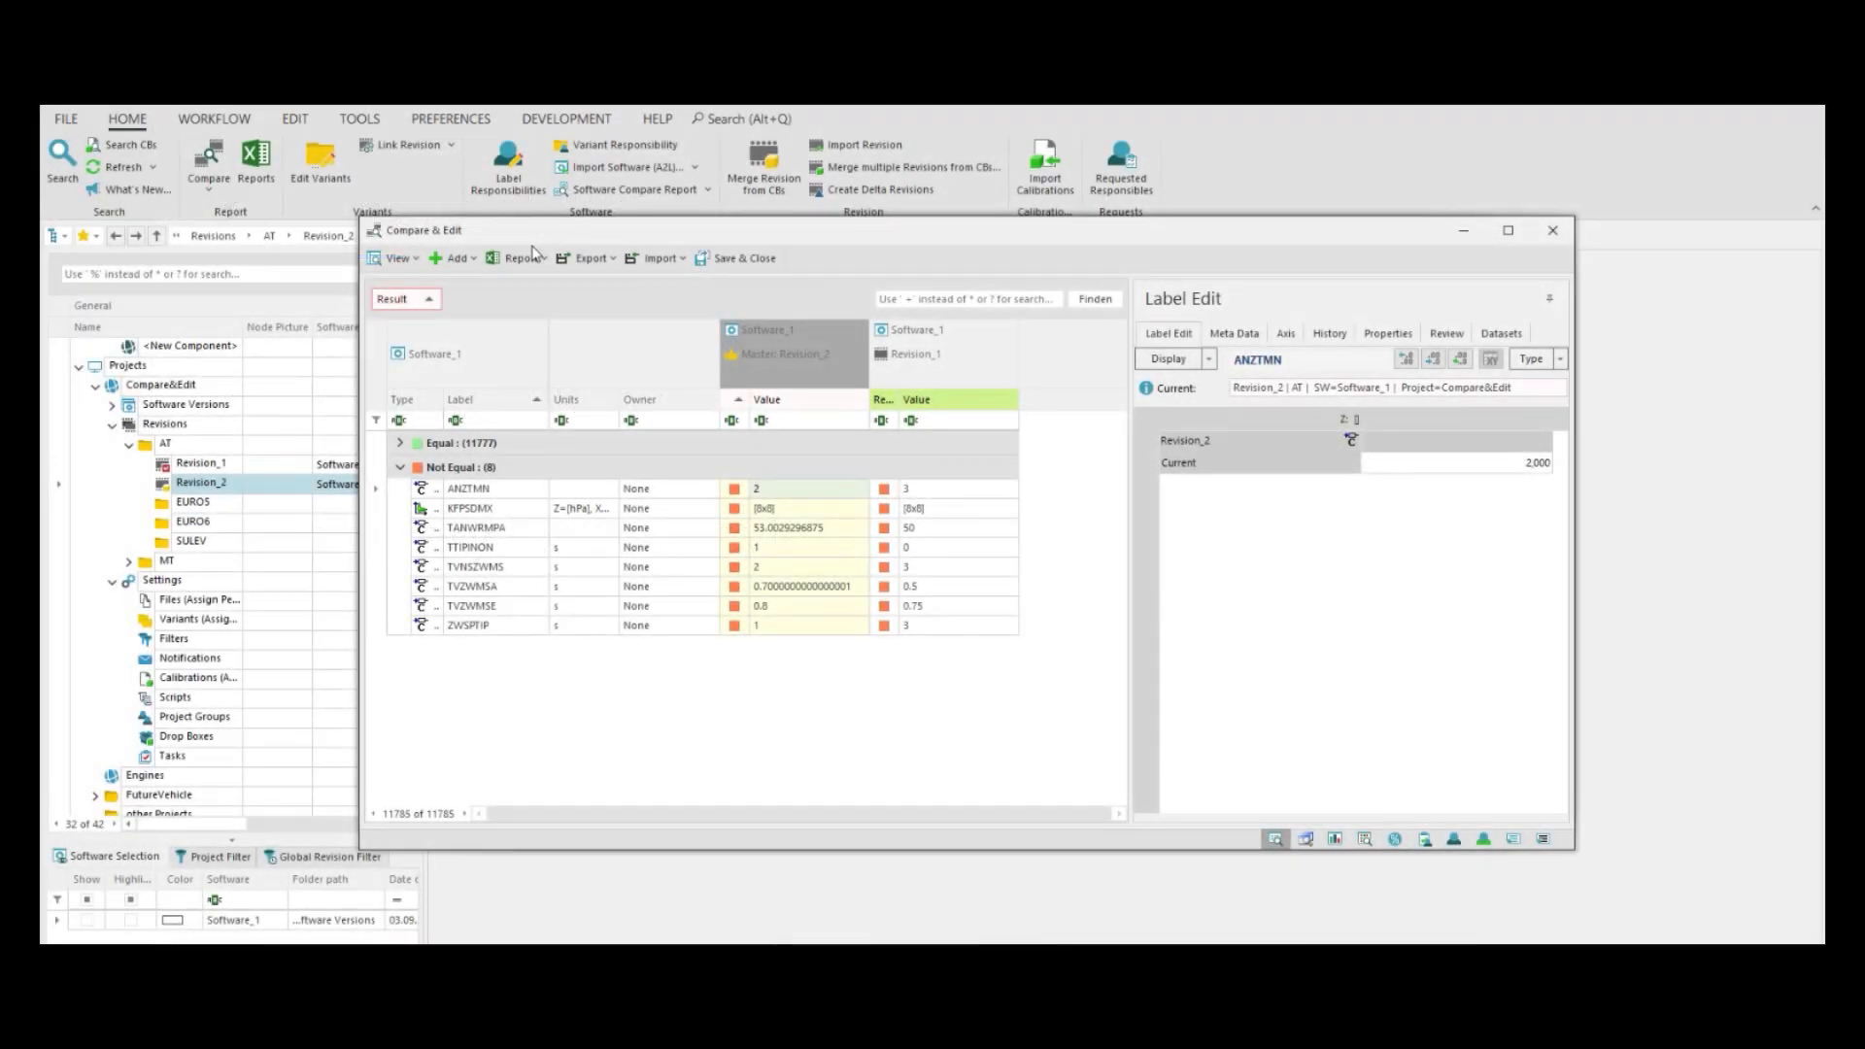
- Create a Label Listing with Values report, placing User Status after Value Changed At
{"action": "left_click", "coordinate": [521, 258]}
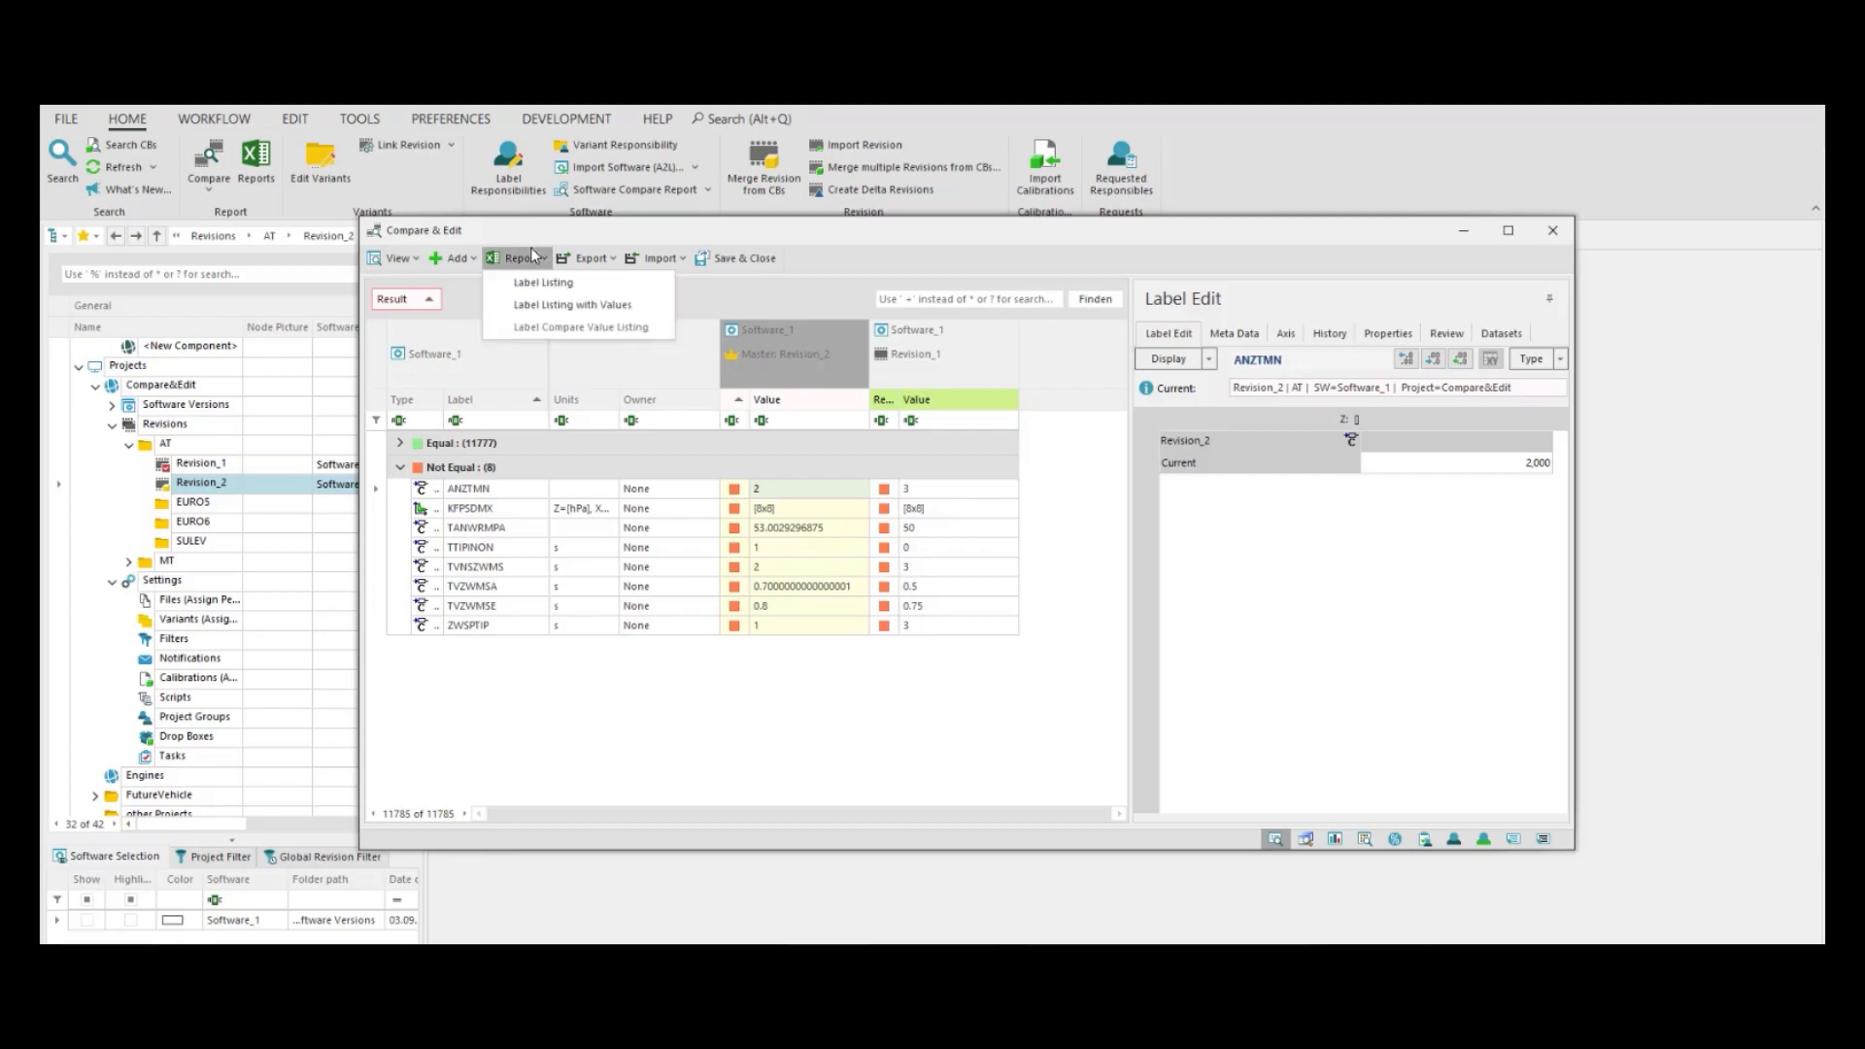
{"action": "mouse_move", "coordinate": [655, 309]}
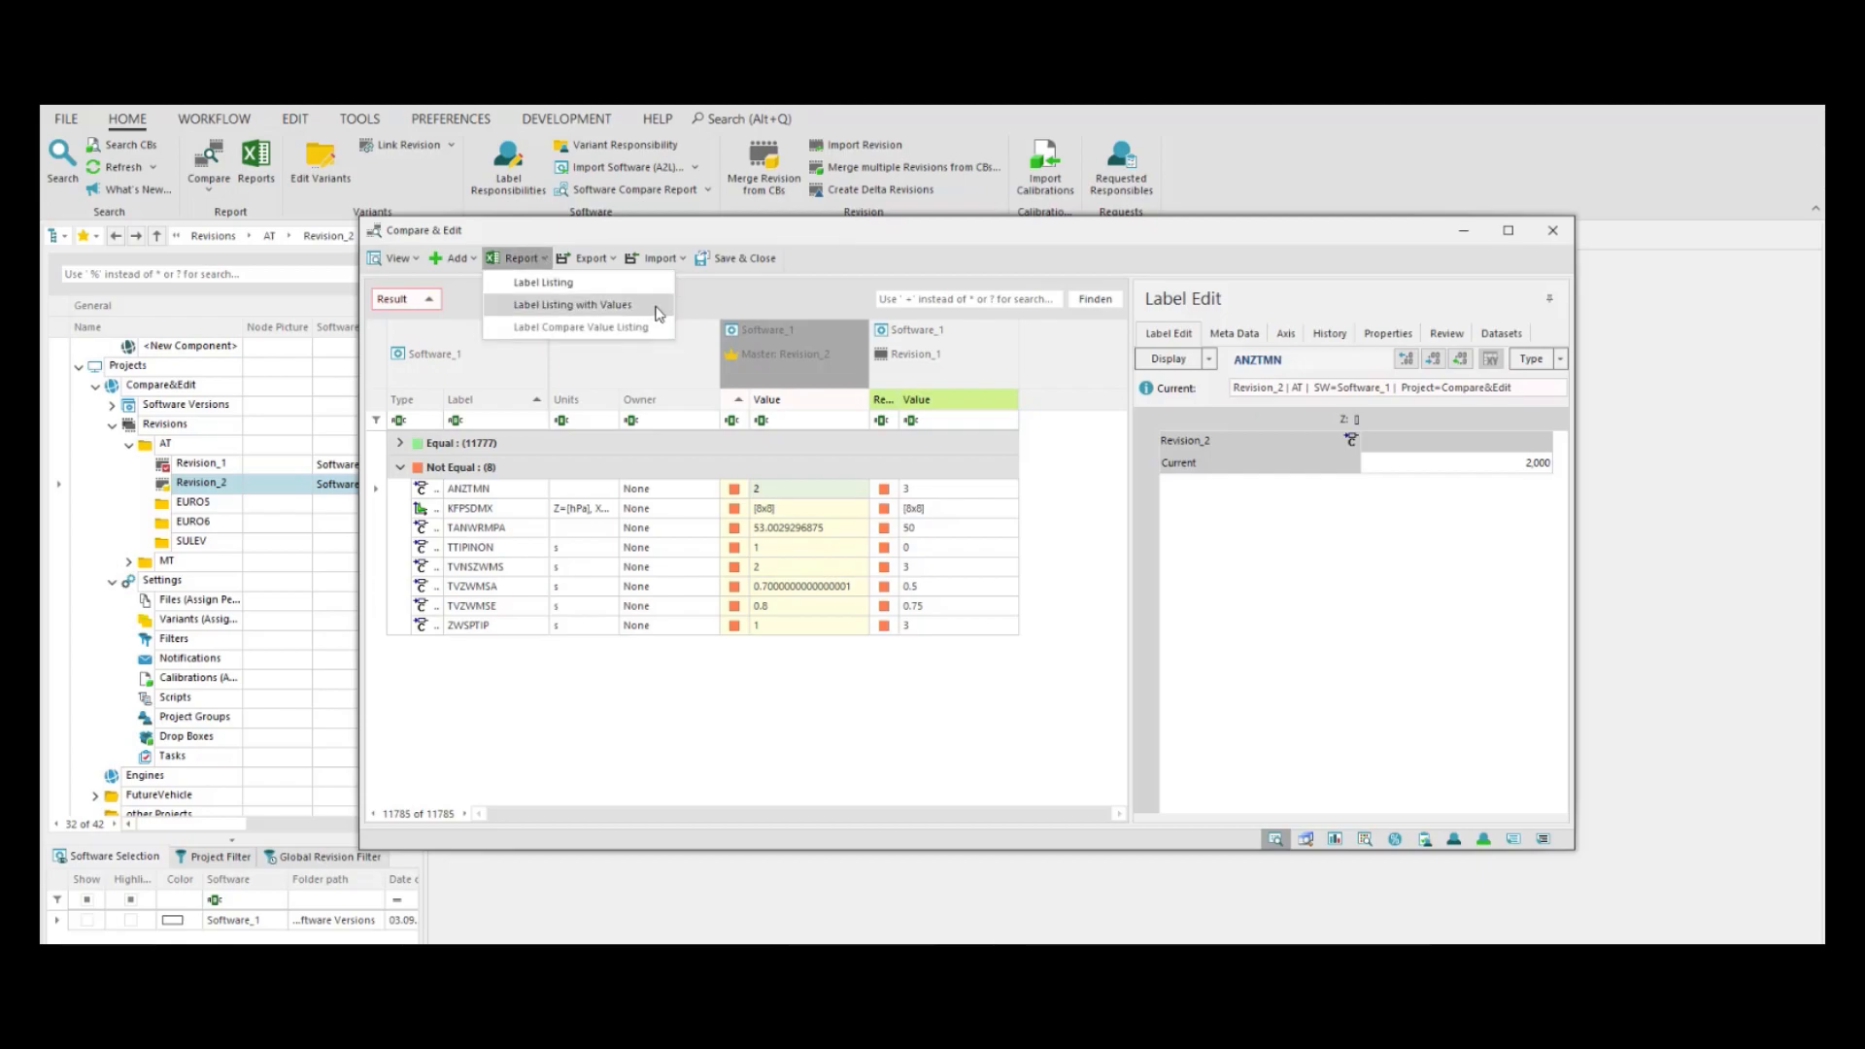
{"action": "left_click", "coordinate": [571, 305]}
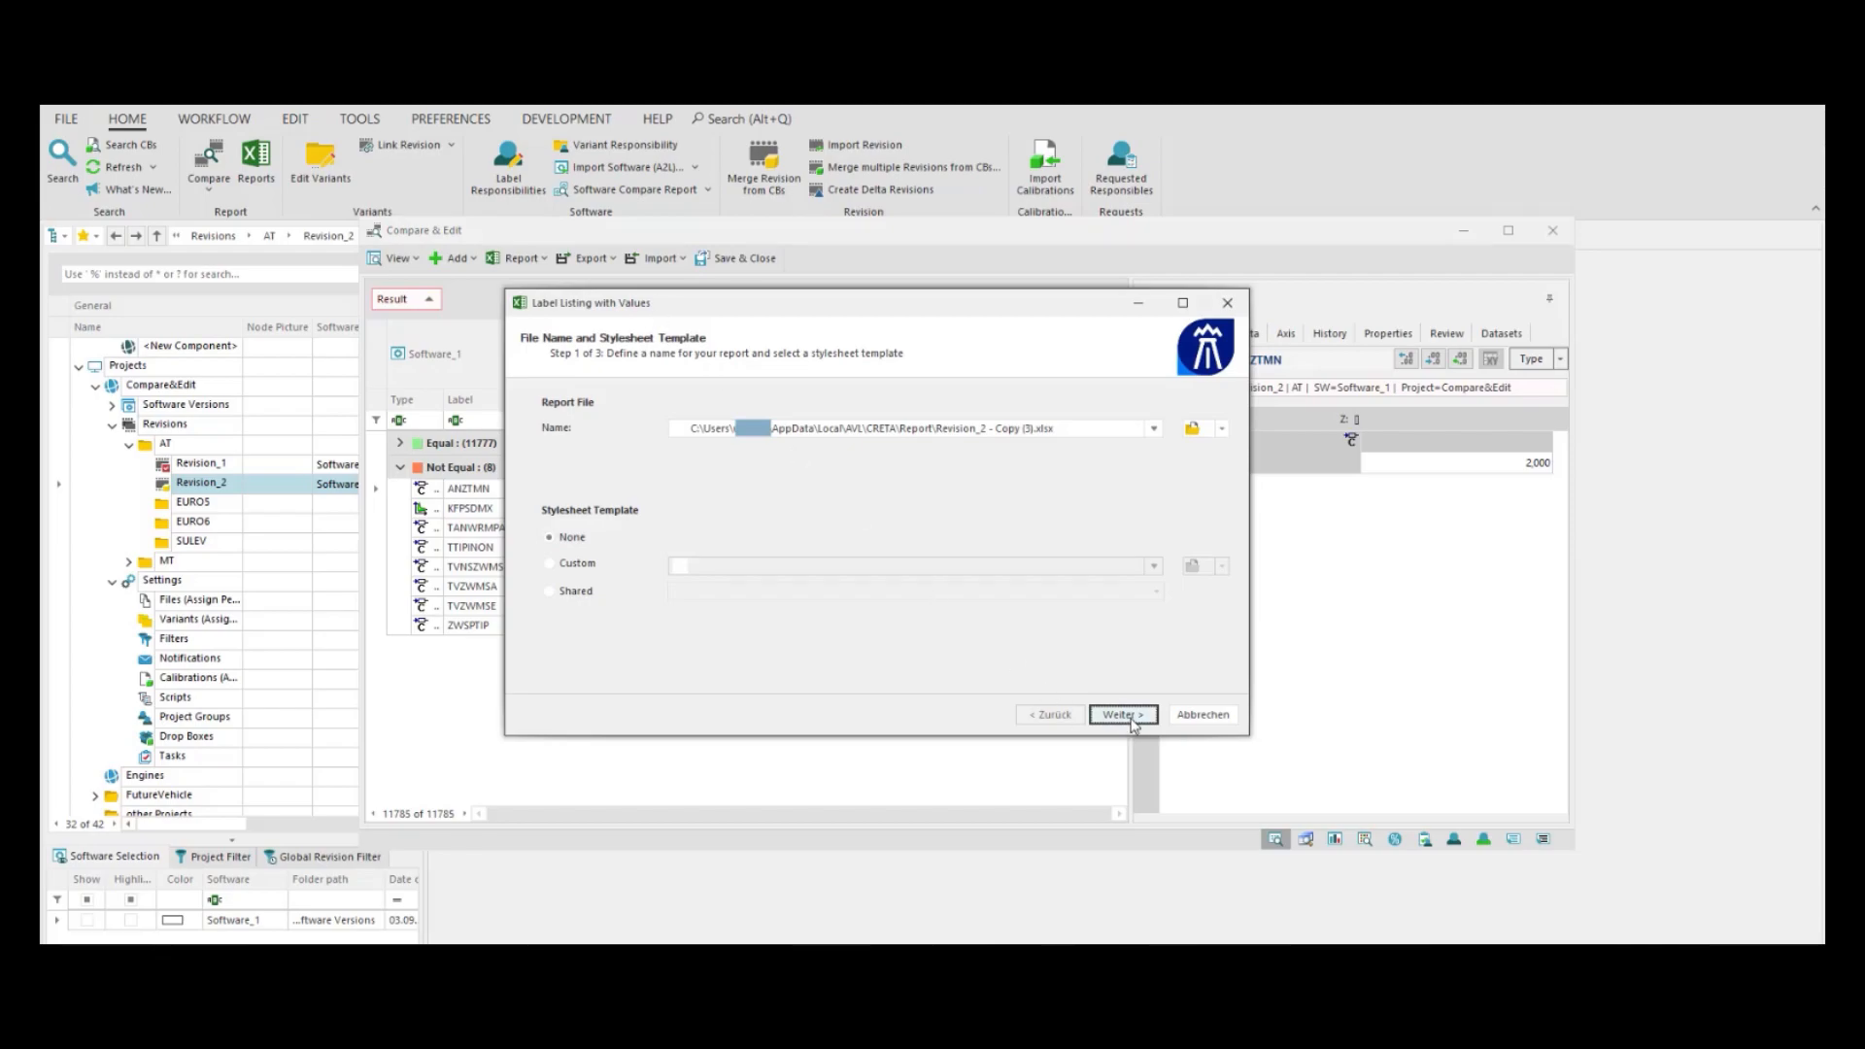
{"action": "left_click", "coordinate": [1119, 713]}
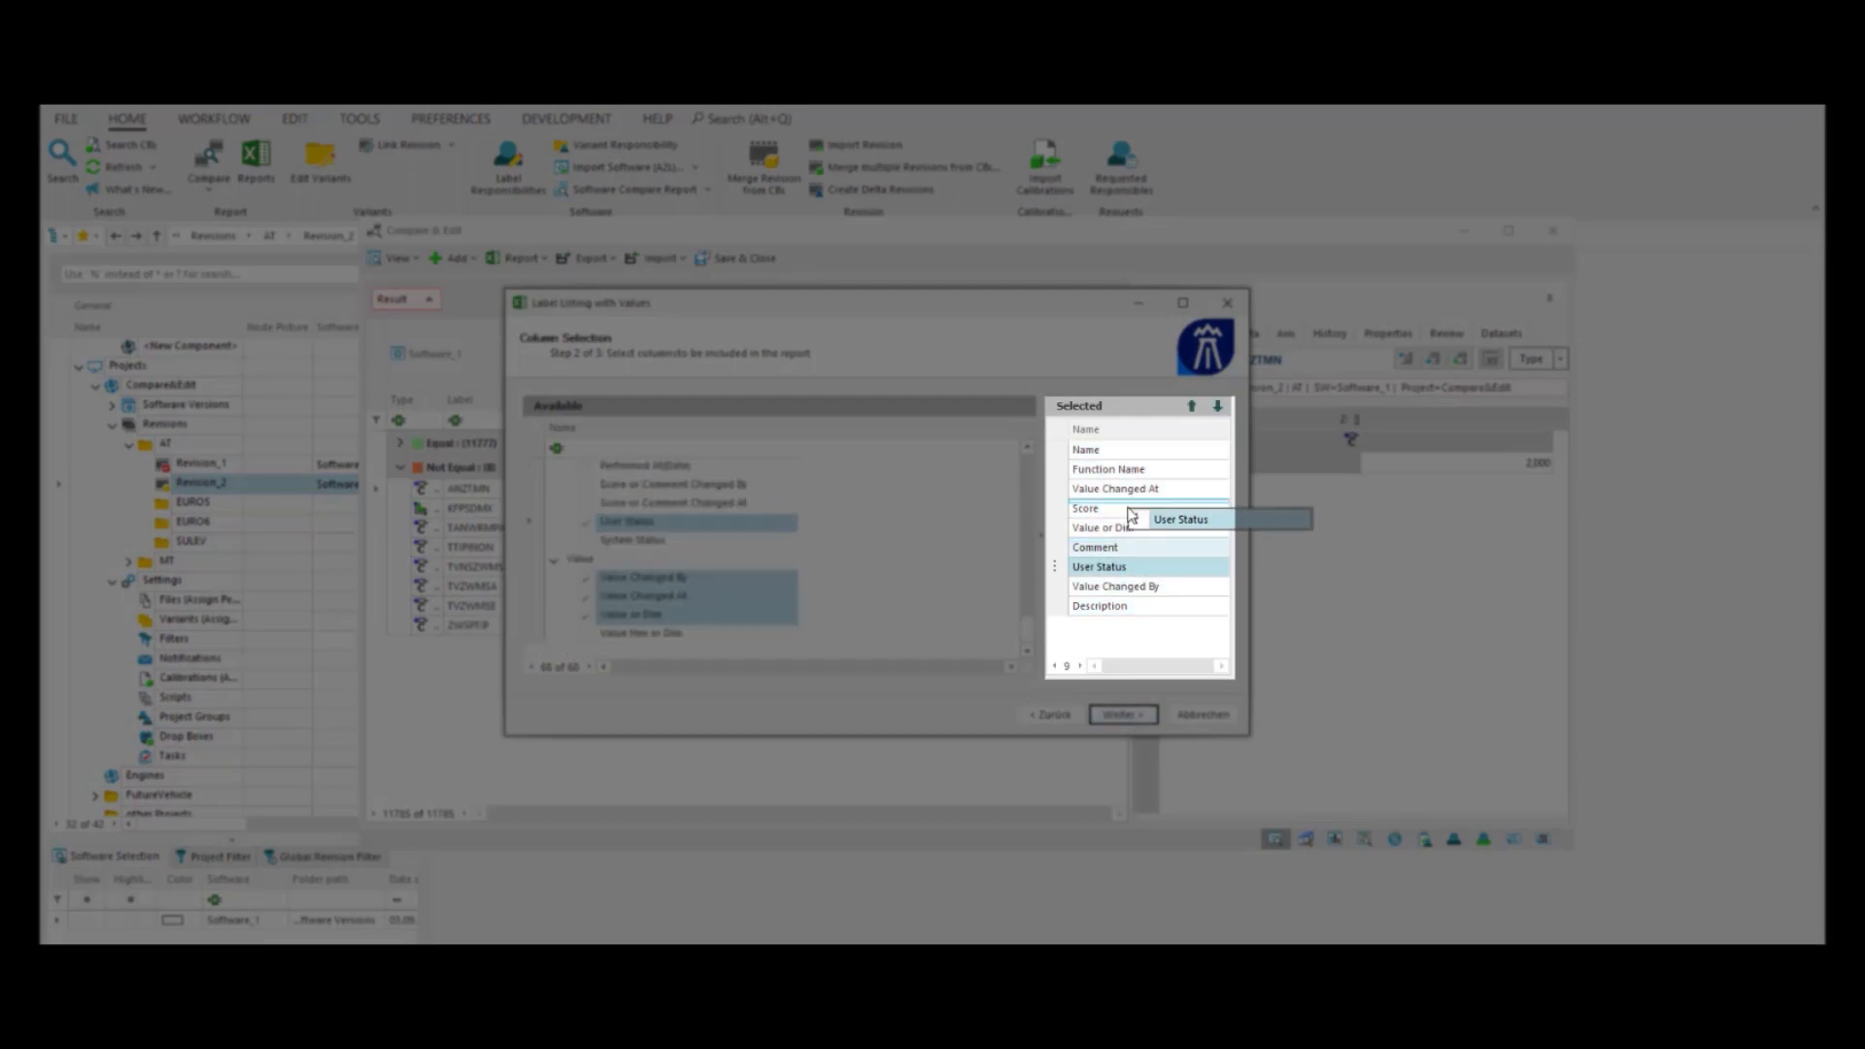
{"action": "left_click", "coordinate": [1191, 406]}
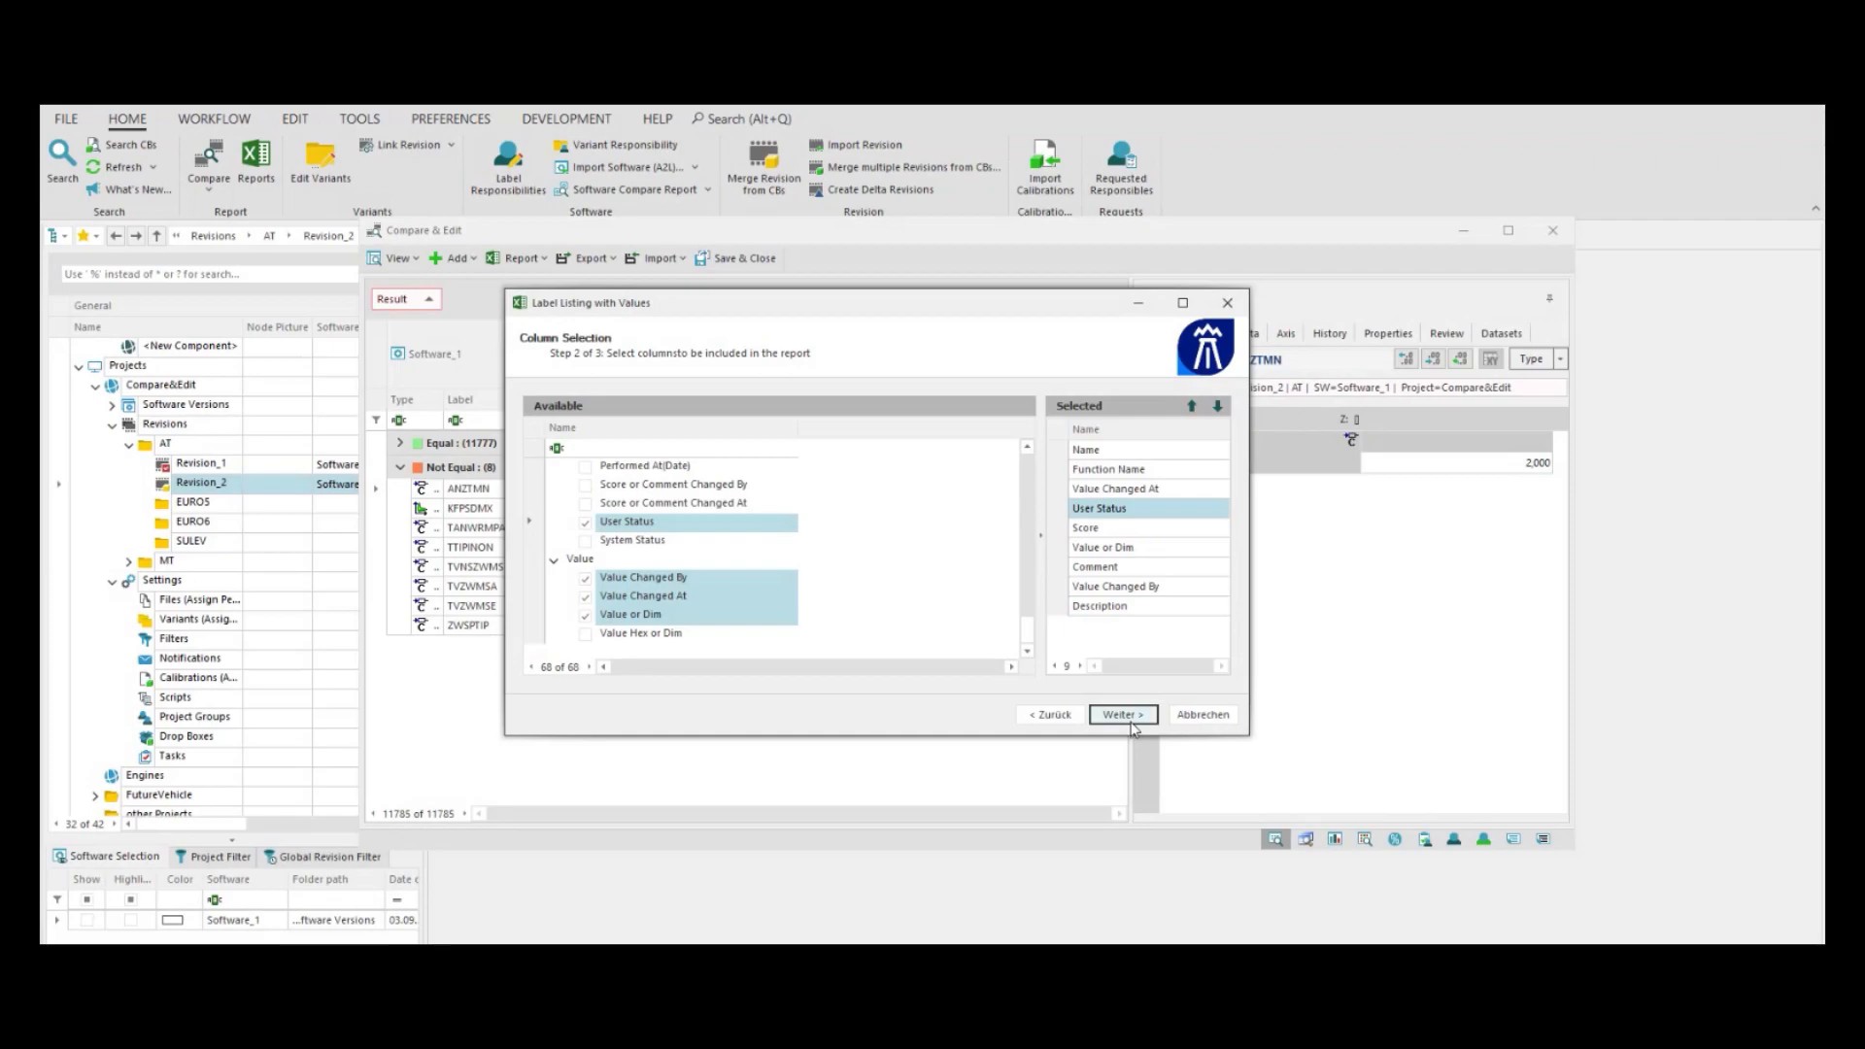
{"action": "left_click", "coordinate": [1121, 715]}
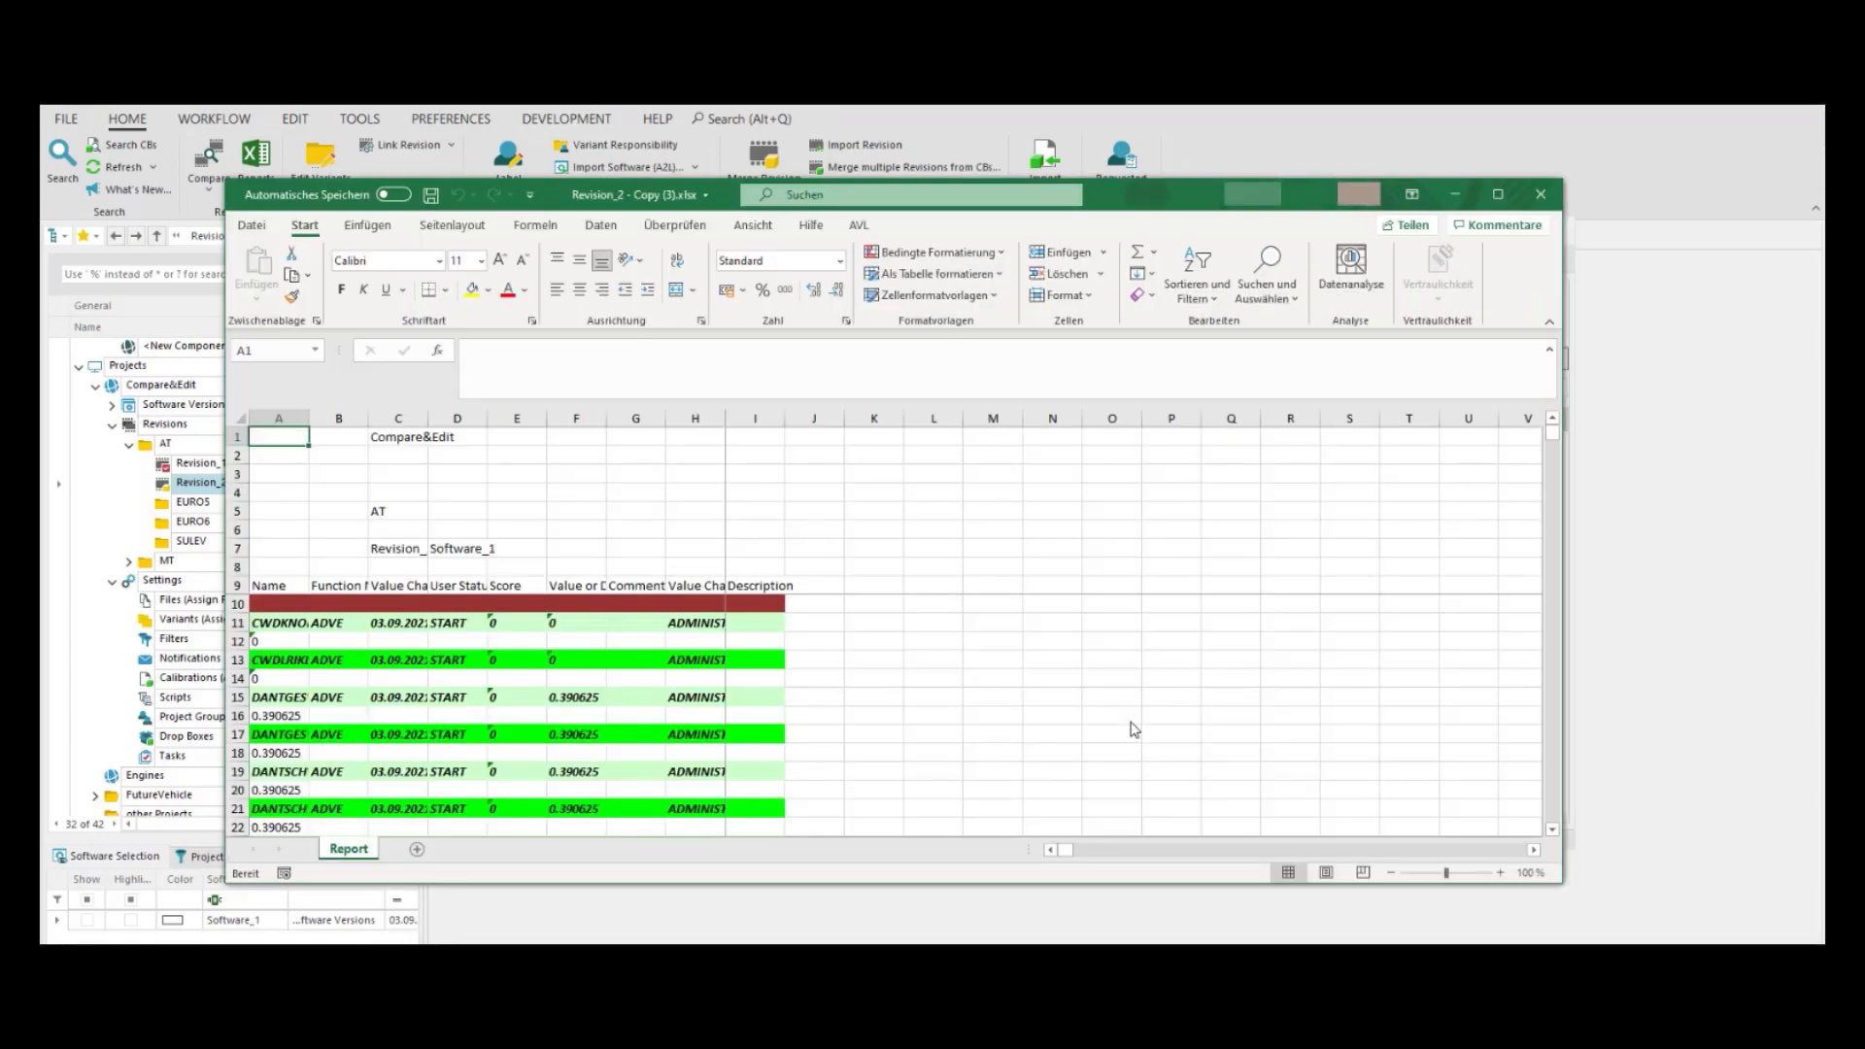
- Scroll through the Report sheet's label rows and value grids in Excel
{"action": "scroll", "scroll_direction": "down", "scroll_amount": 3}
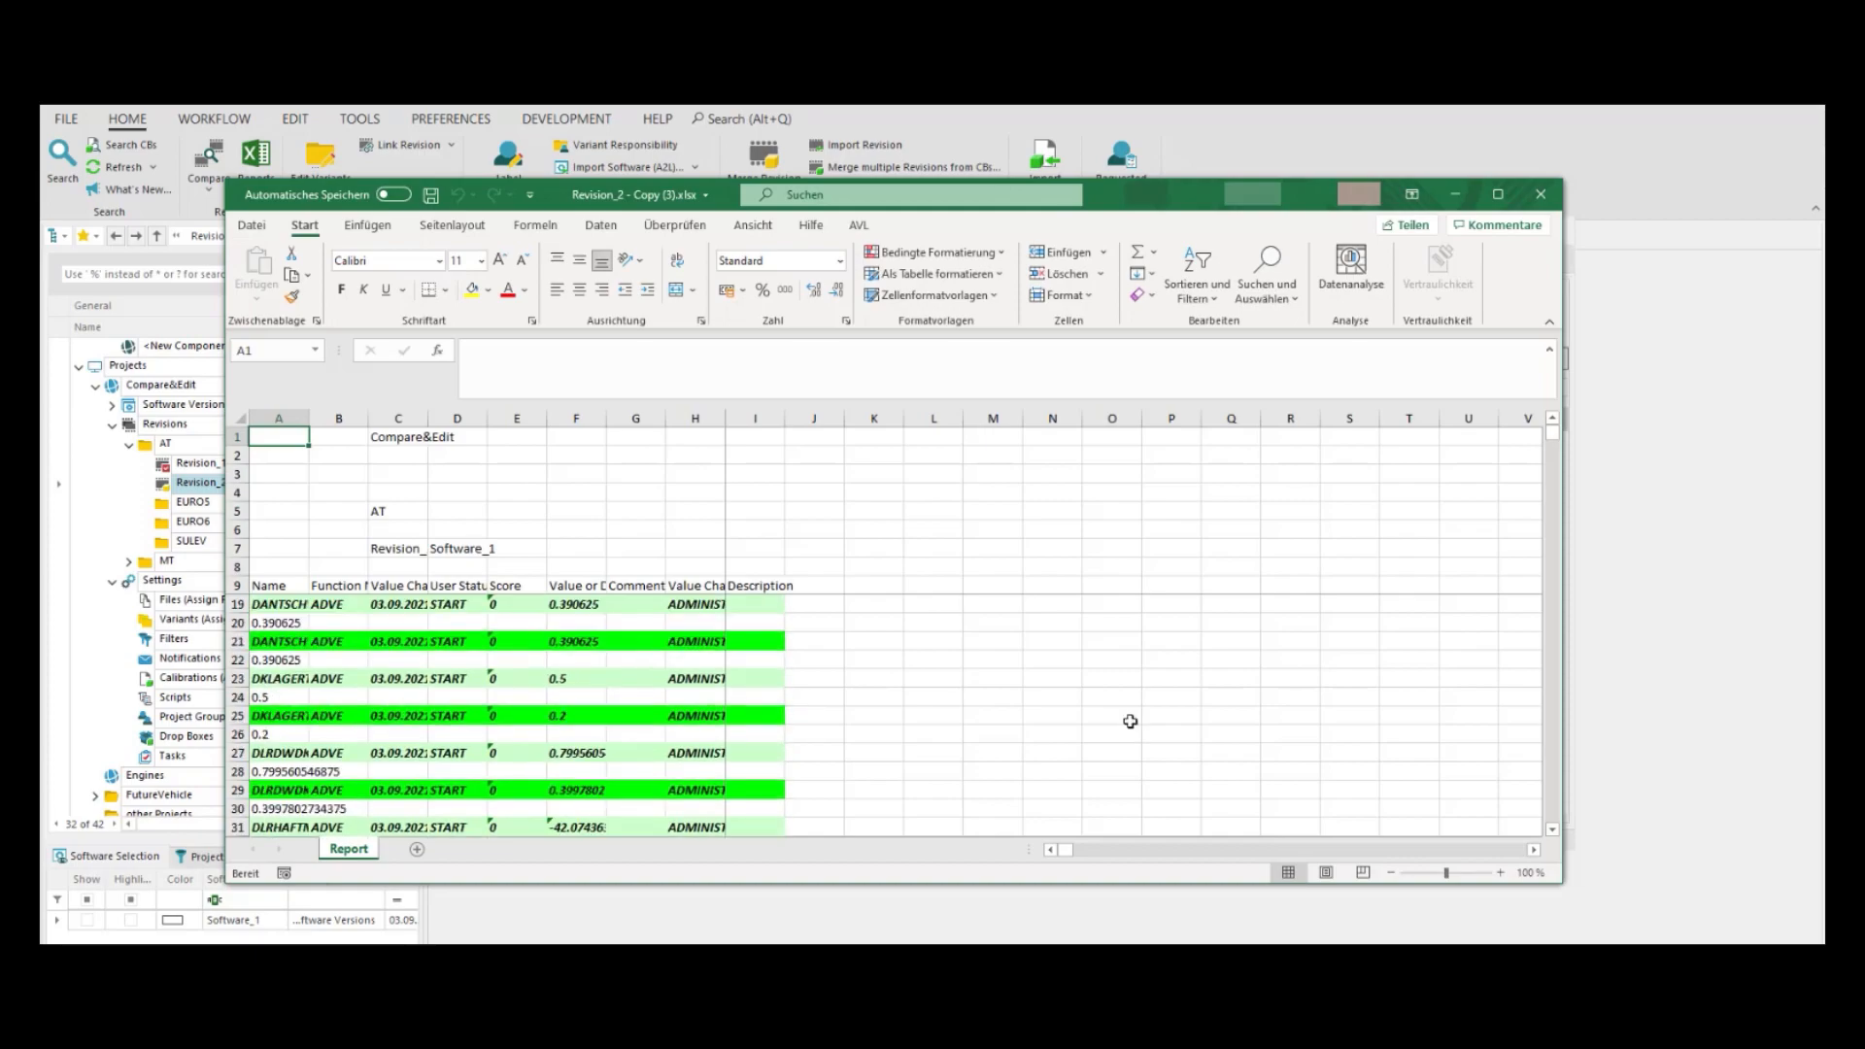
{"action": "scroll", "scroll_direction": "down", "scroll_amount": 3}
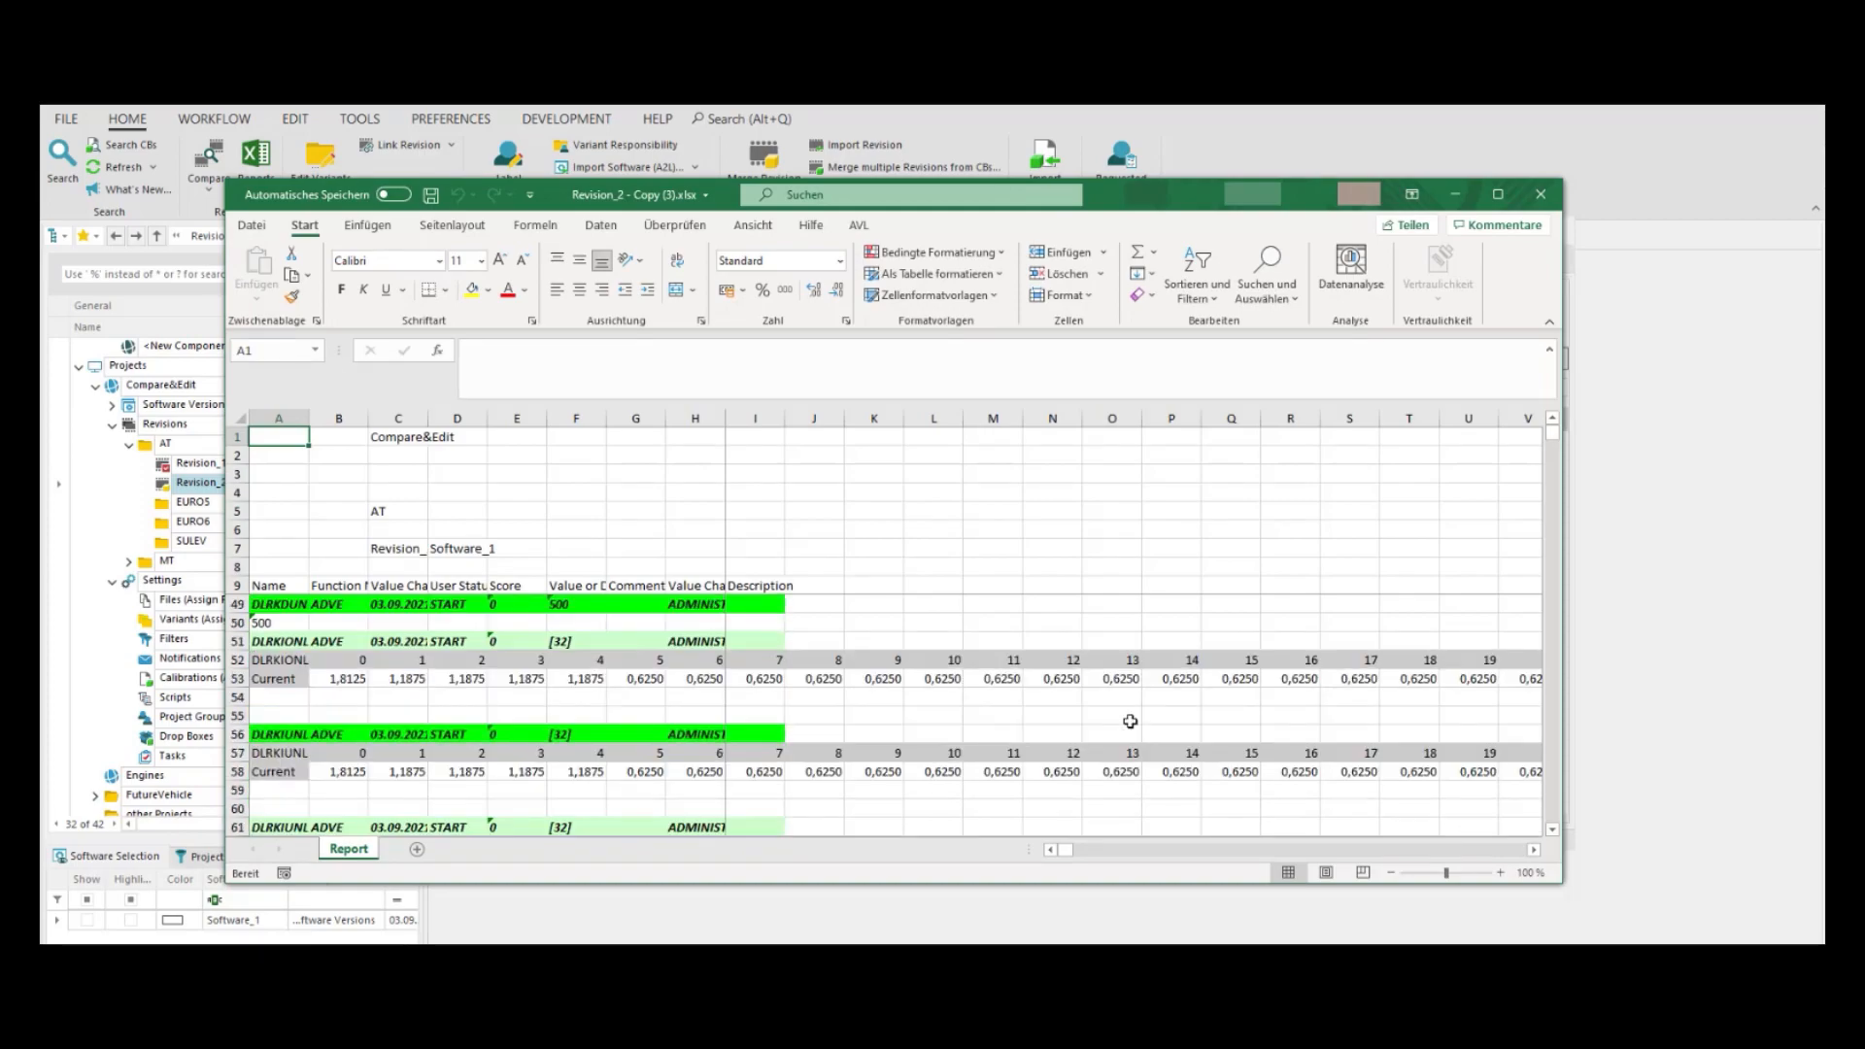
{"action": "scroll", "scroll_direction": "up", "scroll_amount": 3}
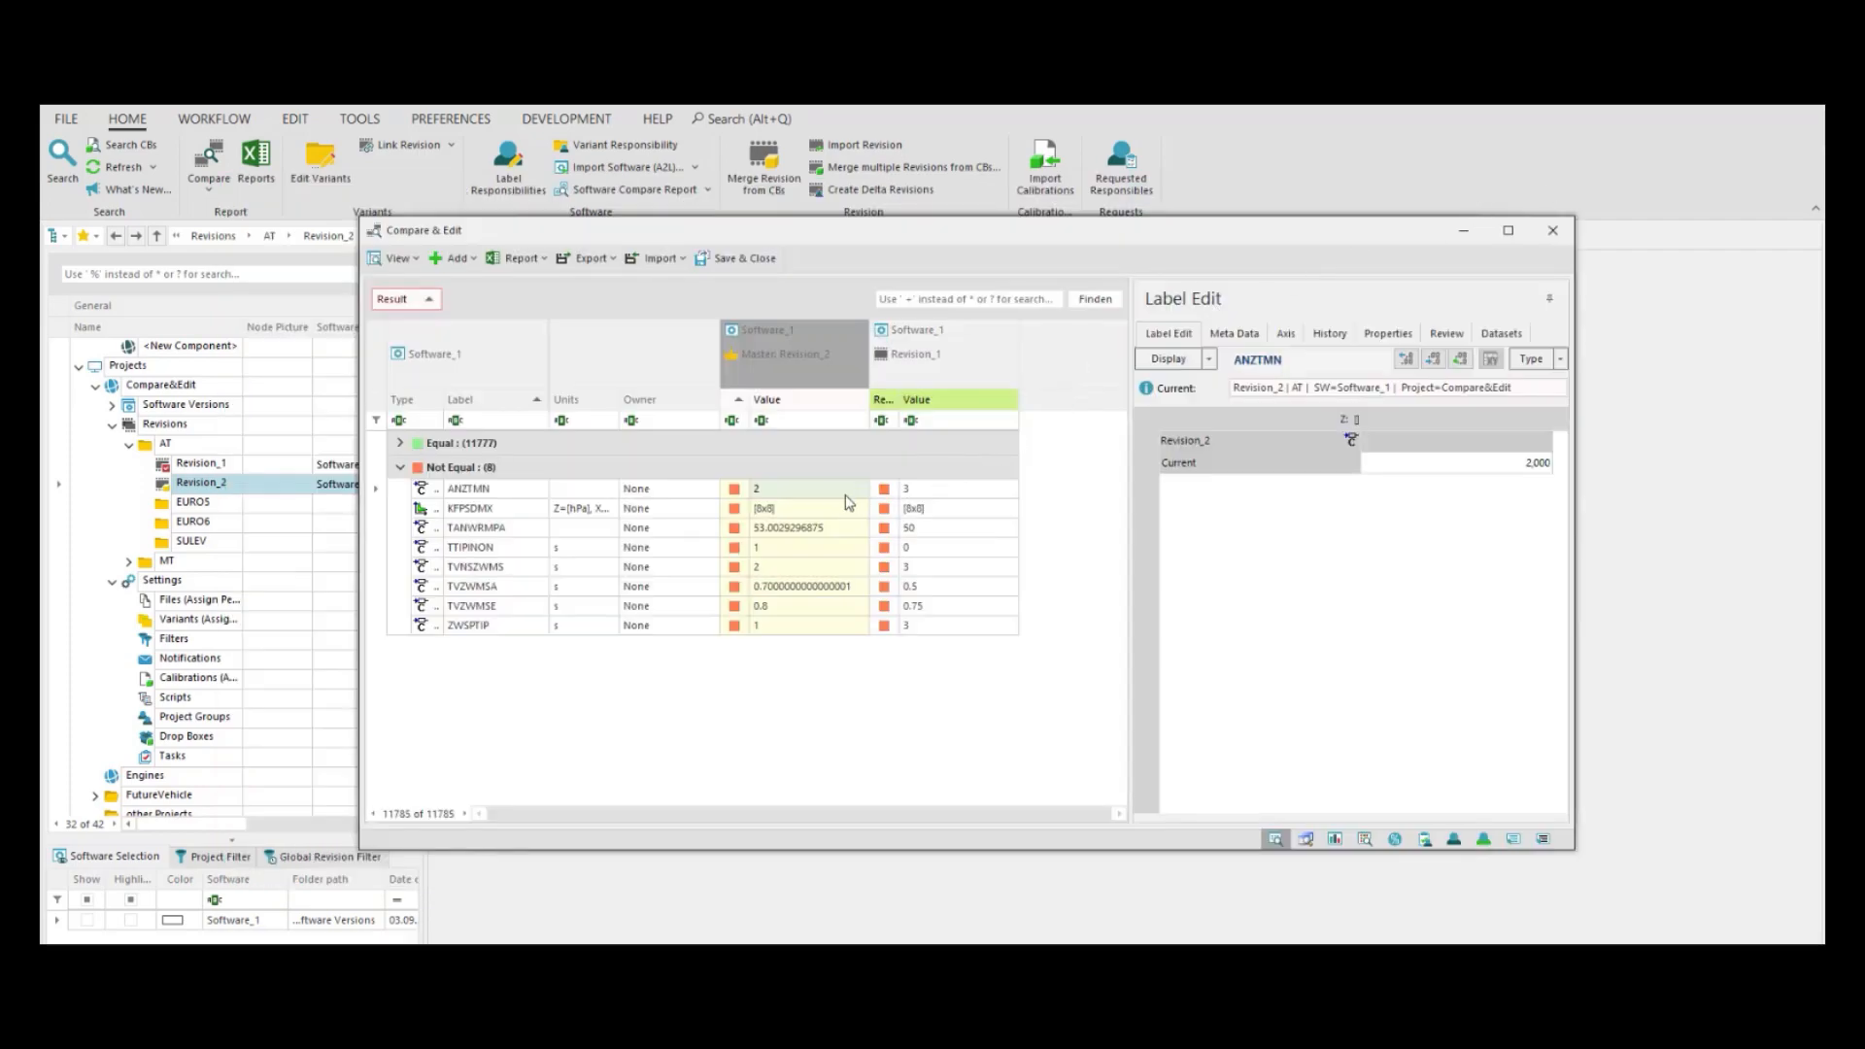
{"action": "mouse_move", "coordinate": [560, 317]}
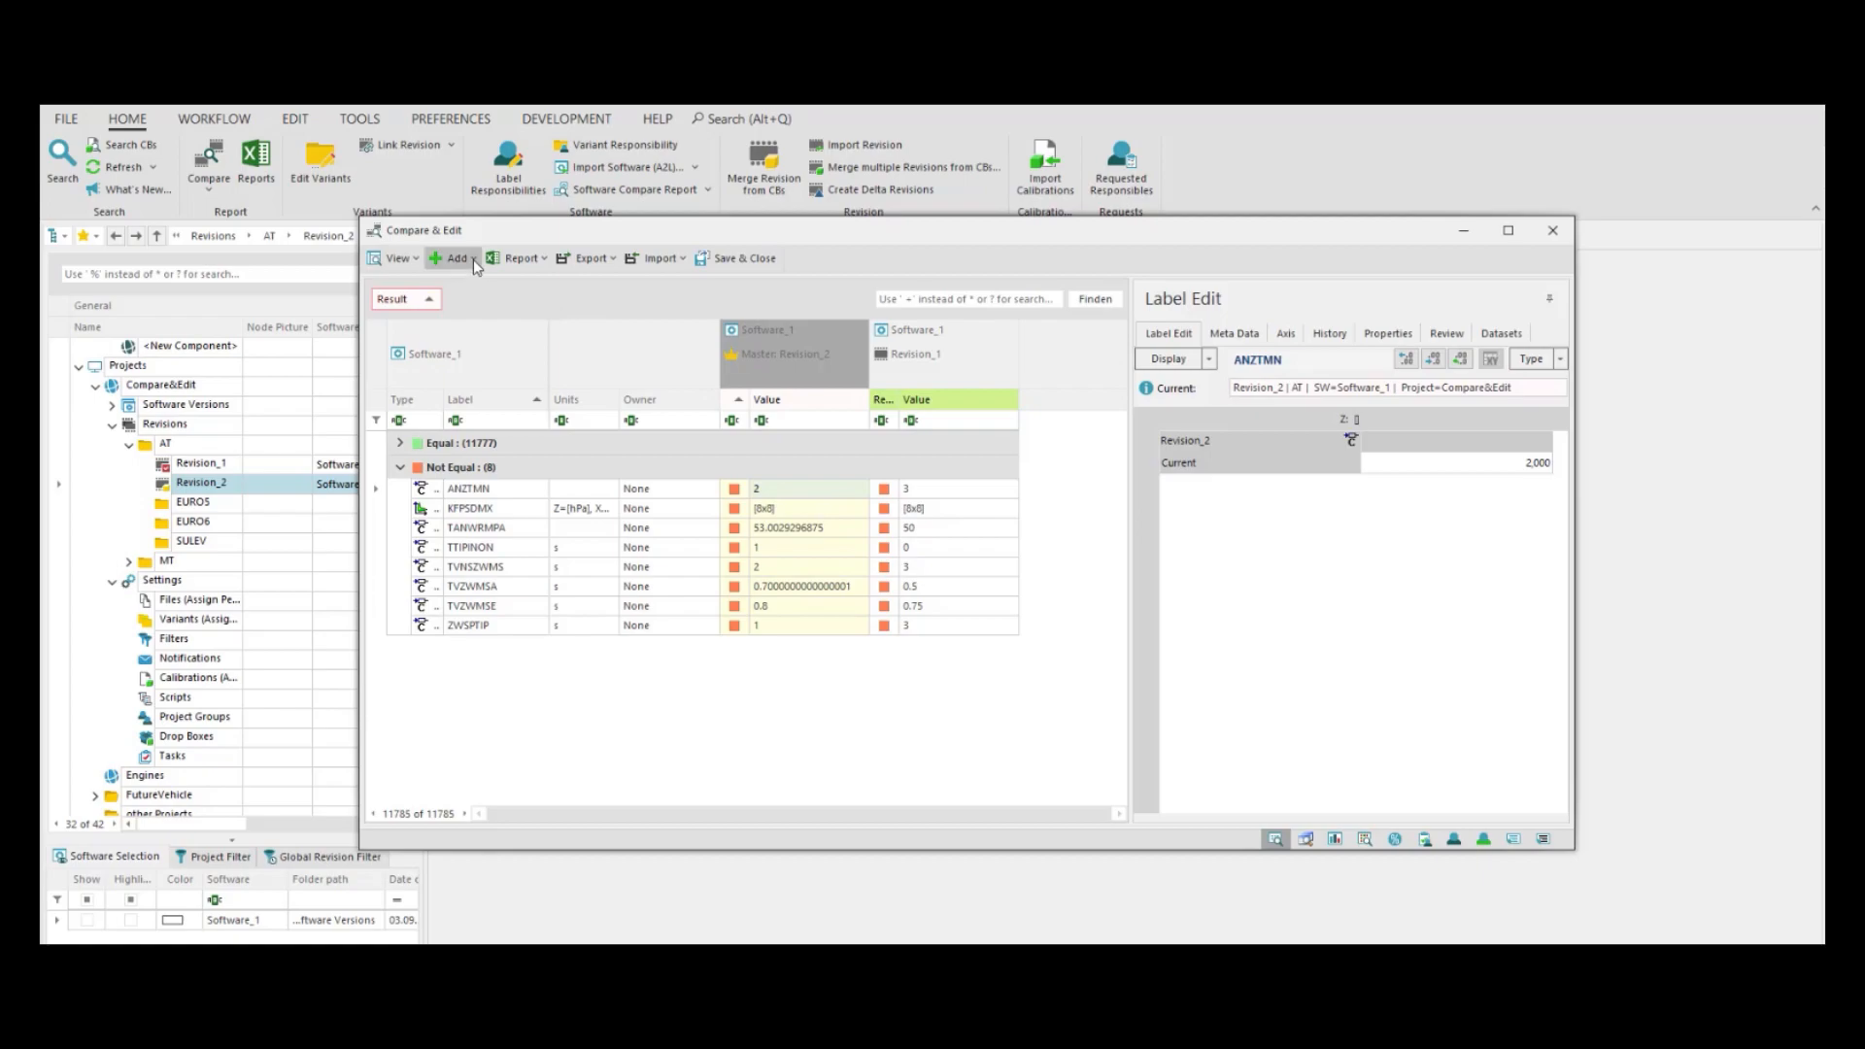
- Add a Temporary Merge Preview to the Compare & Edit comparison
{"action": "left_click", "coordinate": [455, 259]}
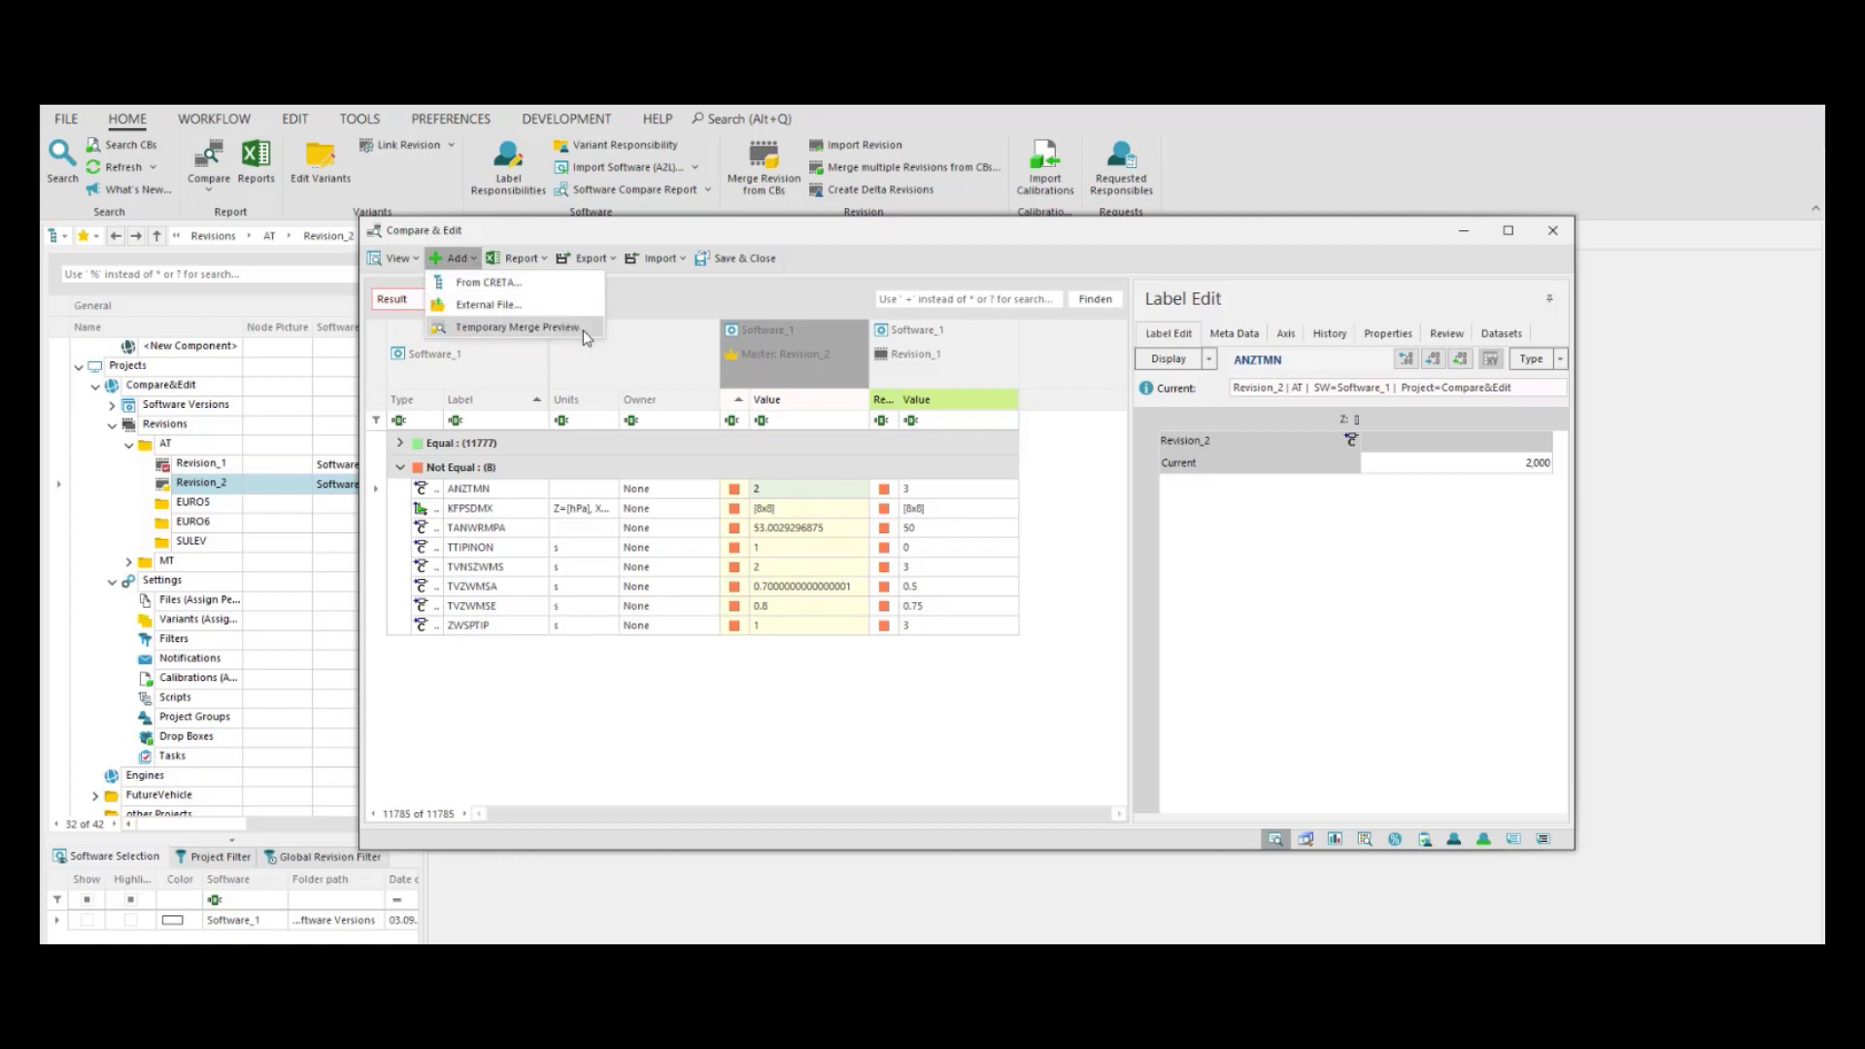
{"action": "left_click", "coordinate": [515, 327]}
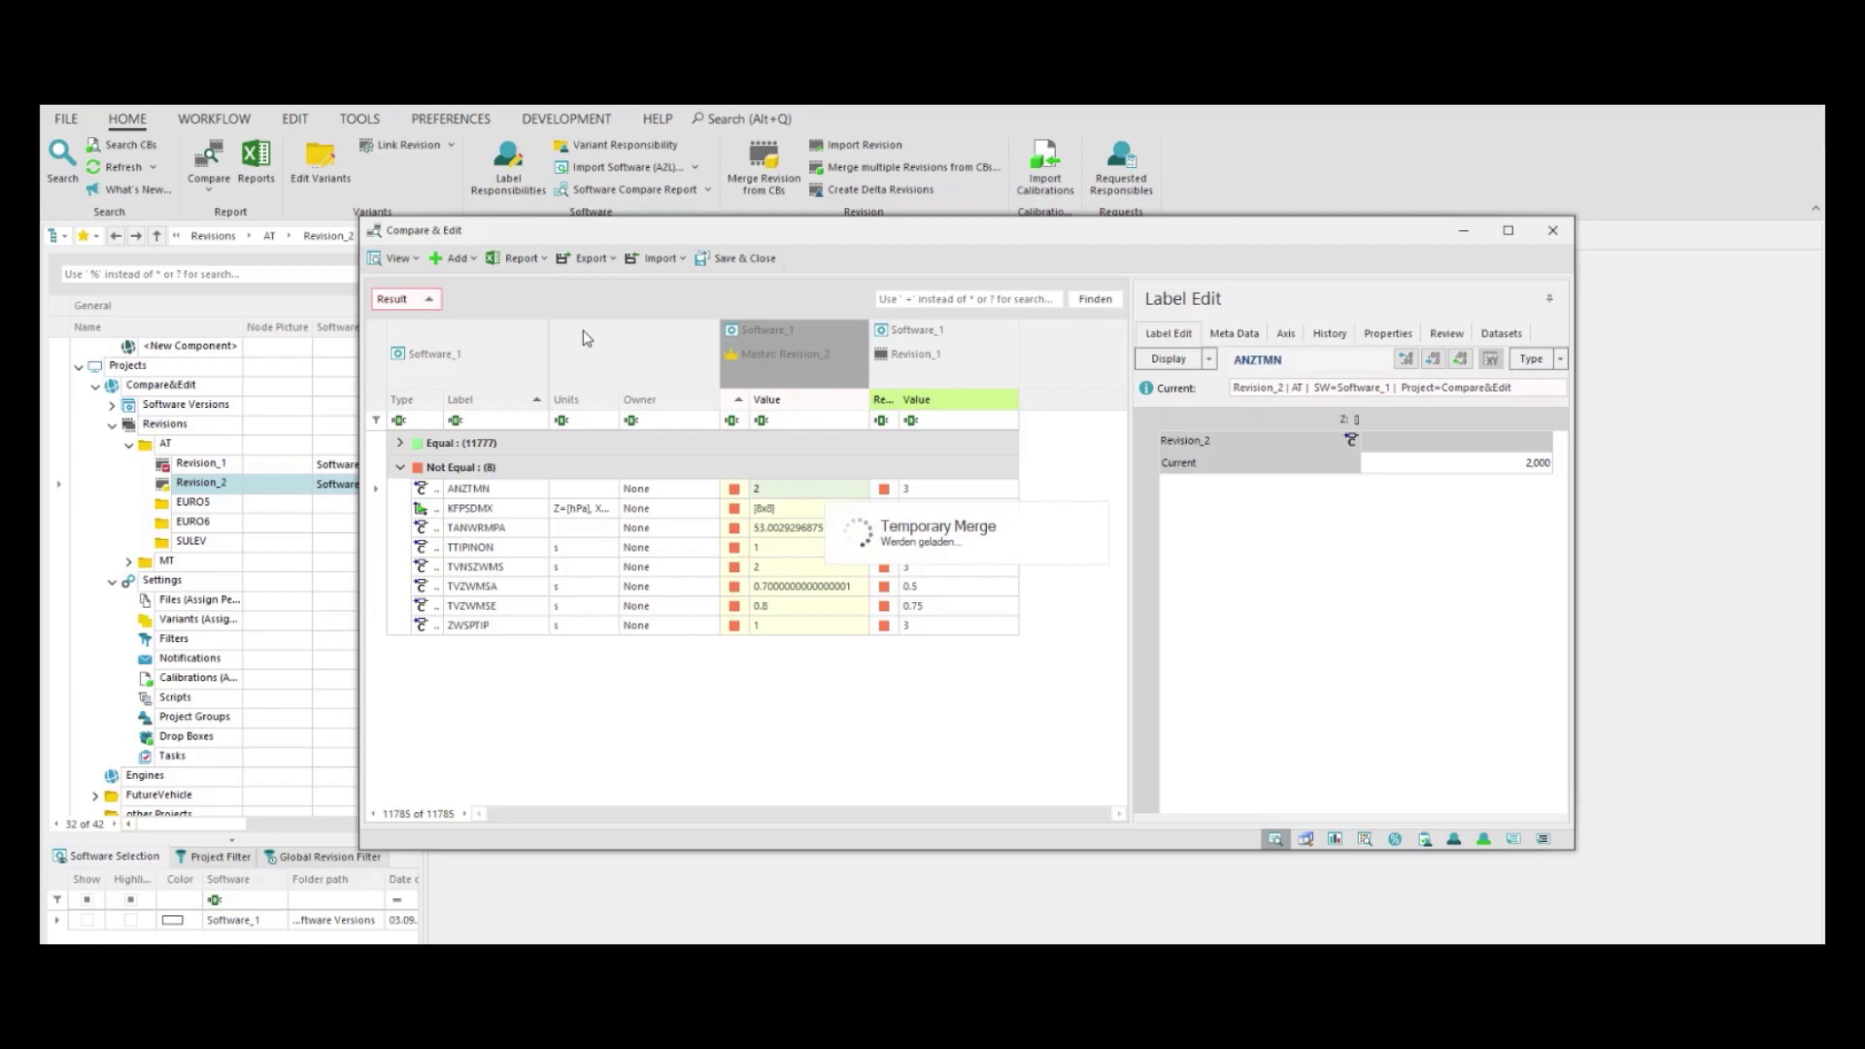